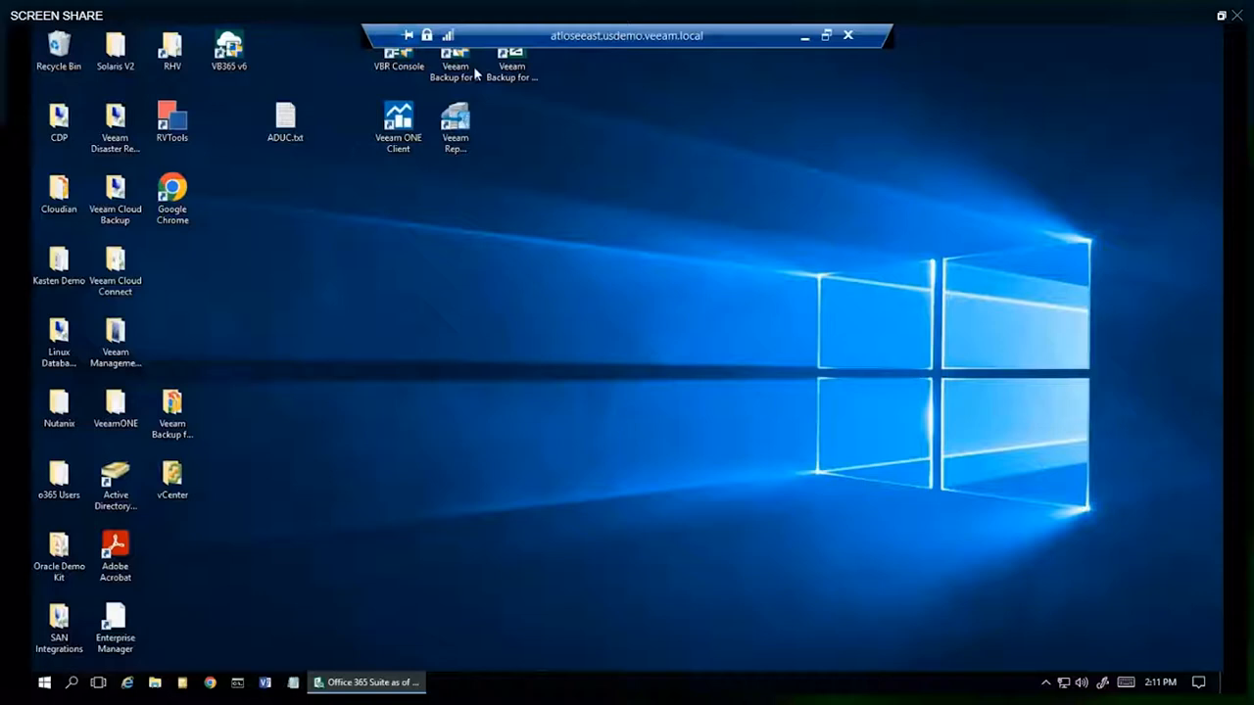
- Launch the Veeam Backup for Microsoft 365 console from the desktop shortcut and maximize it
double_click(455, 55)
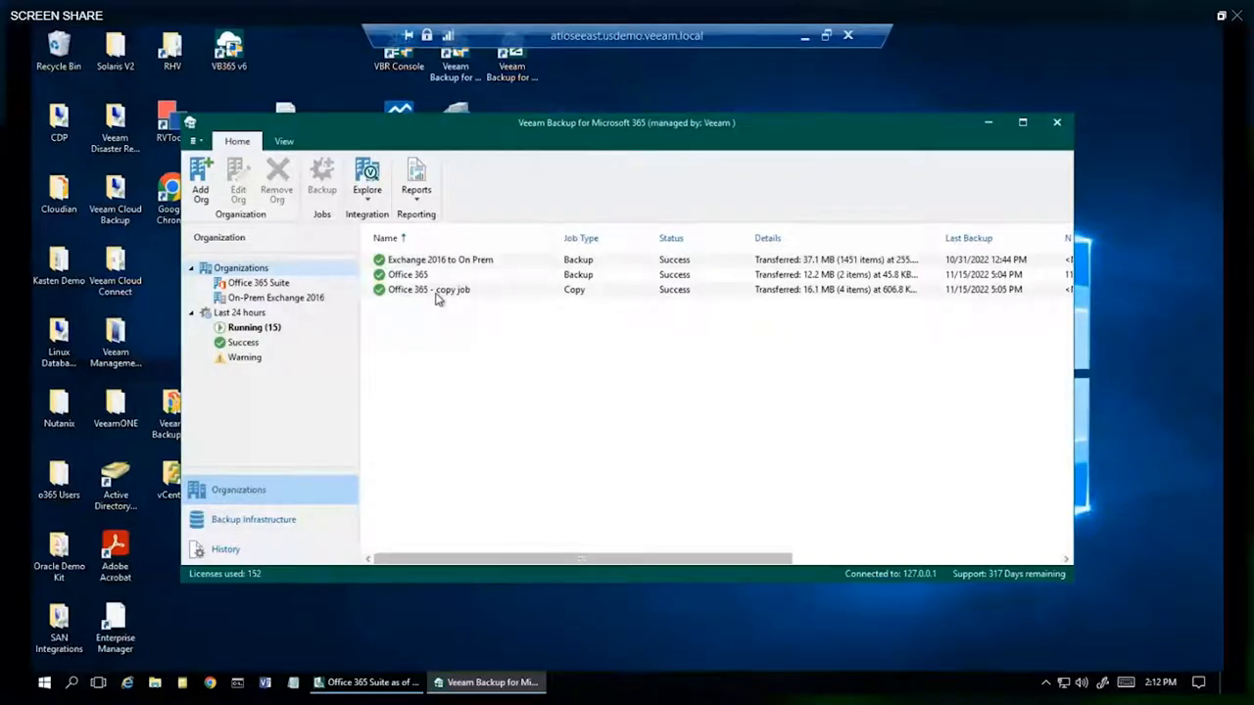
mouse_move(435, 306)
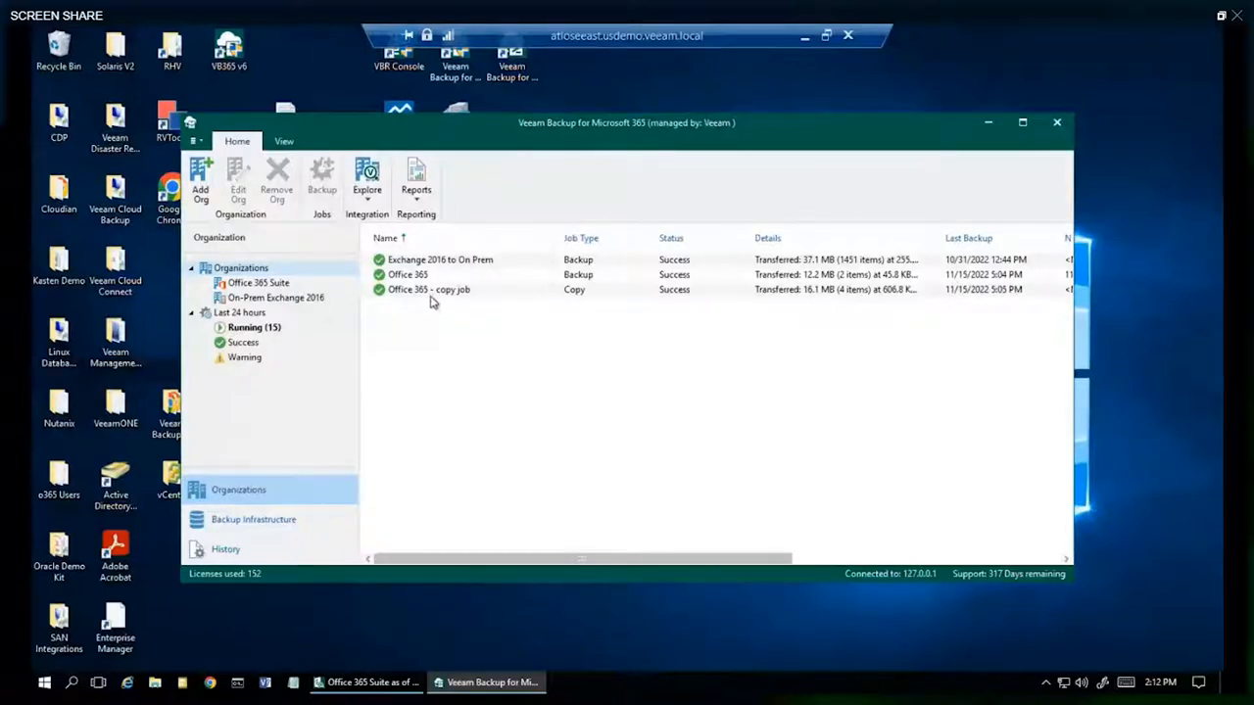
left_click(1023, 121)
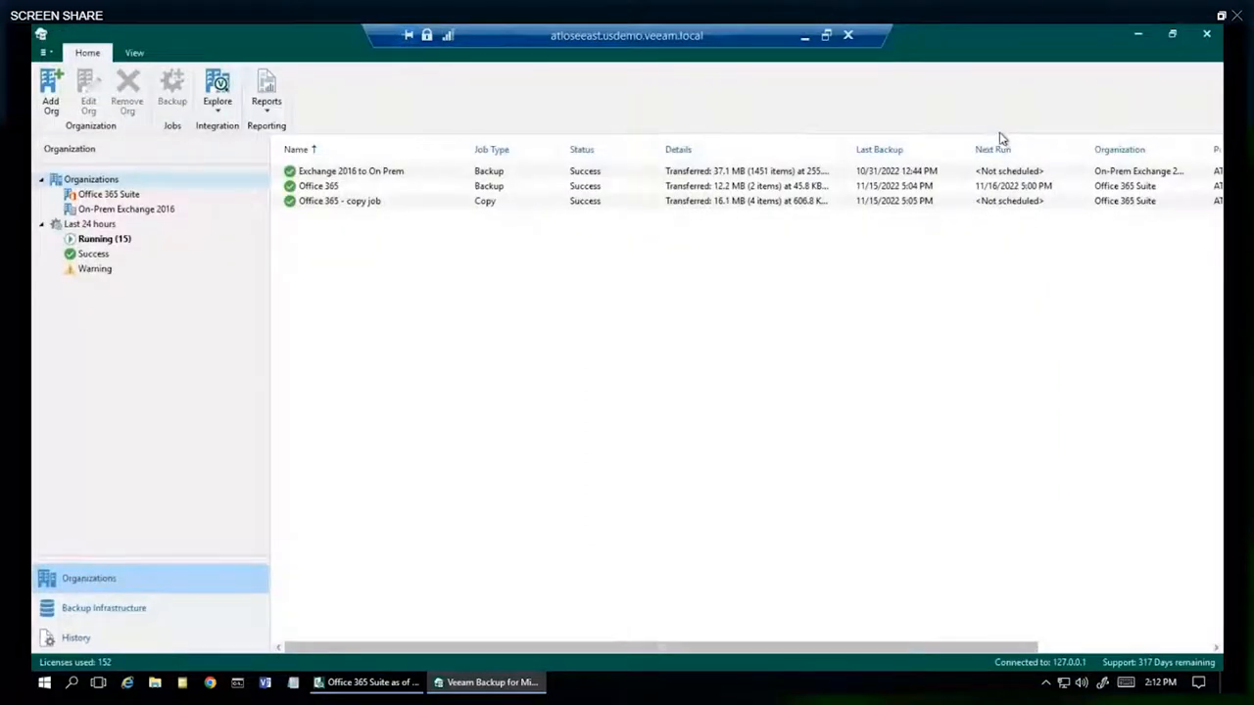
mouse_move(998, 129)
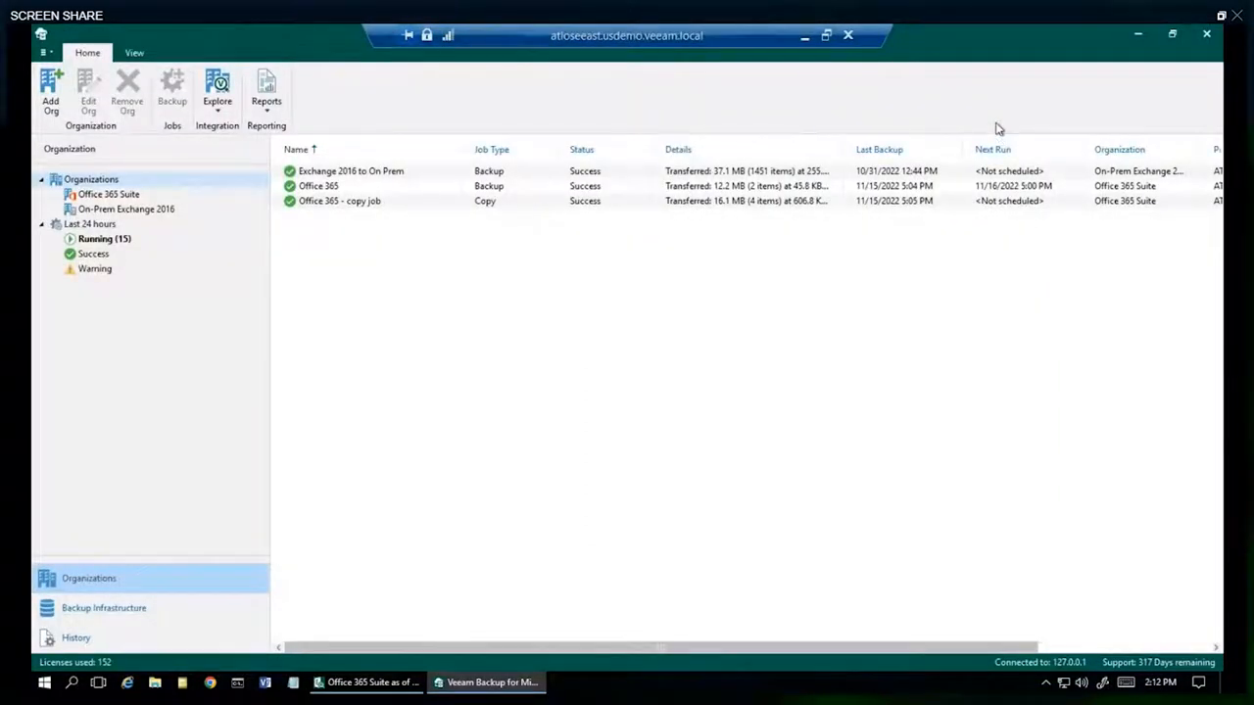
mouse_move(1003, 134)
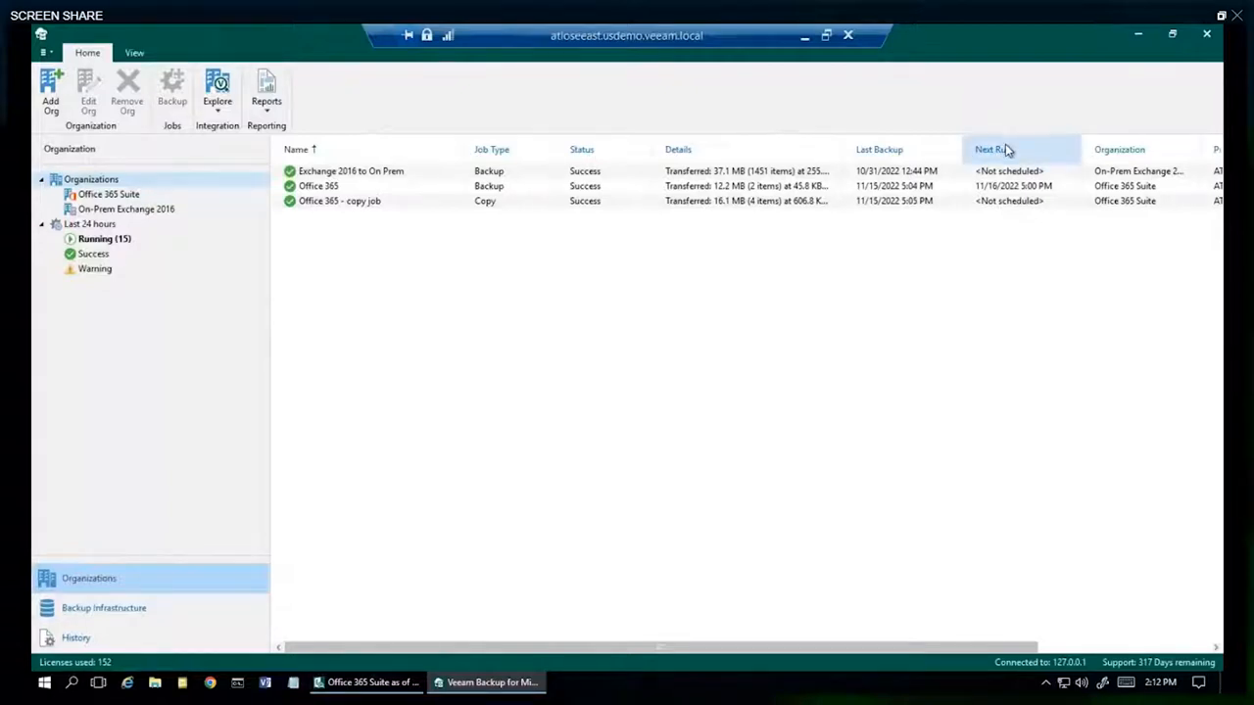
mouse_move(1009, 156)
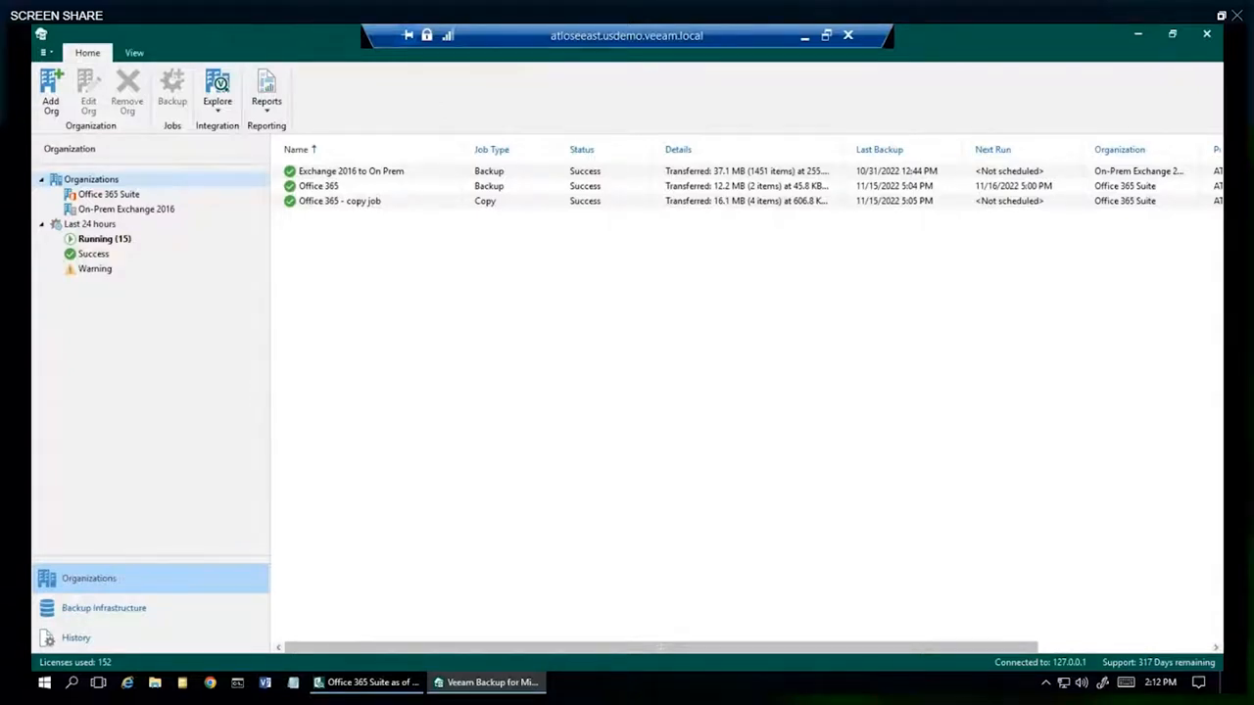
mouse_move(224, 433)
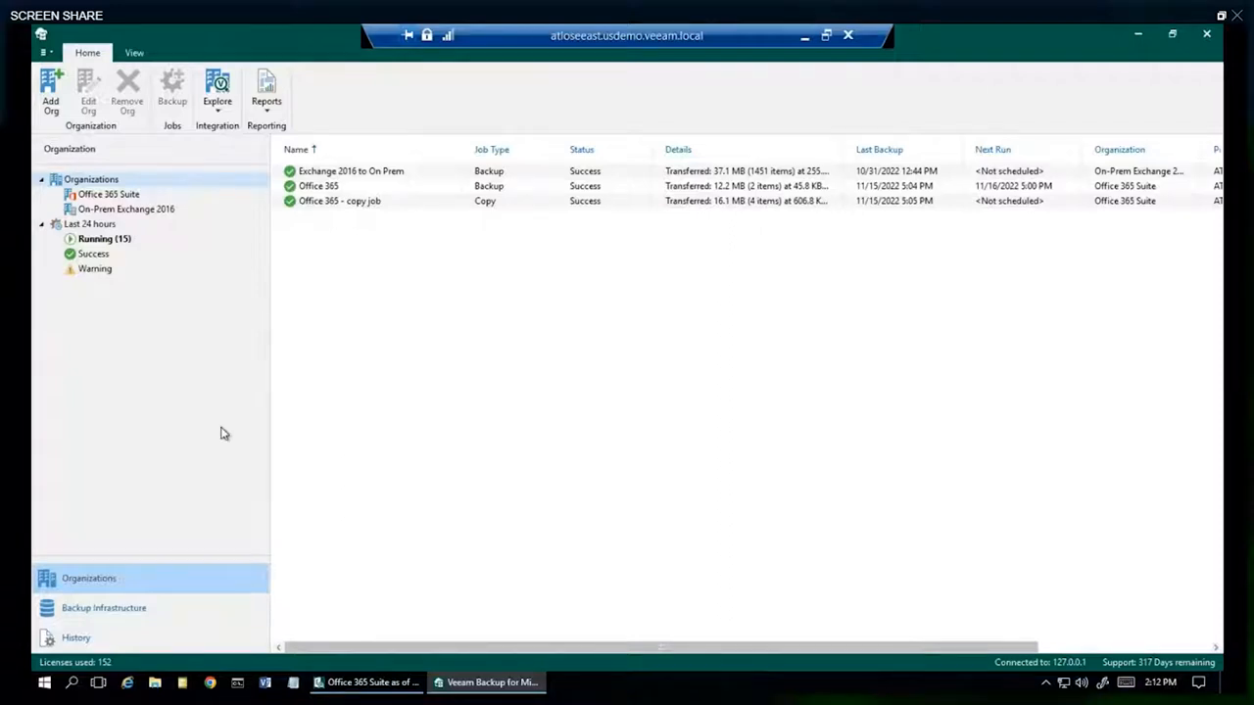
mouse_move(220, 431)
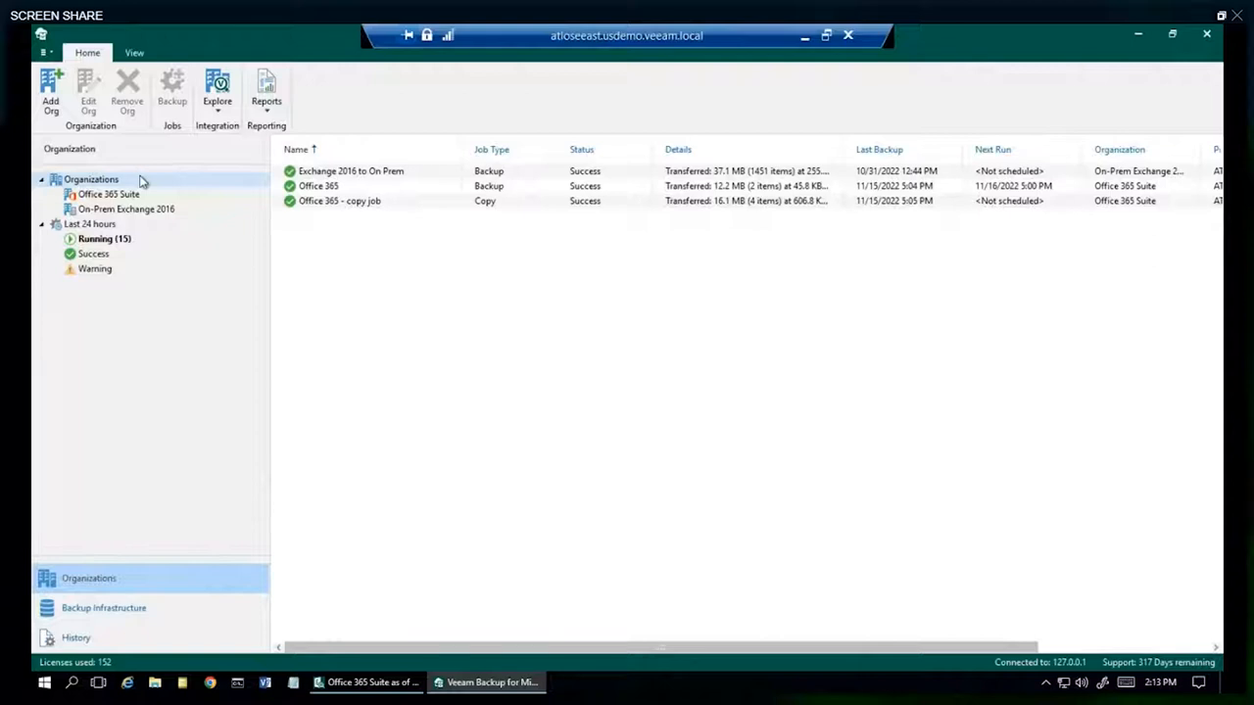
mouse_move(850, 108)
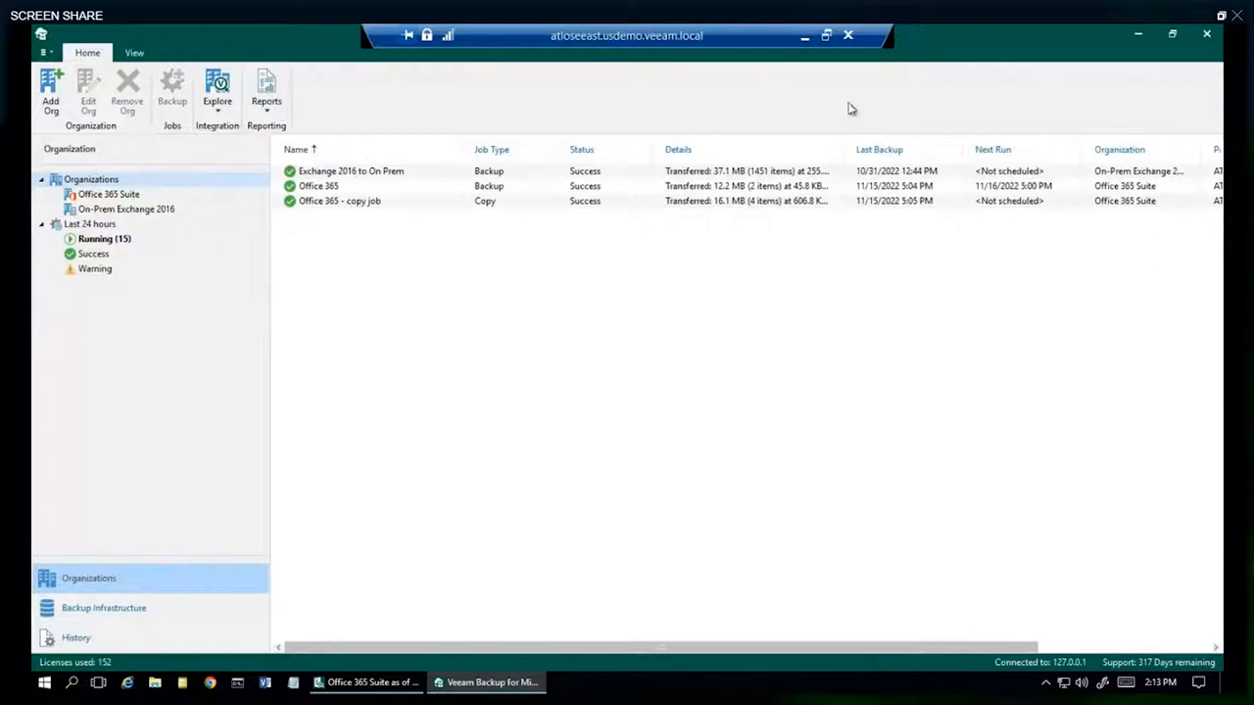
mouse_move(141, 403)
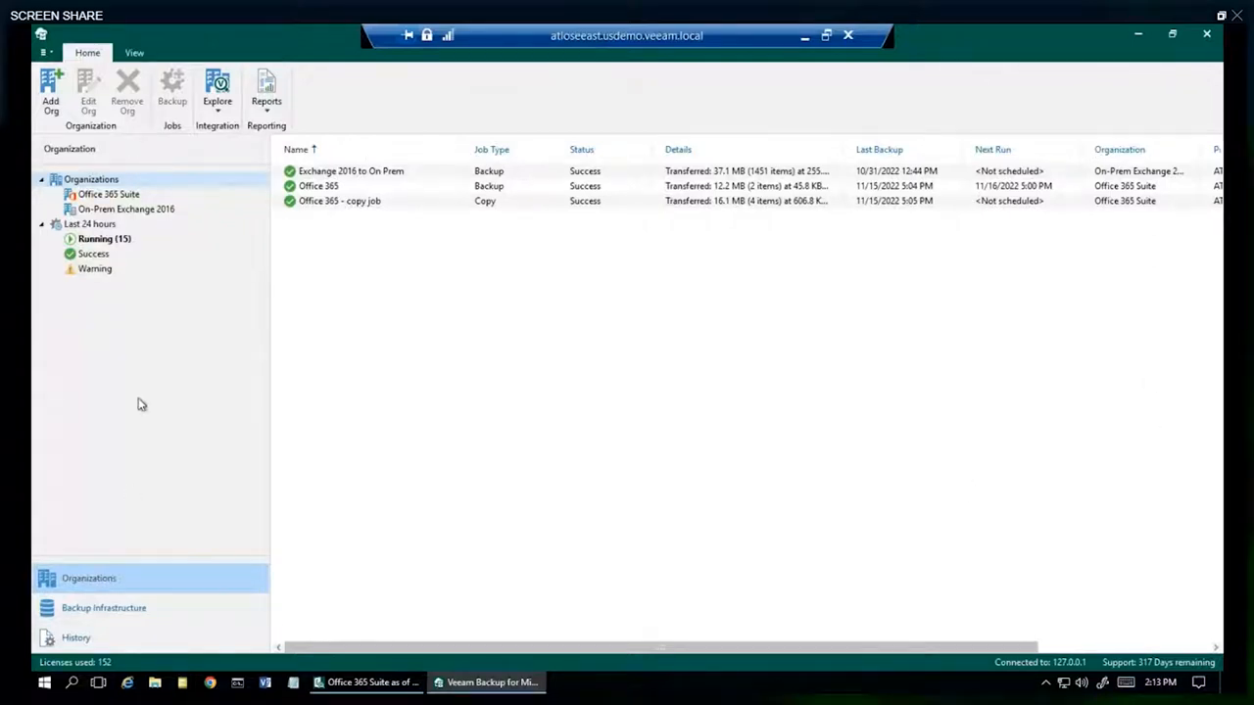
mouse_move(308, 433)
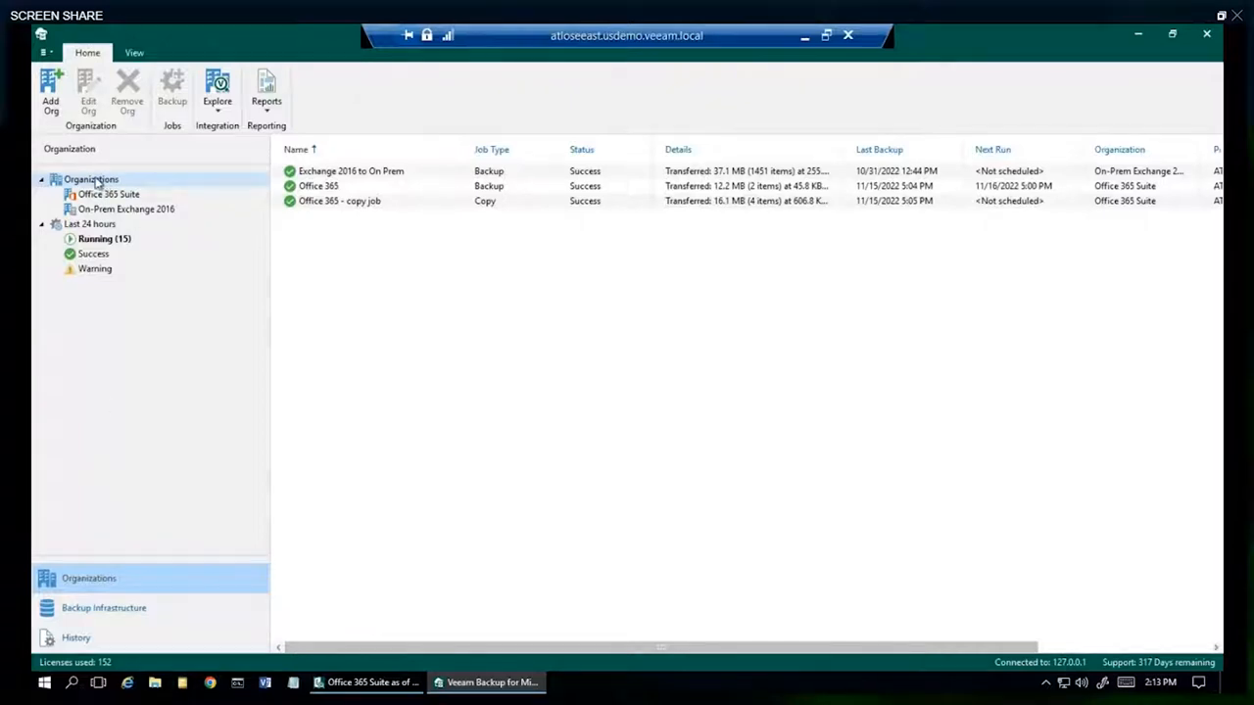
- Start adding a Microsoft 365 organization with the Default region and modern authentication
left_click(126, 207)
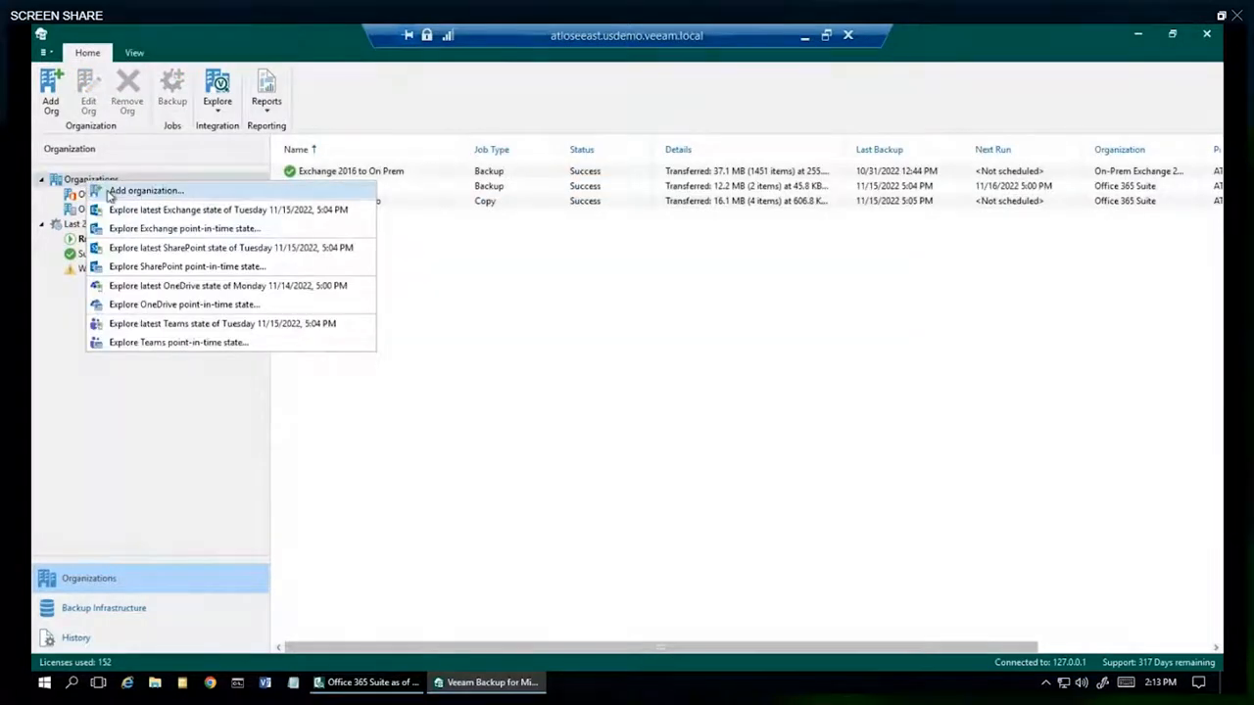
left_click(145, 190)
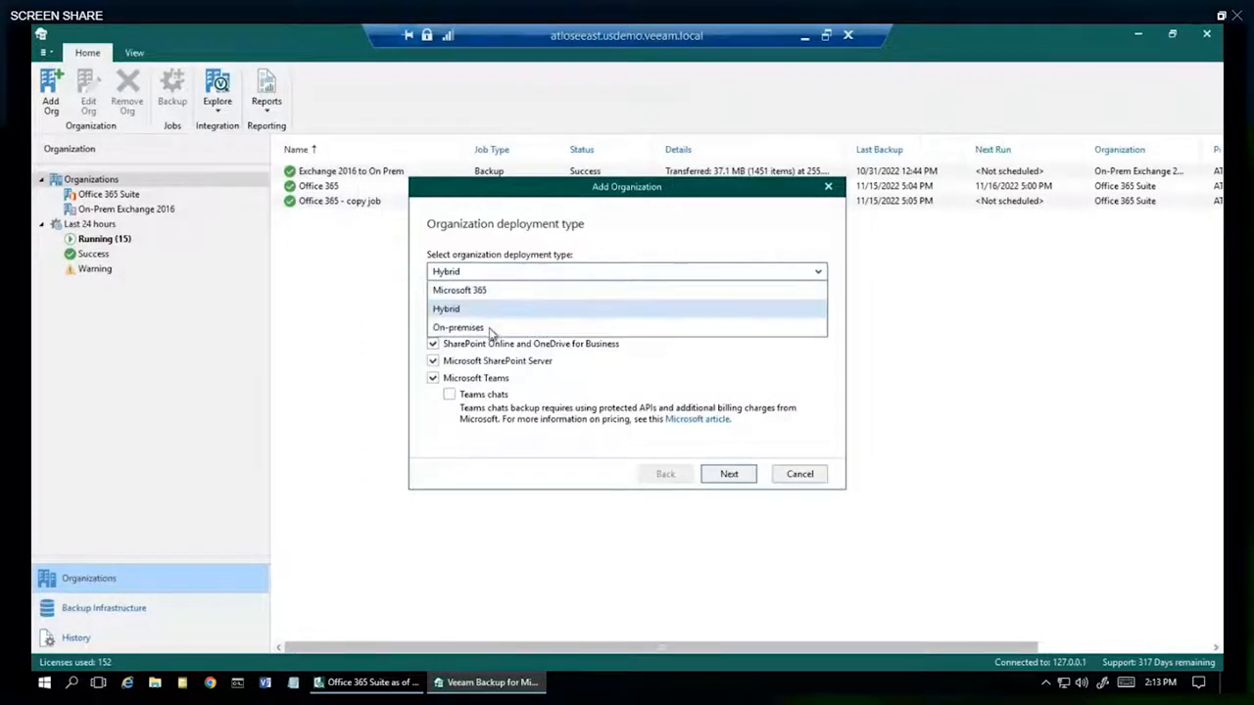
left_click(459, 325)
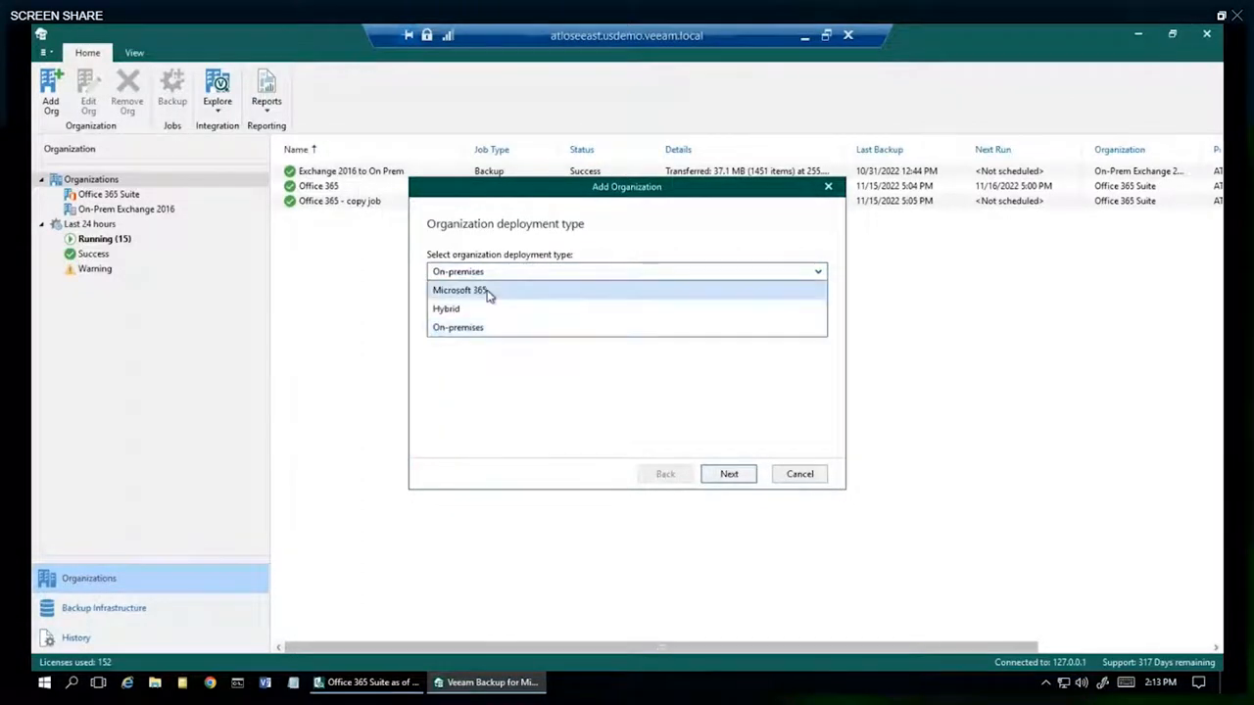
left_click(458, 290)
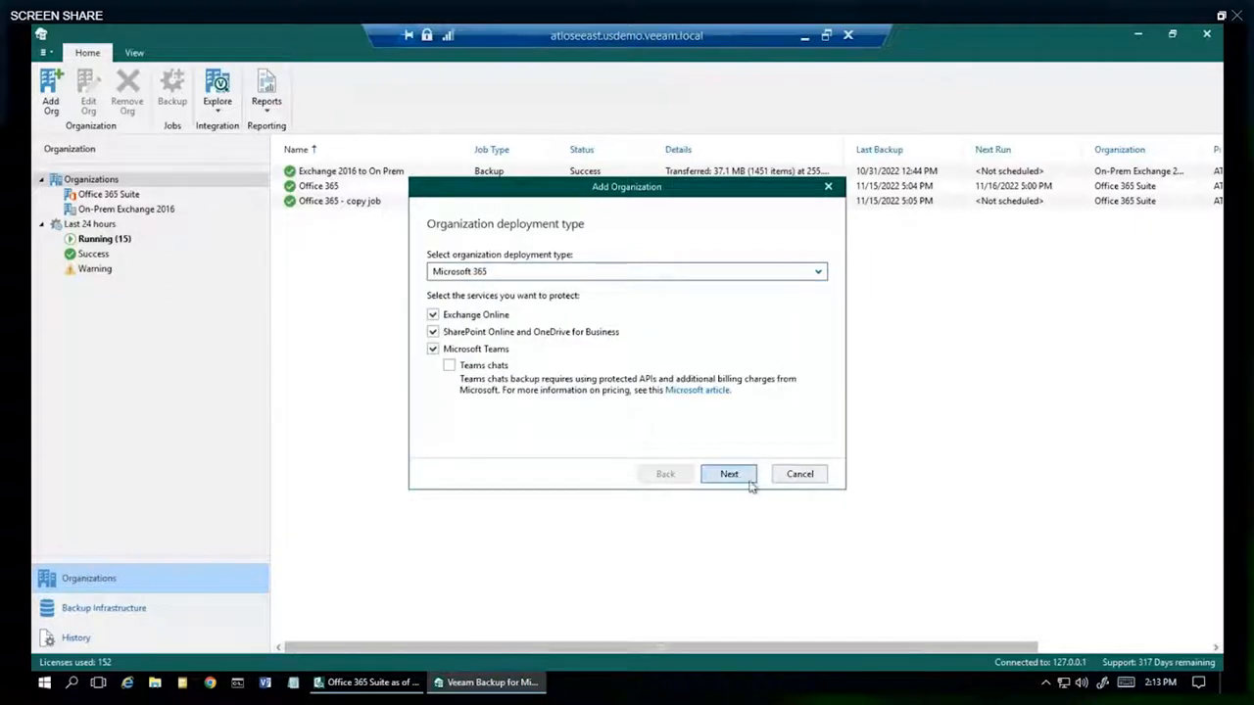
left_click(729, 473)
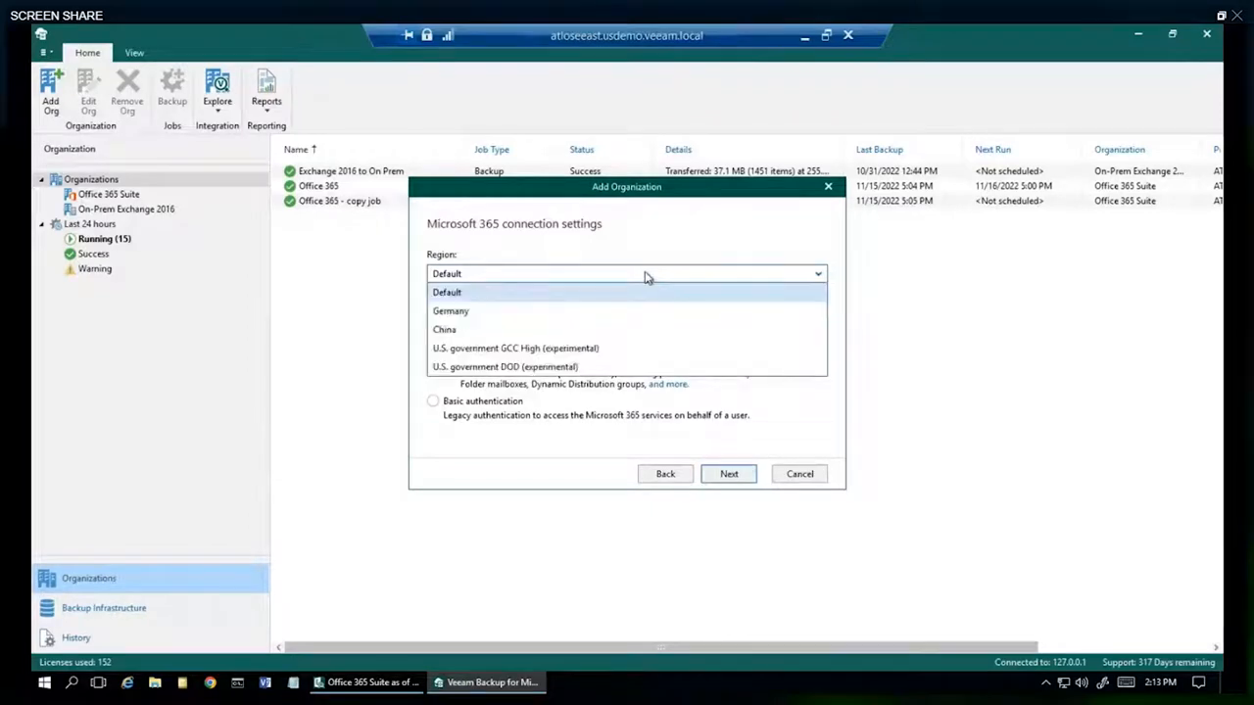
left_click(447, 292)
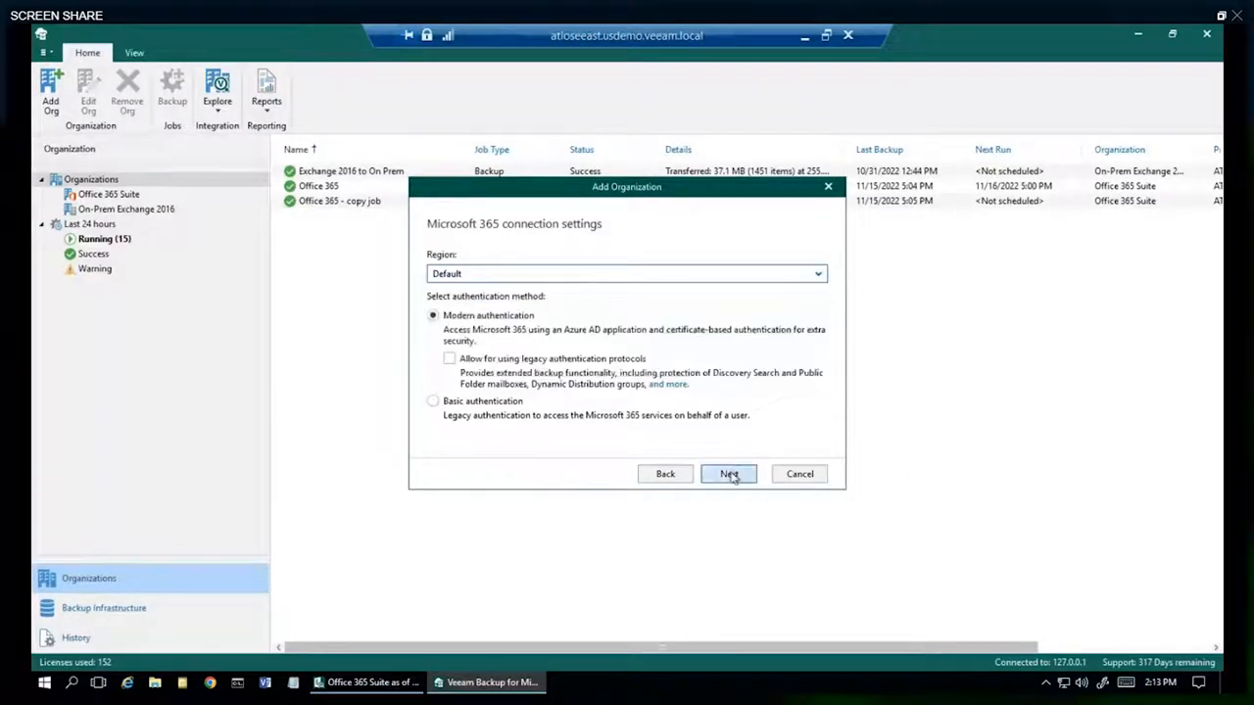
left_click(729, 472)
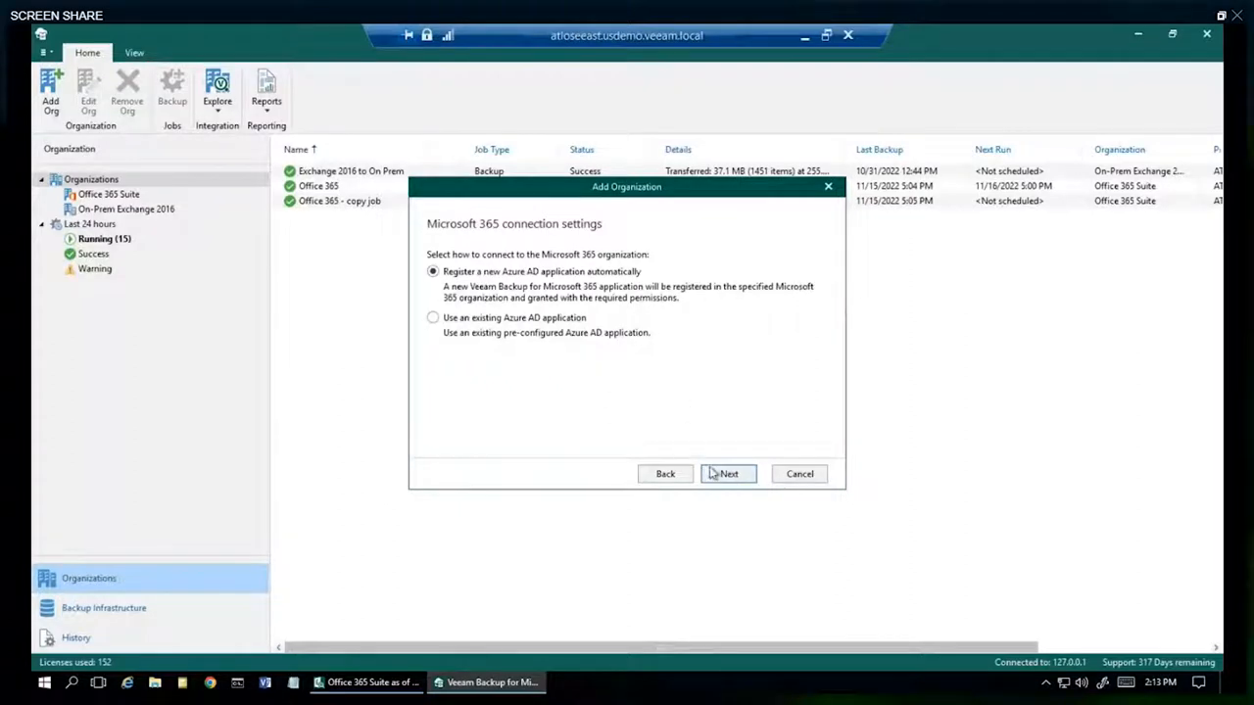
- Register a new Azure AD app named DemoLab with a self-signed certificate and reach the sign-in step
left_click(728, 472)
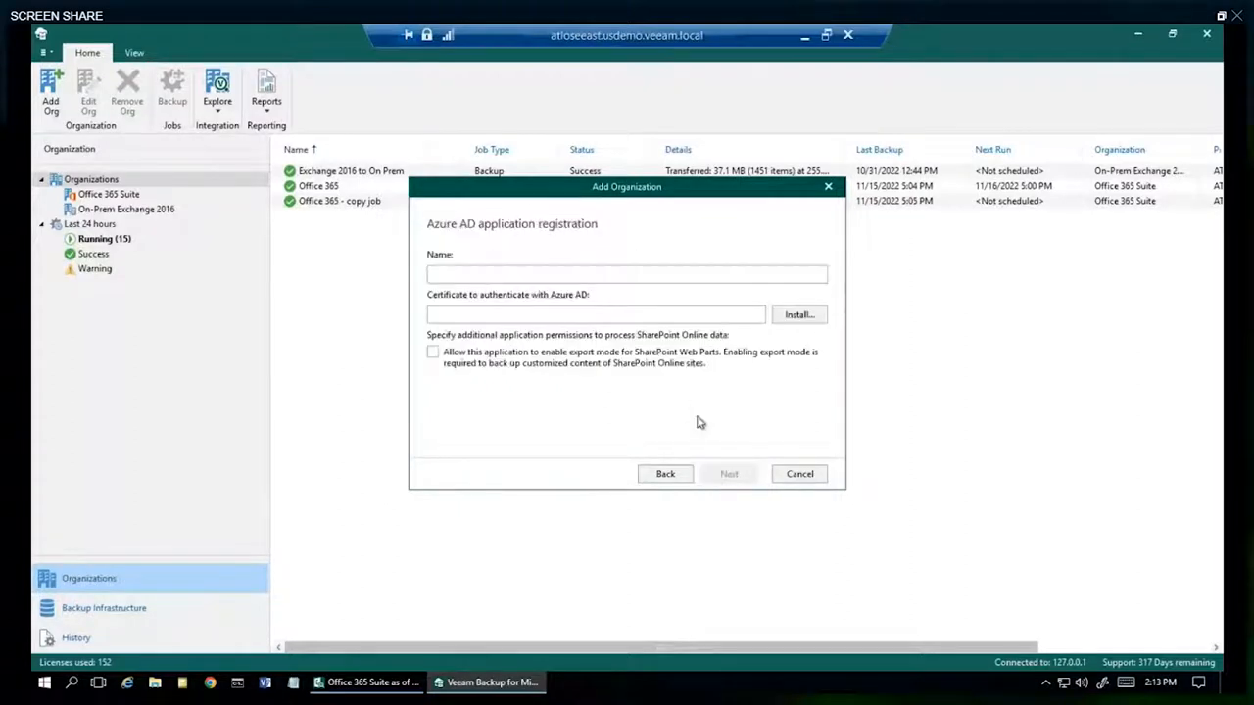
type("DemoLab")
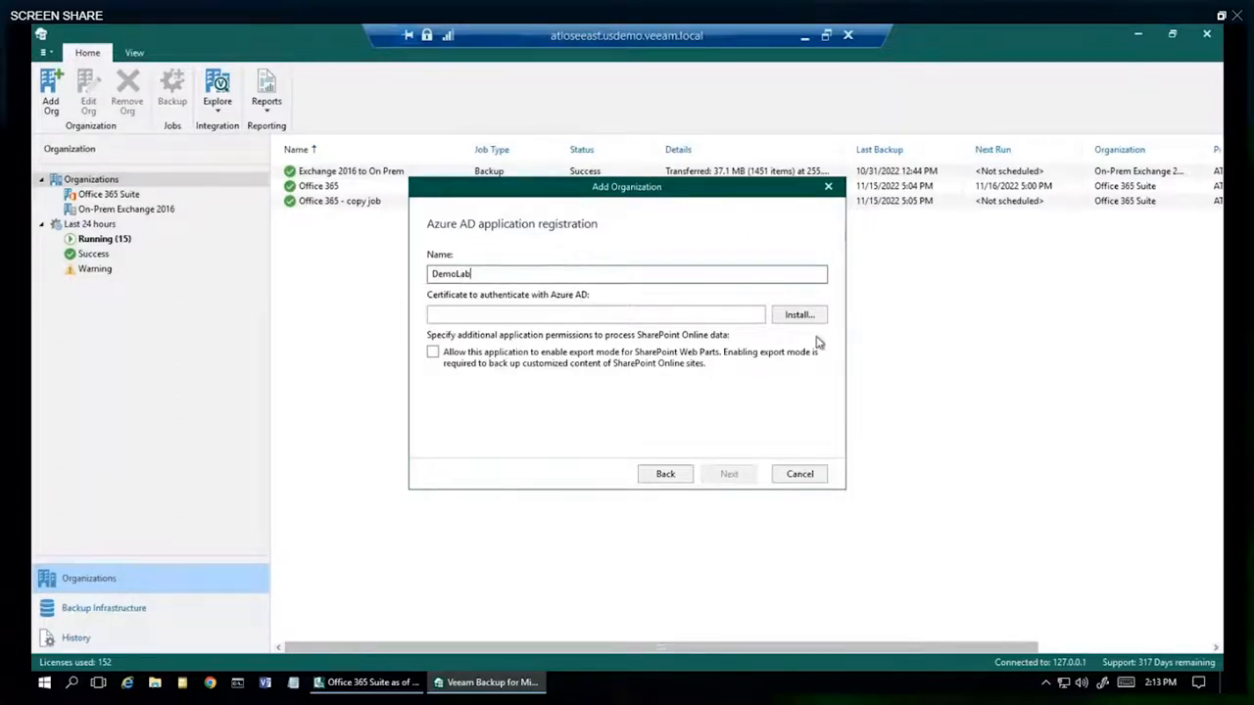
left_click(800, 313)
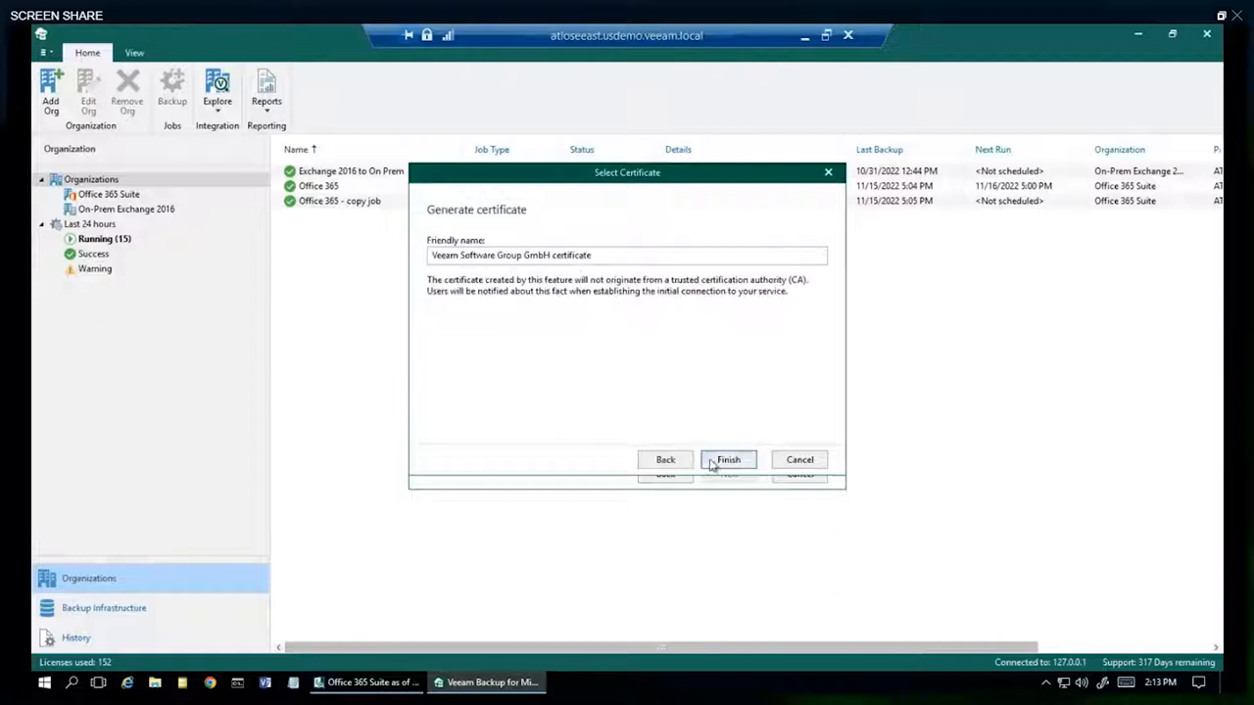
left_click(729, 458)
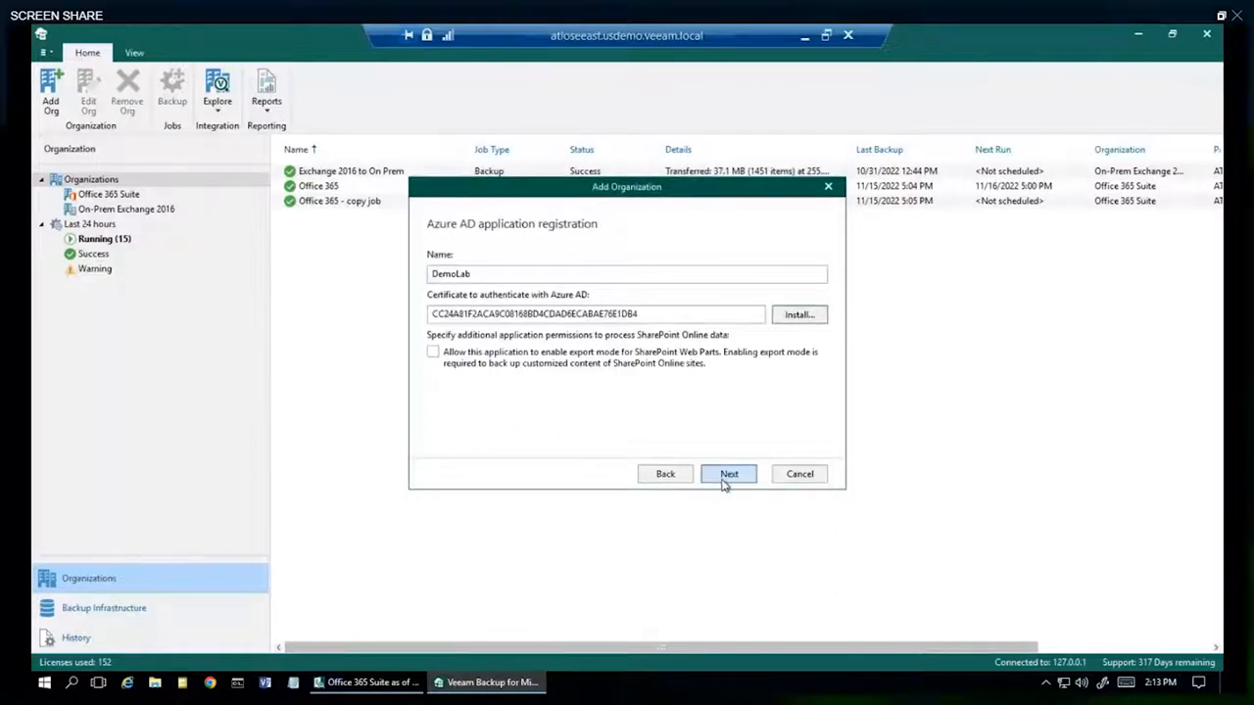
left_click(729, 472)
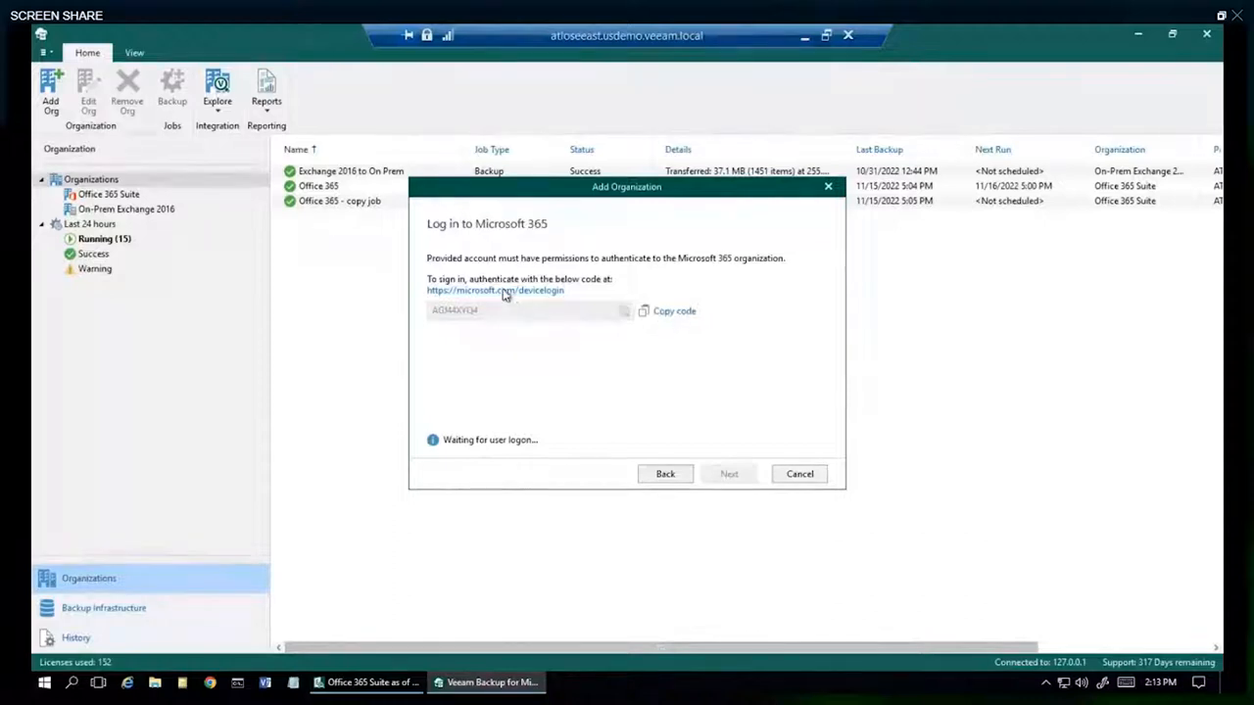
mouse_move(478, 310)
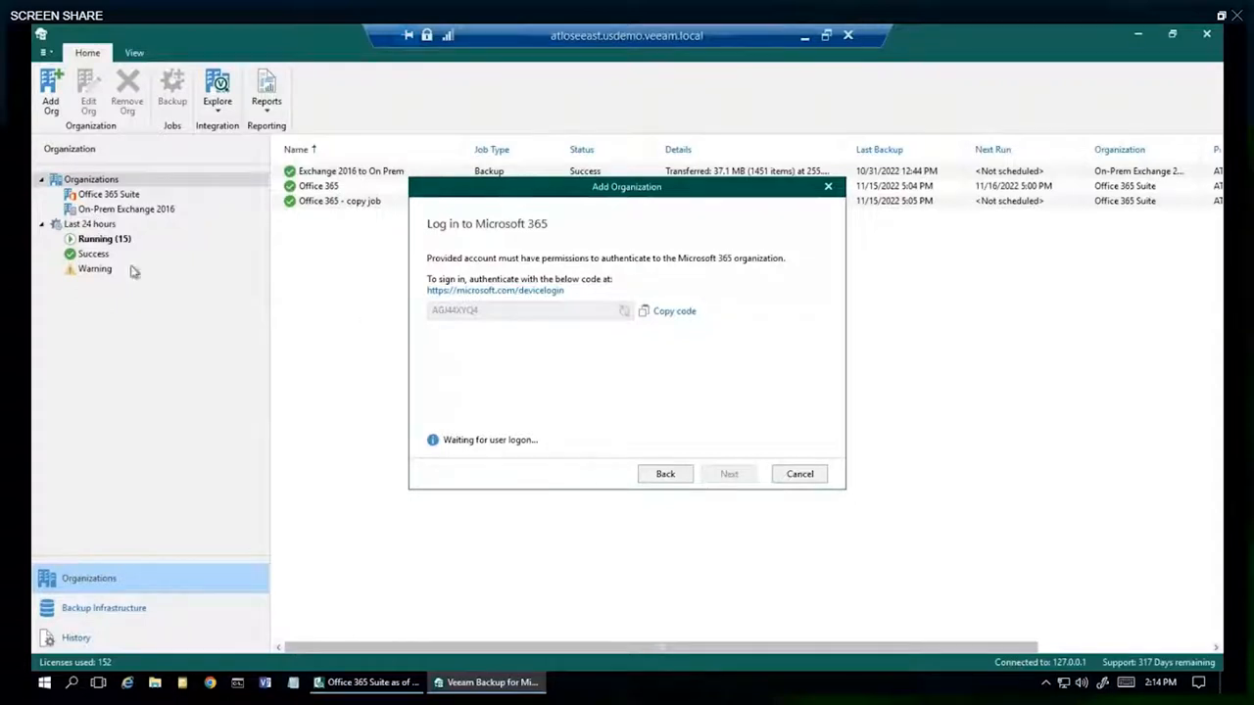
- Cancel the add organization wizard and show the backup infrastructure proxies
left_click(104, 608)
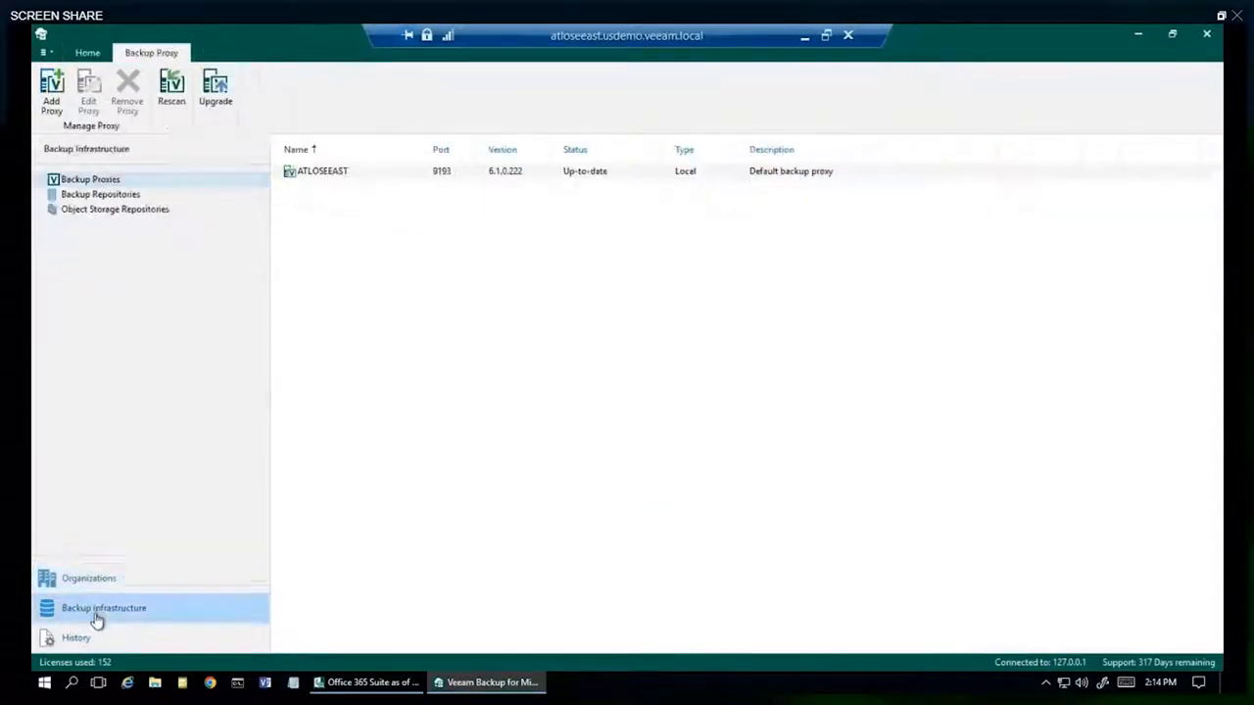
left_click(104, 608)
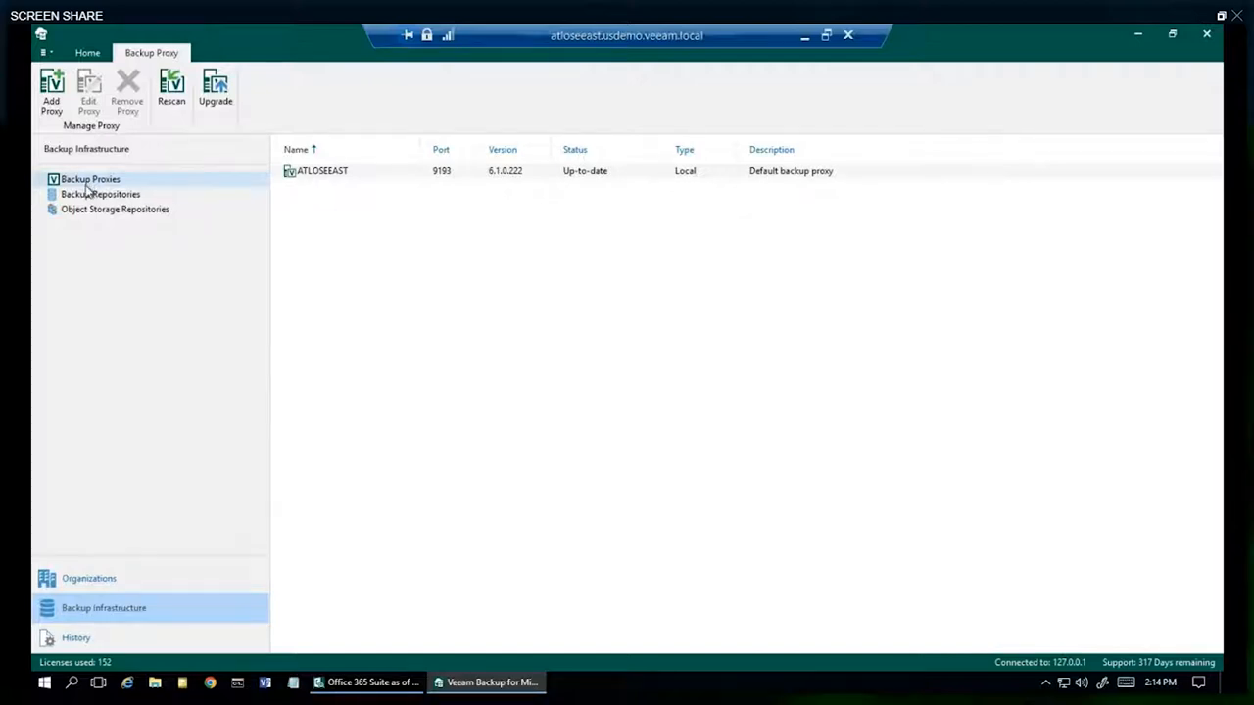
- Preview adding a new backup proxy with host DemoLab, then cancel without saving
left_click(51, 94)
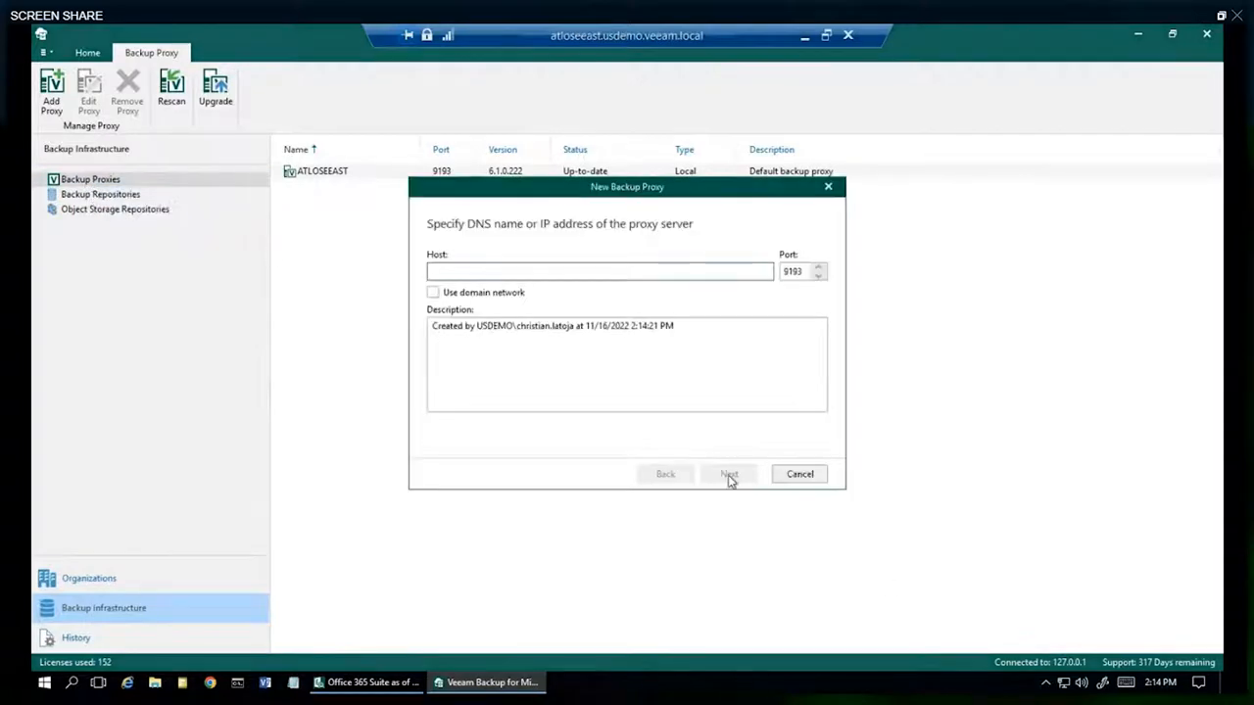
type("DemoLab")
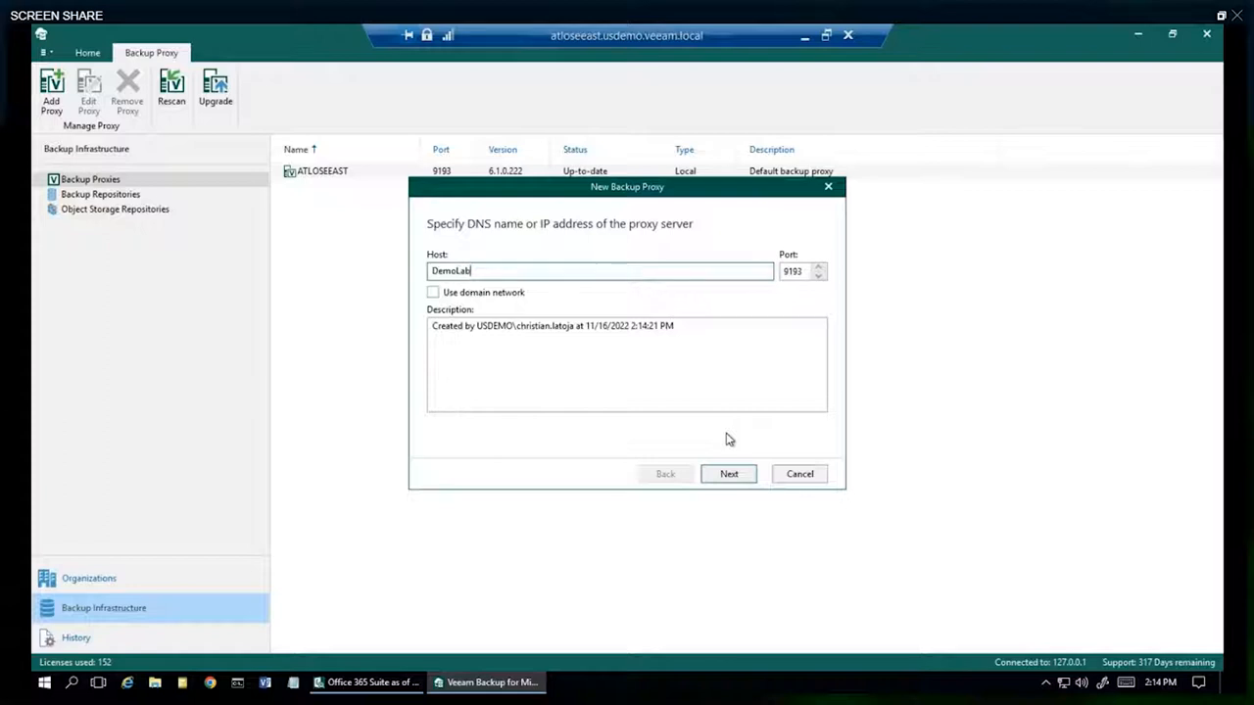
left_click(799, 472)
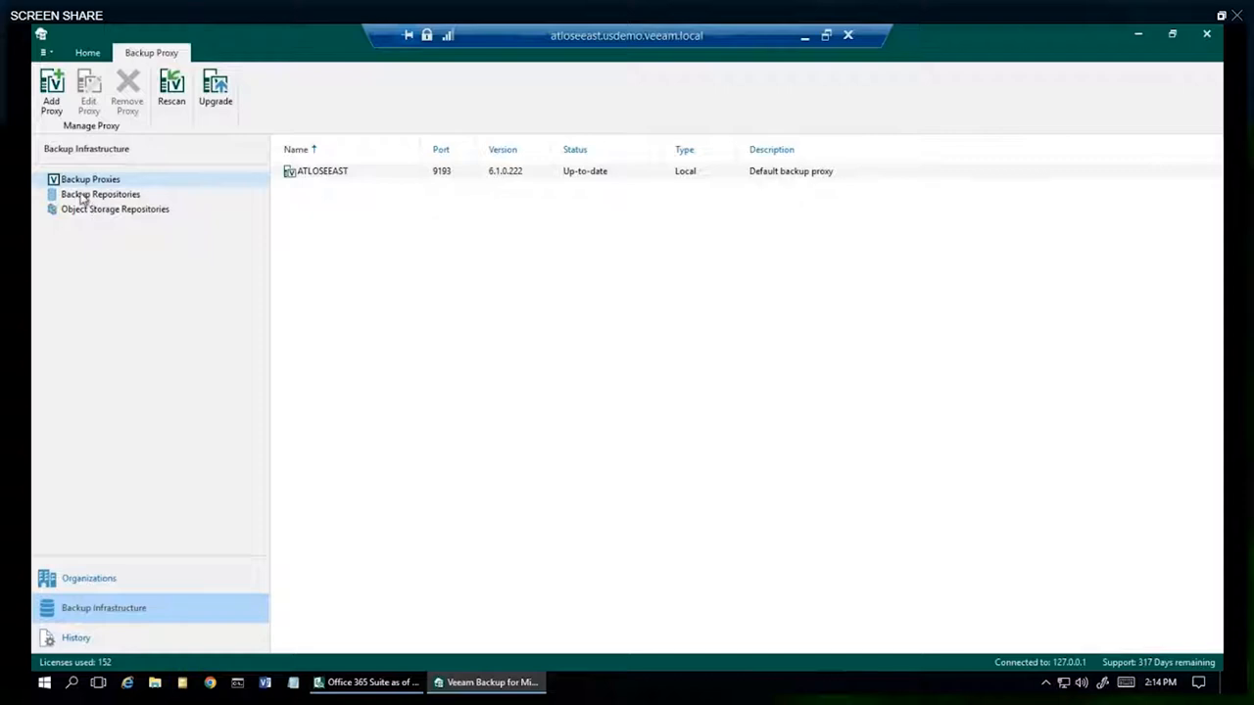
- Start a new backup repository named DemoB from the backup repositories list
left_click(102, 194)
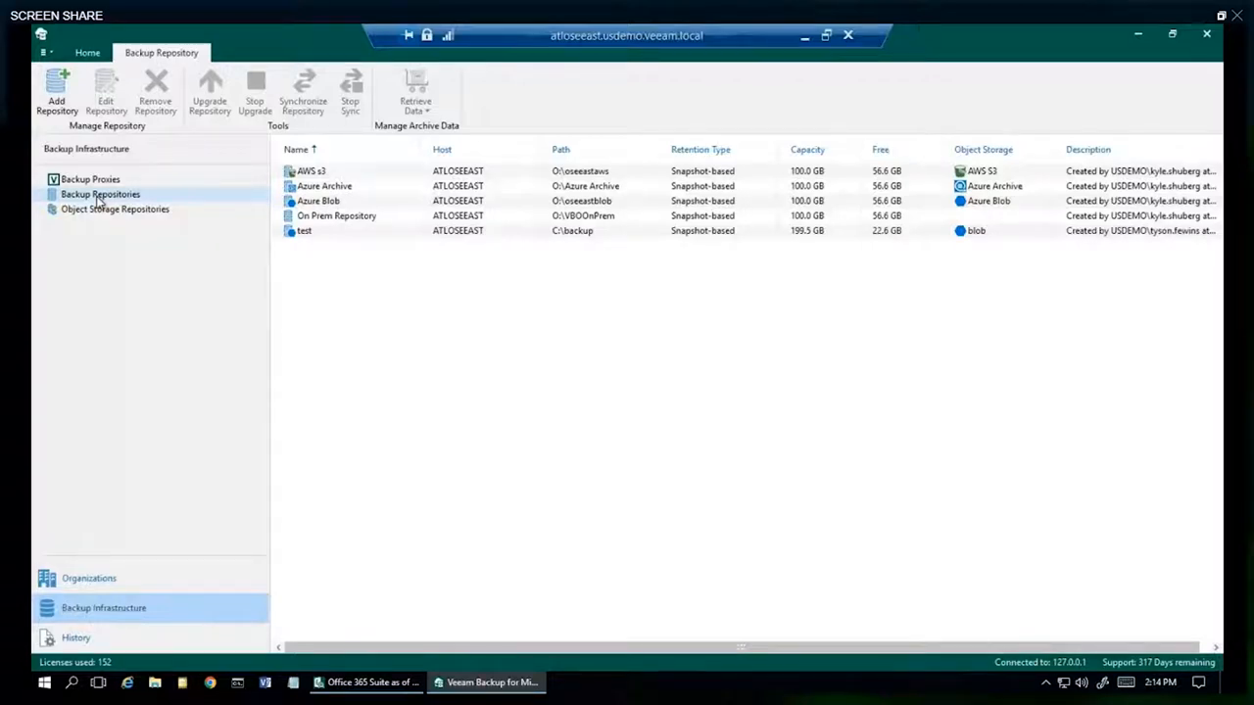
right_click(100, 194)
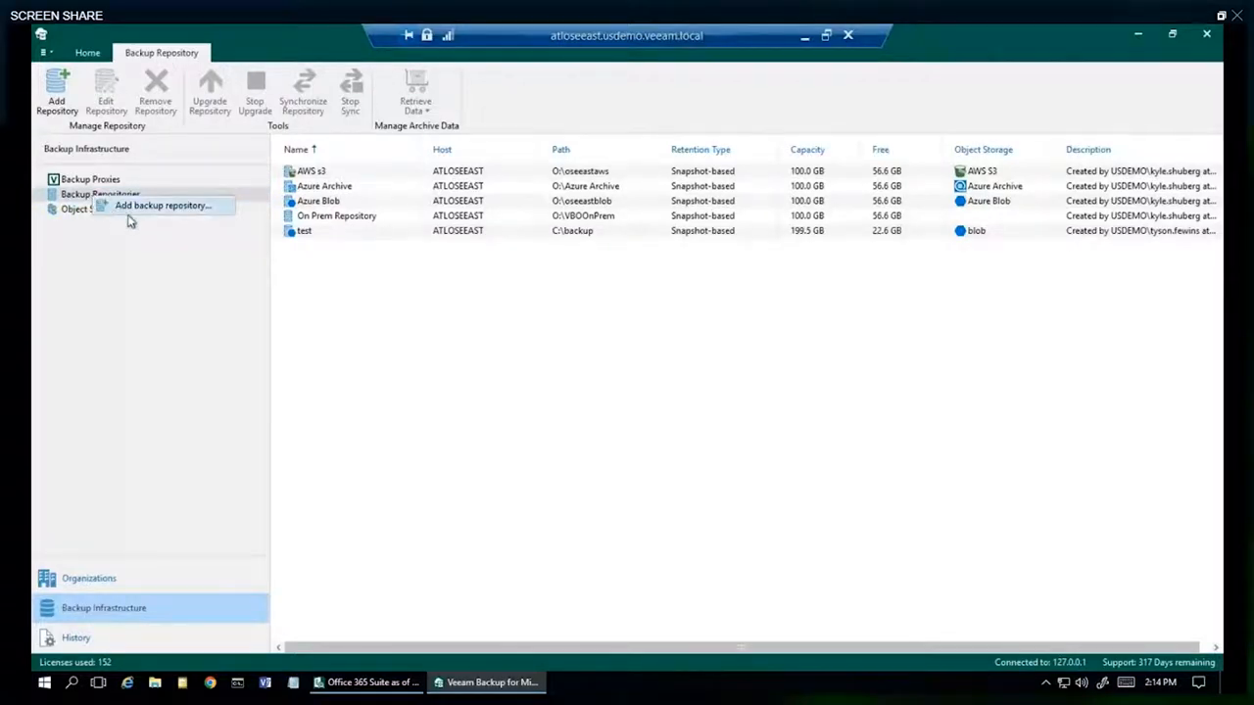
left_click(161, 206)
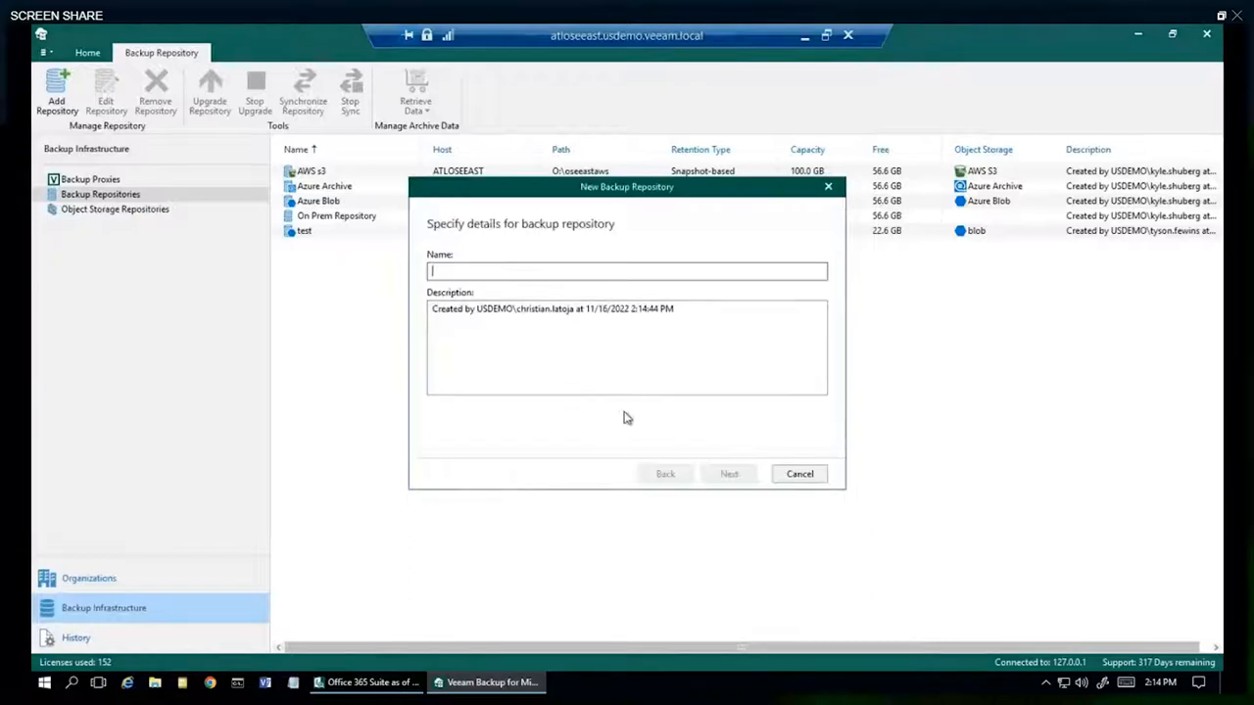
type("DemoBackupRepo")
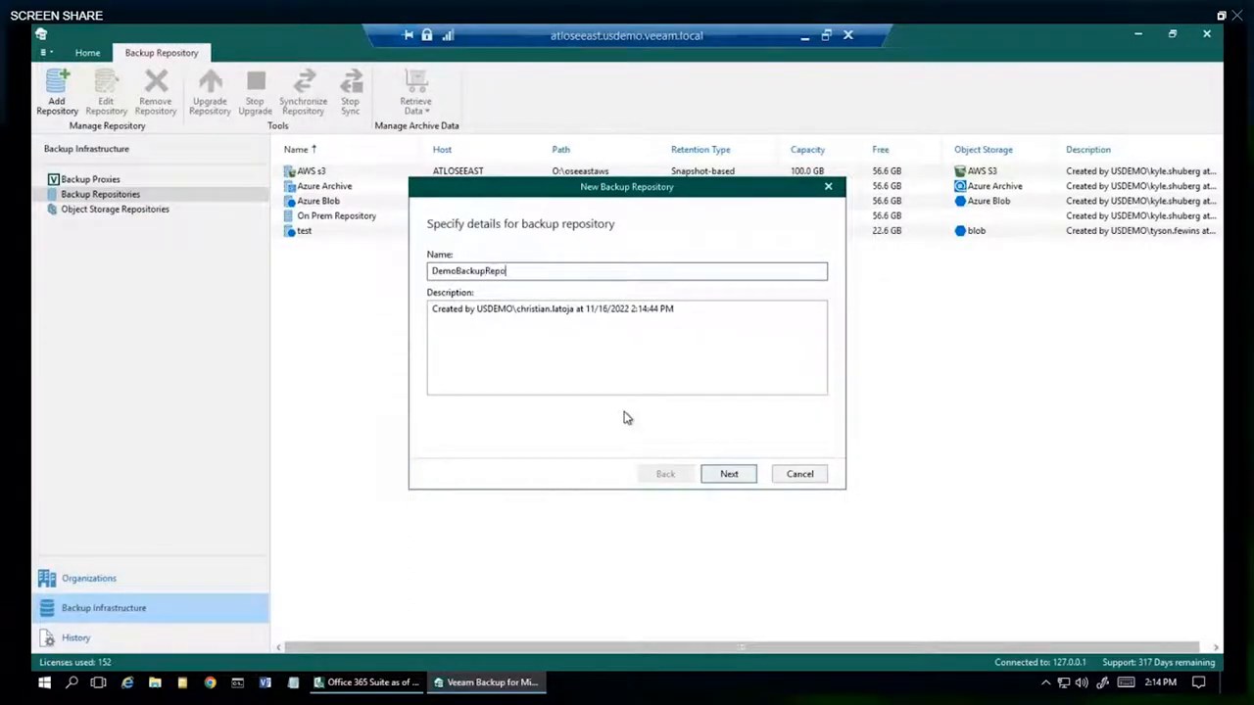
left_click(729, 473)
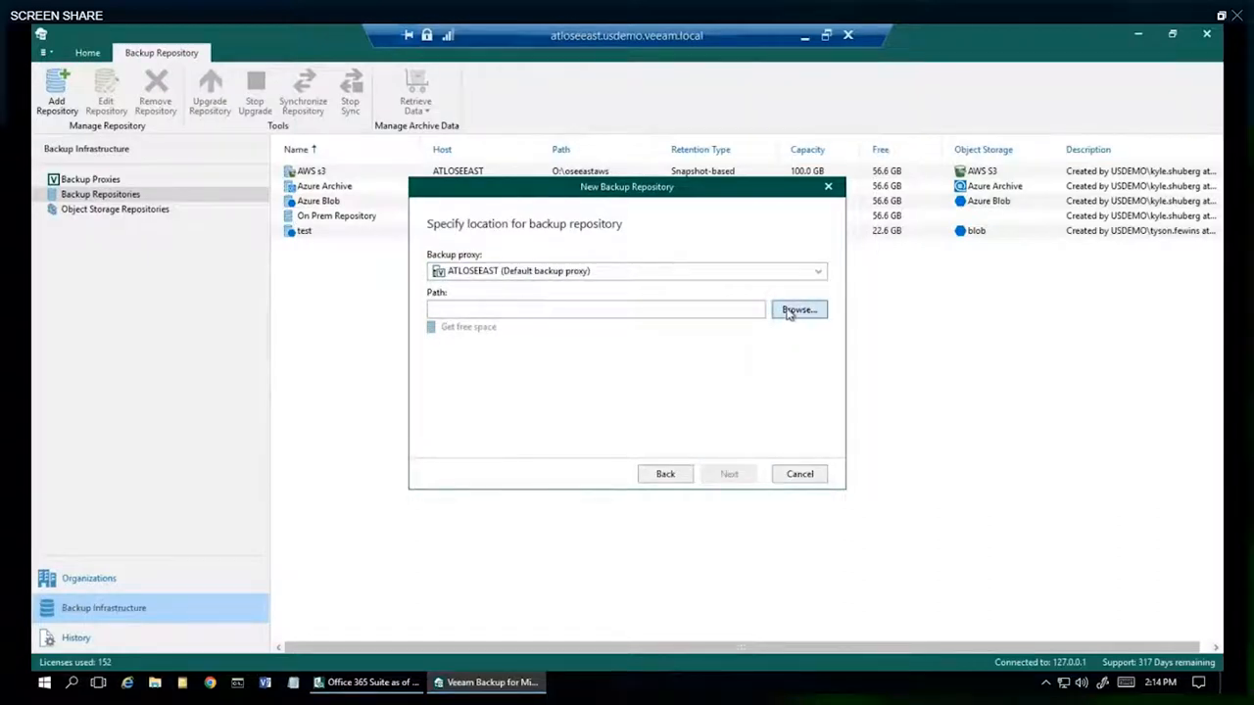
- Set the repository path to the Backups folder on the O365 Repository drive (O:\Backups)
left_click(799, 309)
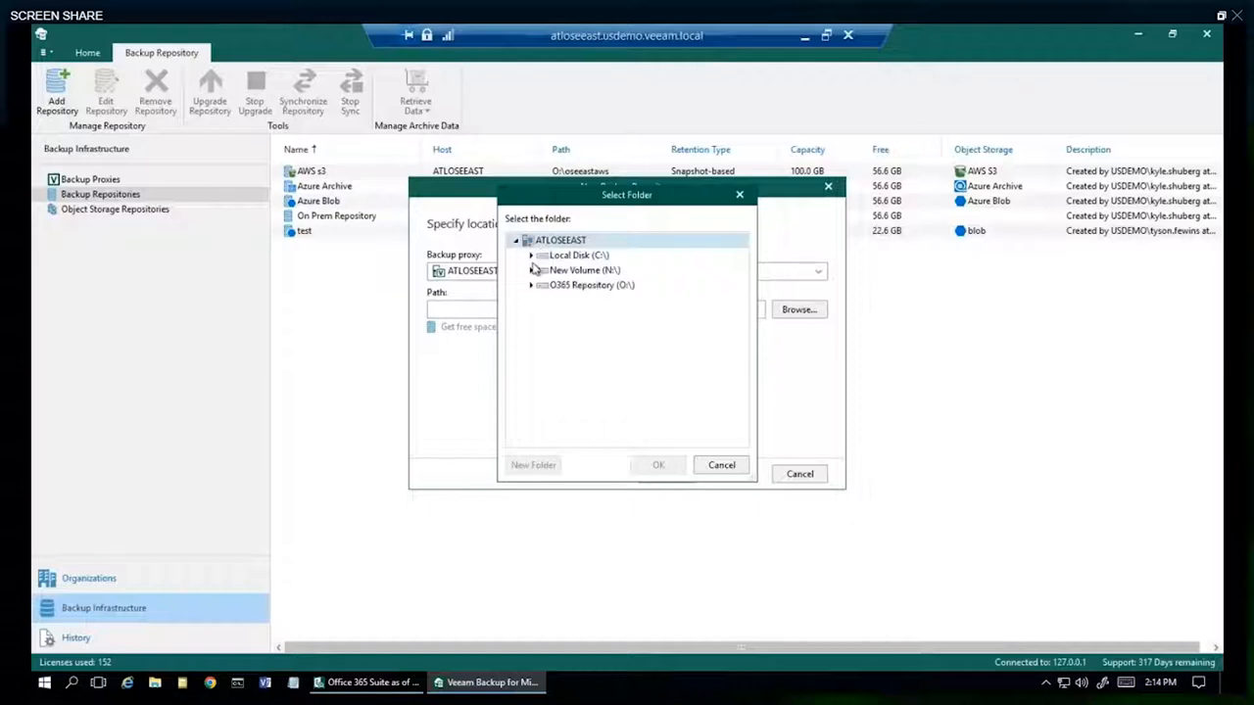
left_click(533, 286)
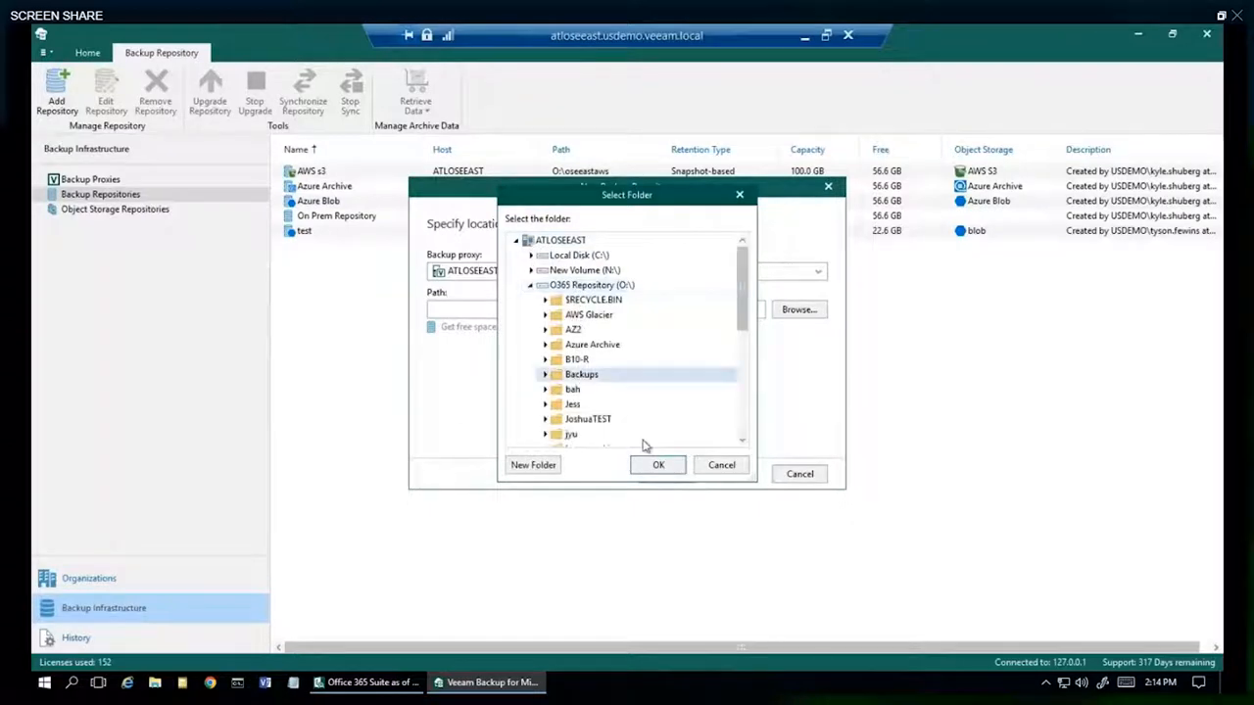
left_click(659, 464)
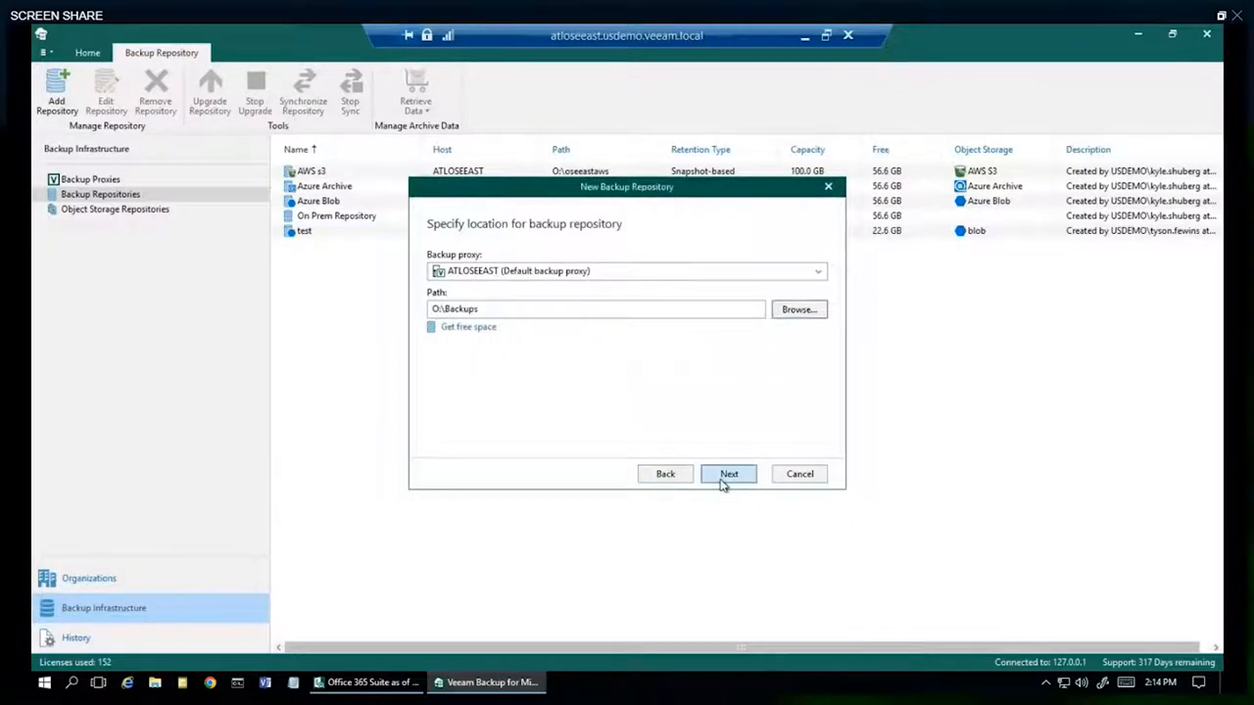
left_click(729, 472)
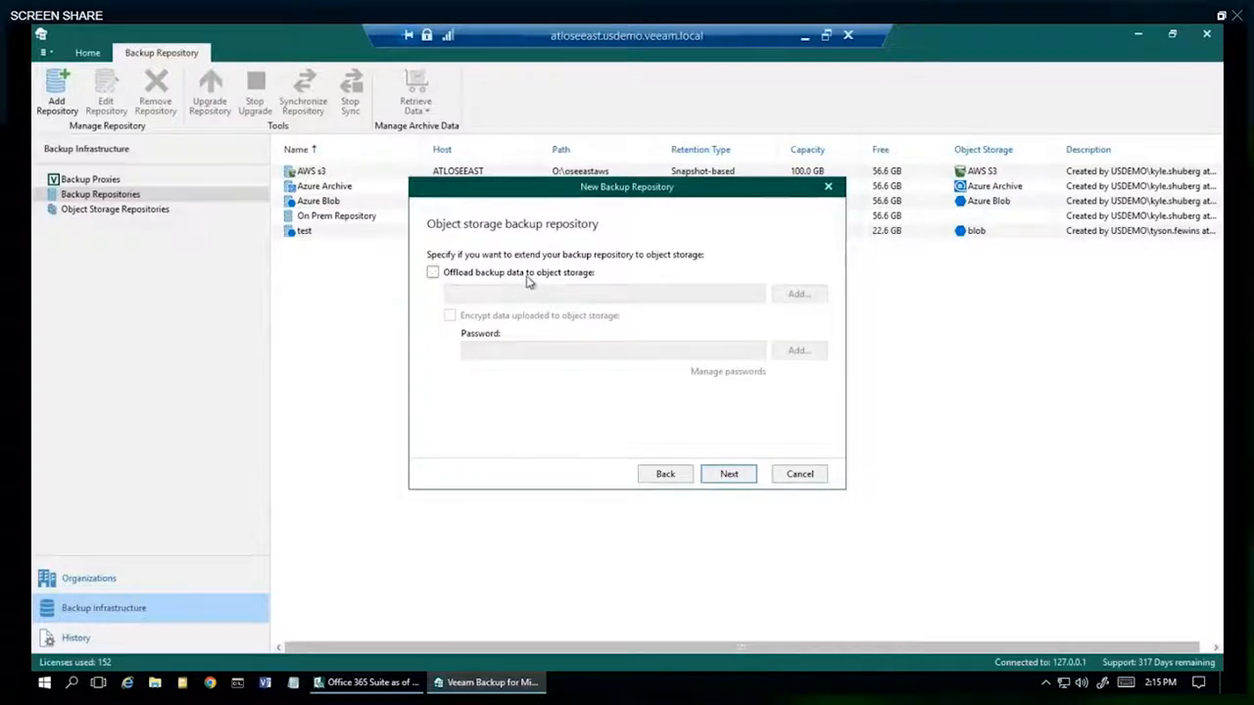
- Toggle object storage offload and keep snapshot-based retention at 3 years
left_click(431, 272)
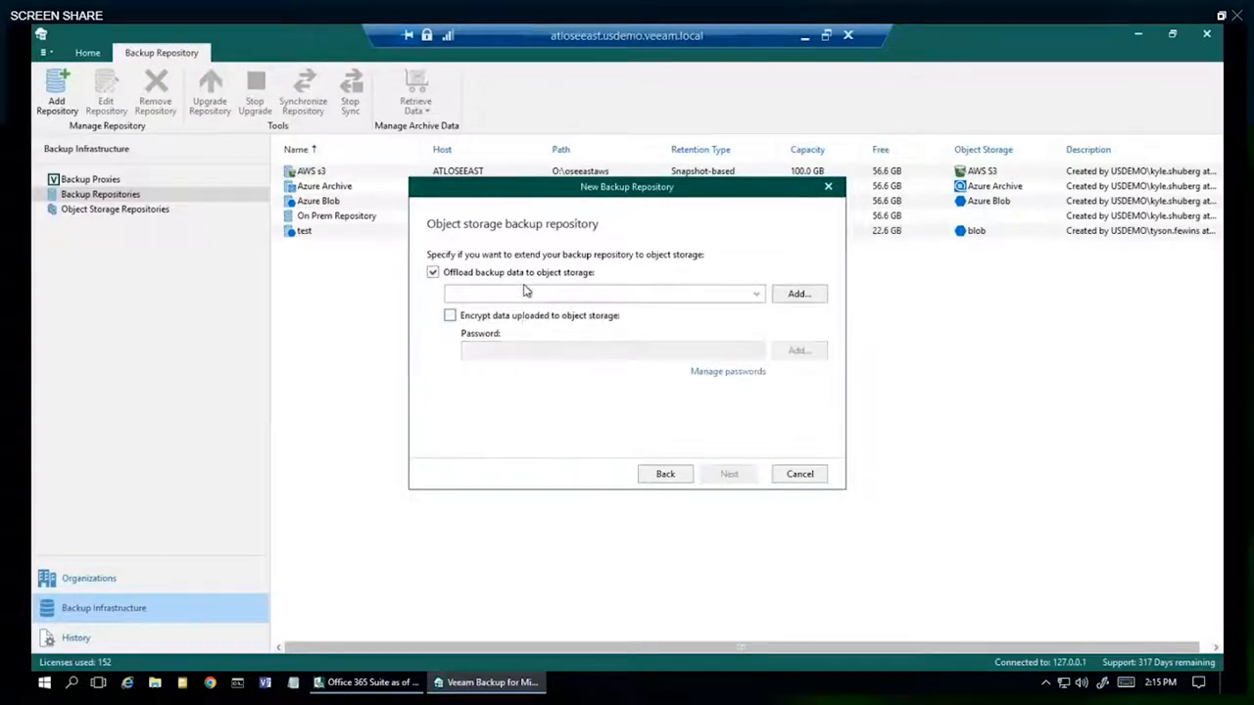
left_click(728, 472)
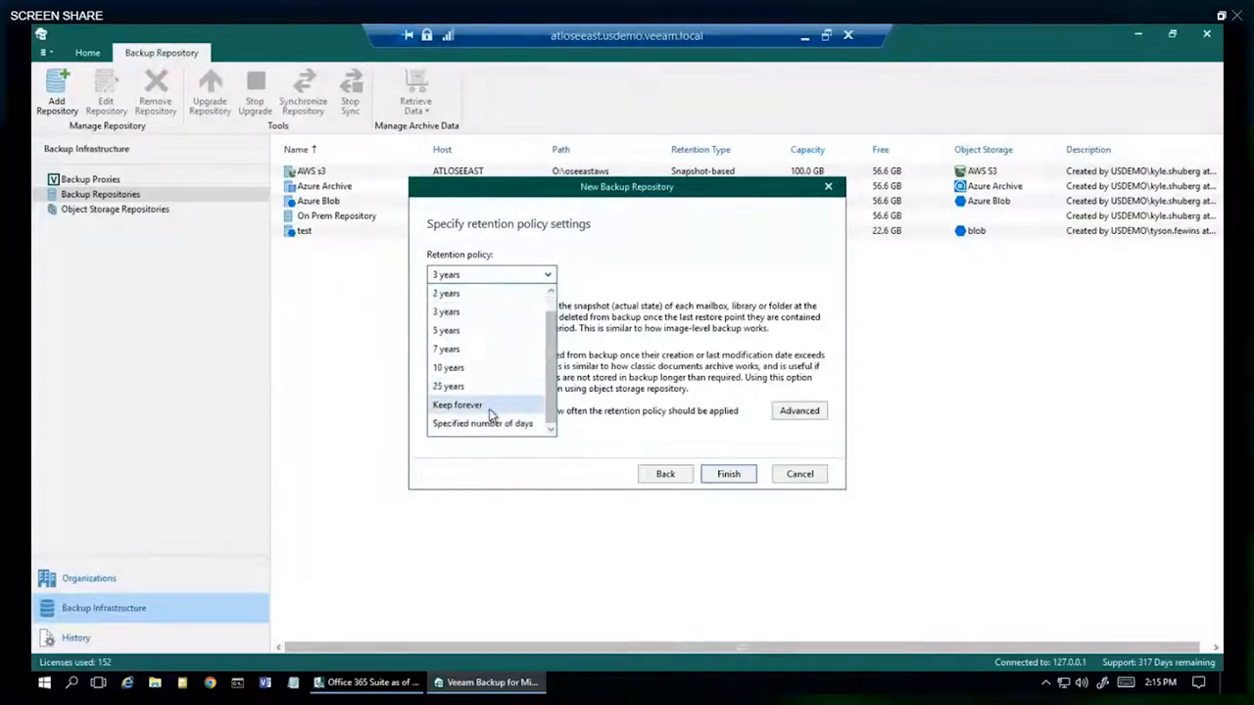
left_click(446, 311)
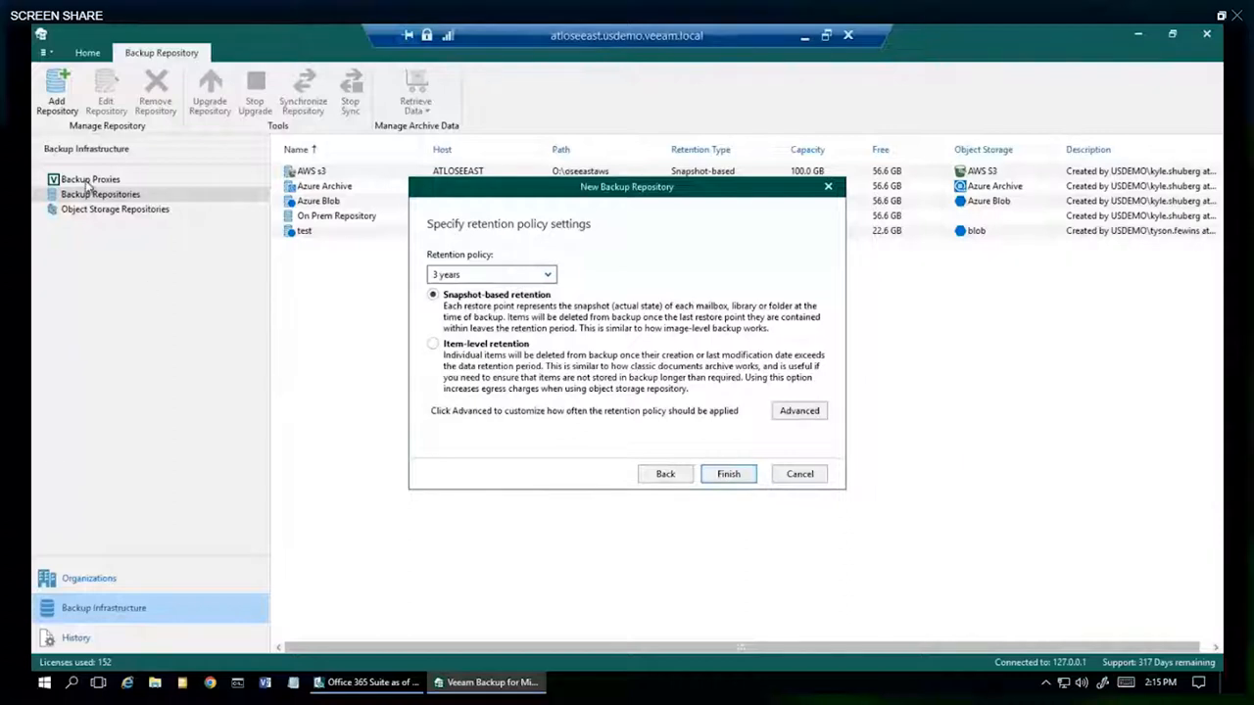
- Begin a new object storage repository named DemoObjectStorage of type Microsoft Azure Blob Storage
left_click(729, 472)
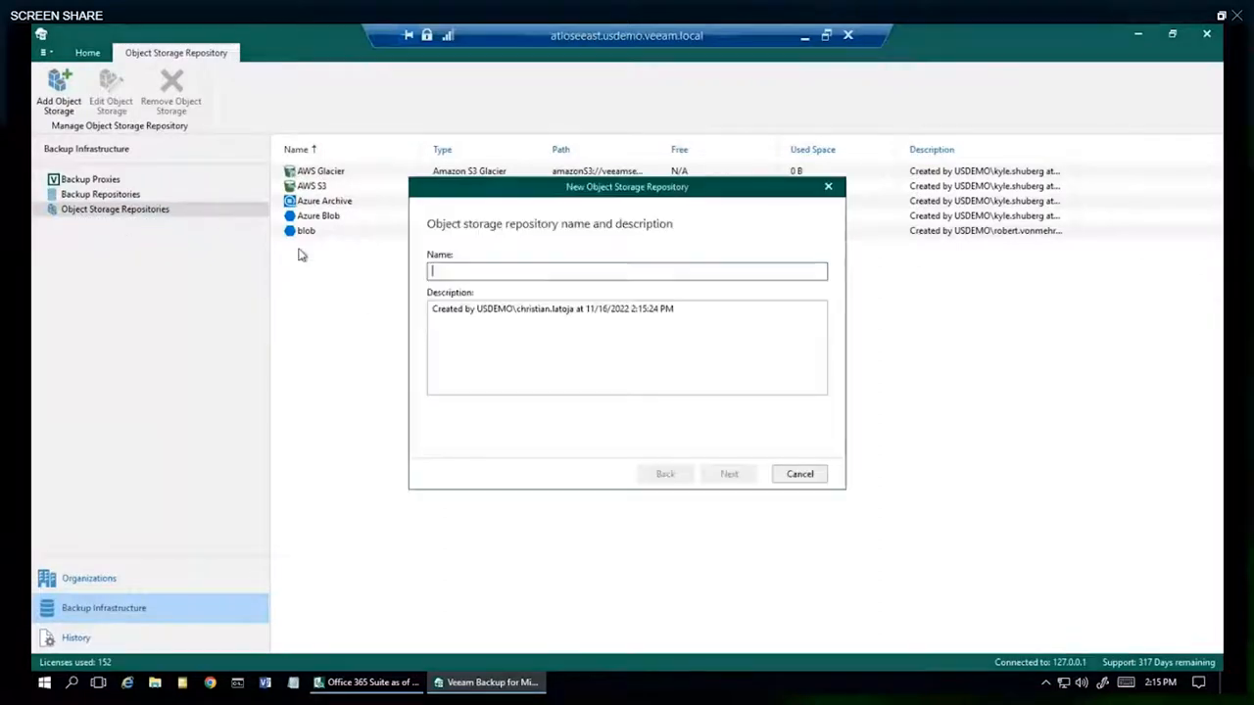
type("DemoOBJ")
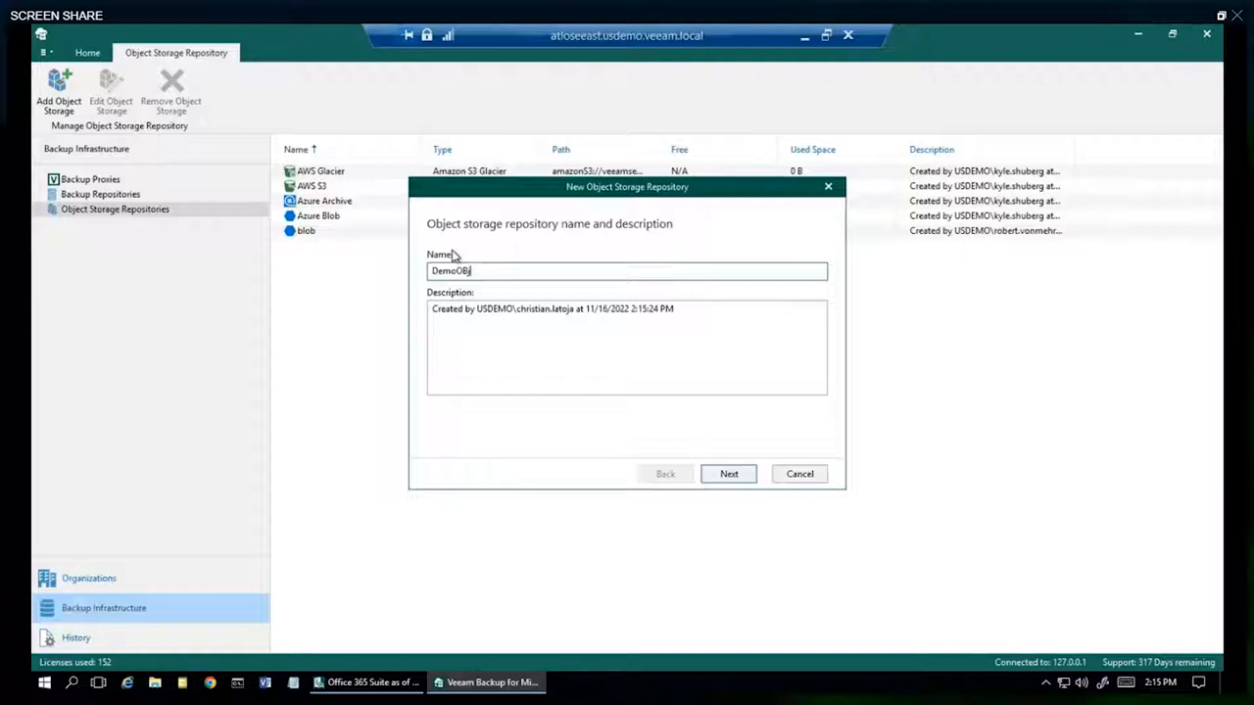
type("ectStorage")
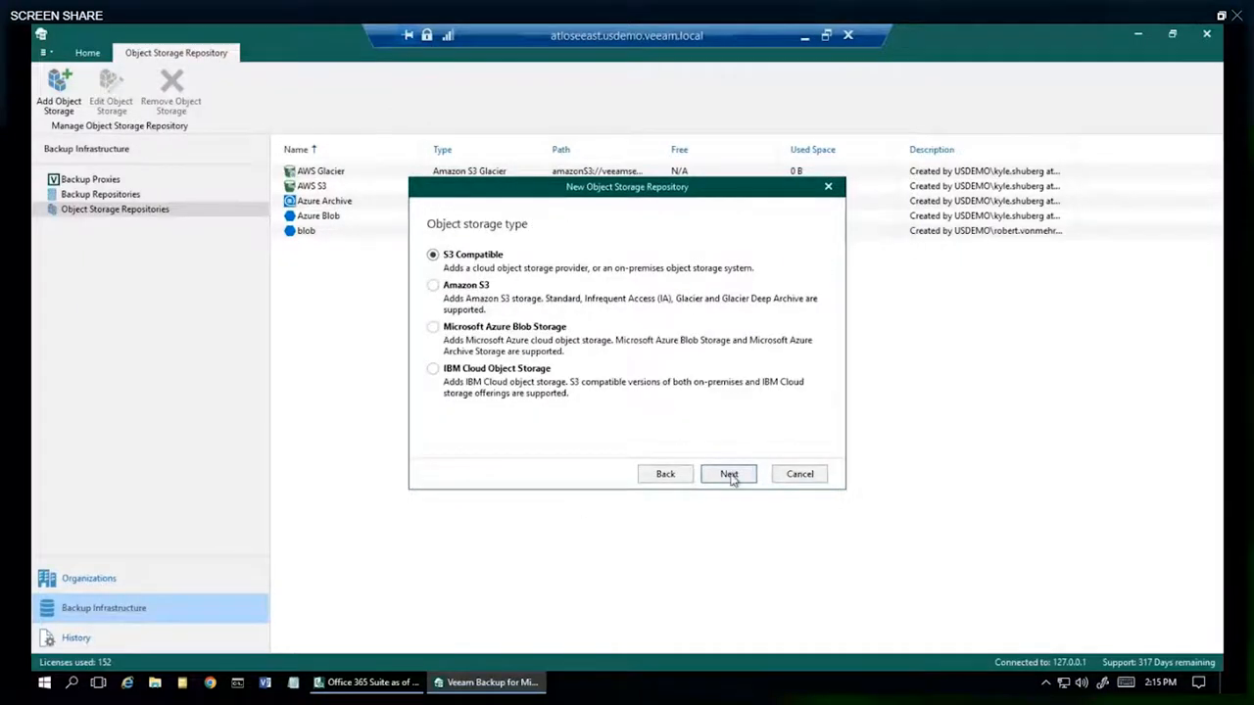
left_click(433, 325)
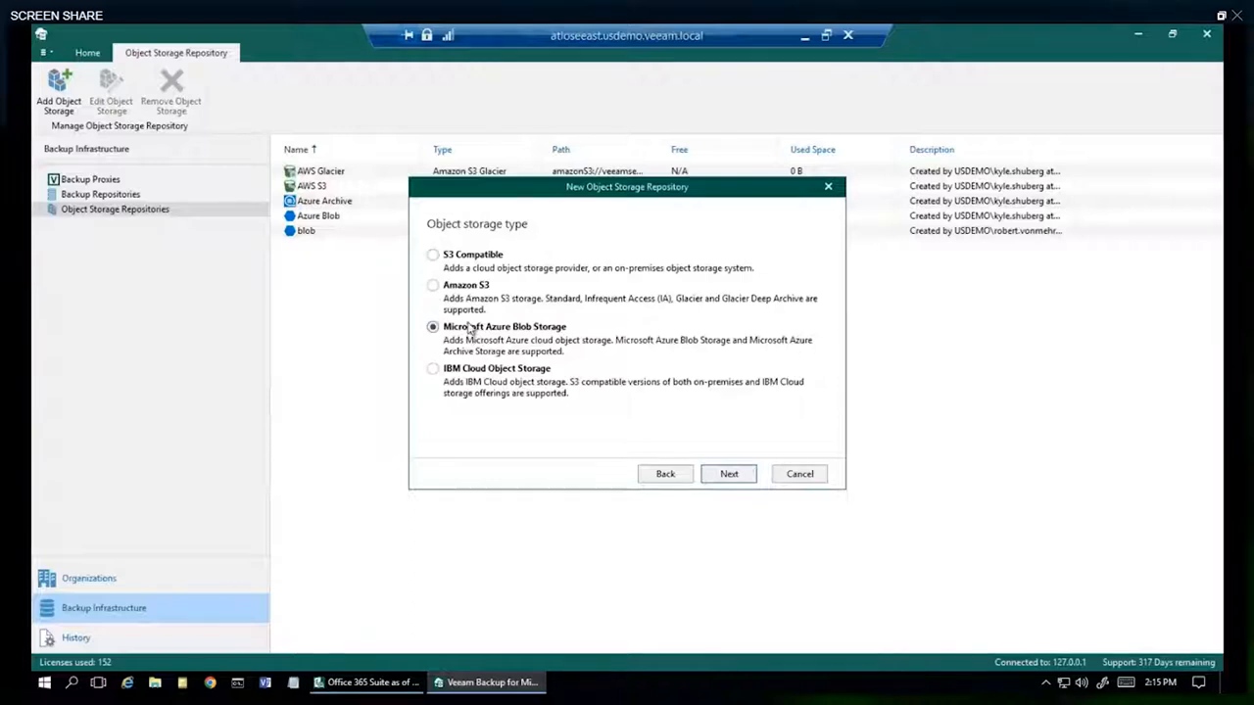
left_click(729, 474)
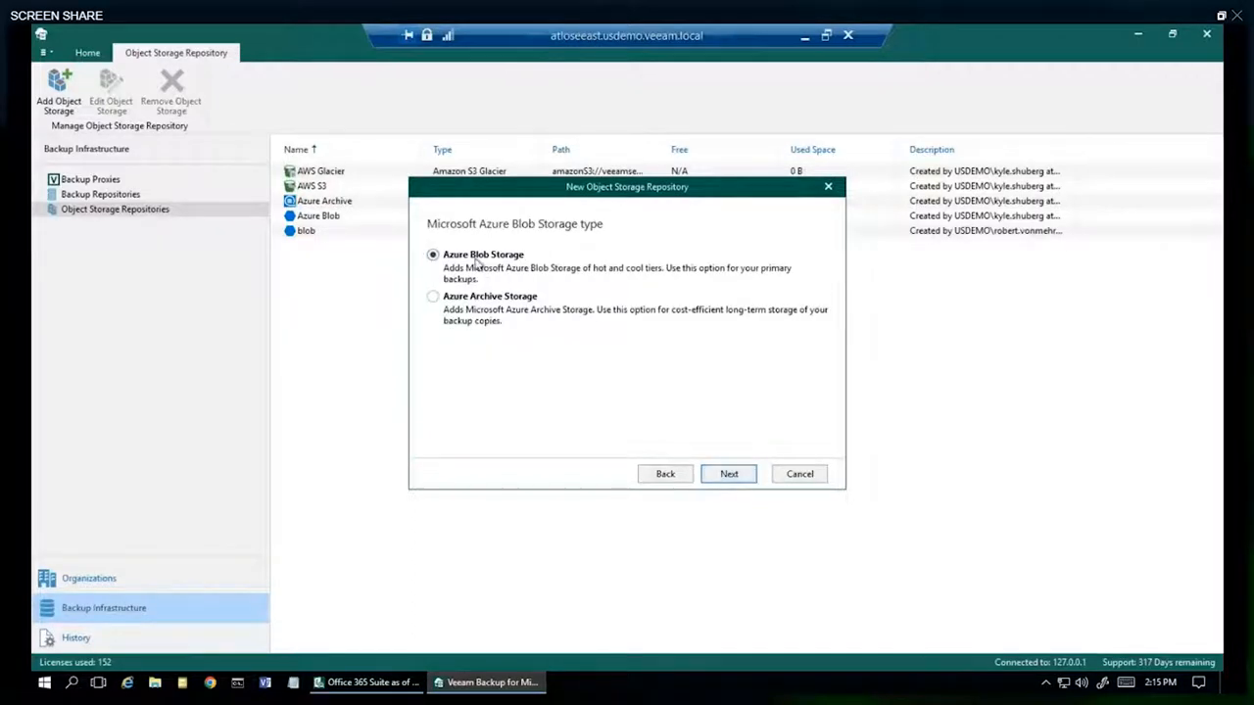
- Pick the Azure storage account, container vbo and folder Blob, then cancel without saving
left_click(729, 472)
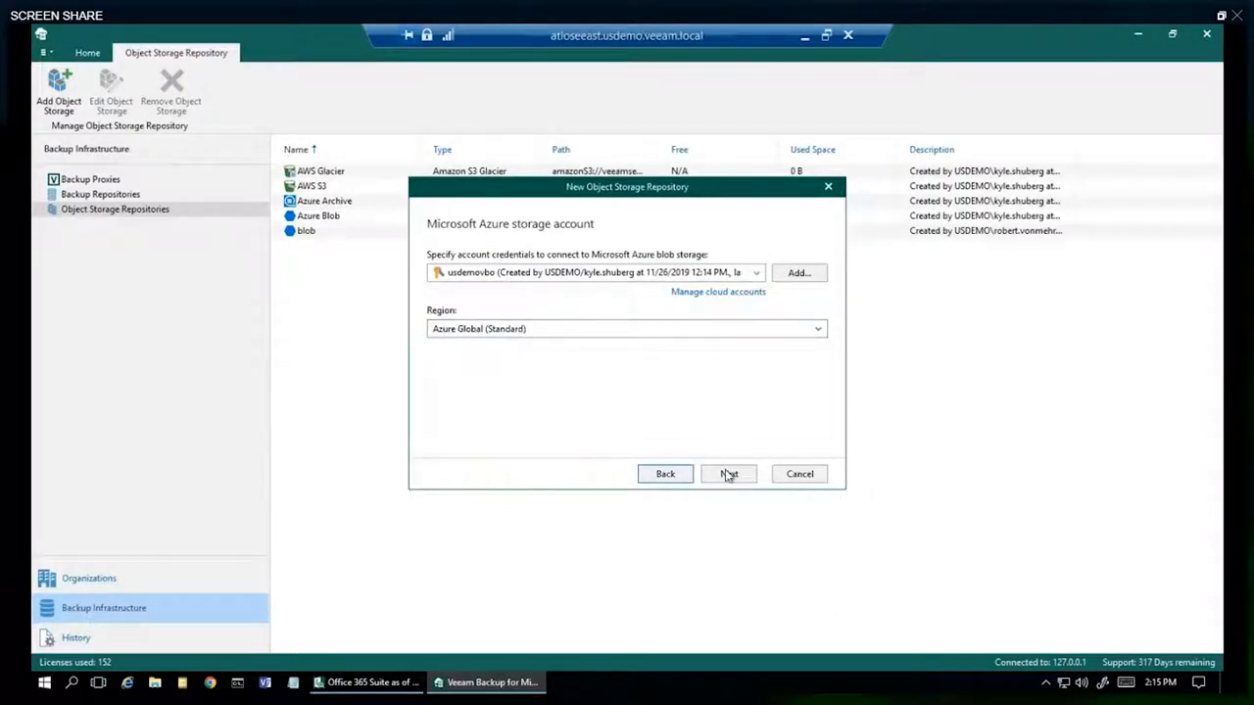
left_click(728, 474)
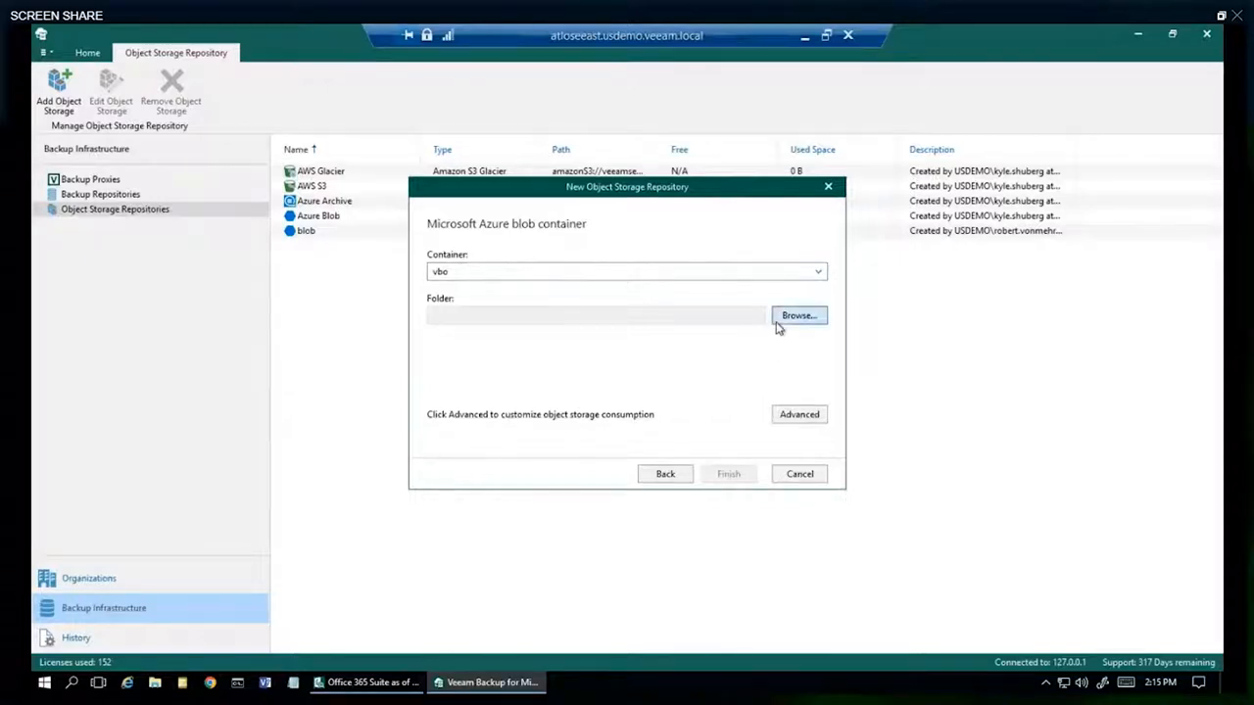
left_click(799, 313)
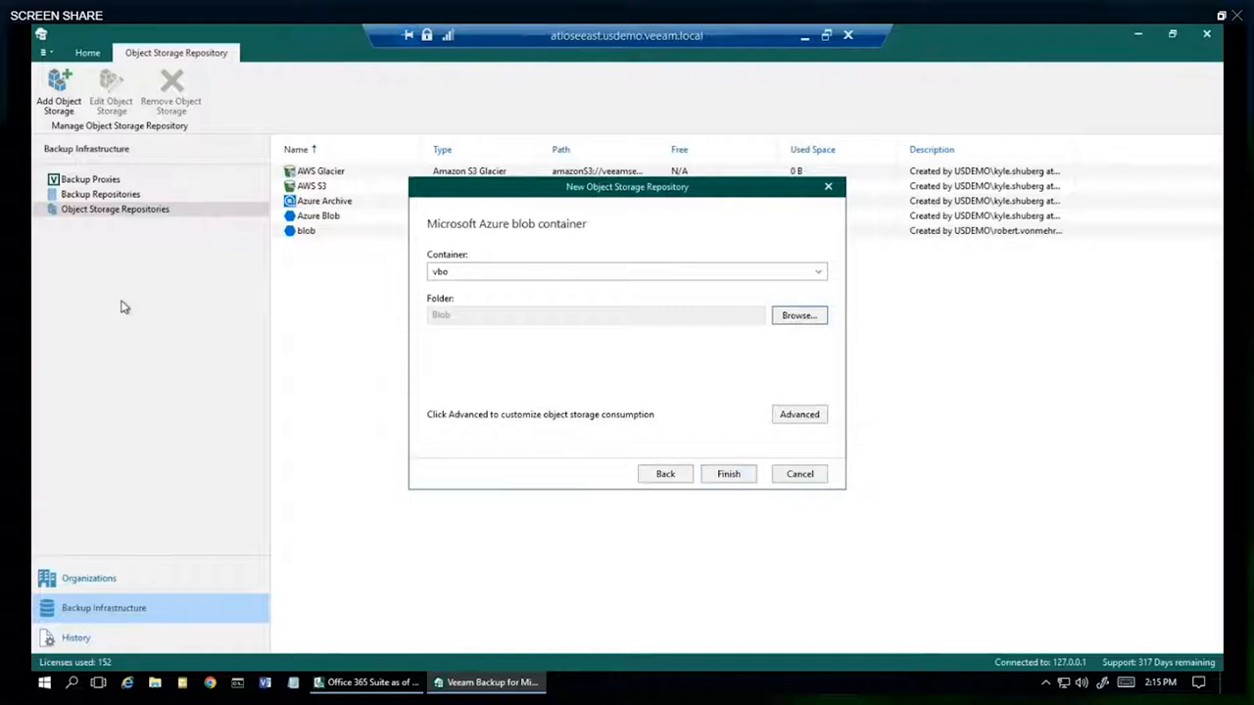
mouse_move(118, 279)
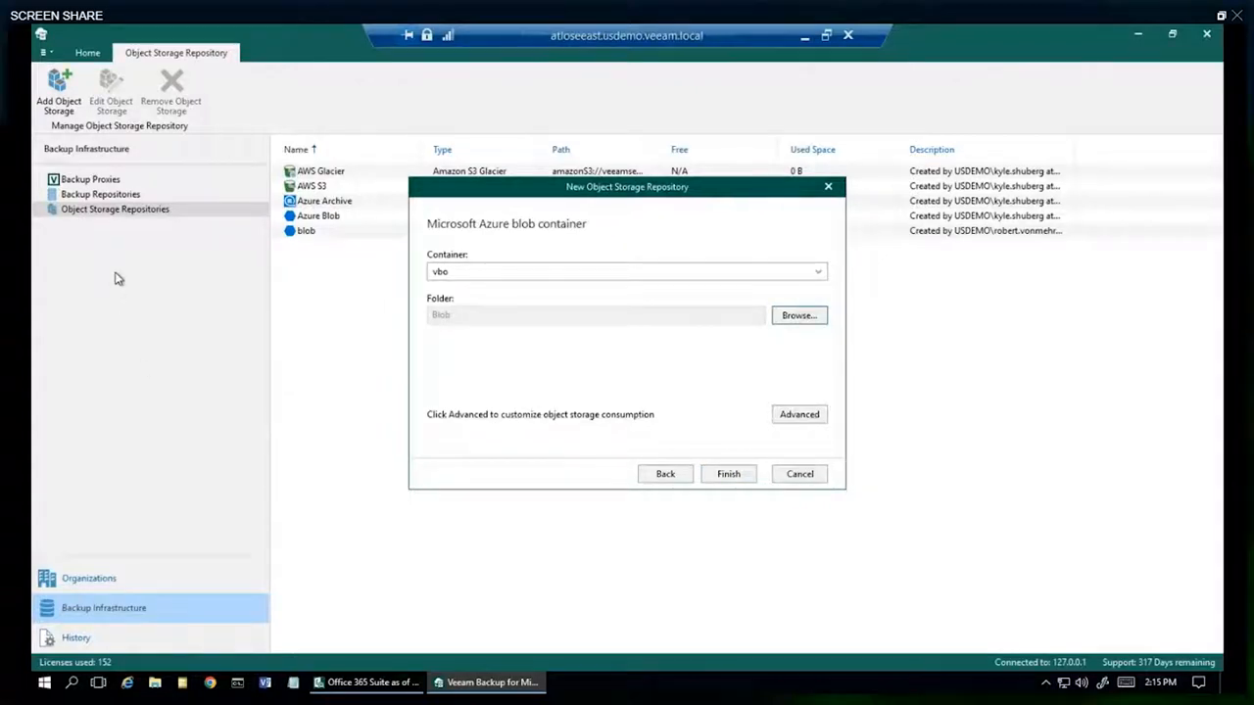
left_click(729, 472)
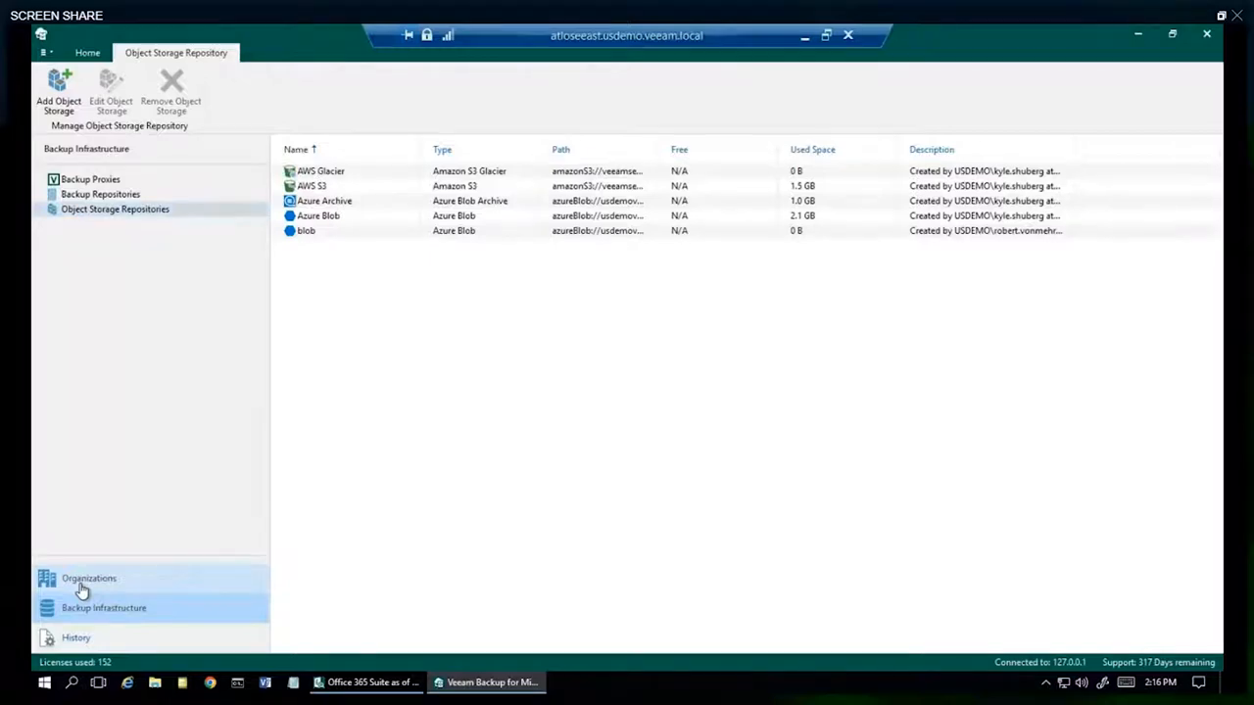
- Start a new backup job for the Office 365 Suite organization and name it
left_click(90, 578)
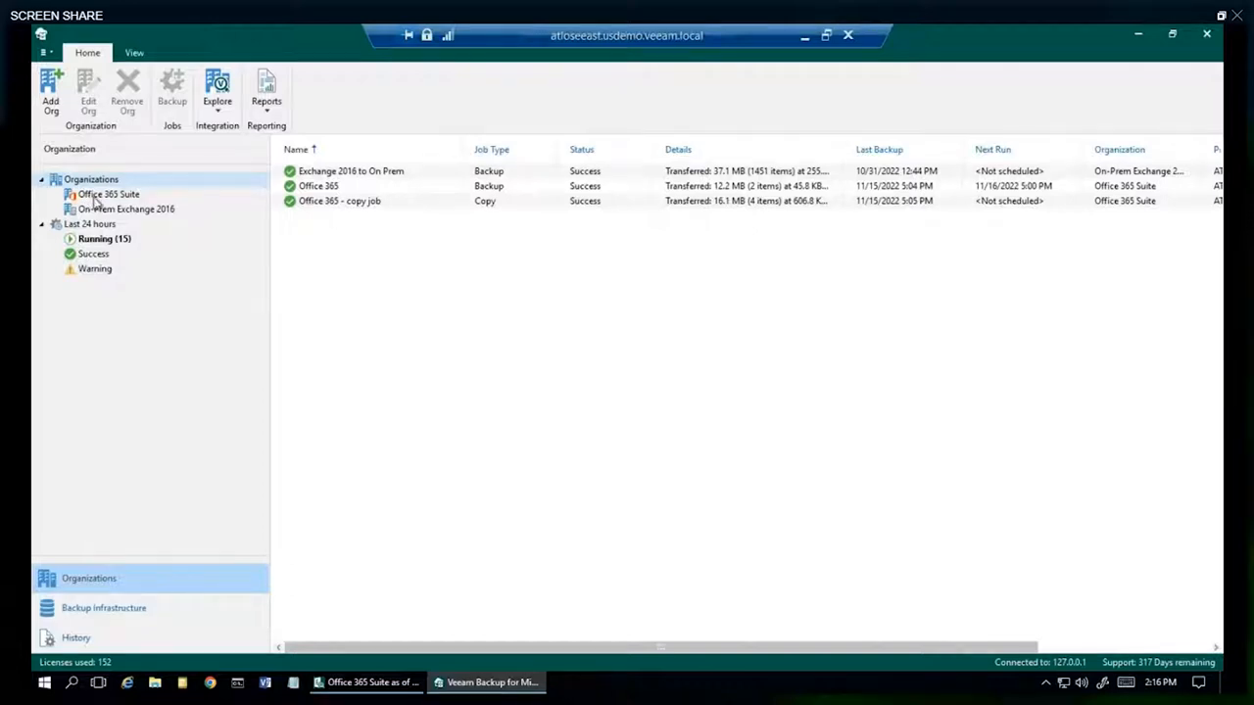
right_click(110, 194)
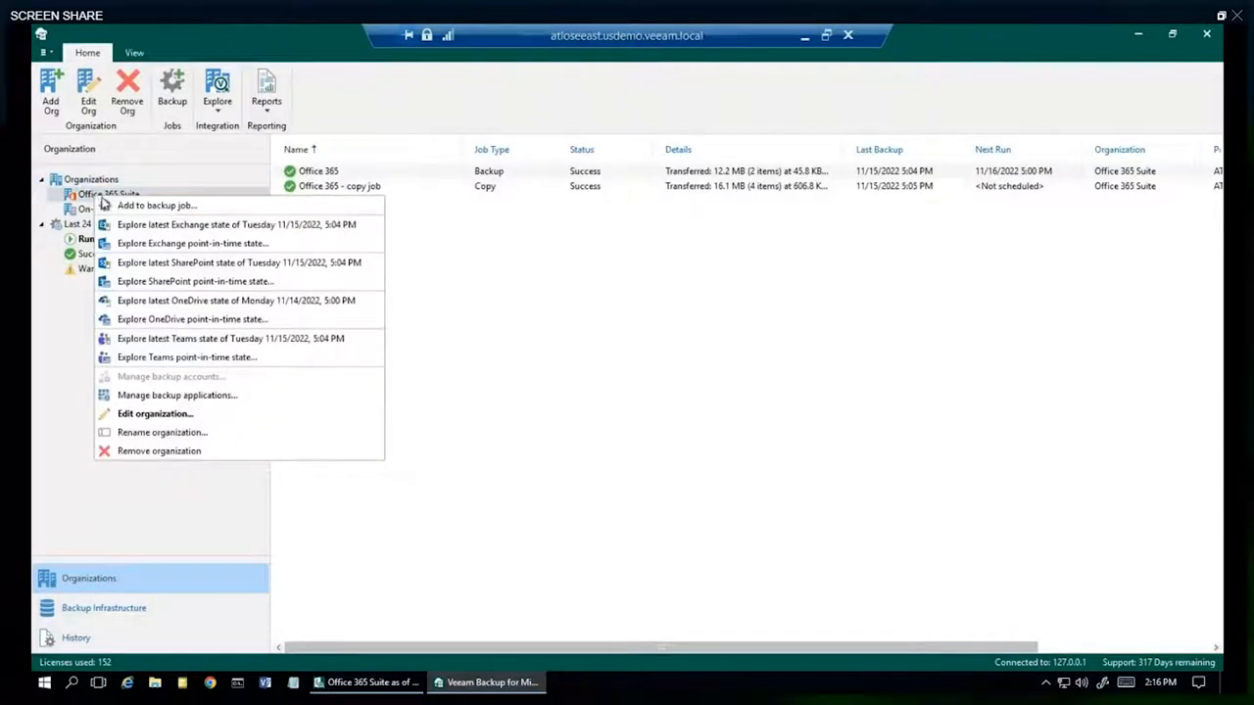
left_click(157, 206)
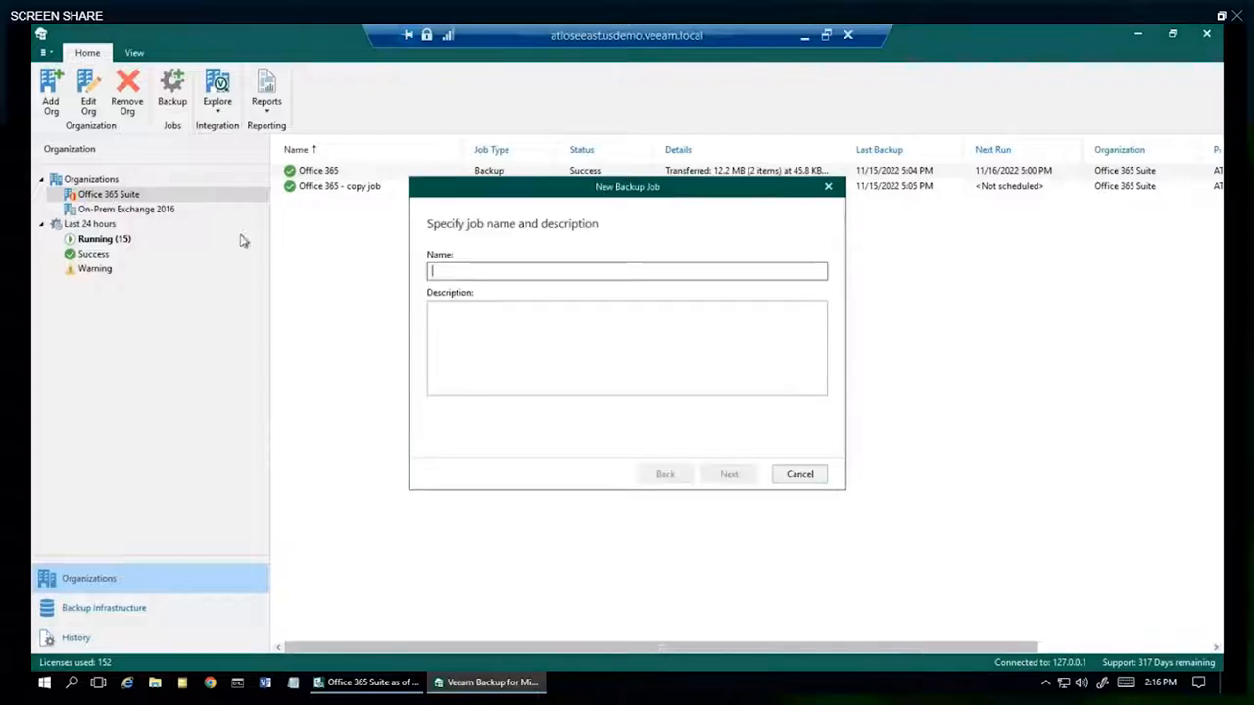
type("DemoJobDeleteMe")
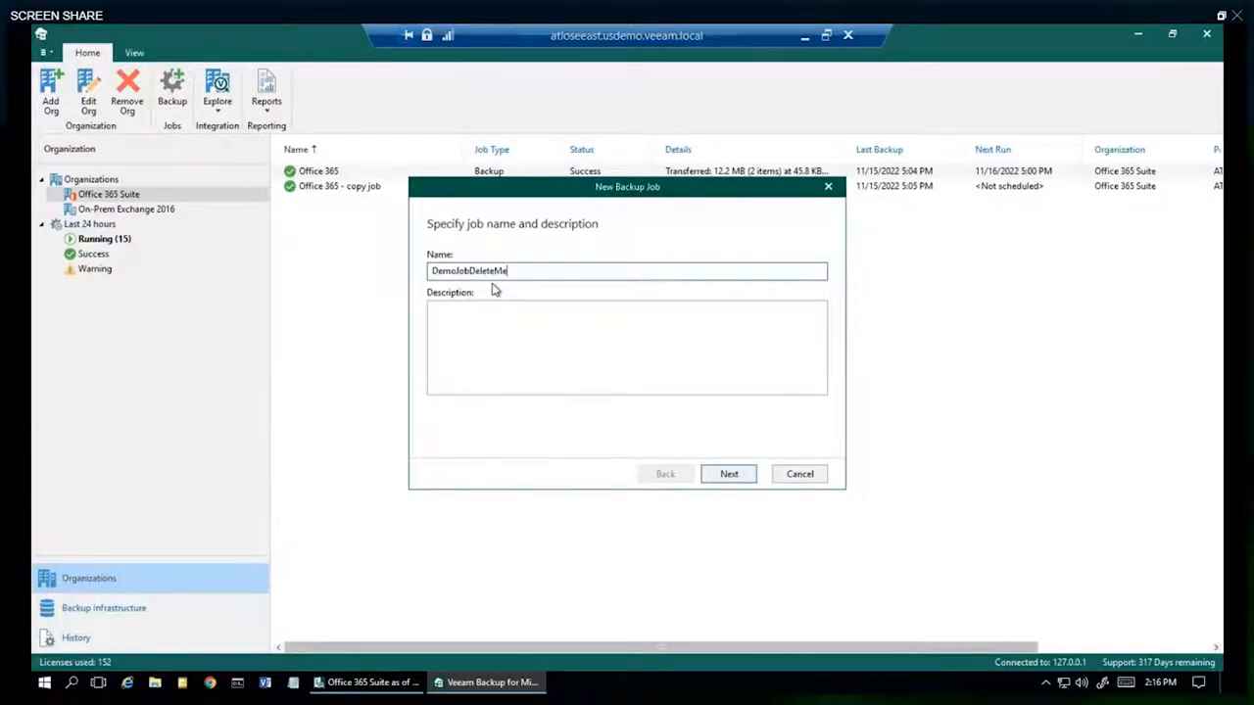
left_click(728, 472)
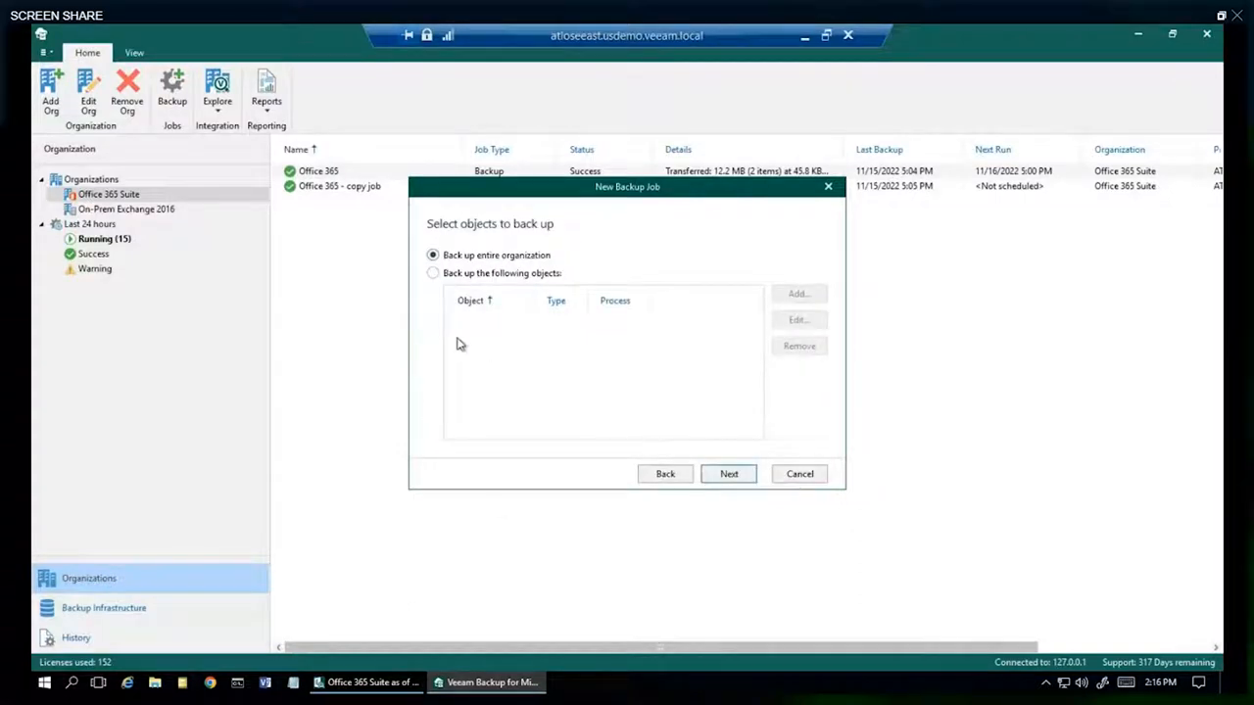
mouse_move(454, 326)
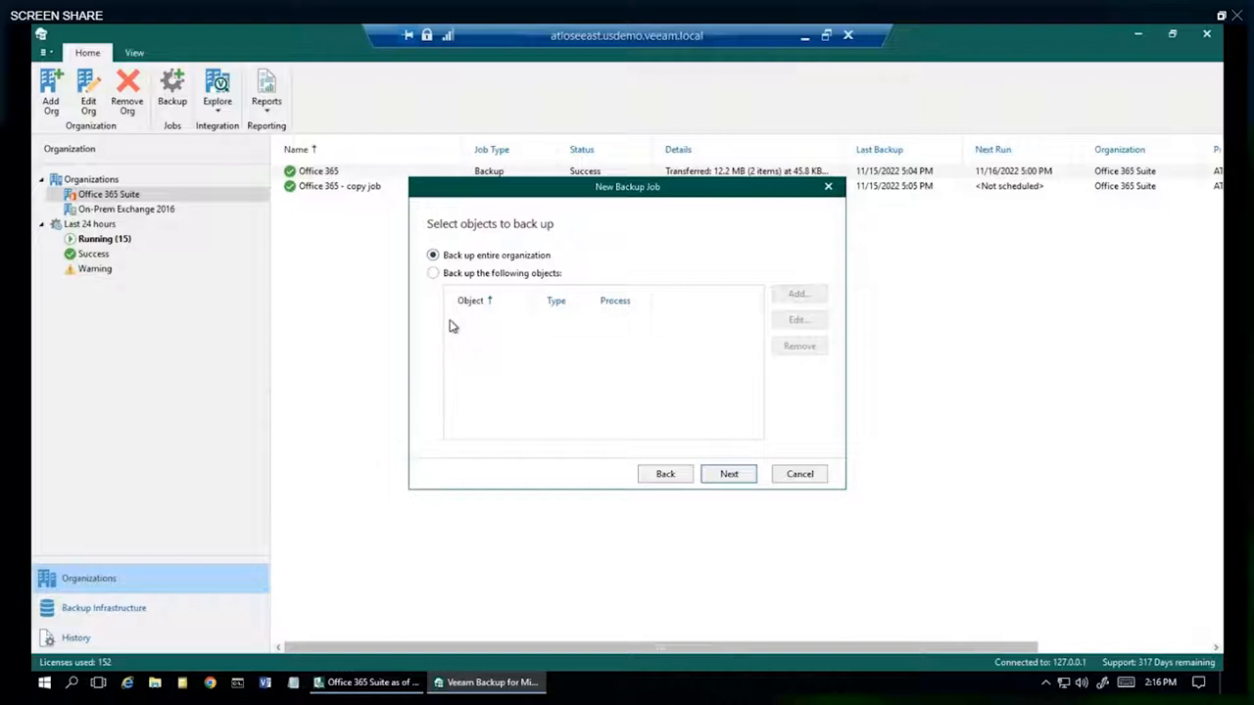
- Limit the job to selected objects and add the chosen groups such as House Lannister
left_click(433, 272)
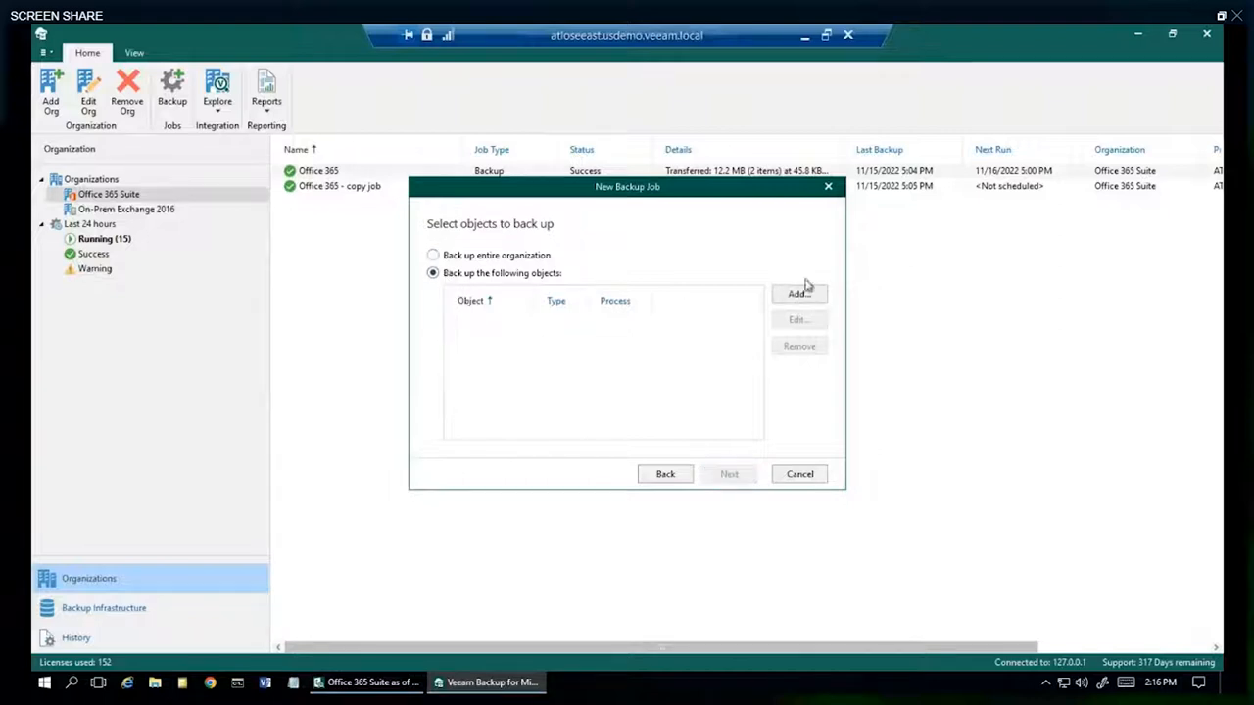
left_click(799, 294)
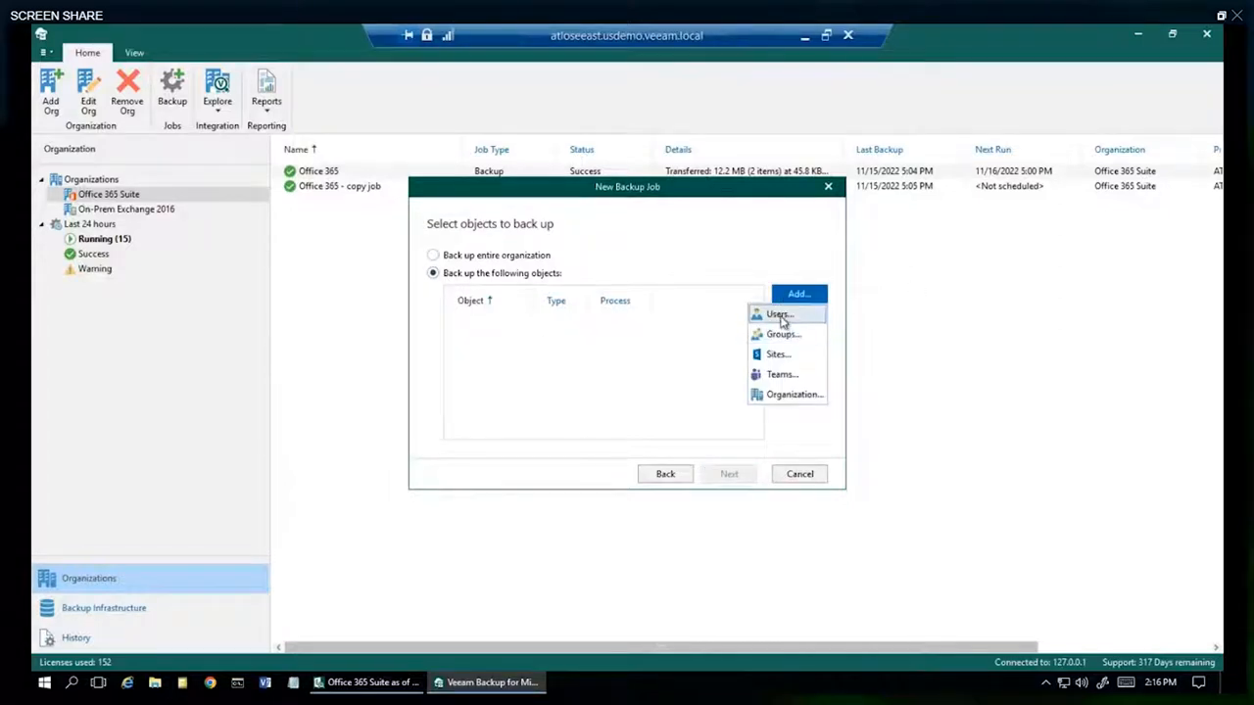
mouse_move(780, 353)
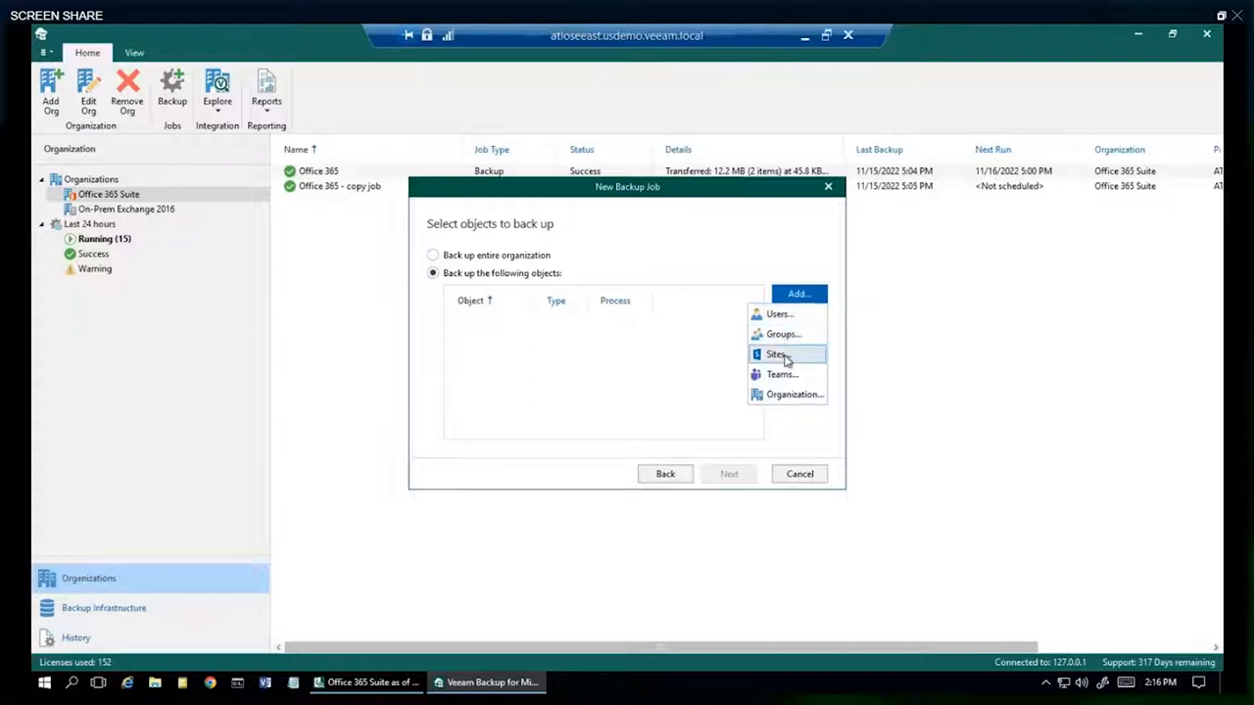
left_click(784, 333)
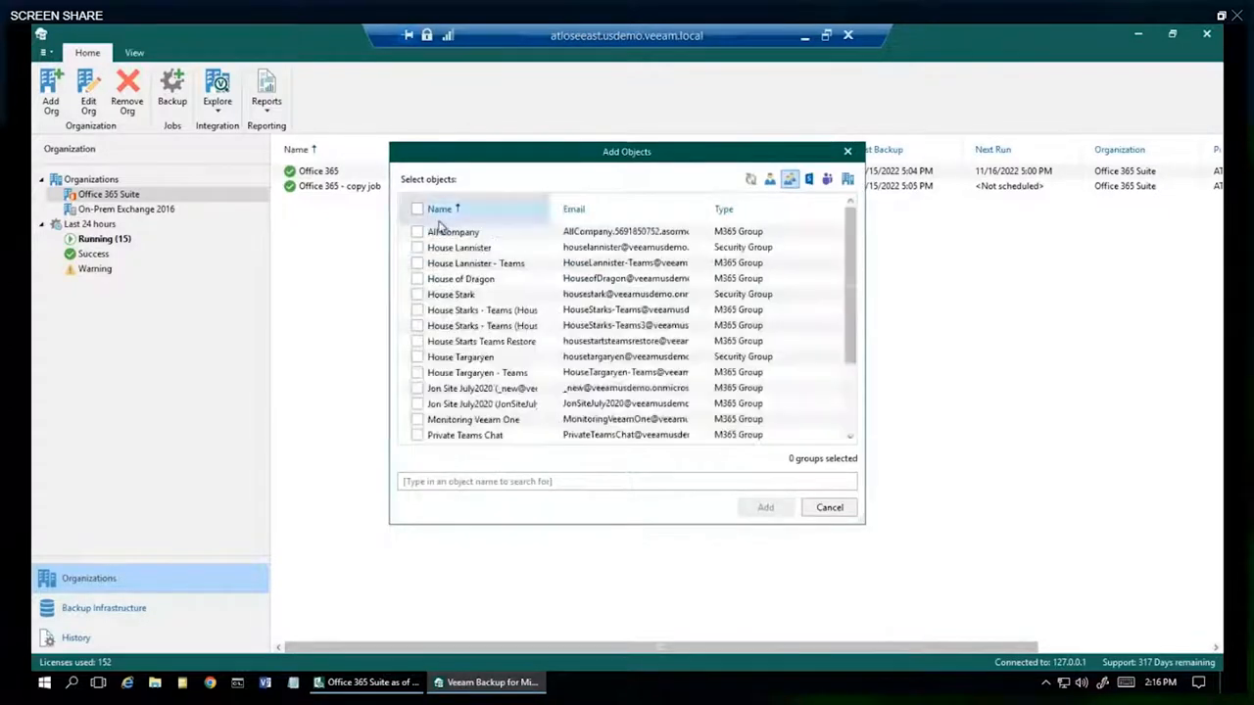
left_click(418, 247)
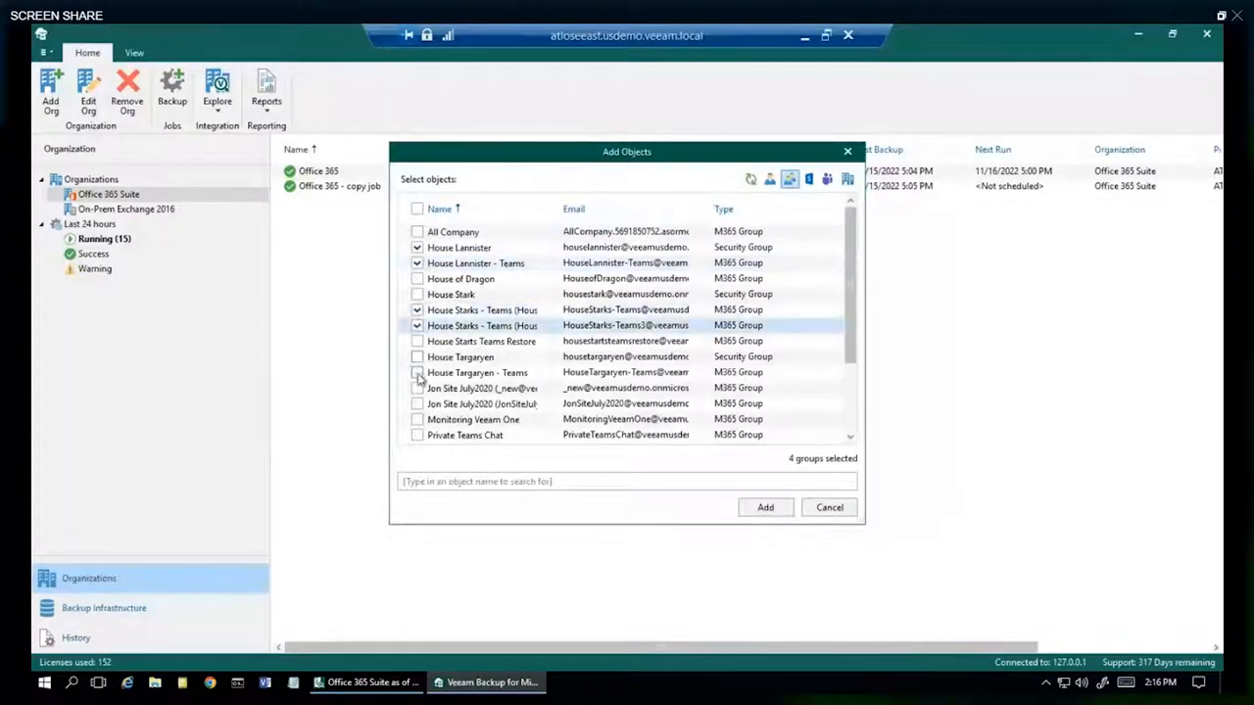
left_click(764, 508)
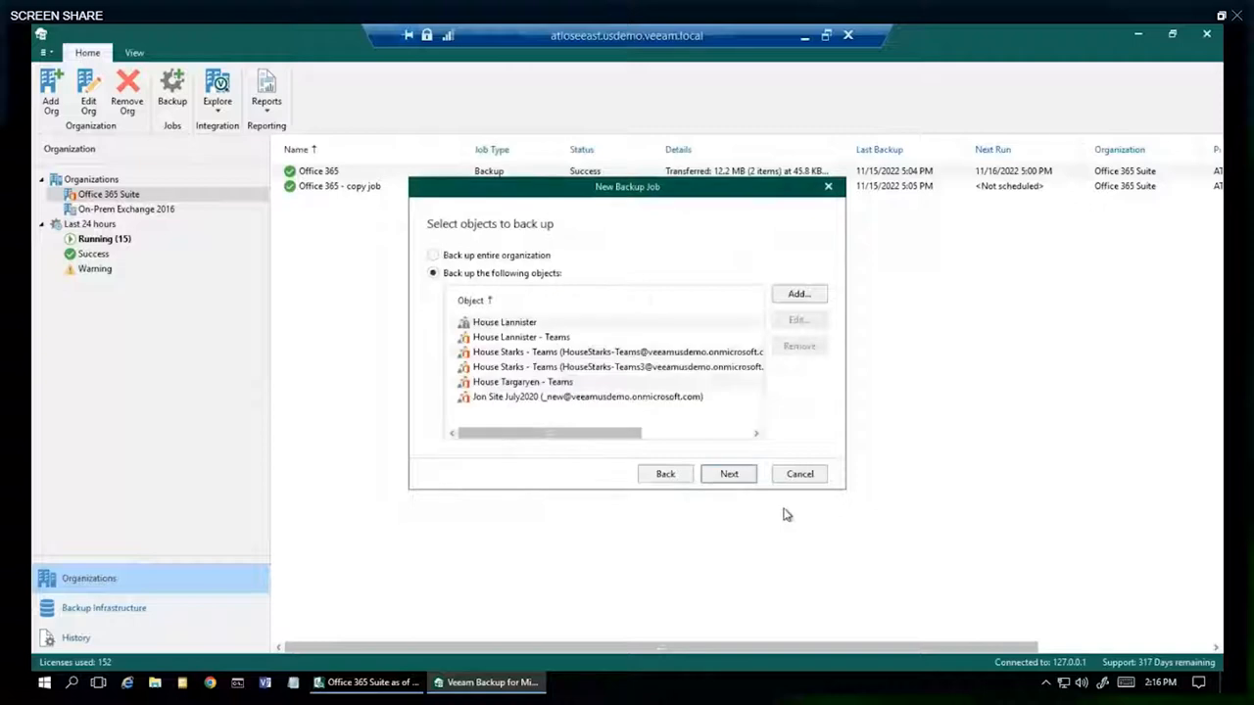
- Exclude all seven svc user accounts from the backup job
left_click(729, 472)
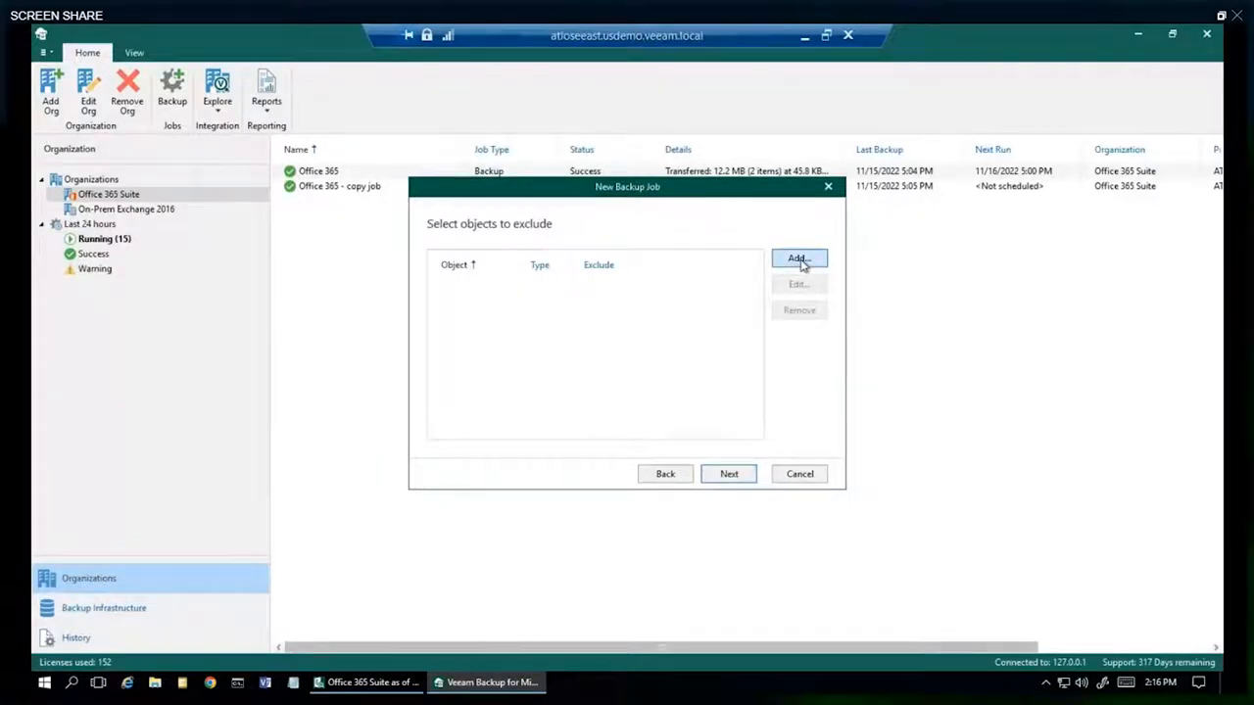
left_click(799, 259)
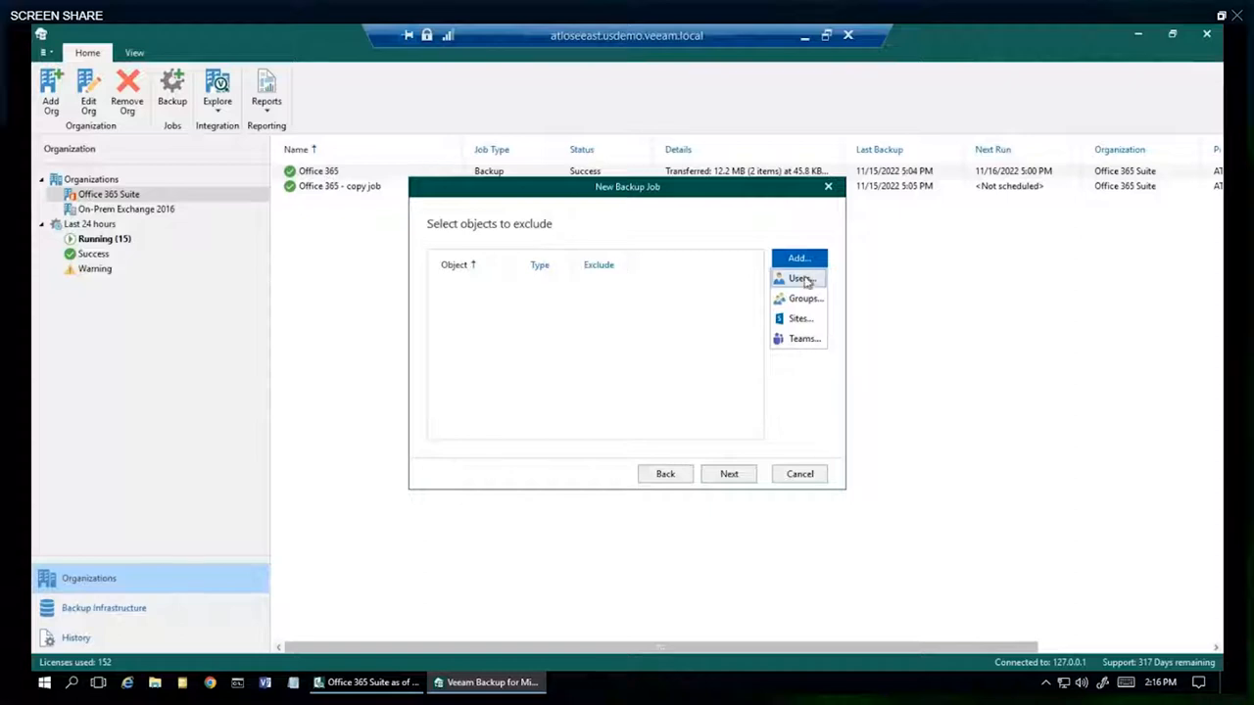
left_click(800, 278)
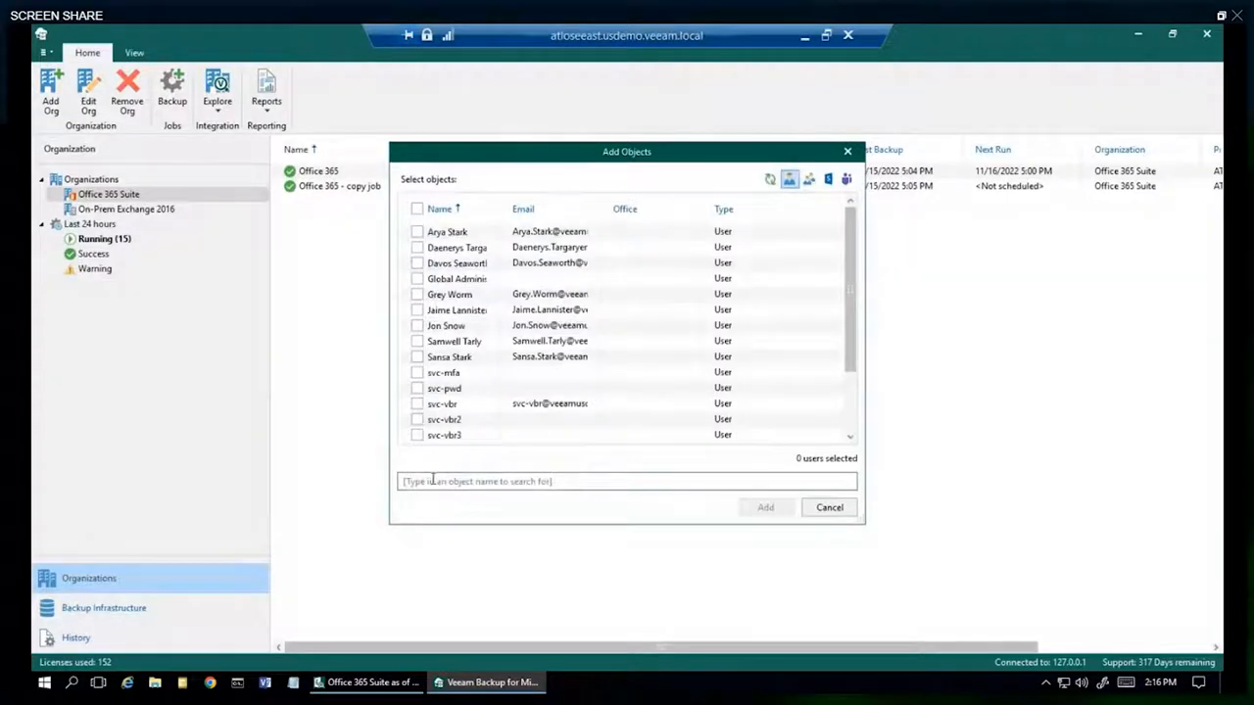
type("svc")
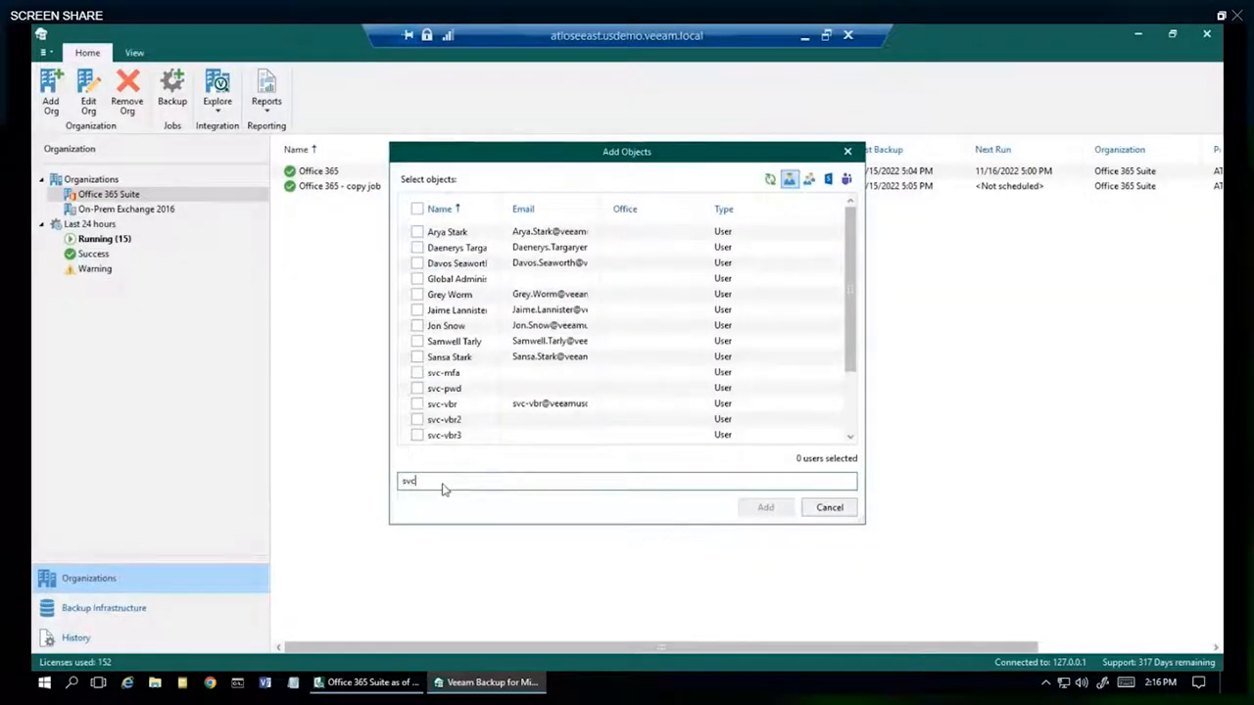
left_click(415, 207)
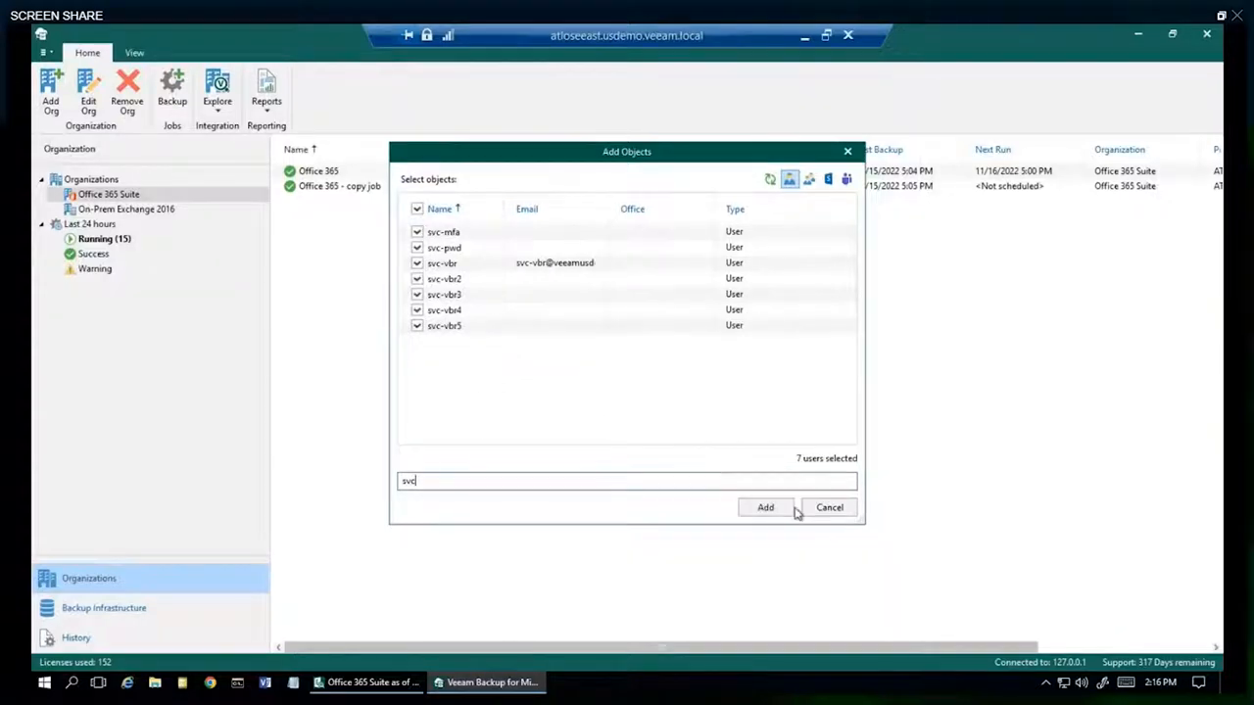
left_click(764, 507)
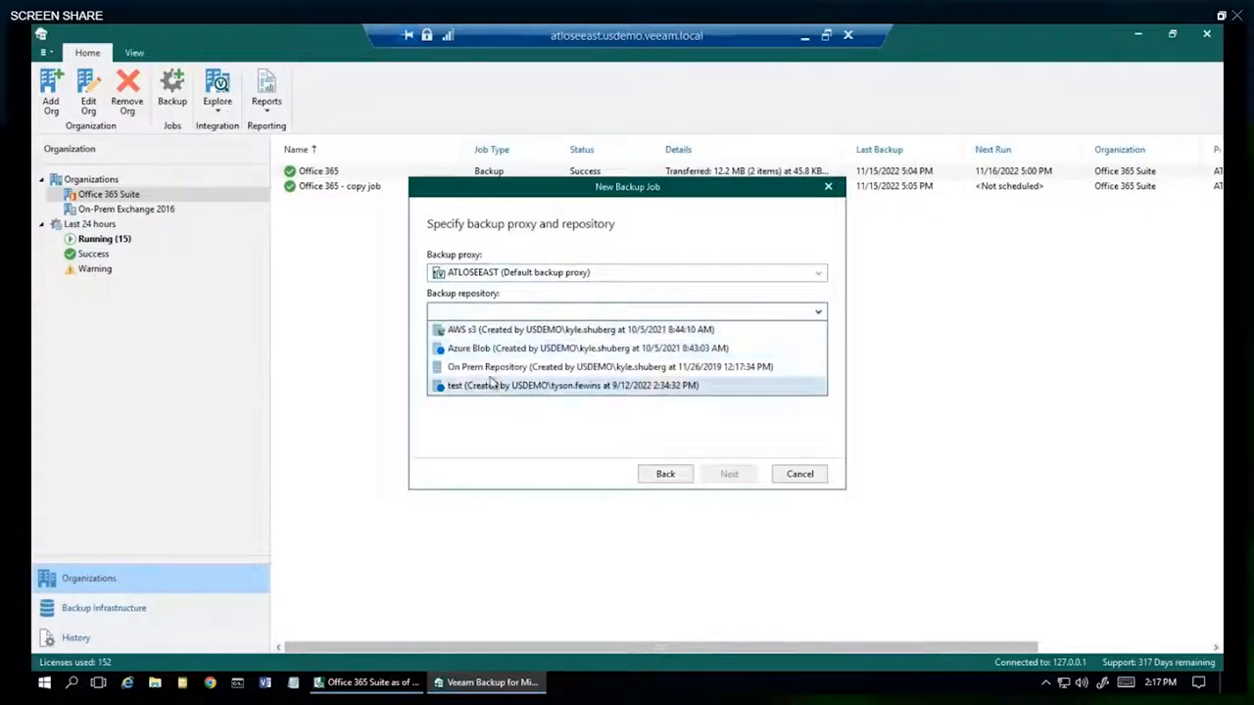
- Store the job in On-Prem Repository, disable automatic scheduling and create the job
left_click(611, 366)
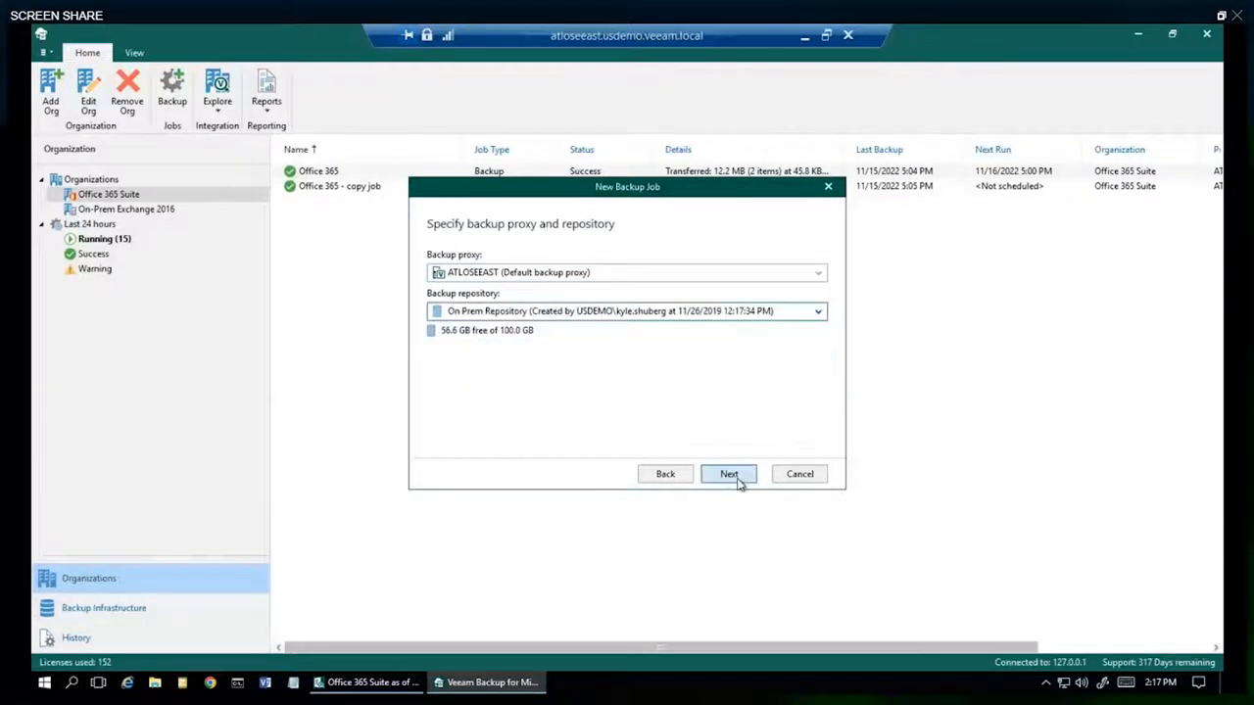
left_click(729, 472)
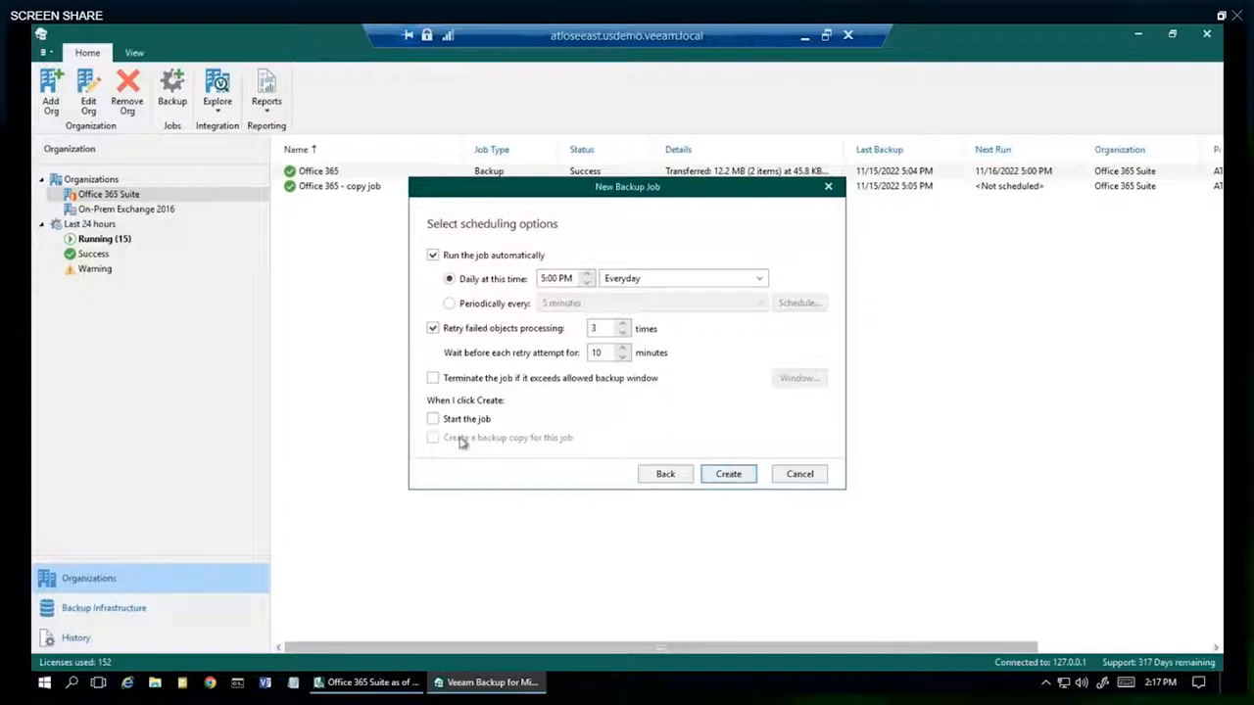
left_click(433, 254)
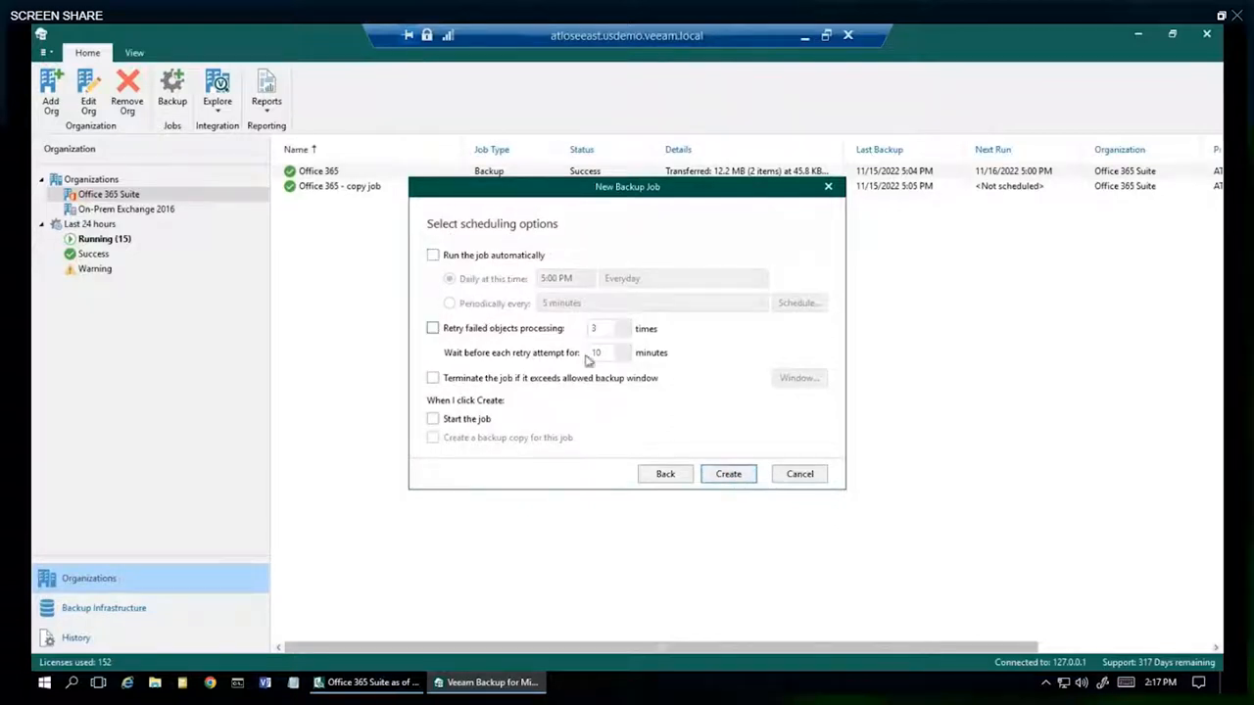
left_click(729, 472)
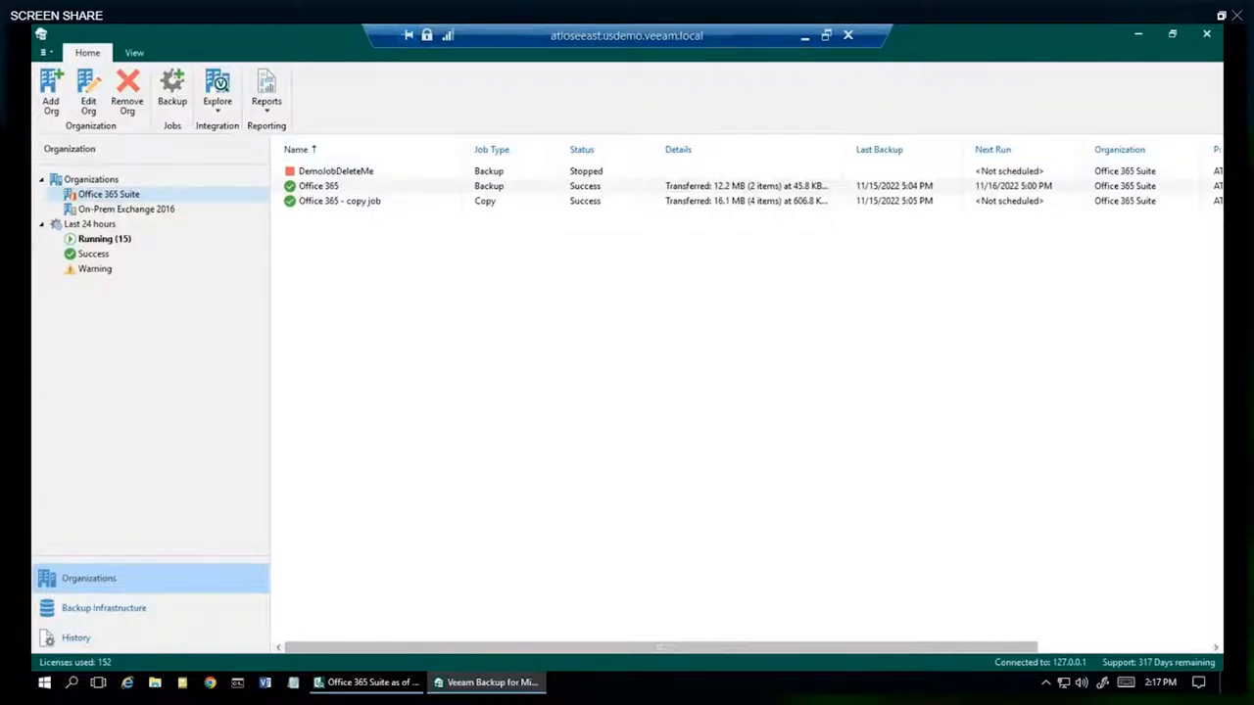
- Select DemoJobDeleteMe, then show actions for On-Prem Exchange 2016 and Office 365 Suite organizations
left_click(337, 171)
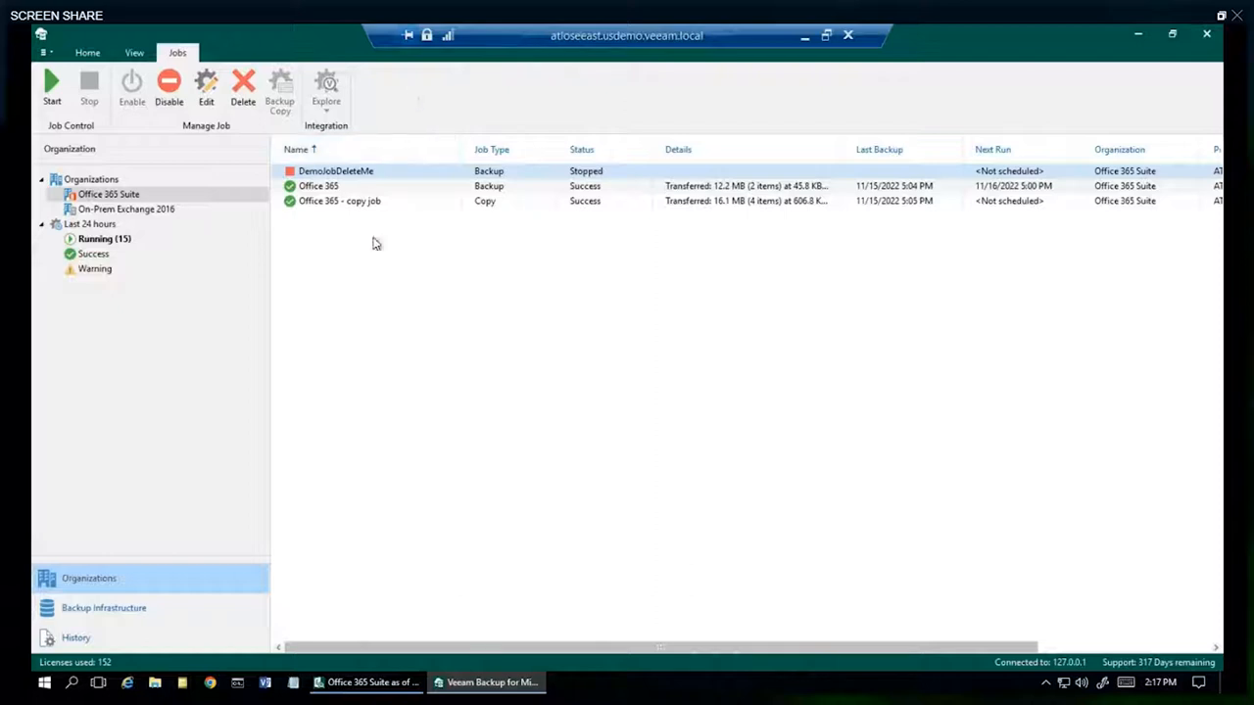
mouse_move(548, 388)
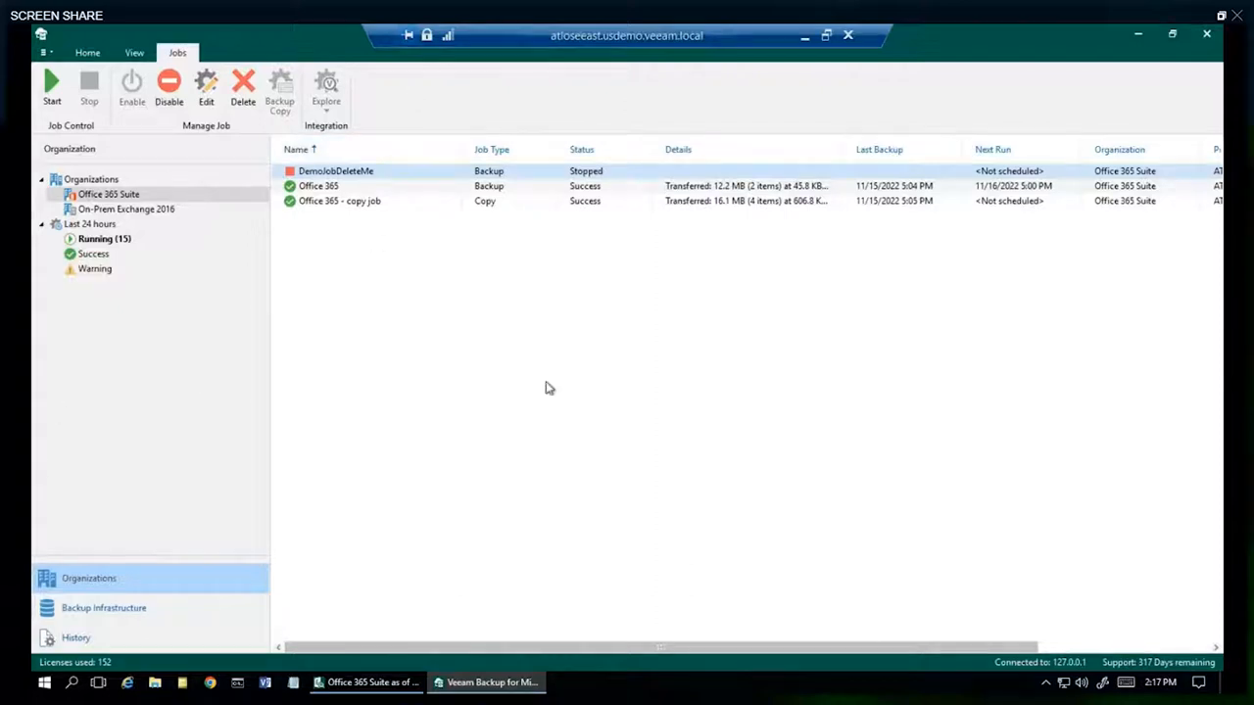
left_click(86, 51)
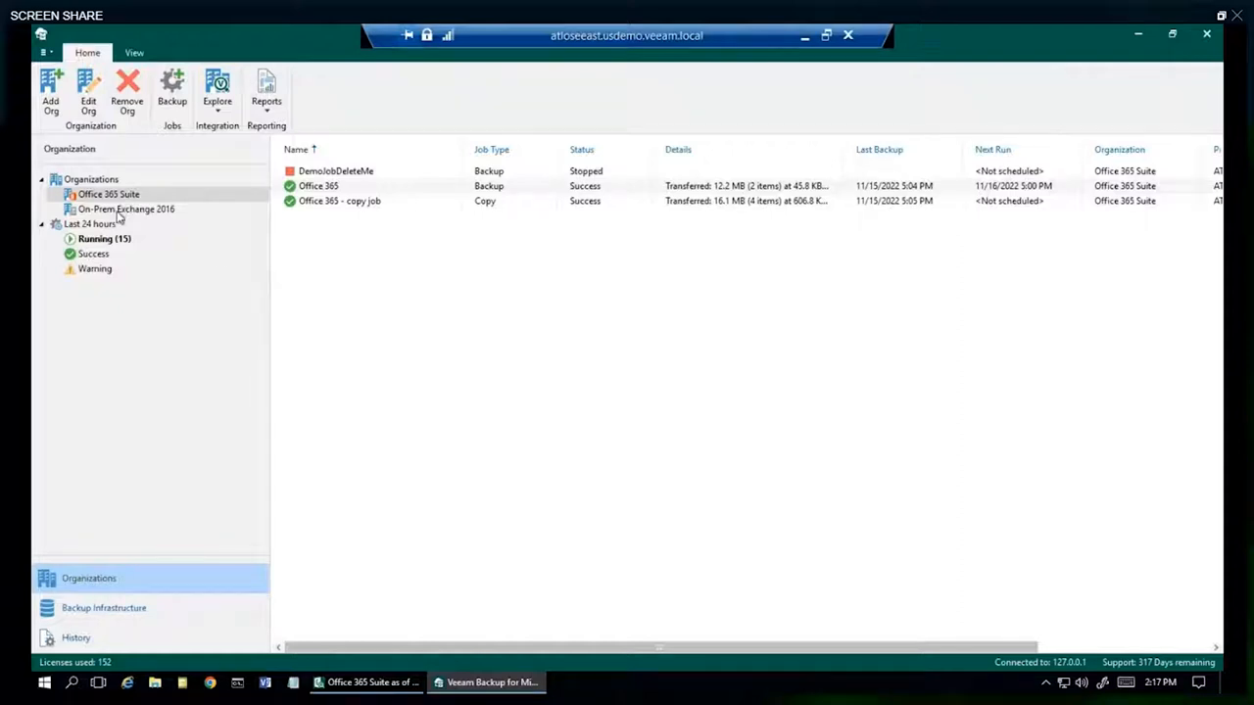
right_click(126, 208)
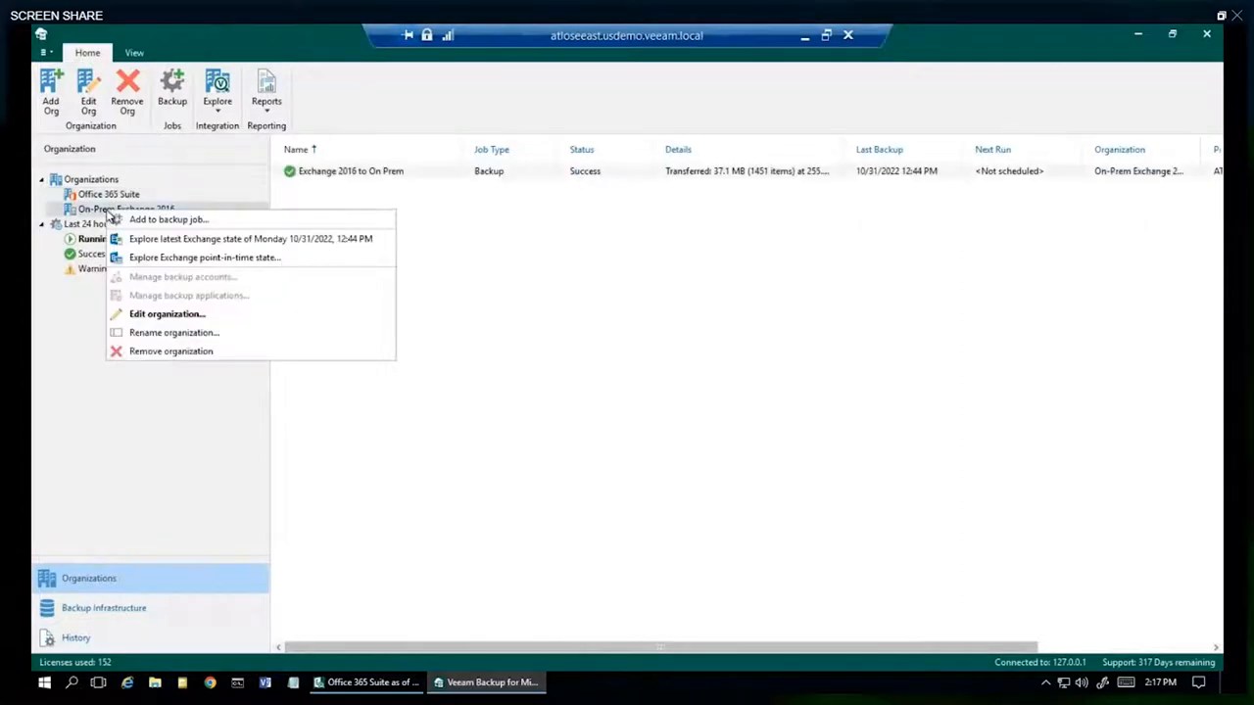
mouse_move(223, 243)
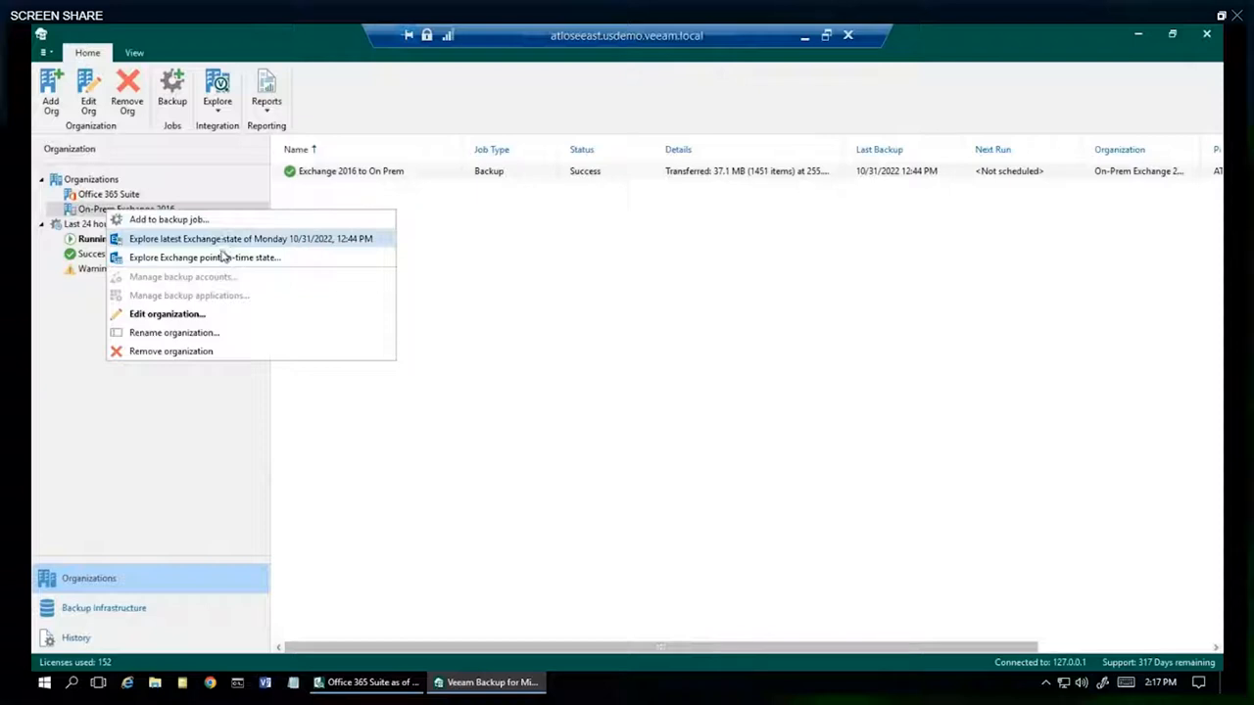
mouse_move(213, 253)
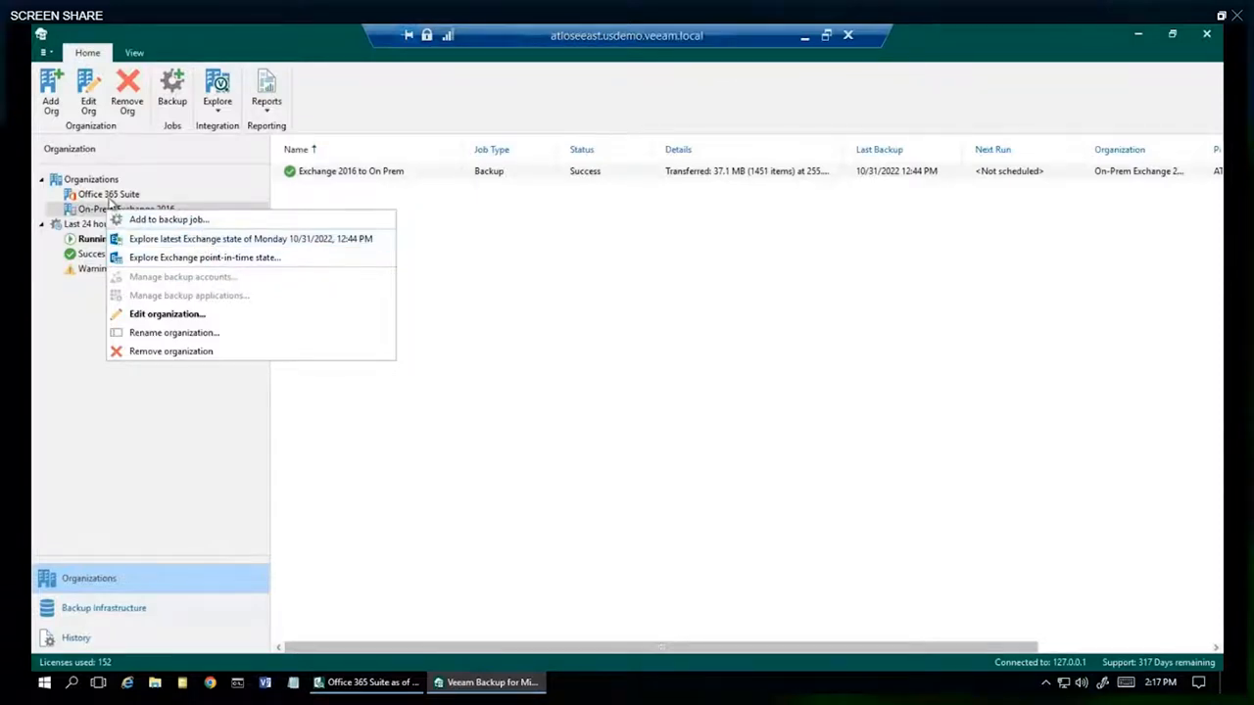
right_click(109, 194)
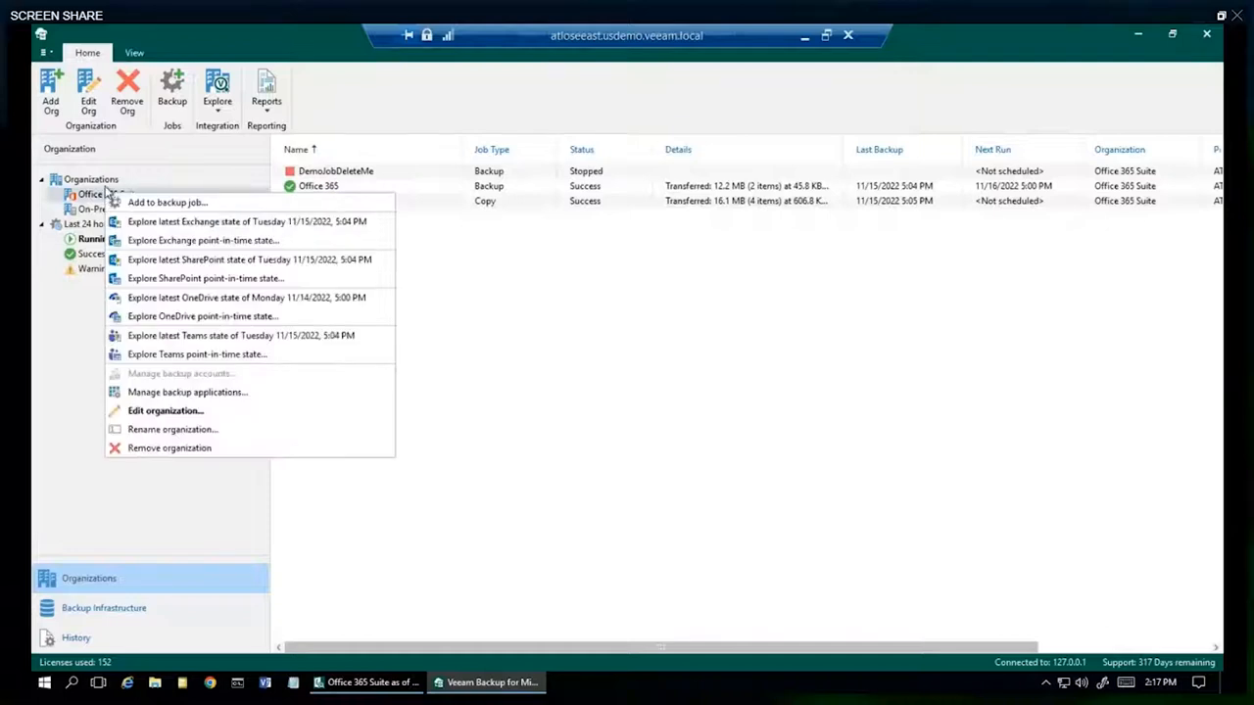
mouse_move(215, 222)
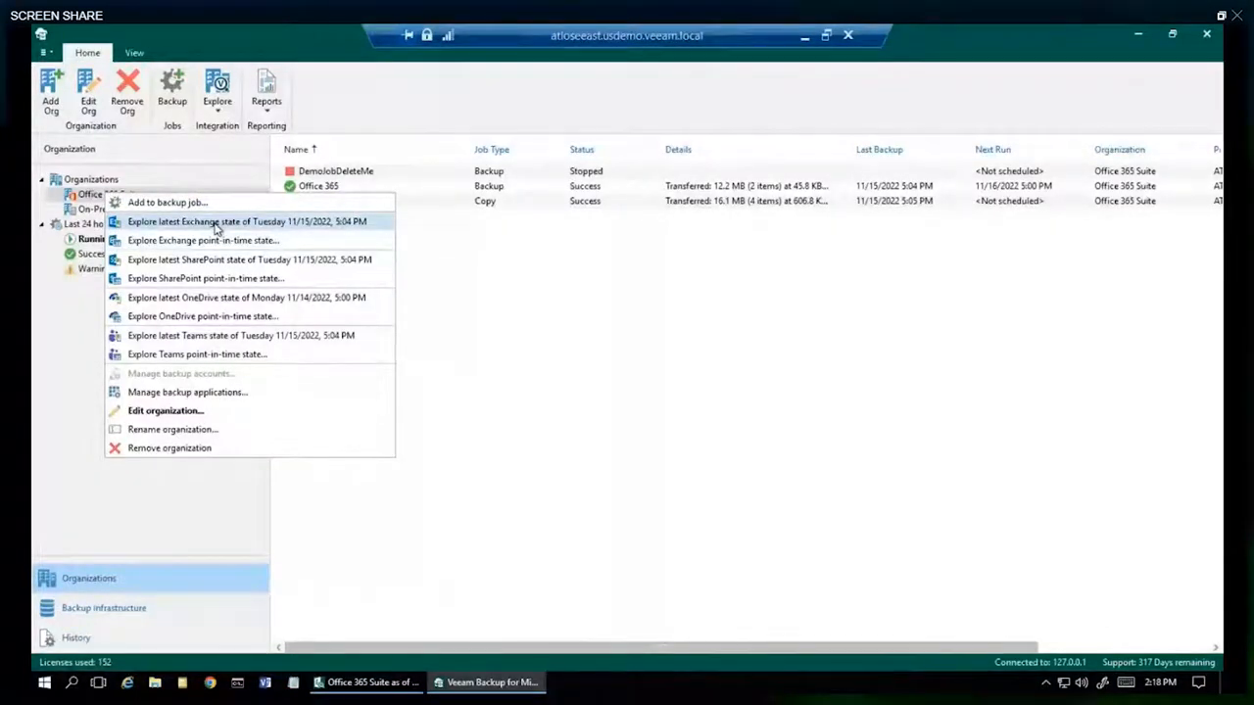
- Explore the latest Exchange state of Office 365 Suite, dismiss the billing notice and expand the backup store
left_click(247, 221)
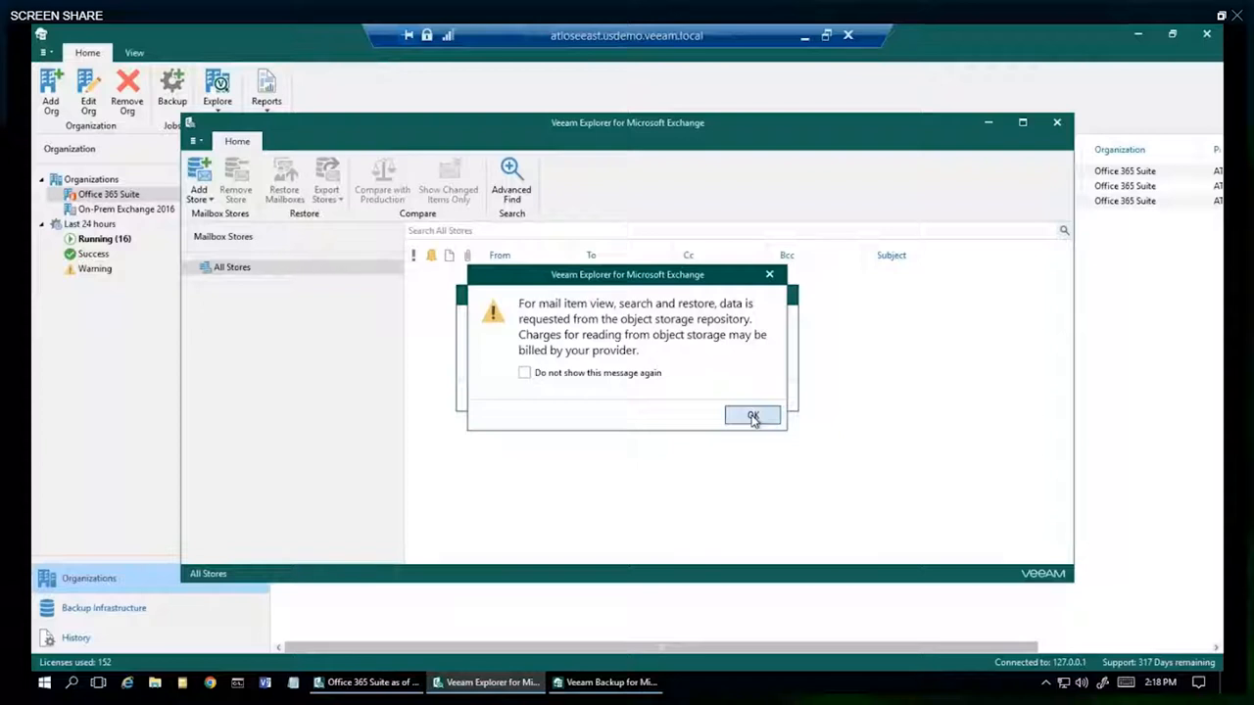
left_click(752, 416)
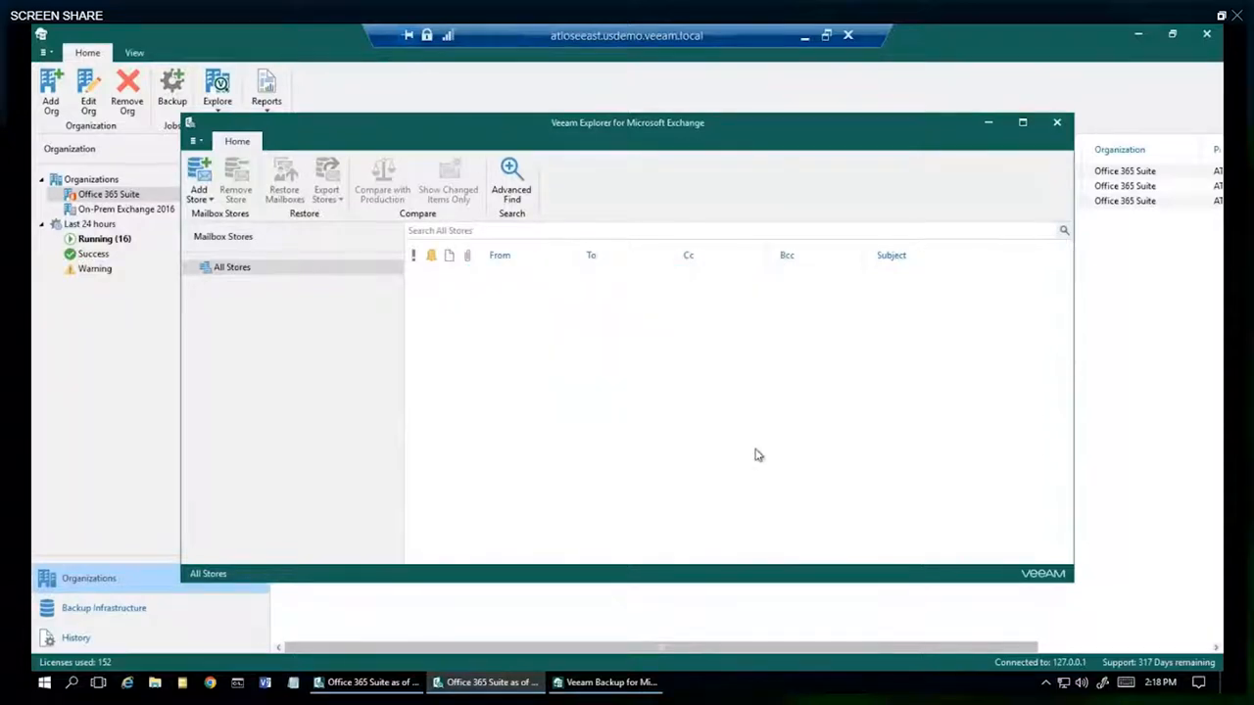
mouse_move(398, 129)
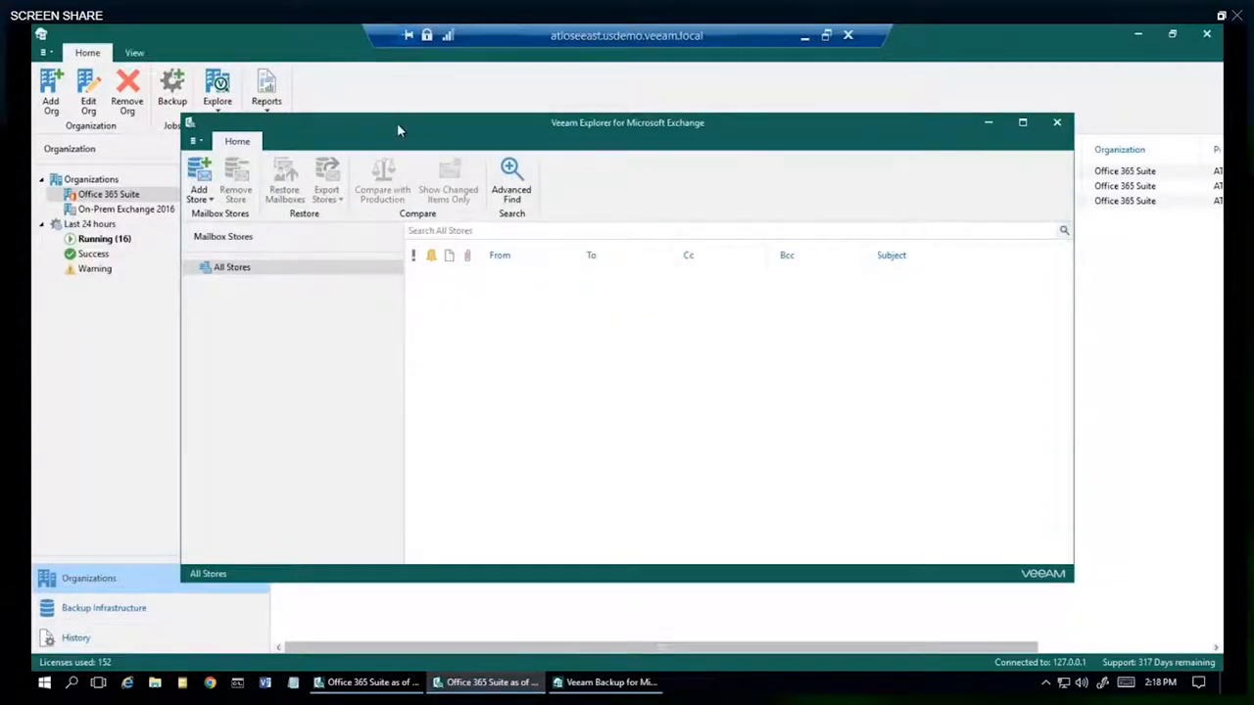
left_click(203, 266)
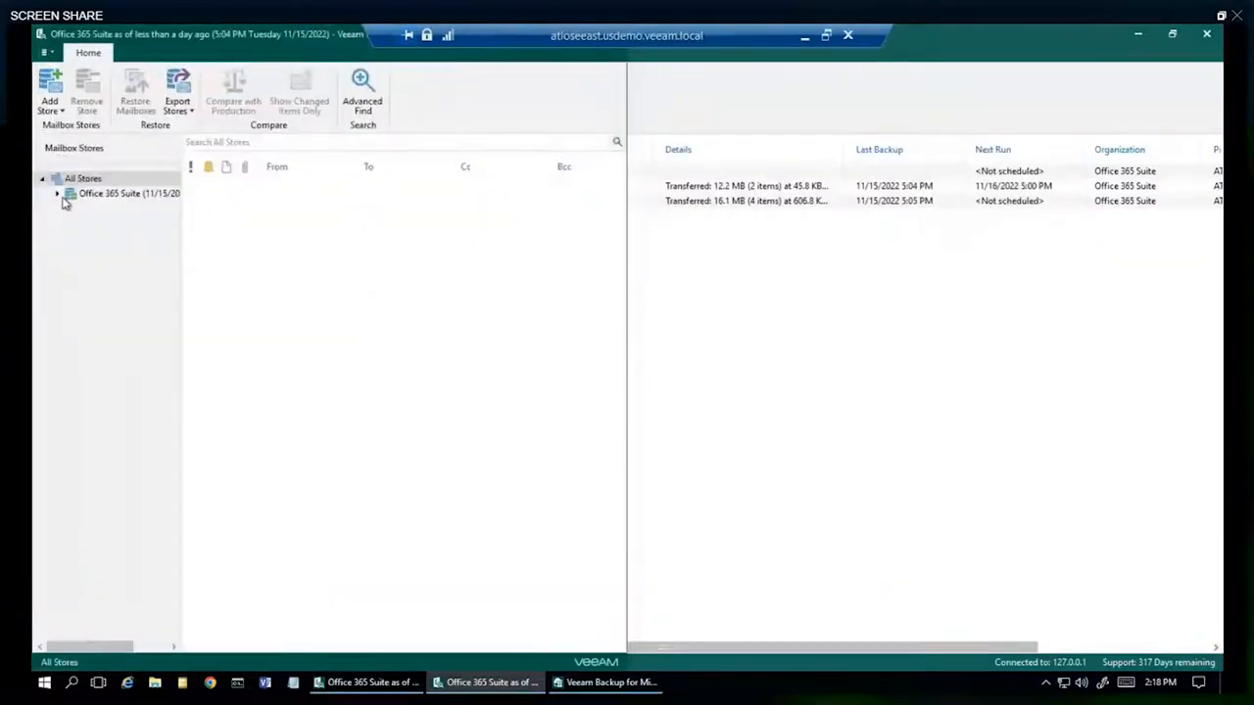
left_click(54, 194)
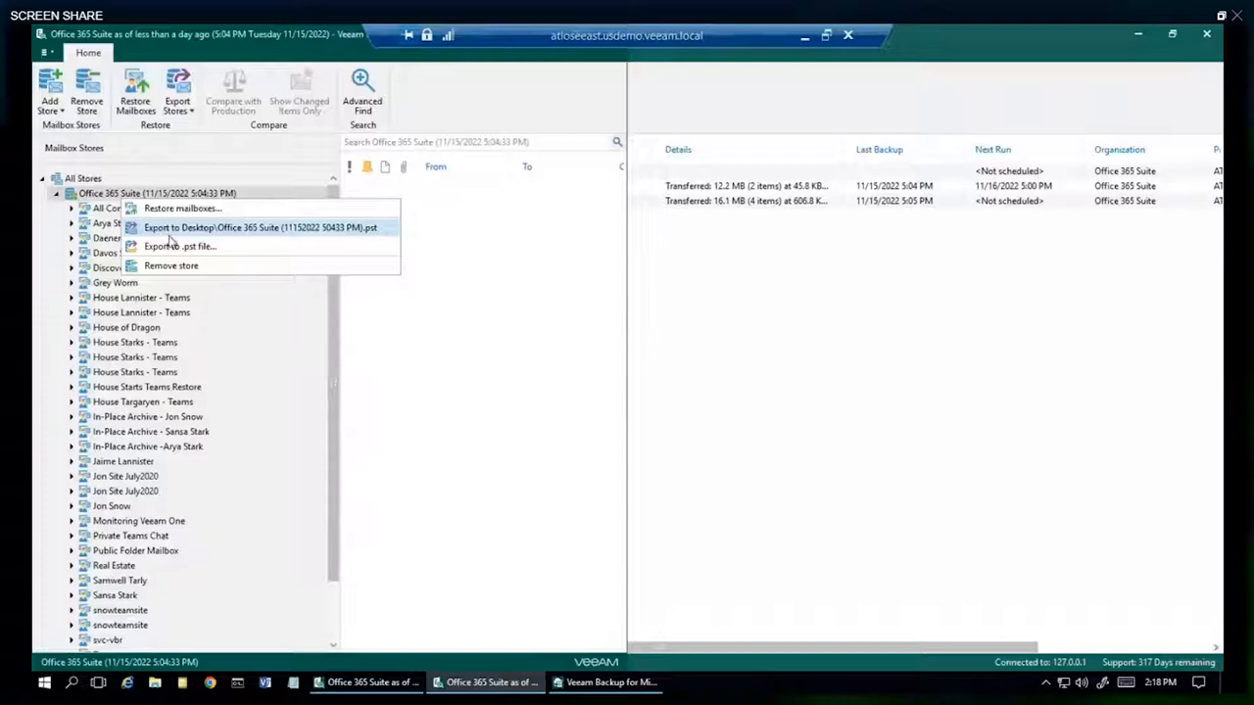
mouse_move(180, 208)
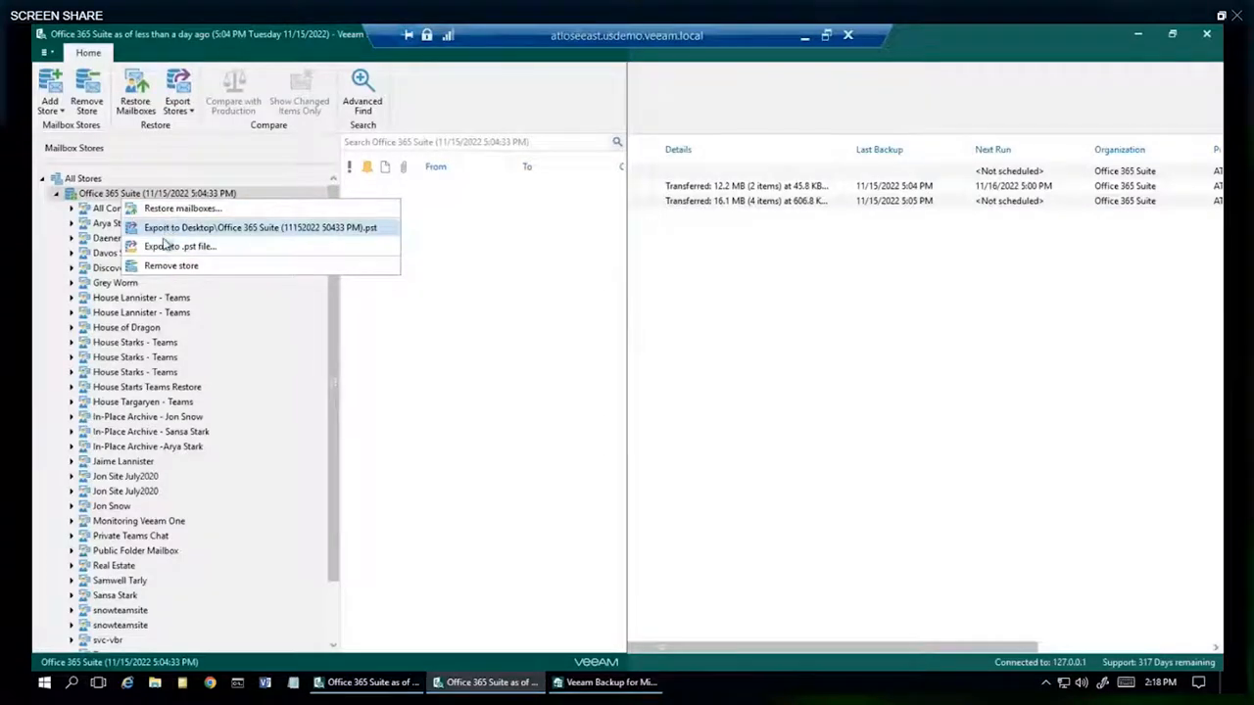
- Expand the first user mailbox (Arya Stark), view its restore and export options and select Inbox
left_click(480, 374)
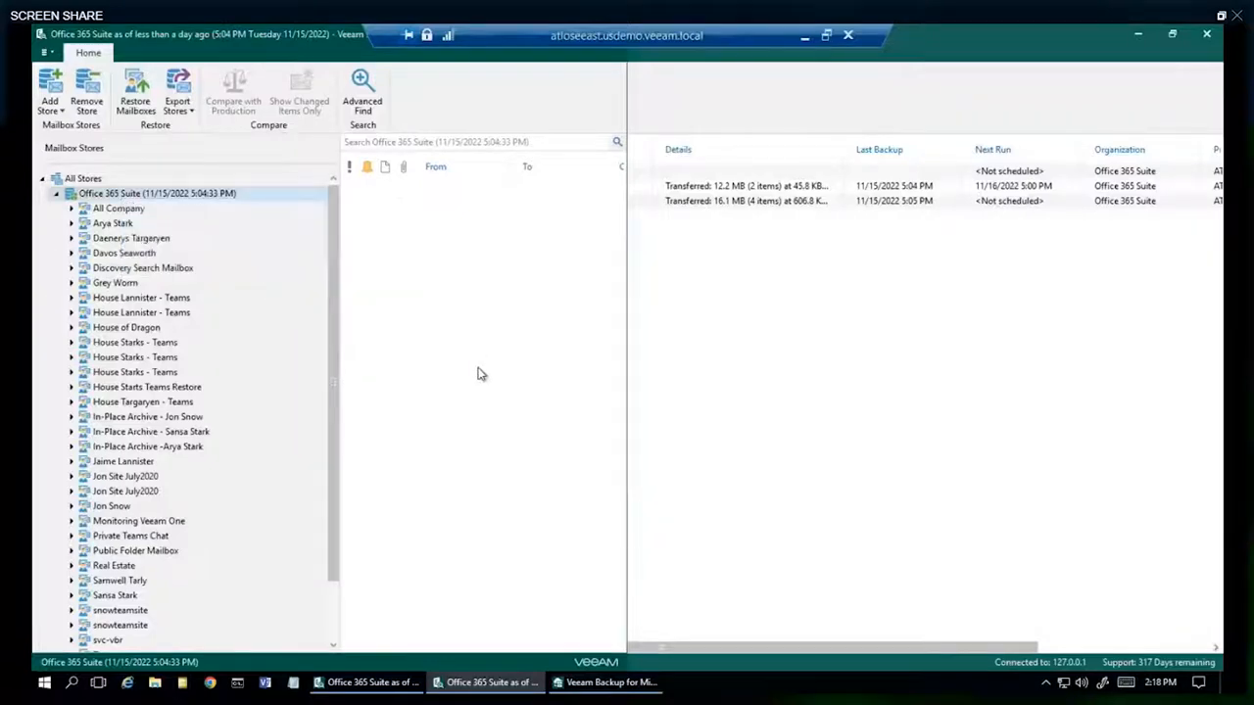
left_click(113, 223)
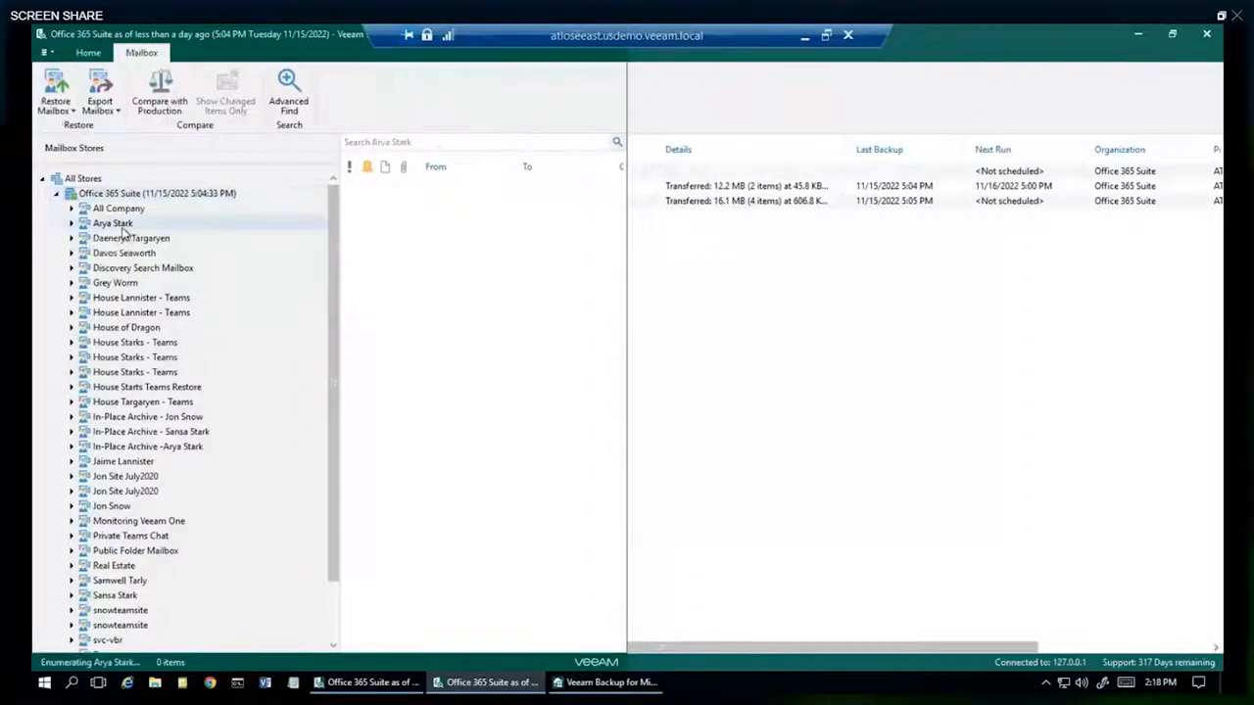
left_click(84, 223)
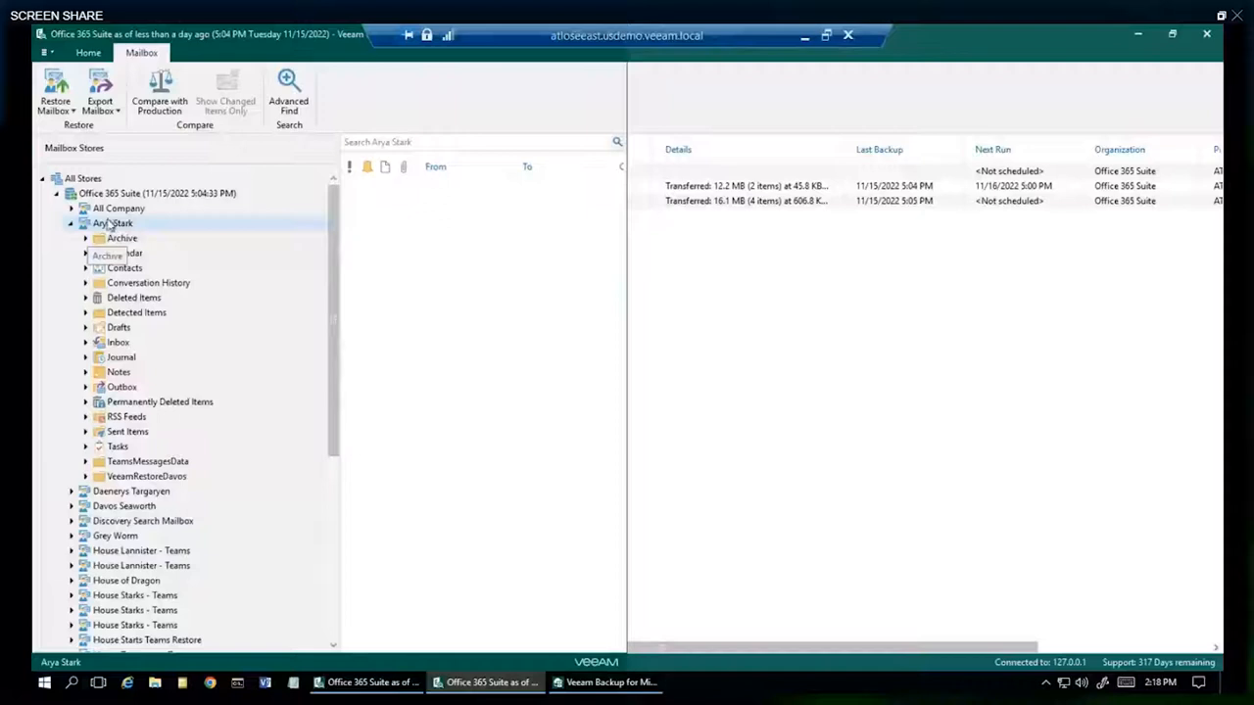
right_click(114, 224)
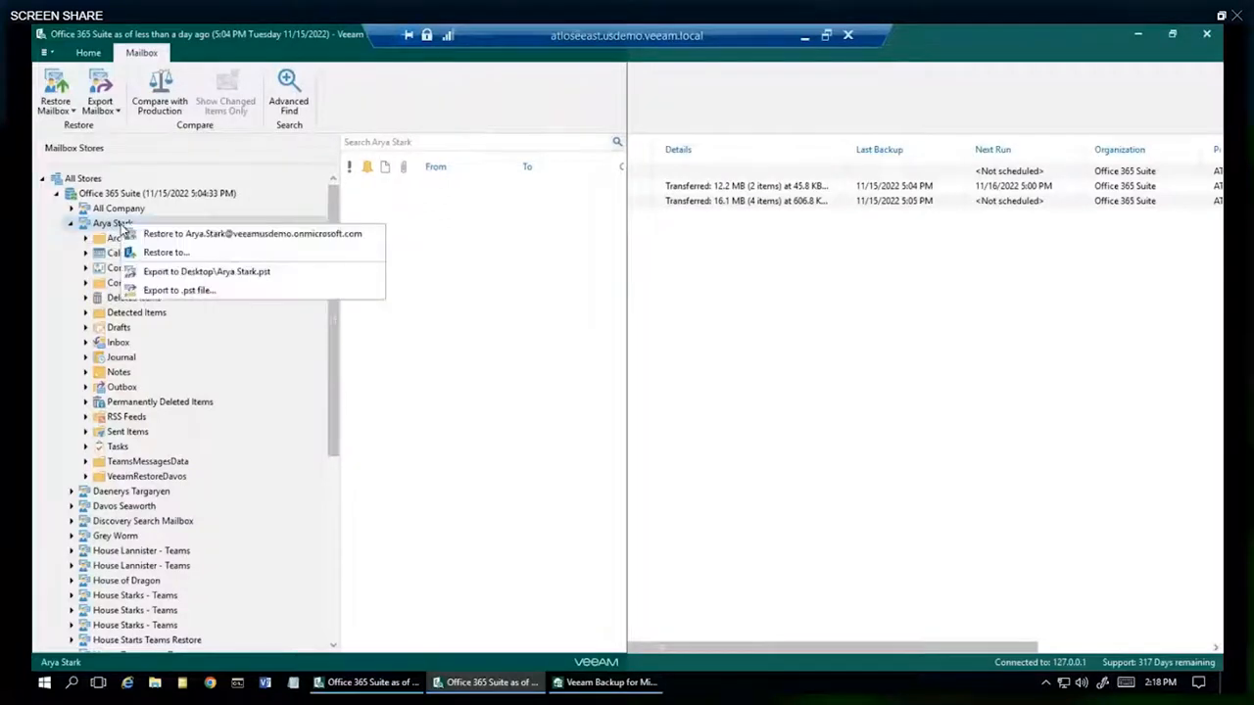
mouse_move(252, 233)
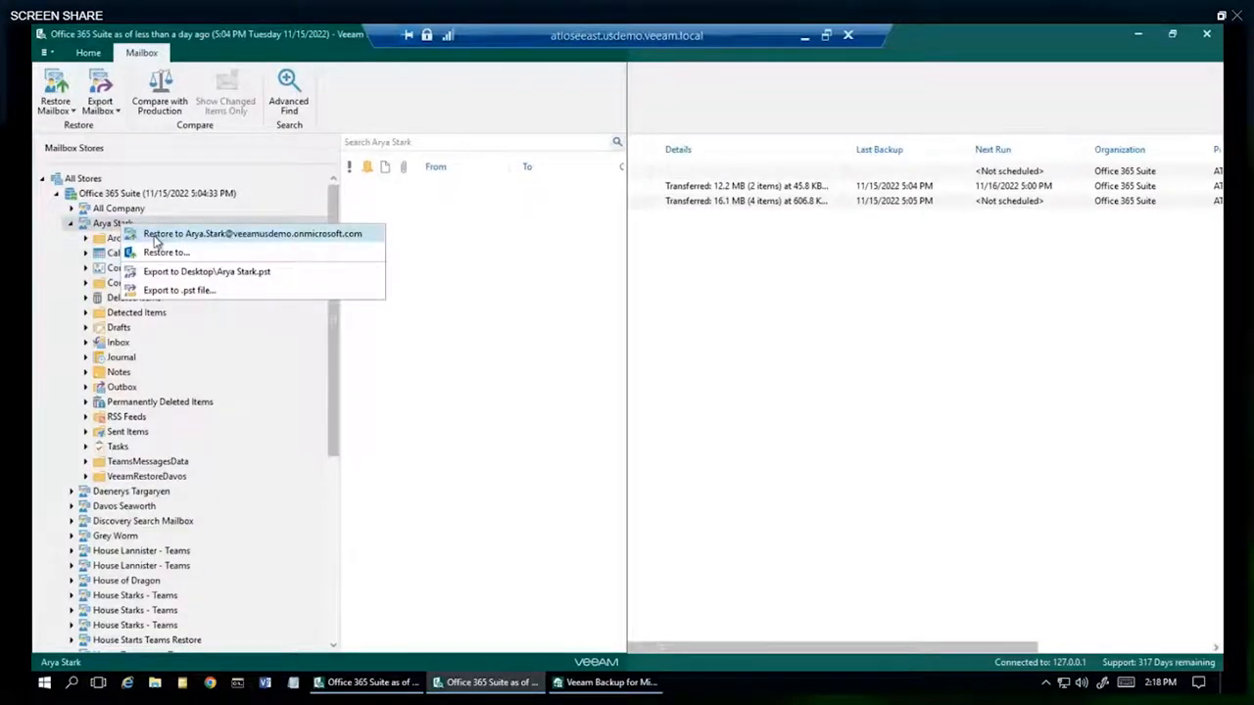
mouse_move(165, 251)
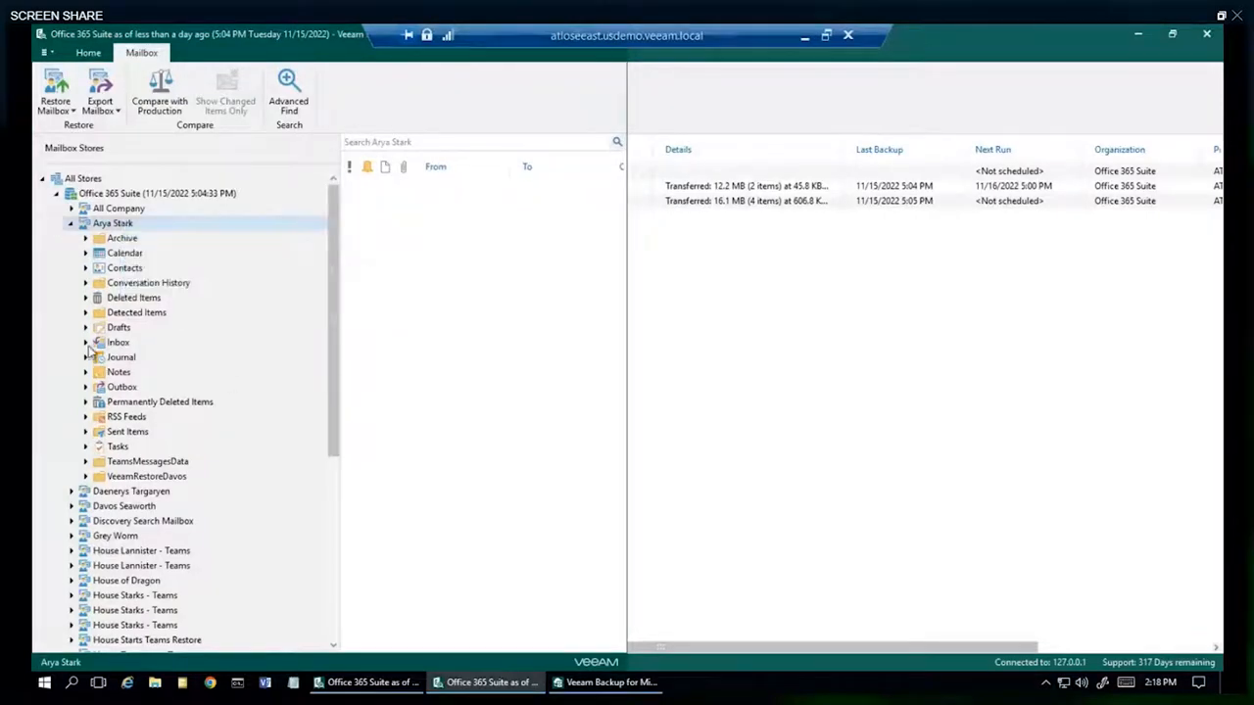
left_click(118, 341)
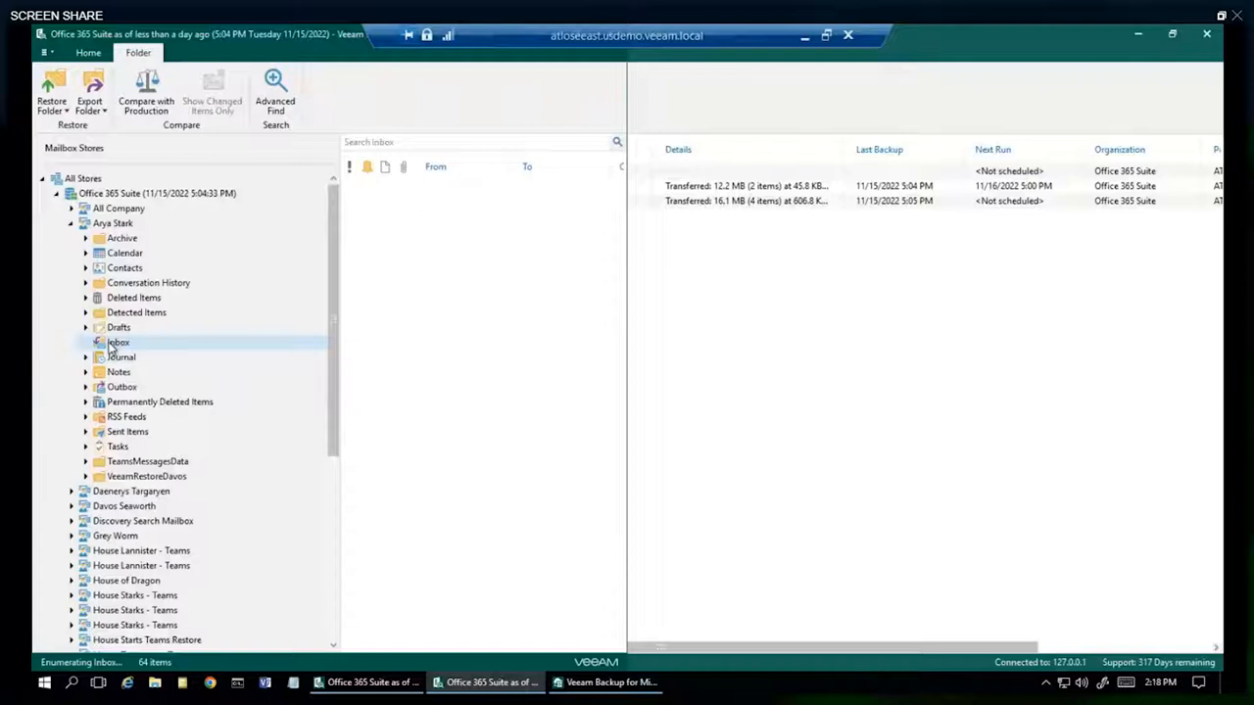
- List the Inbox messages and show the folder's restore and export actions
left_click(117, 341)
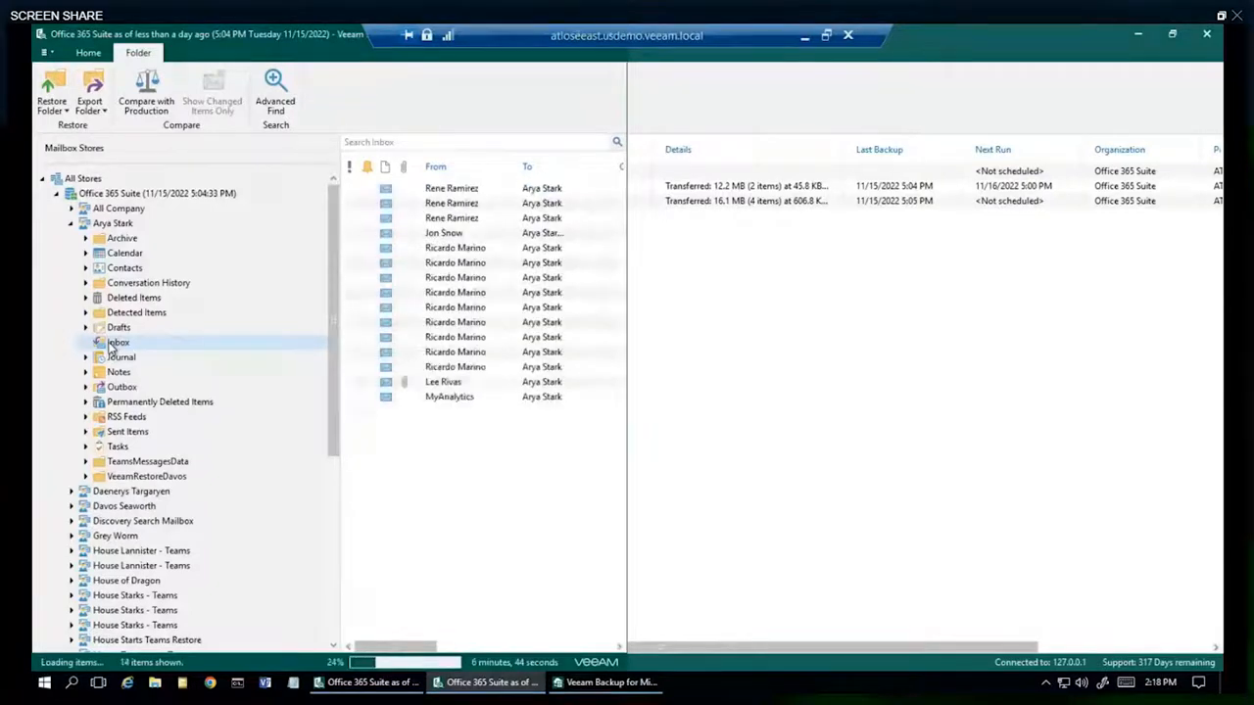
right_click(118, 340)
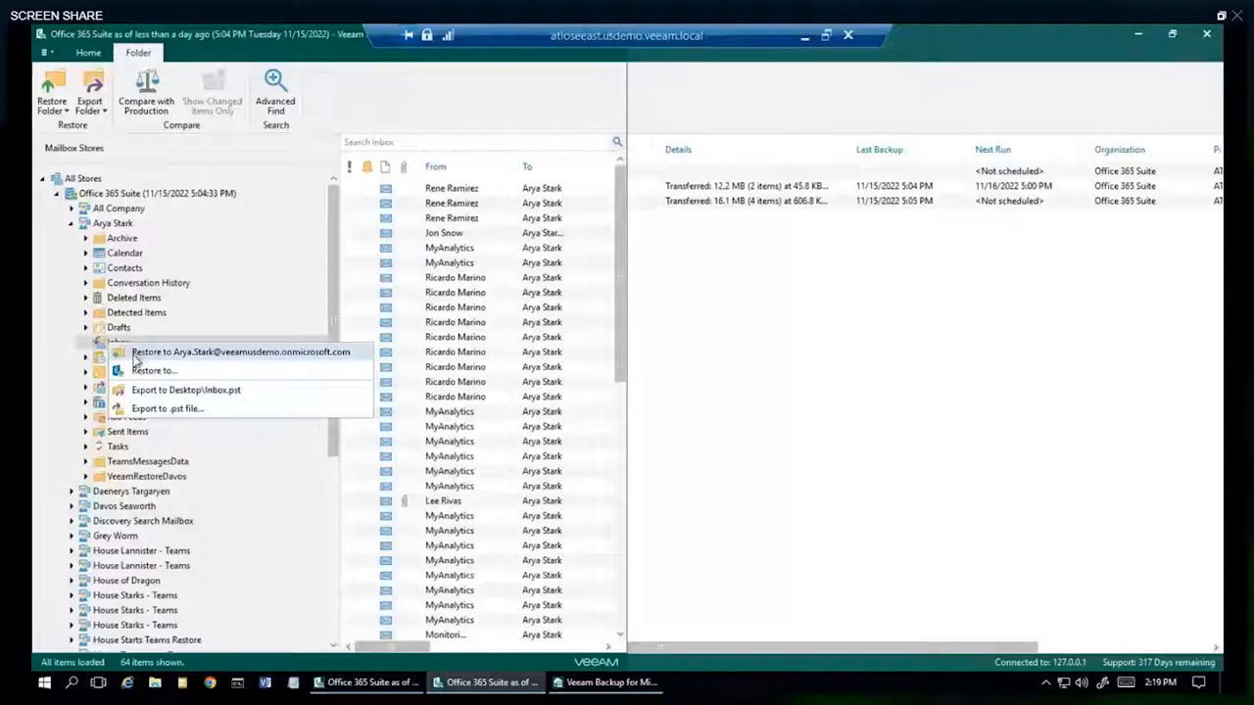
mouse_move(153, 370)
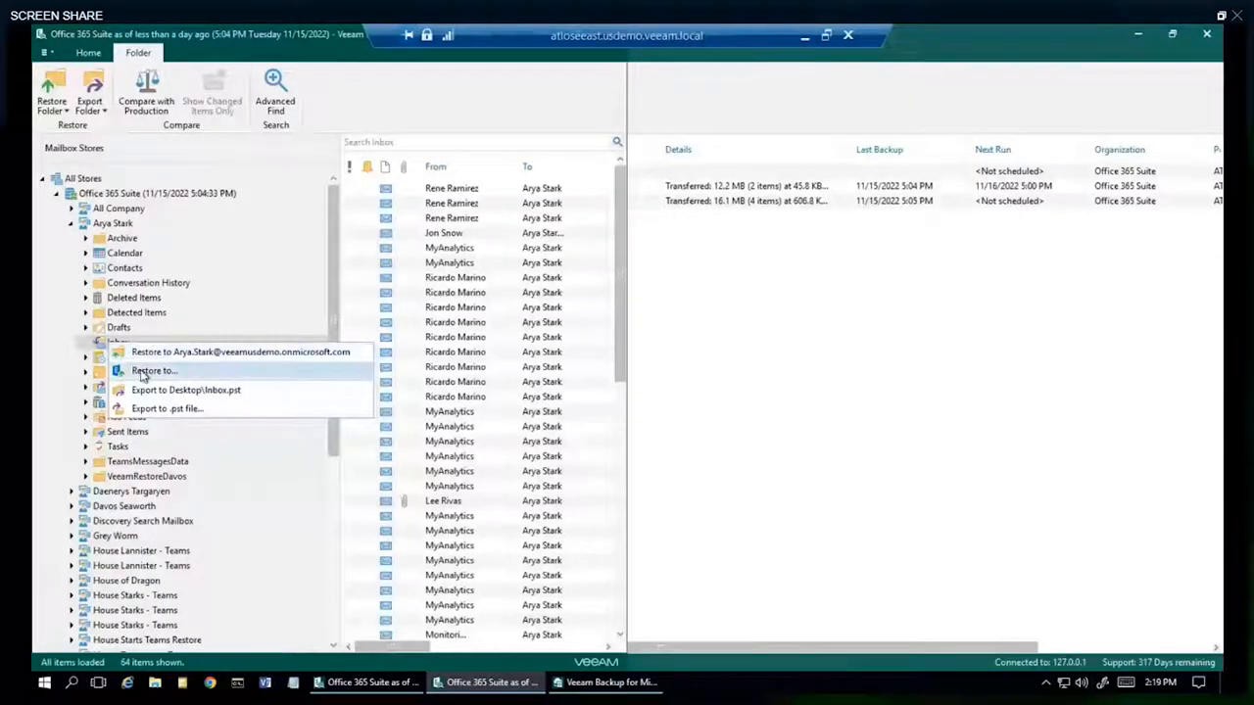
mouse_move(141, 389)
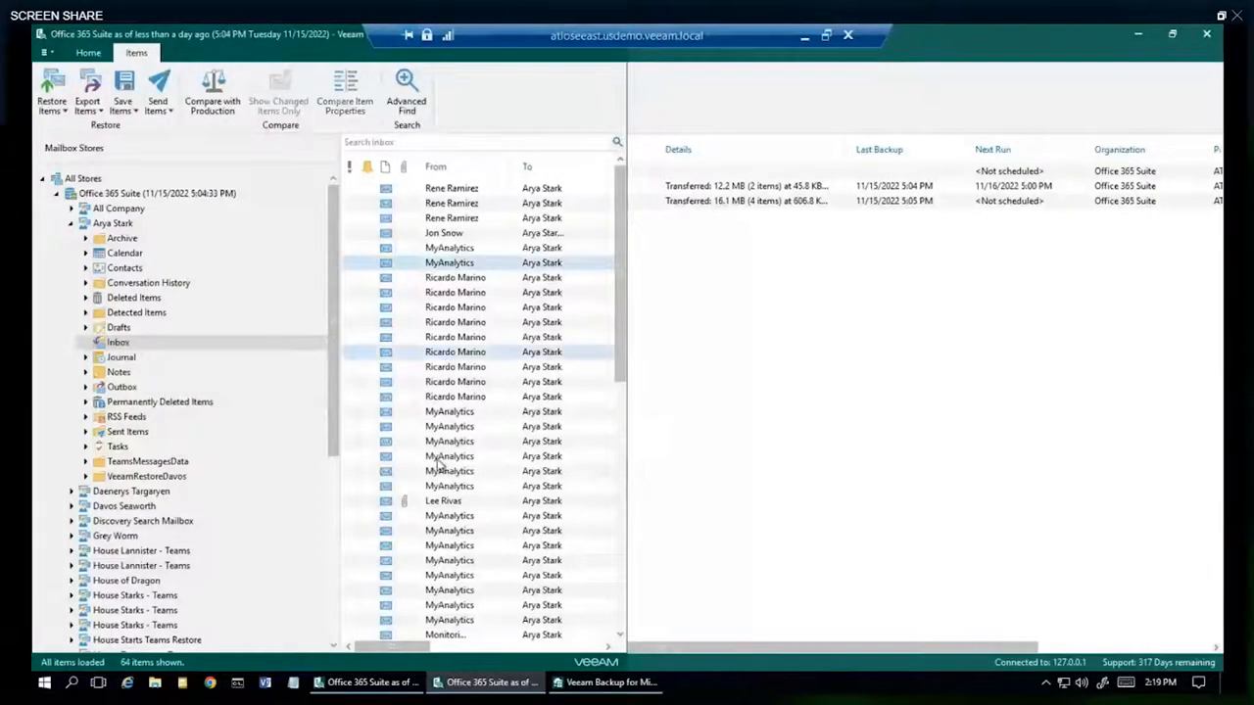
- Save the selected Arya Stark Inbox messages to the desktop from their context menu
right_click(449, 455)
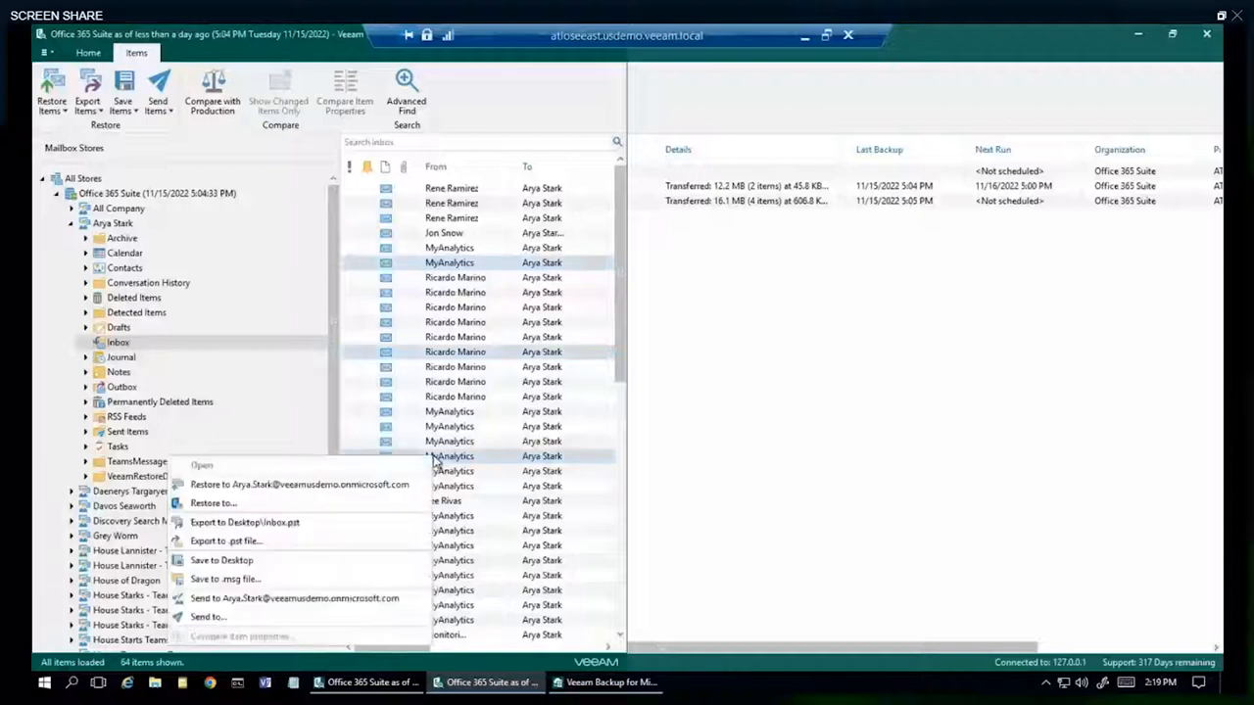
mouse_move(297, 486)
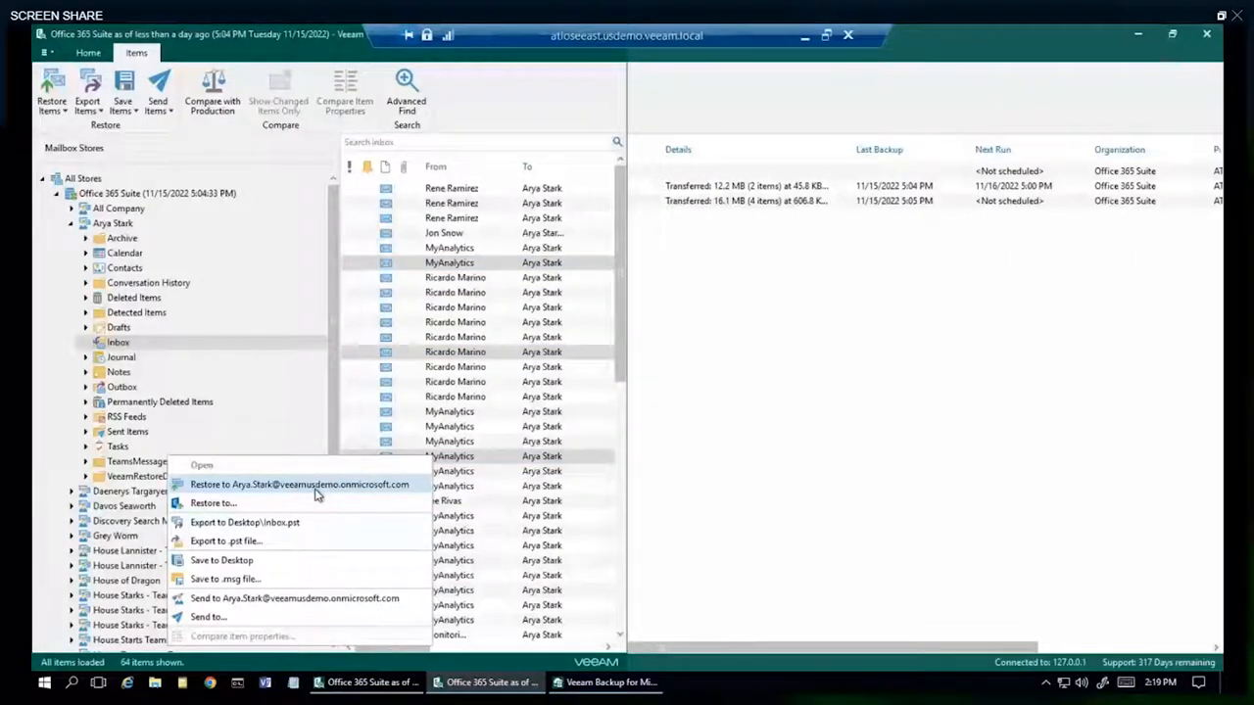
mouse_move(212, 502)
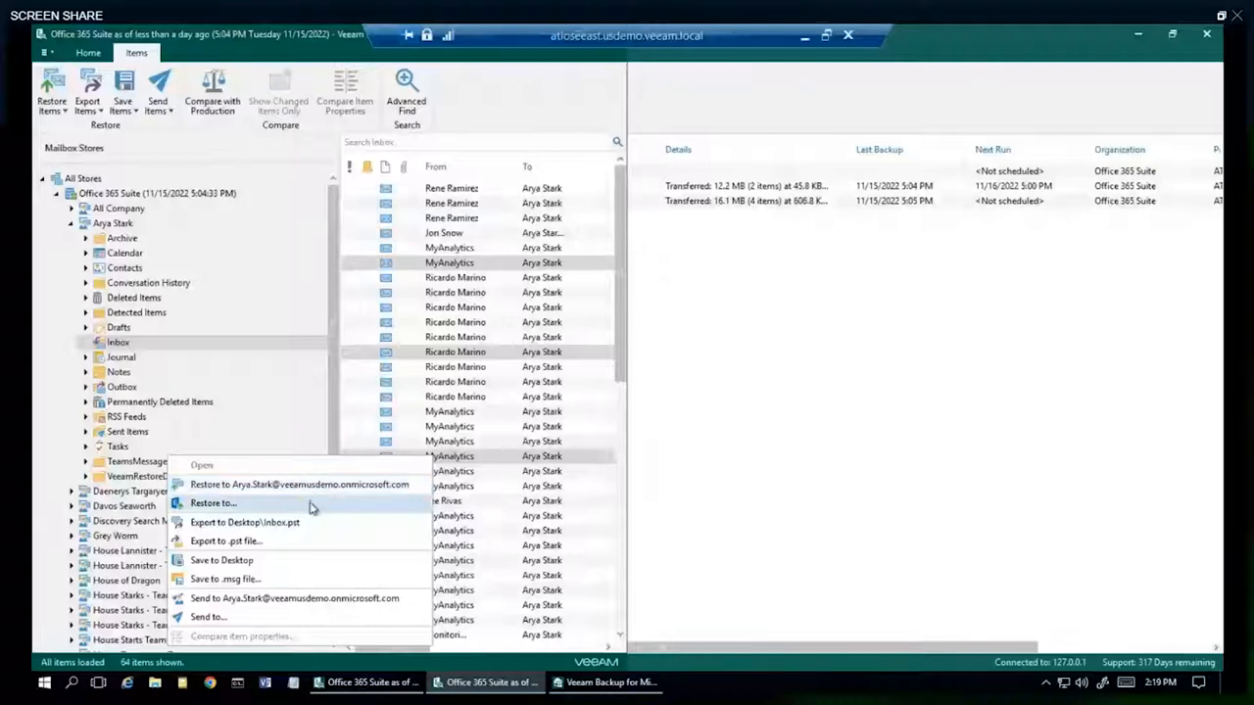
mouse_move(294, 521)
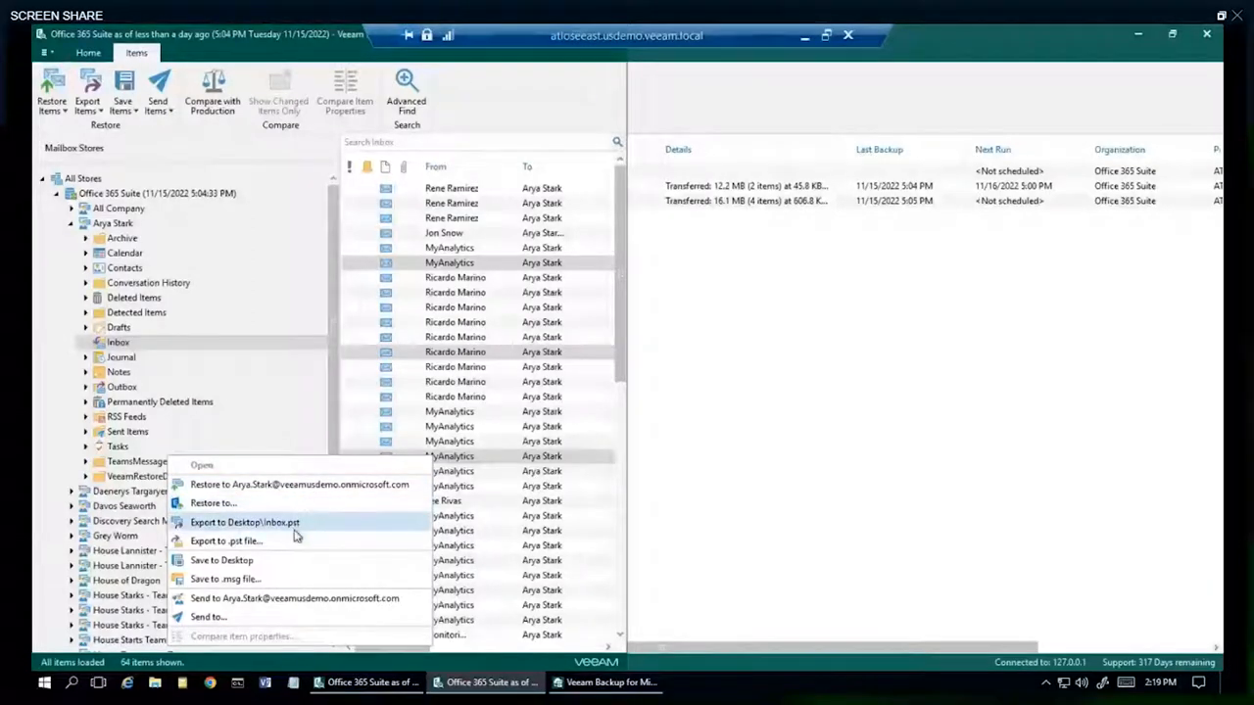
mouse_move(278, 585)
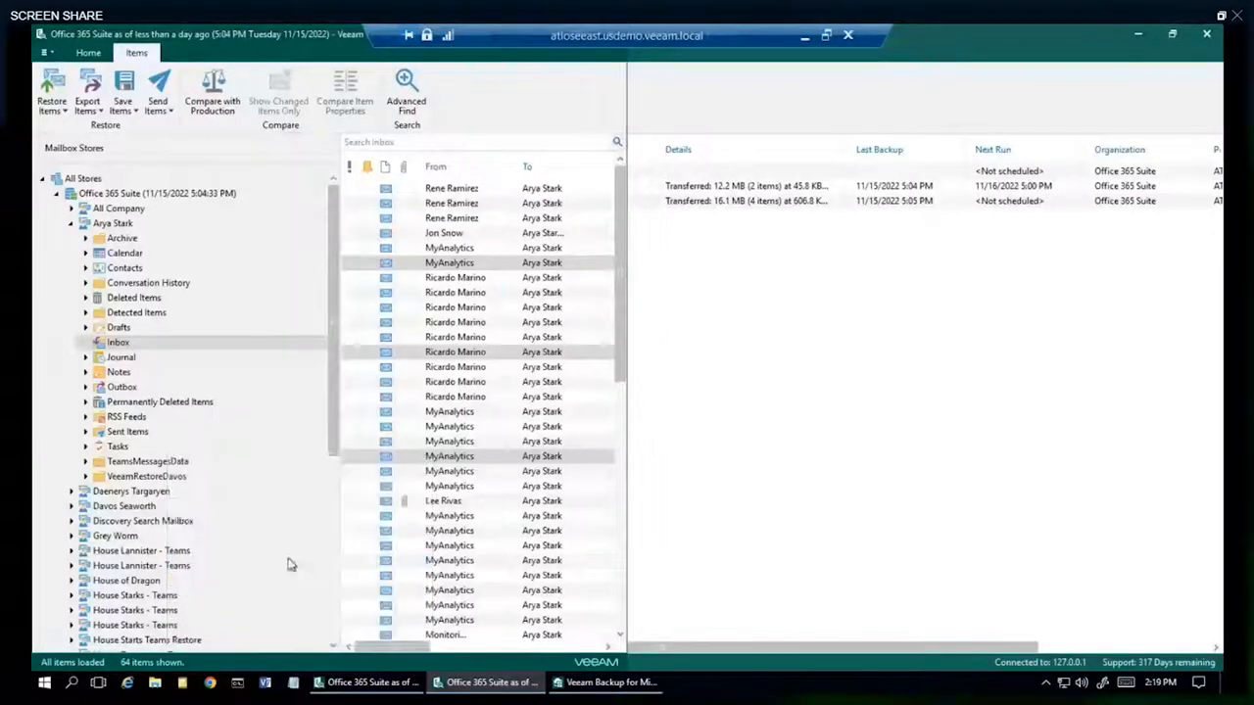
left_click(121, 88)
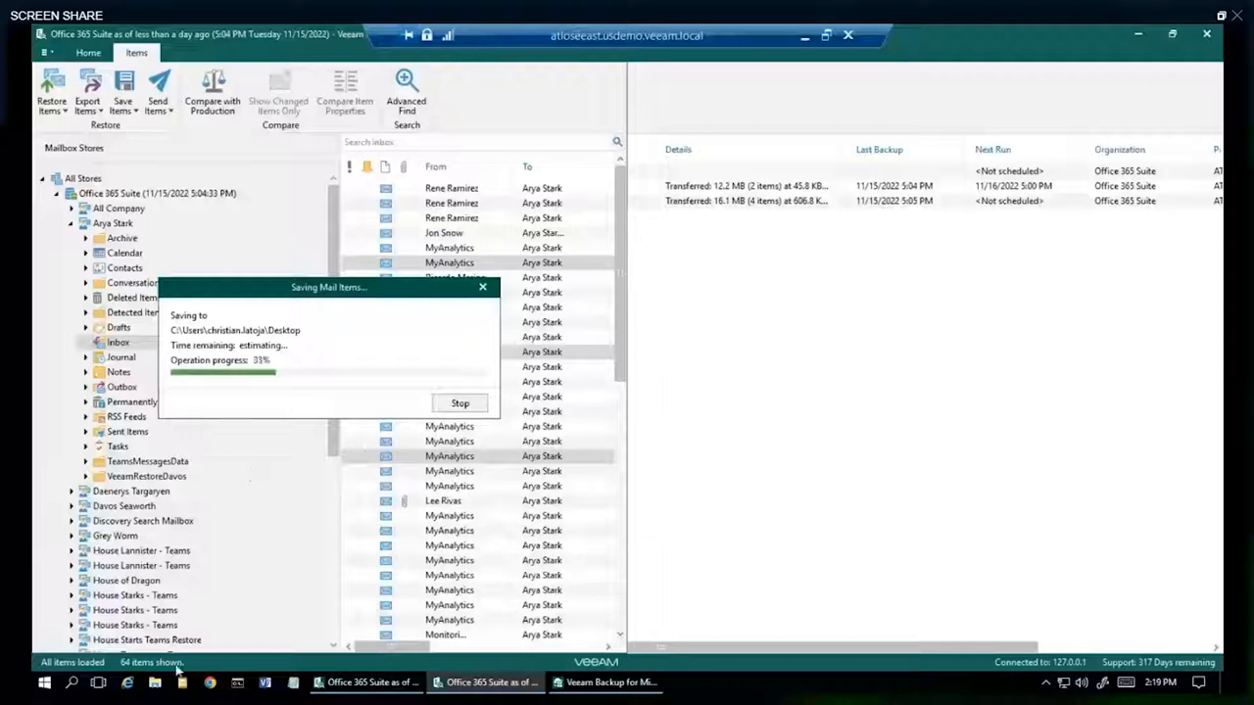
- Show the Desktop folder in File Explorer to reveal the saved MyAnalytics .msg files
left_click(153, 682)
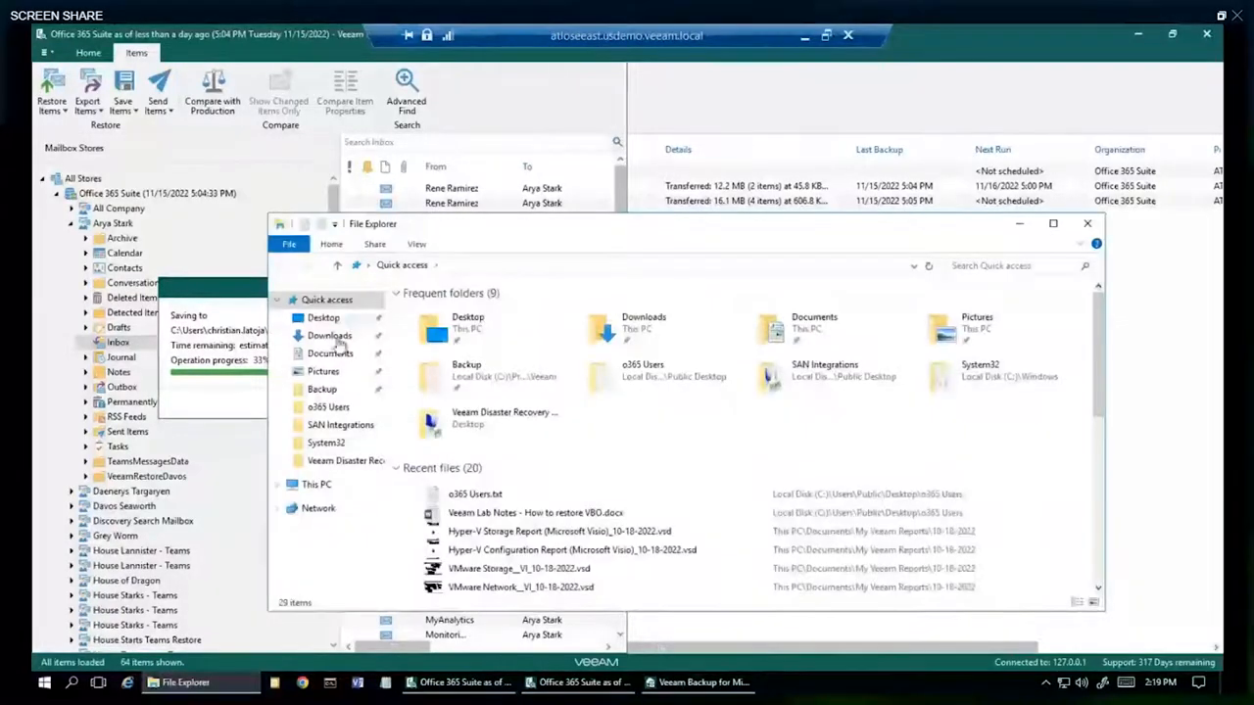
left_click(323, 317)
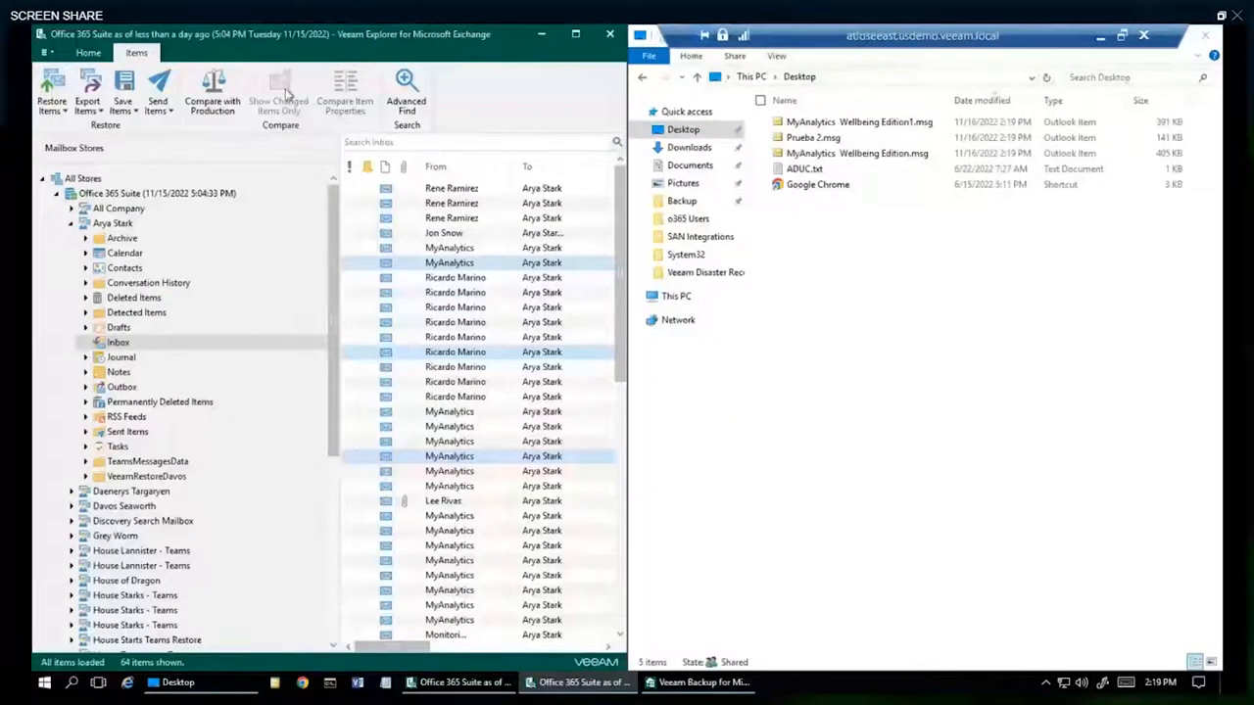
mouse_move(211, 88)
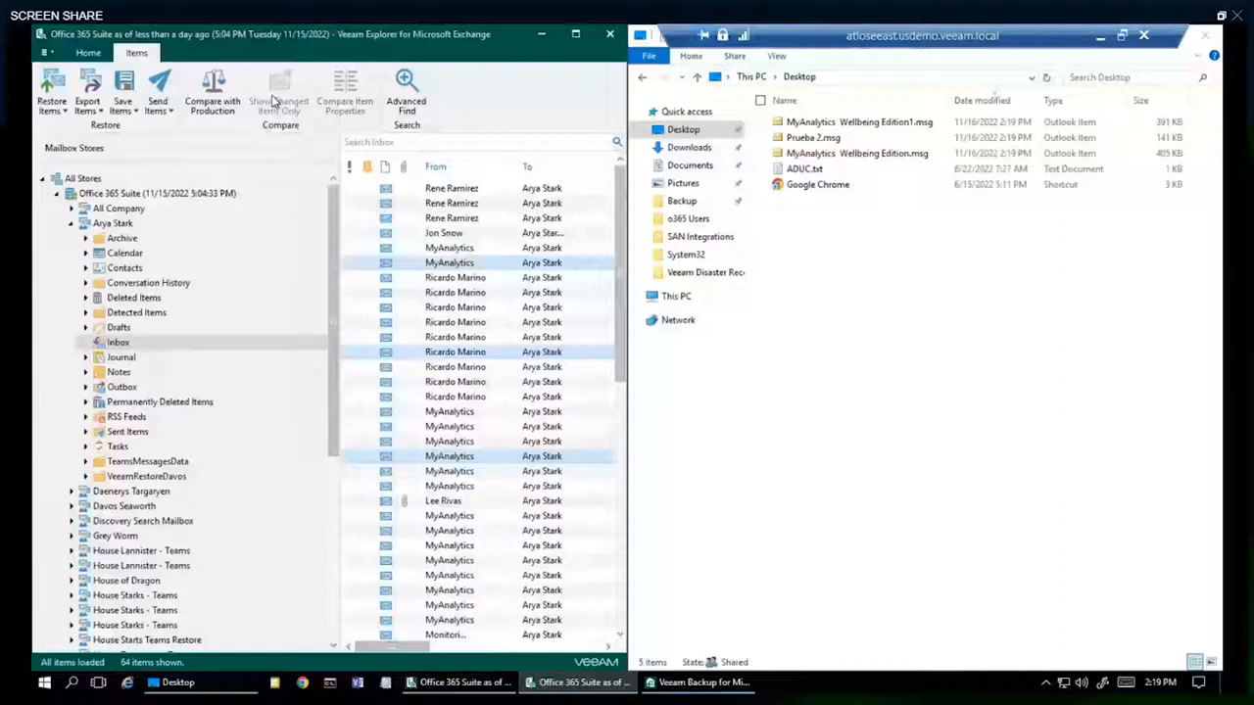
mouse_move(212, 88)
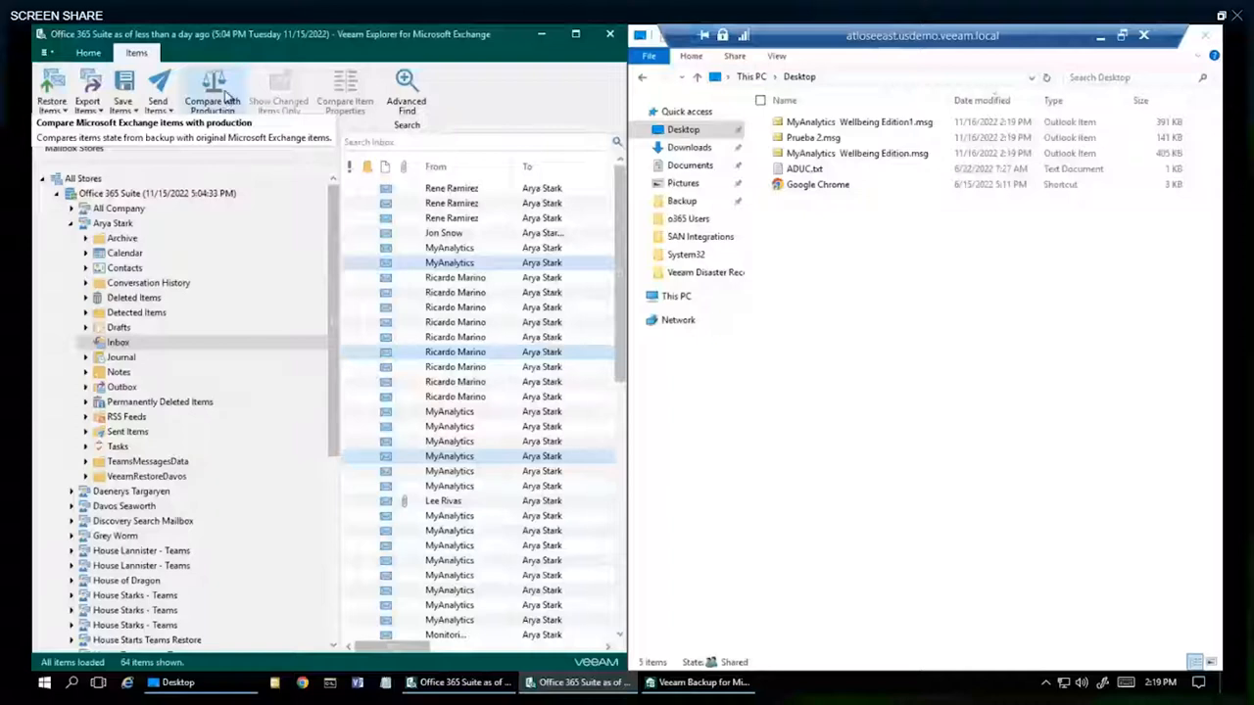
mouse_move(225, 94)
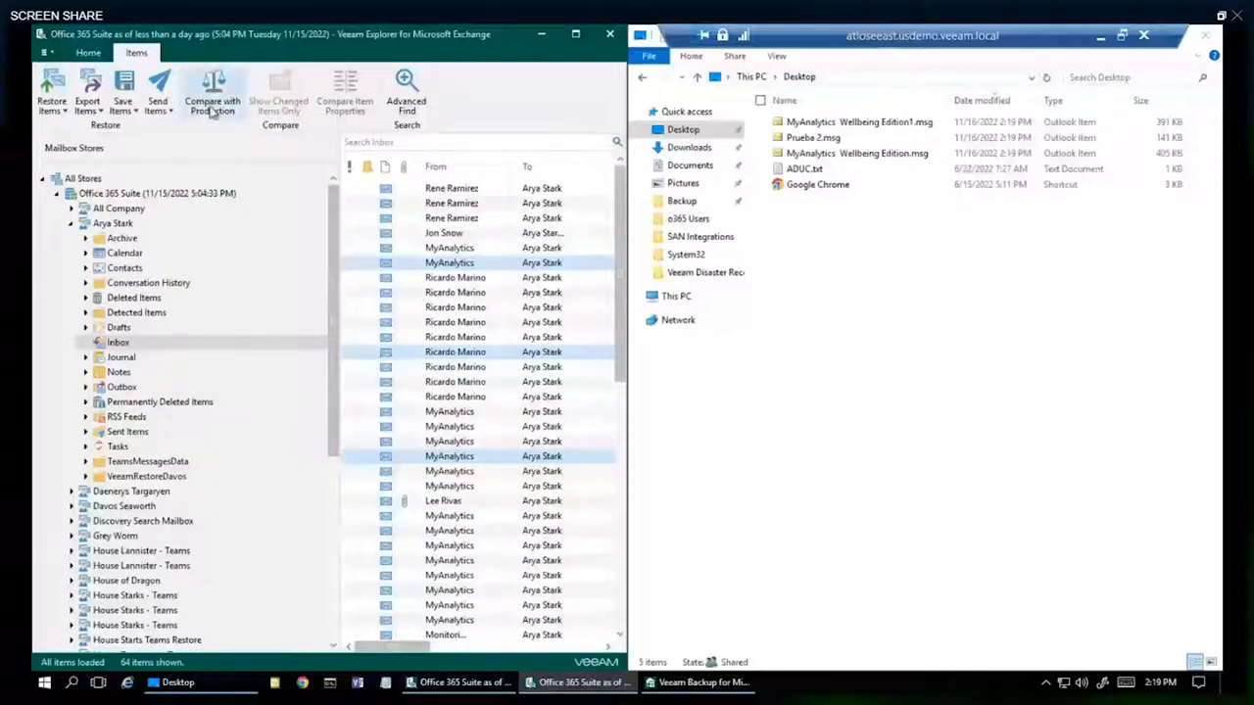
mouse_move(211, 88)
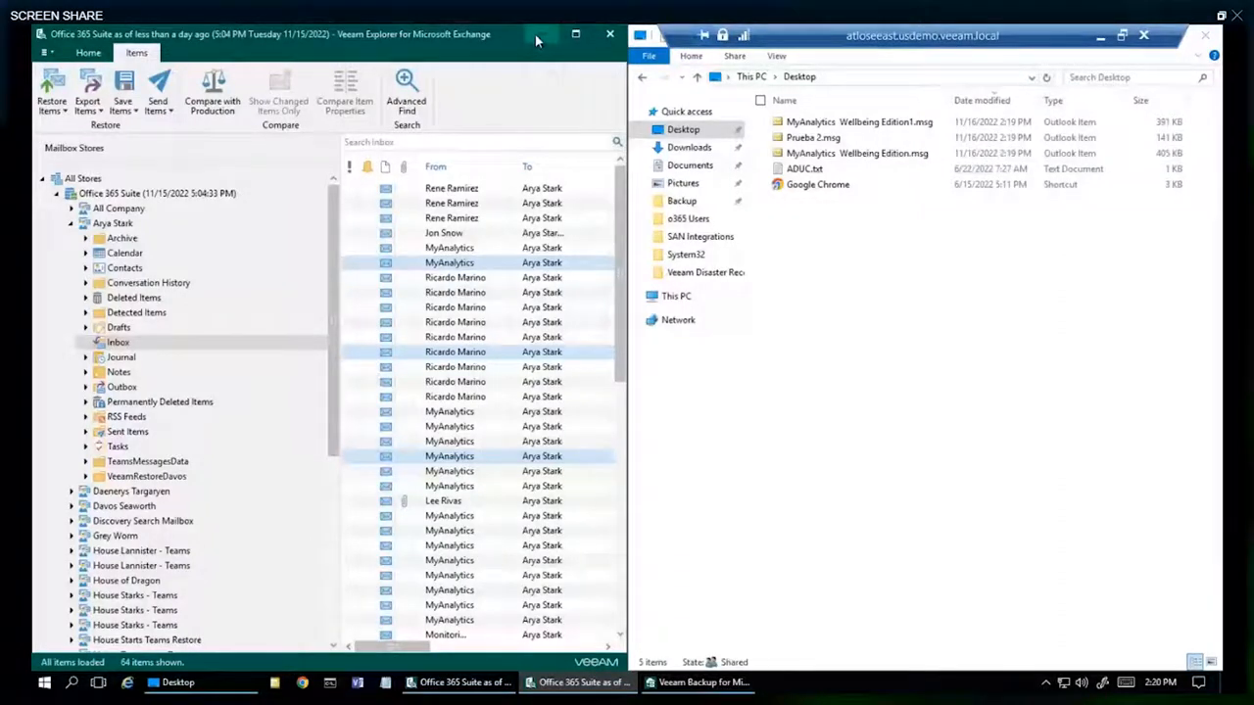
- Explore the latest SharePoint backup state of Office 365 Suite, acknowledging the object storage notice
left_click(702, 682)
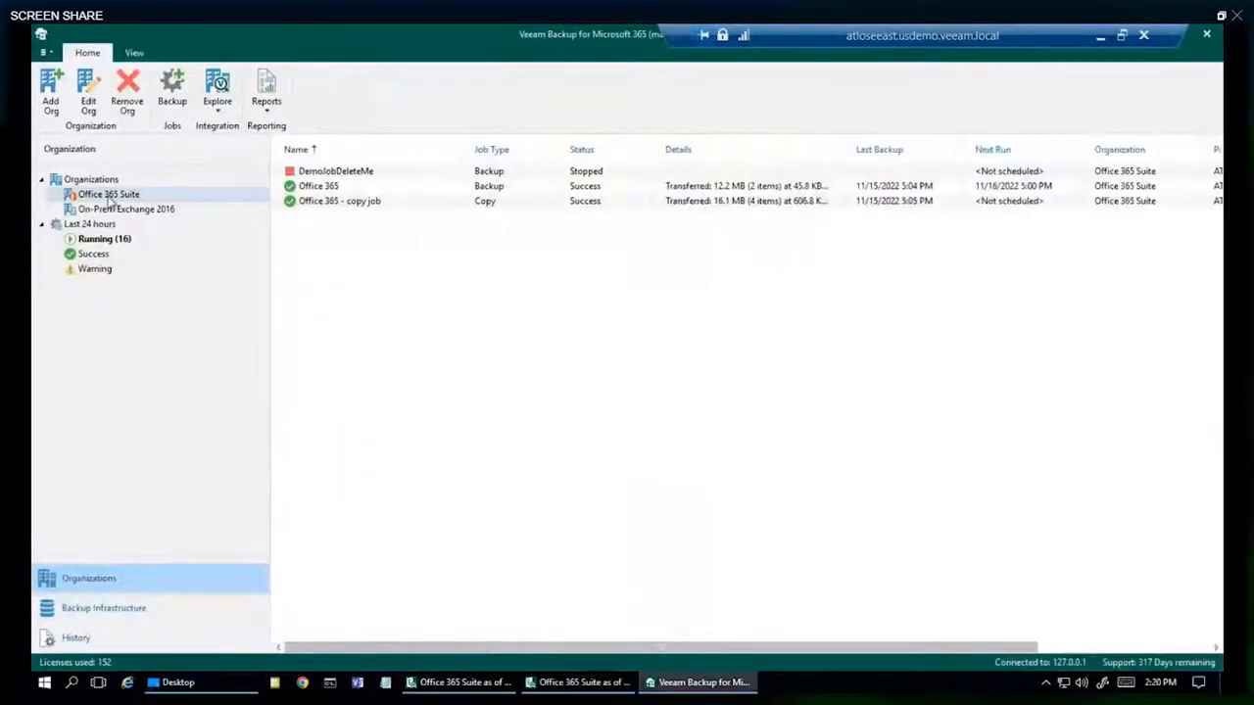
right_click(110, 194)
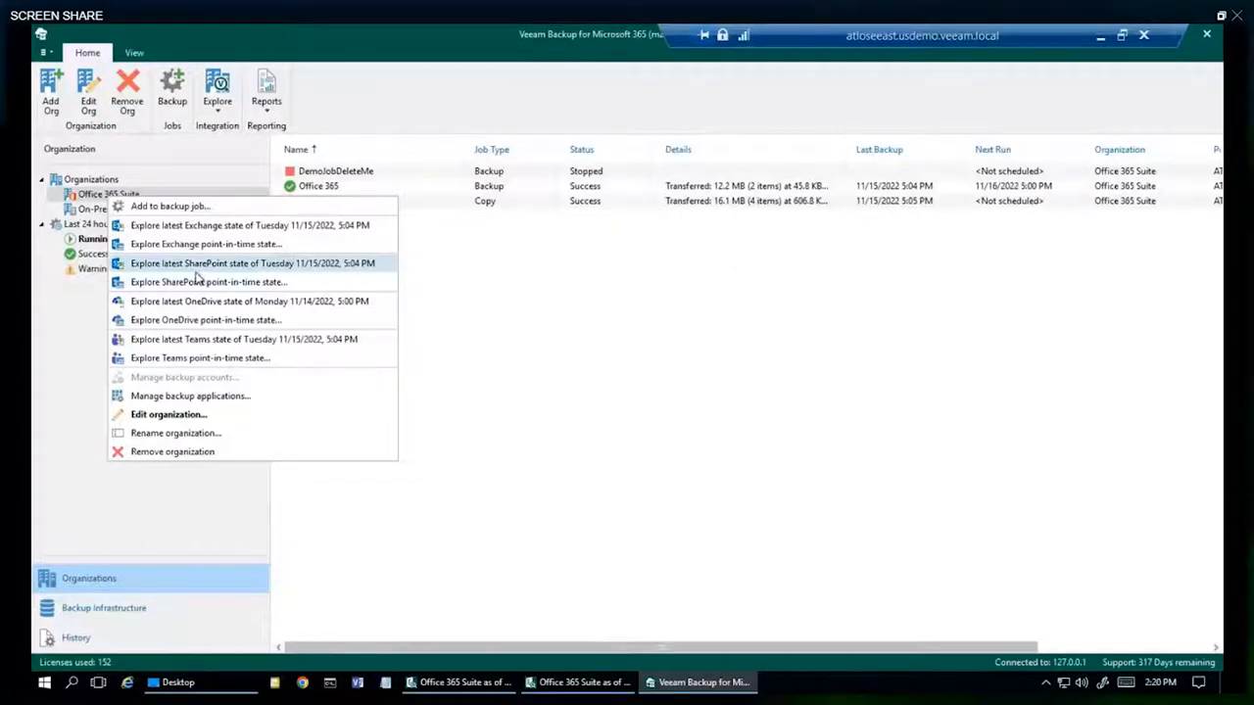
mouse_move(174, 267)
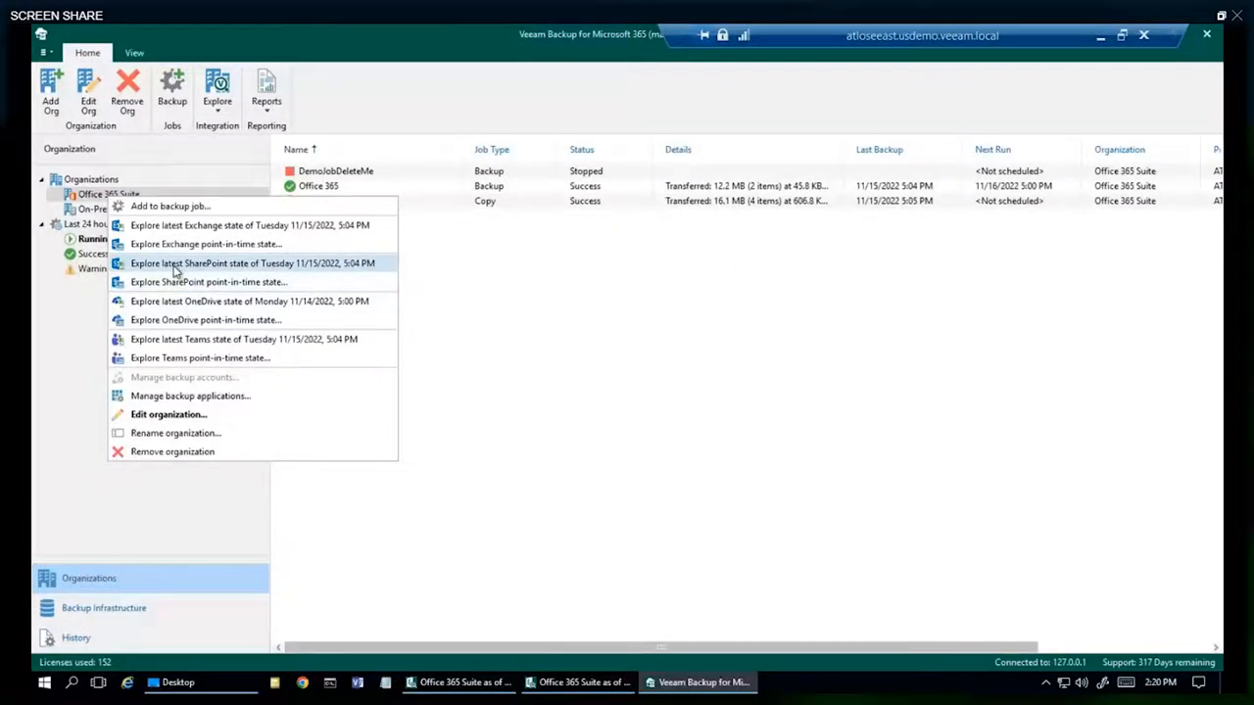
left_click(252, 263)
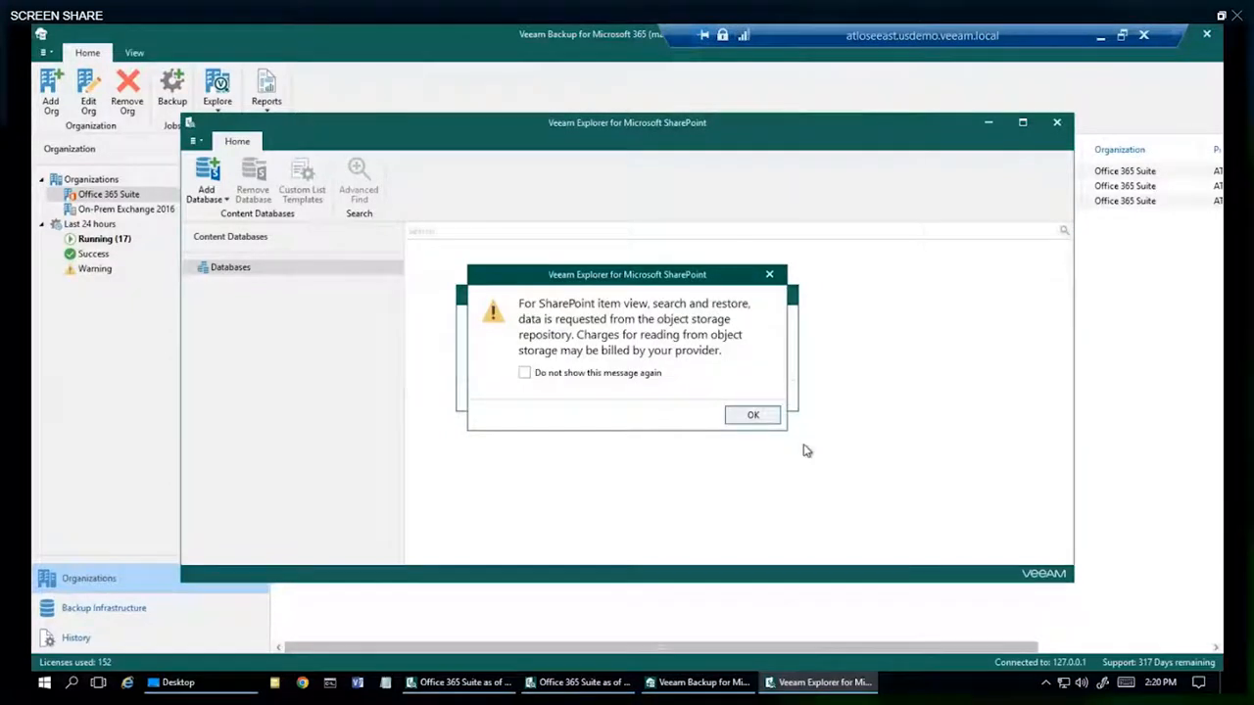
left_click(752, 416)
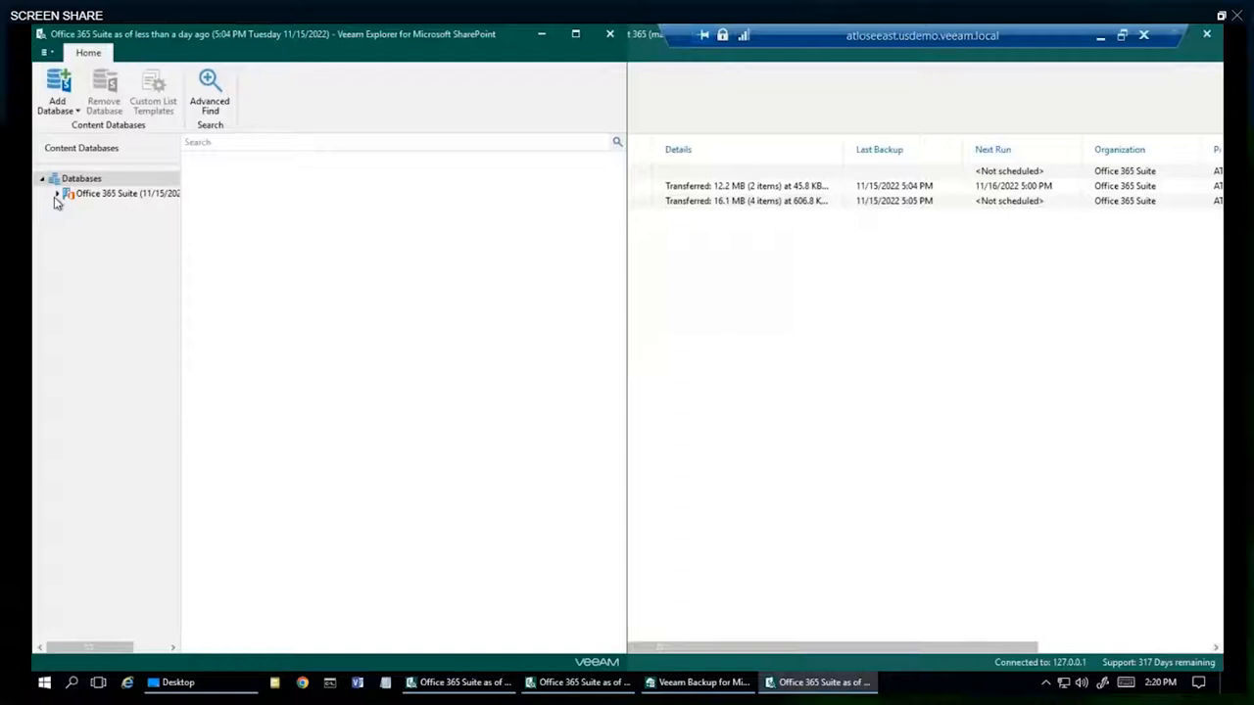
- Expand House Lannister - Teams down through Content to its Documents library with the General folder
left_click(55, 194)
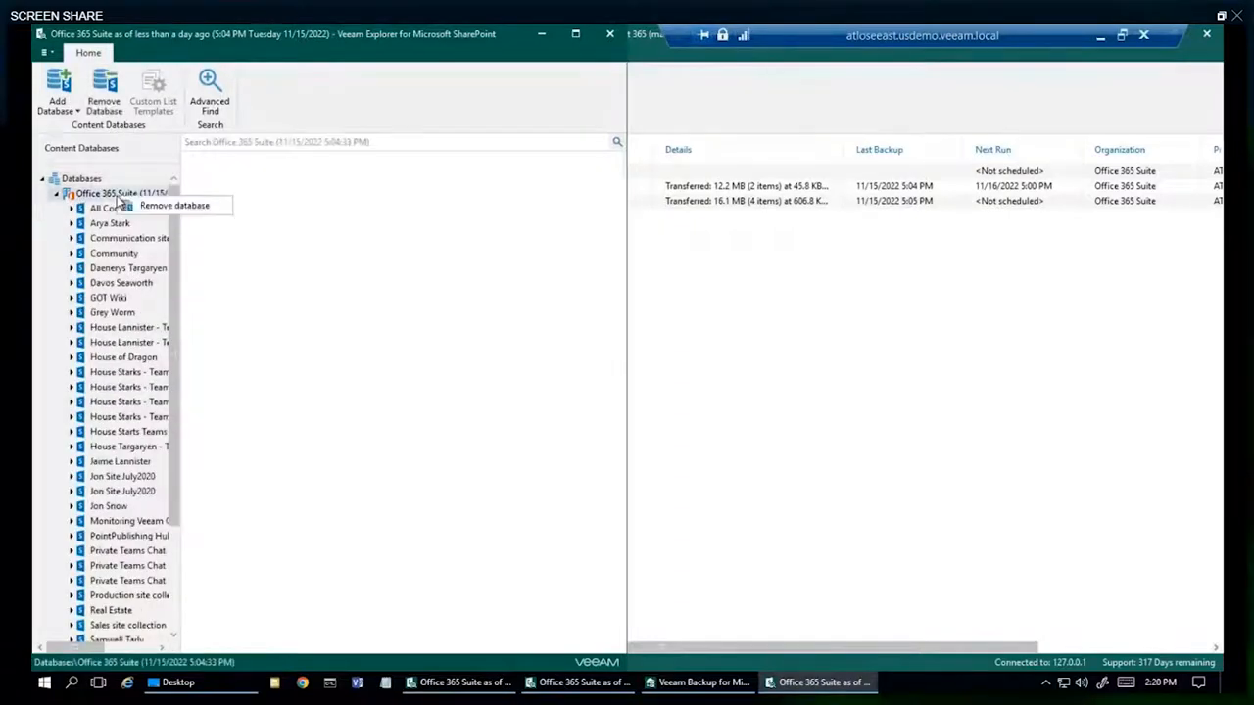
mouse_move(114, 309)
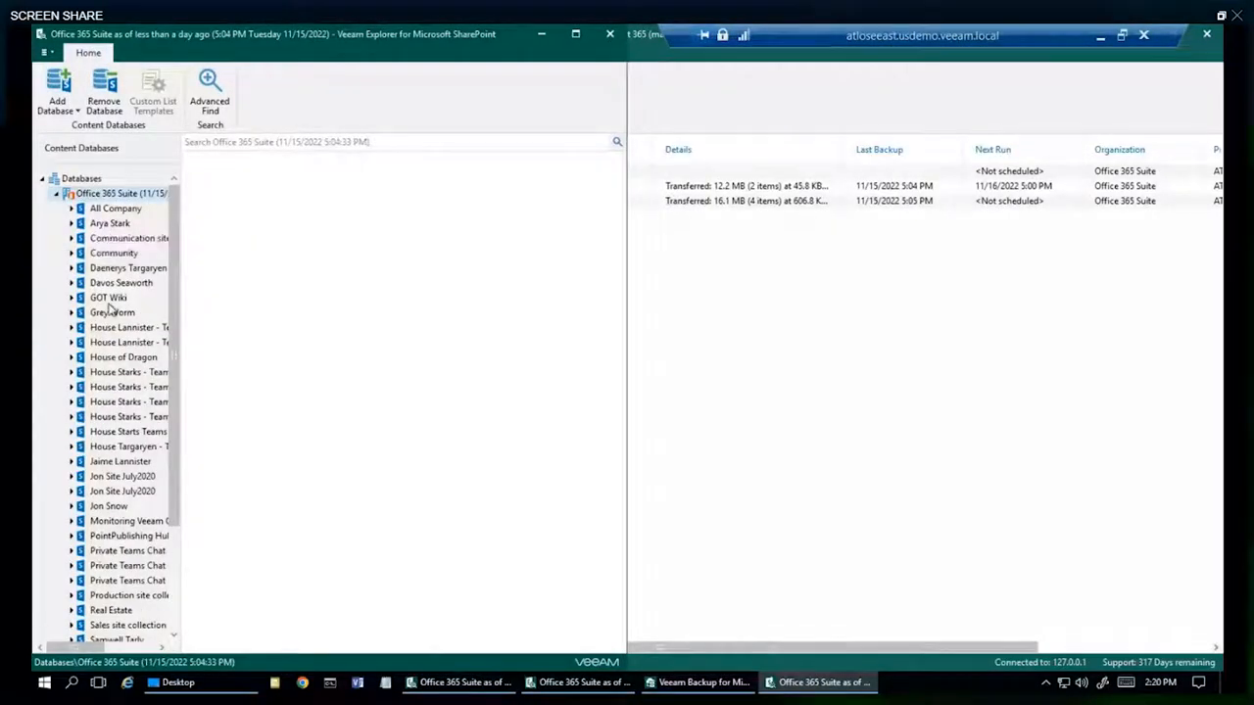
right_click(129, 327)
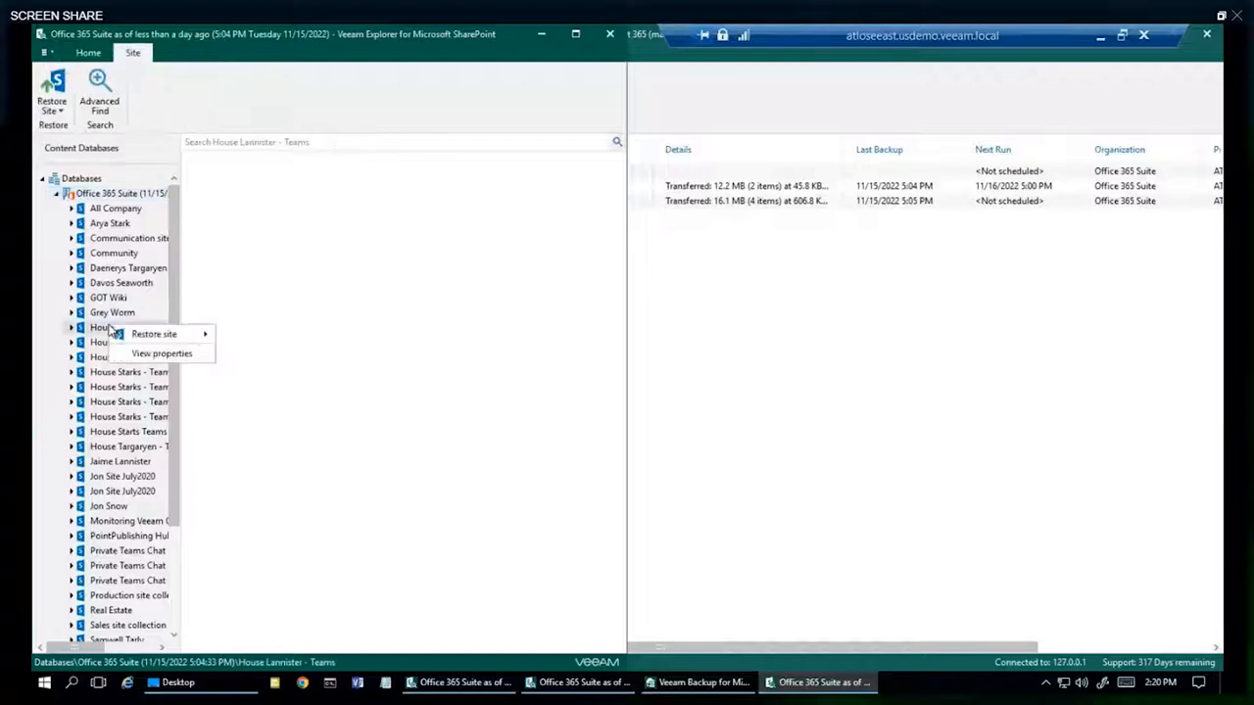
mouse_move(153, 333)
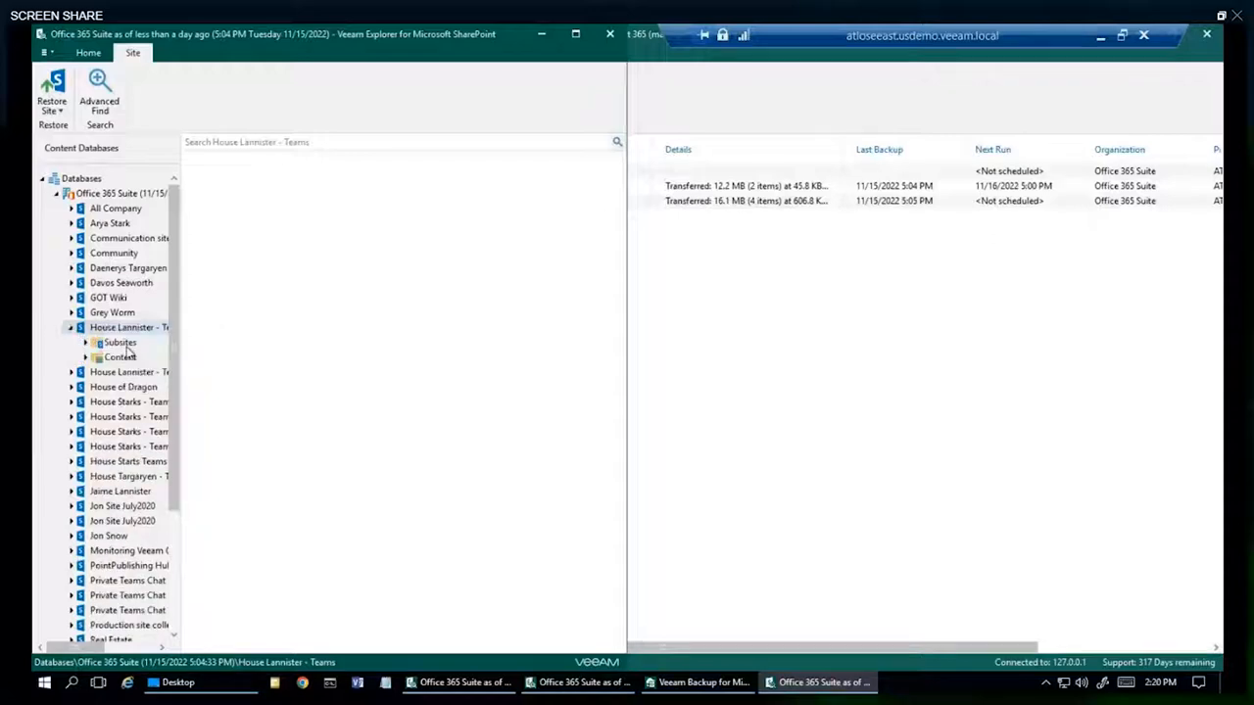
left_click(119, 356)
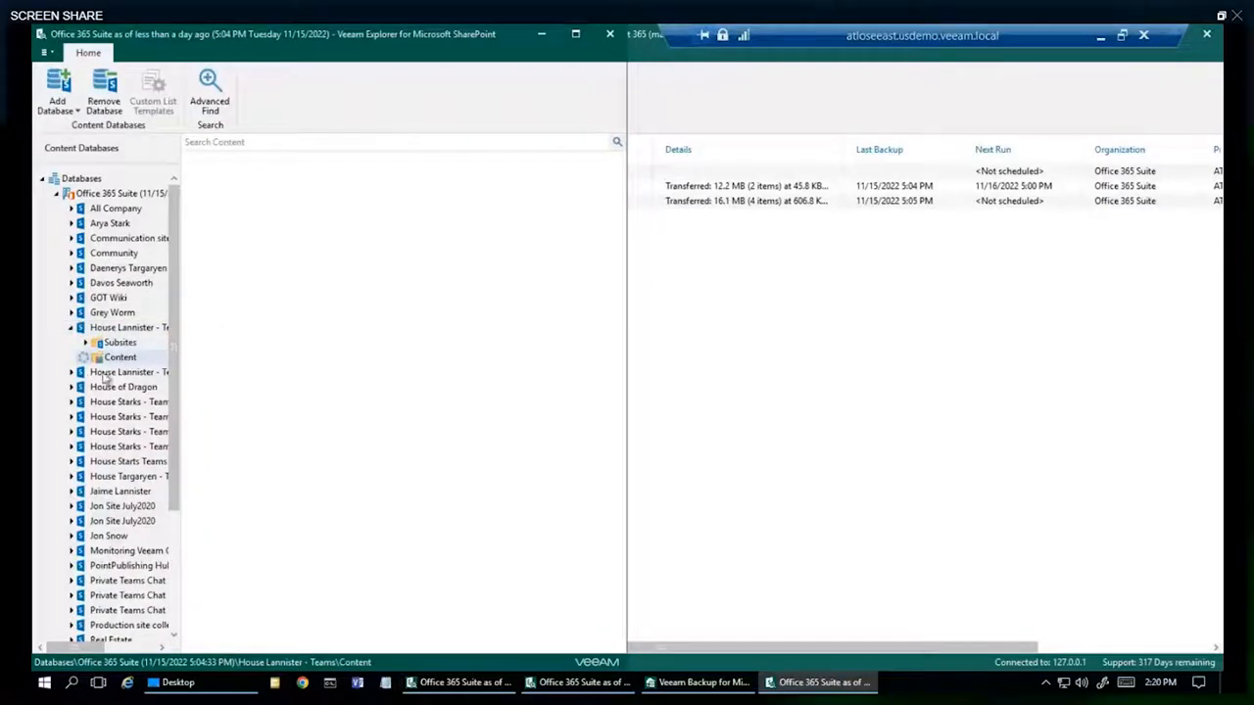
left_click(119, 341)
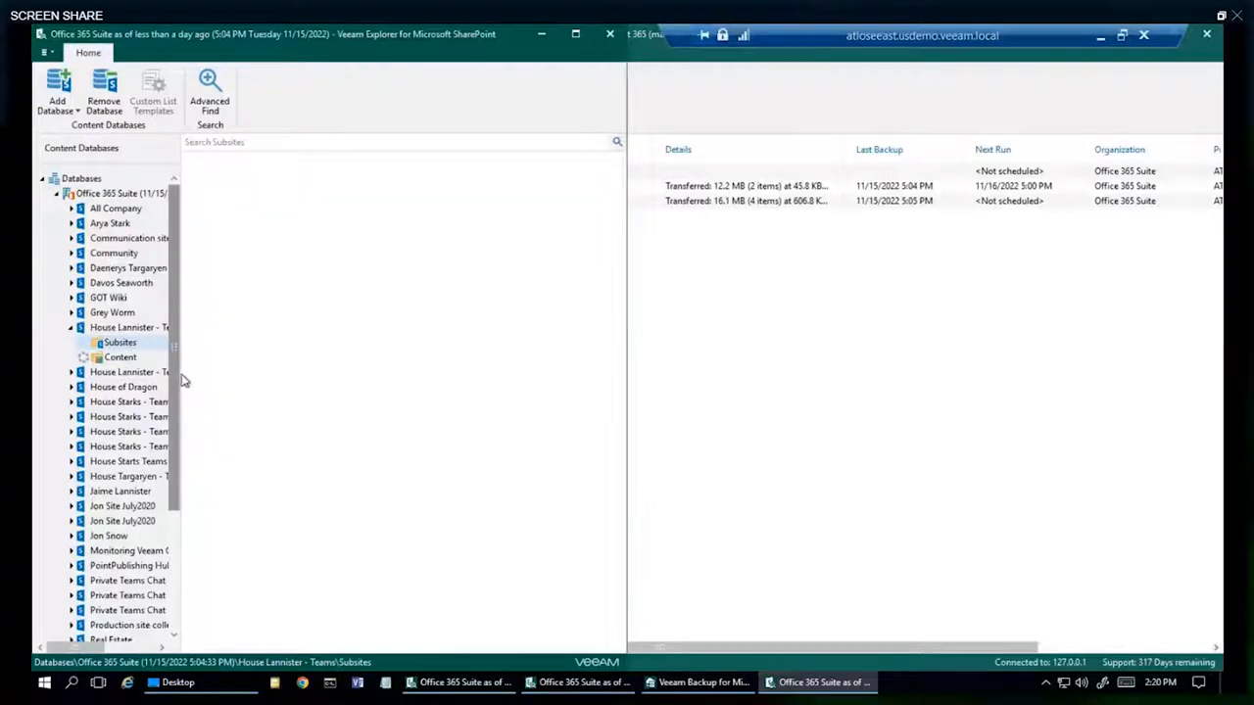
left_click(85, 356)
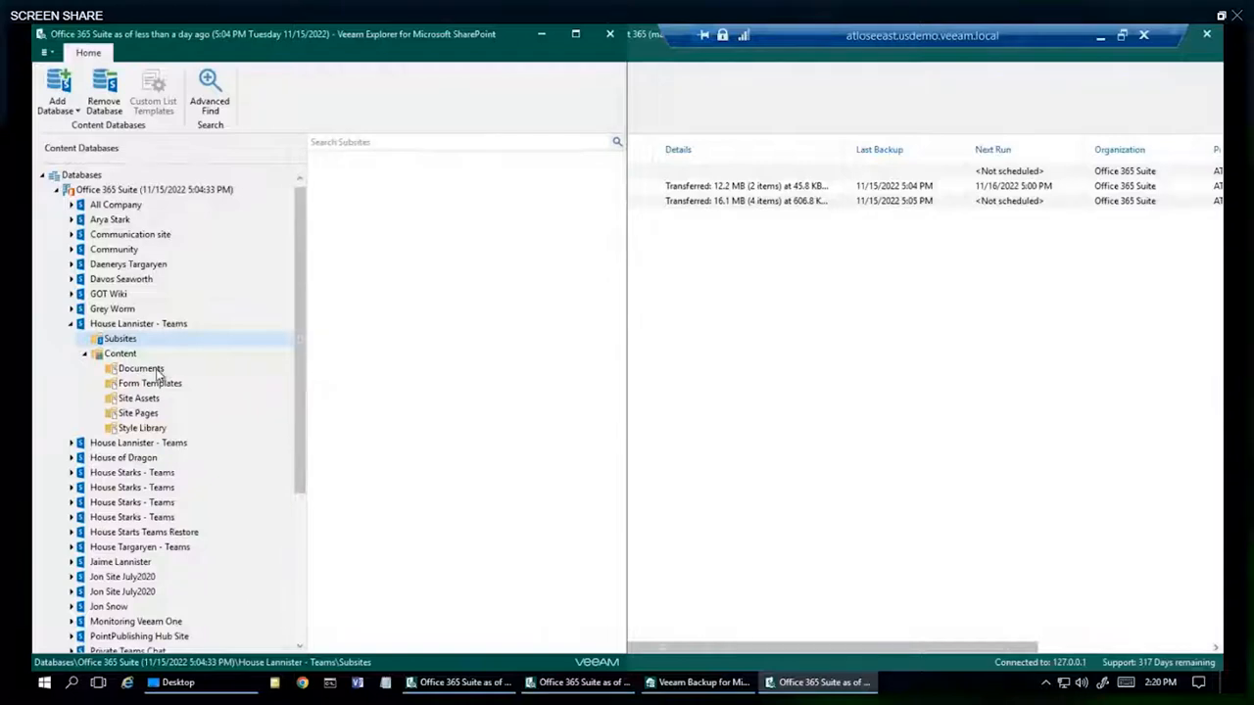
left_click(141, 368)
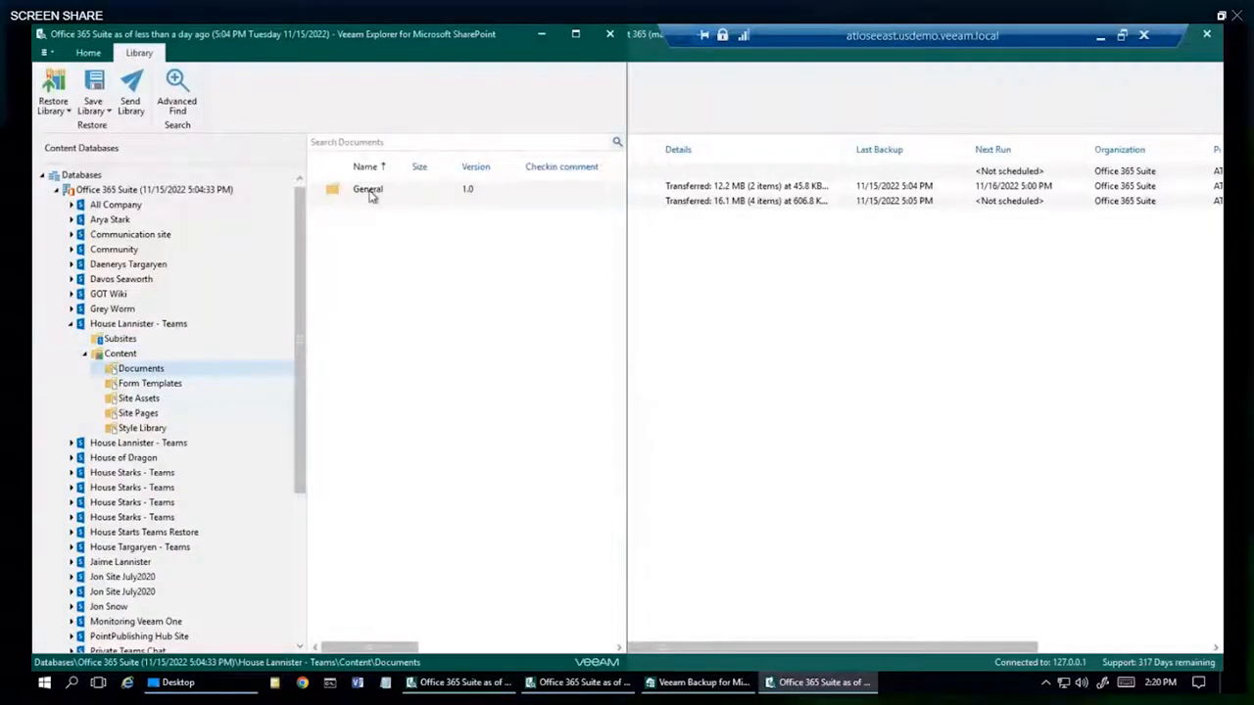
- Save the three General folder documents as archive.zip on the Desktop and open the archive
double_click(368, 188)
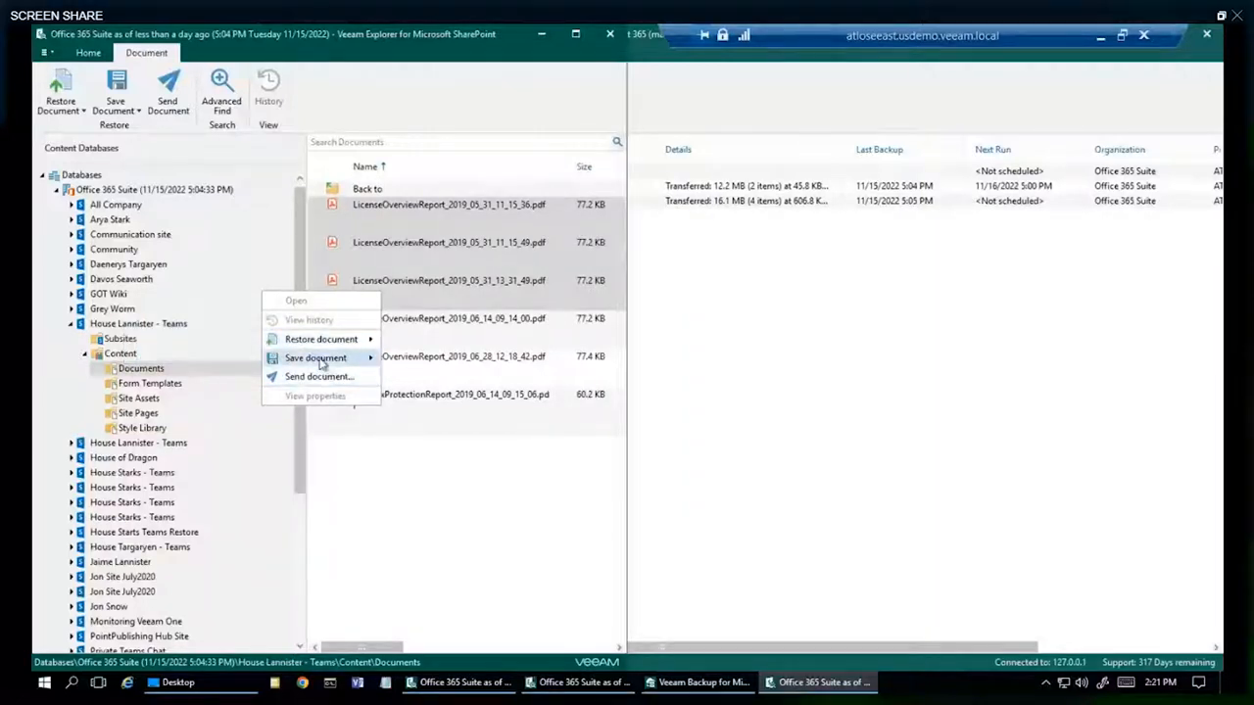
left_click(316, 357)
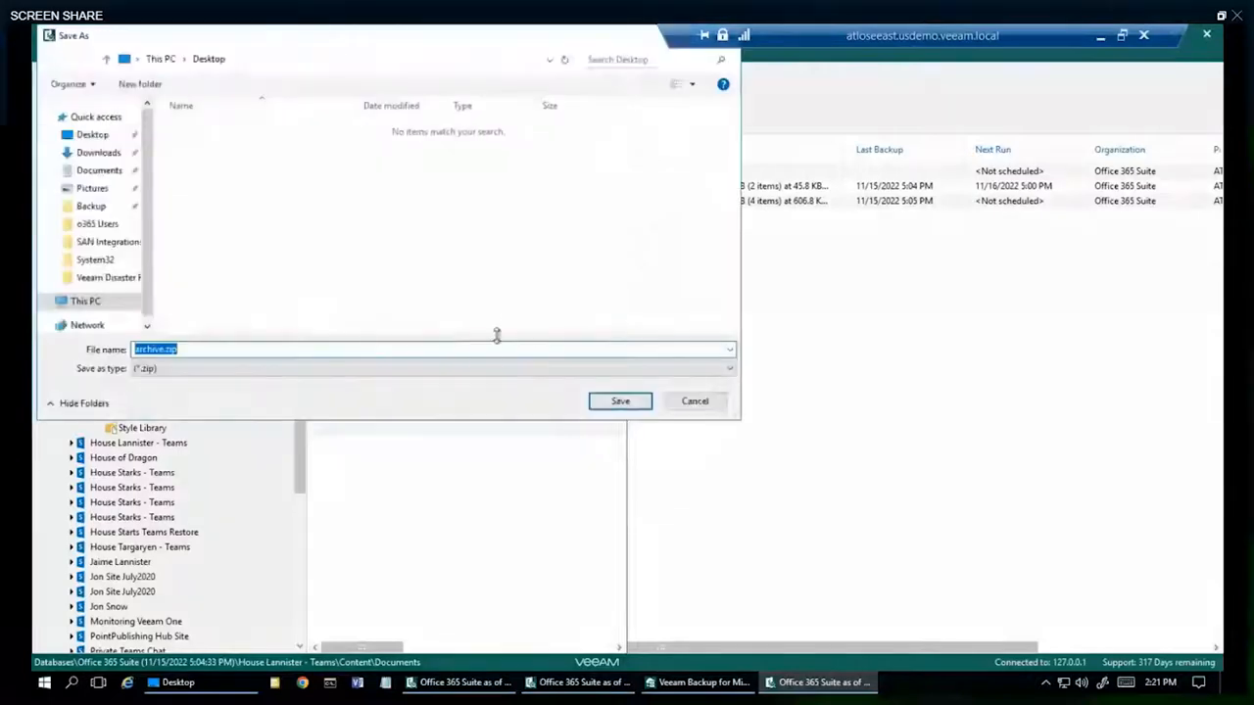
left_click(619, 399)
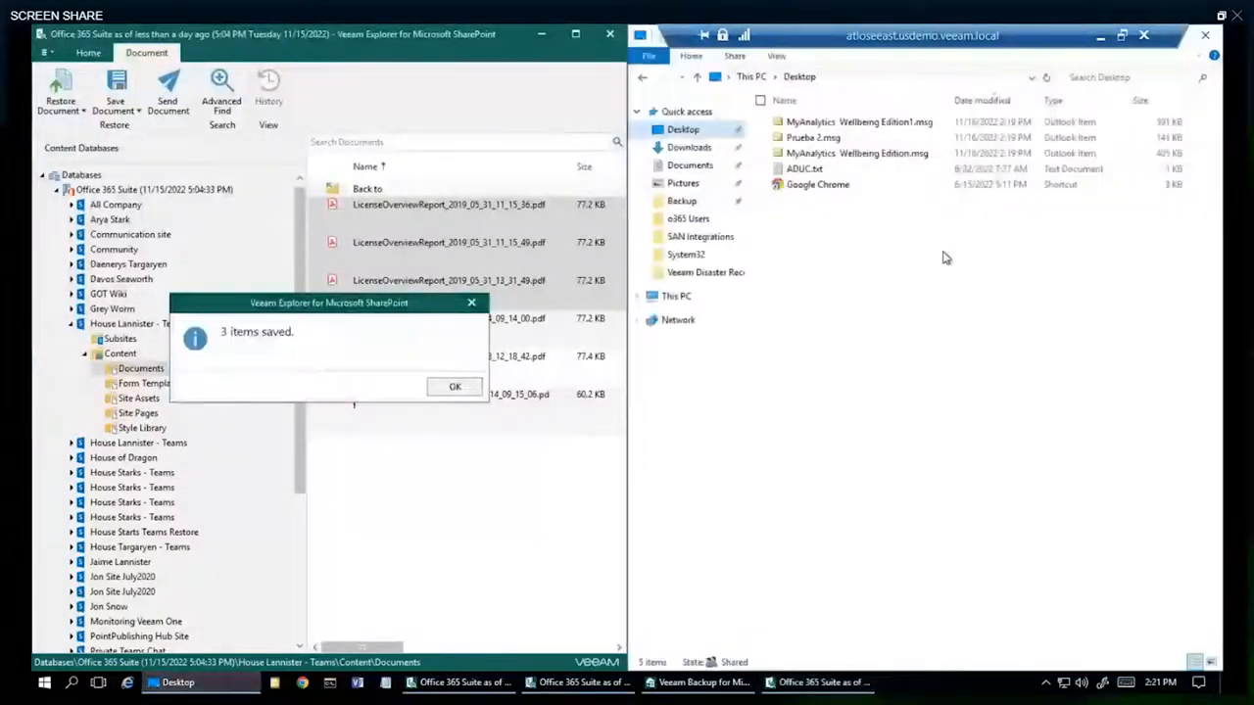
left_click(455, 386)
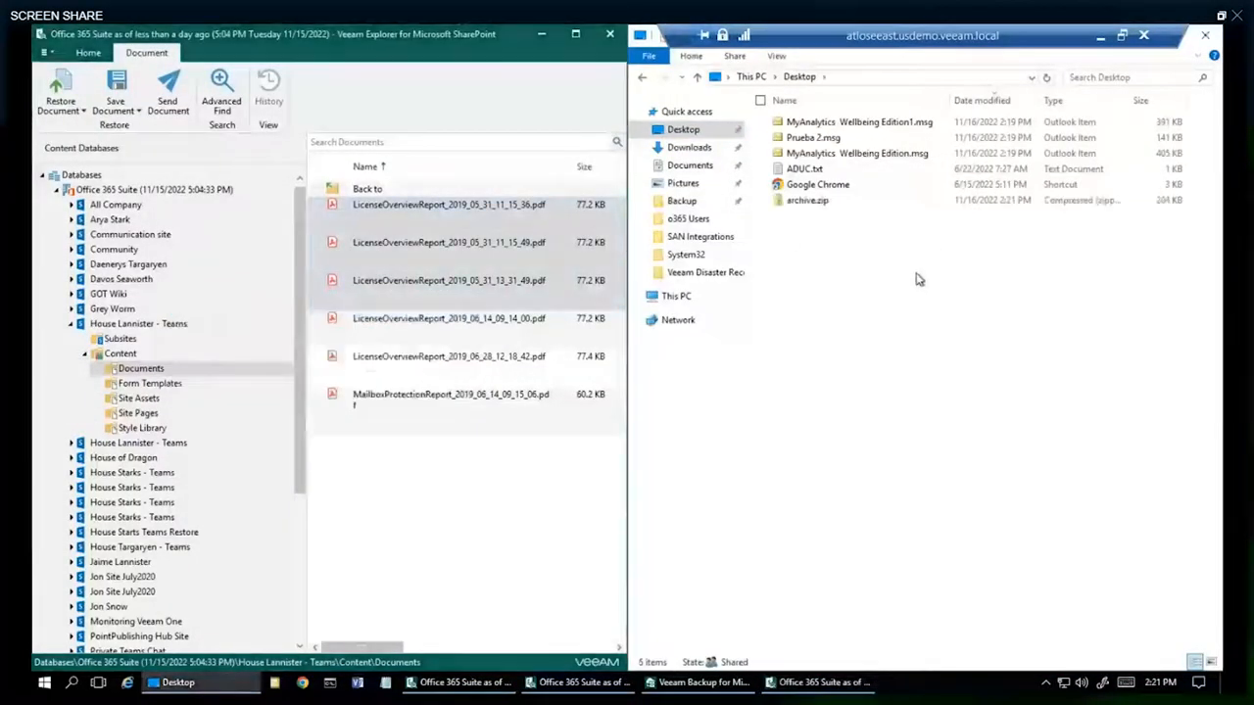
double_click(807, 200)
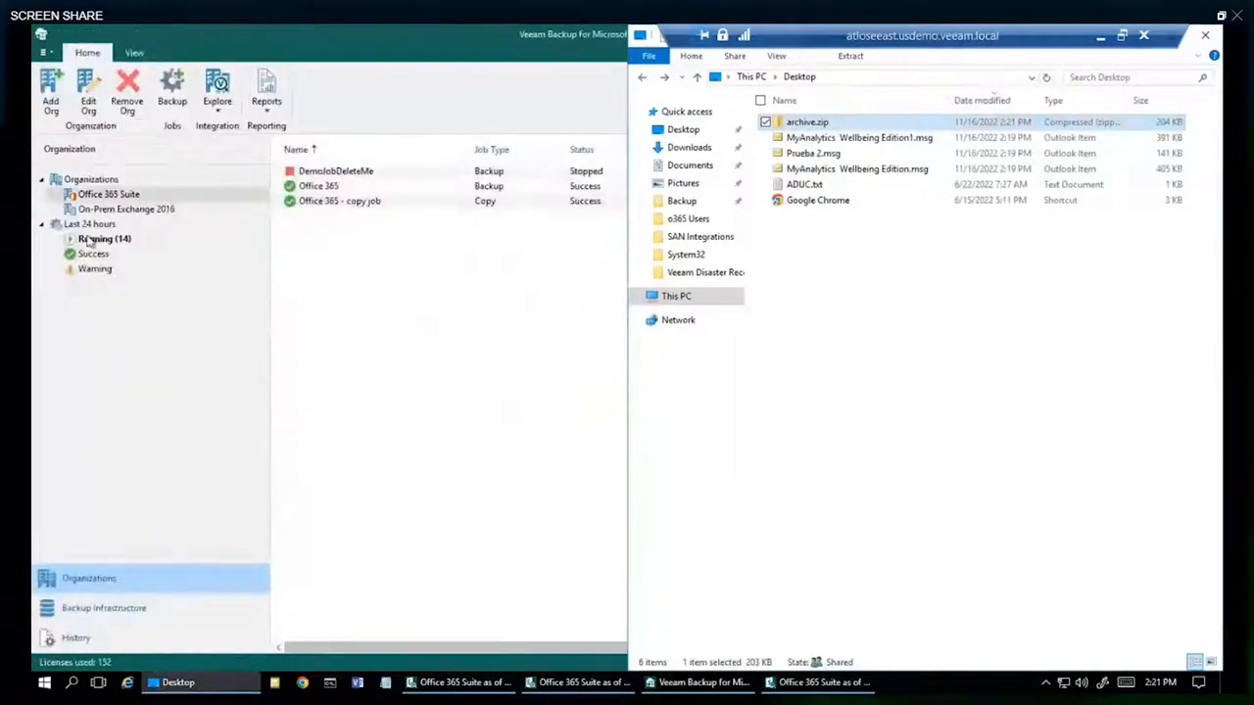
- Explore the latest OneDrive backup state of the organization, acknowledging the object storage warning
right_click(108, 194)
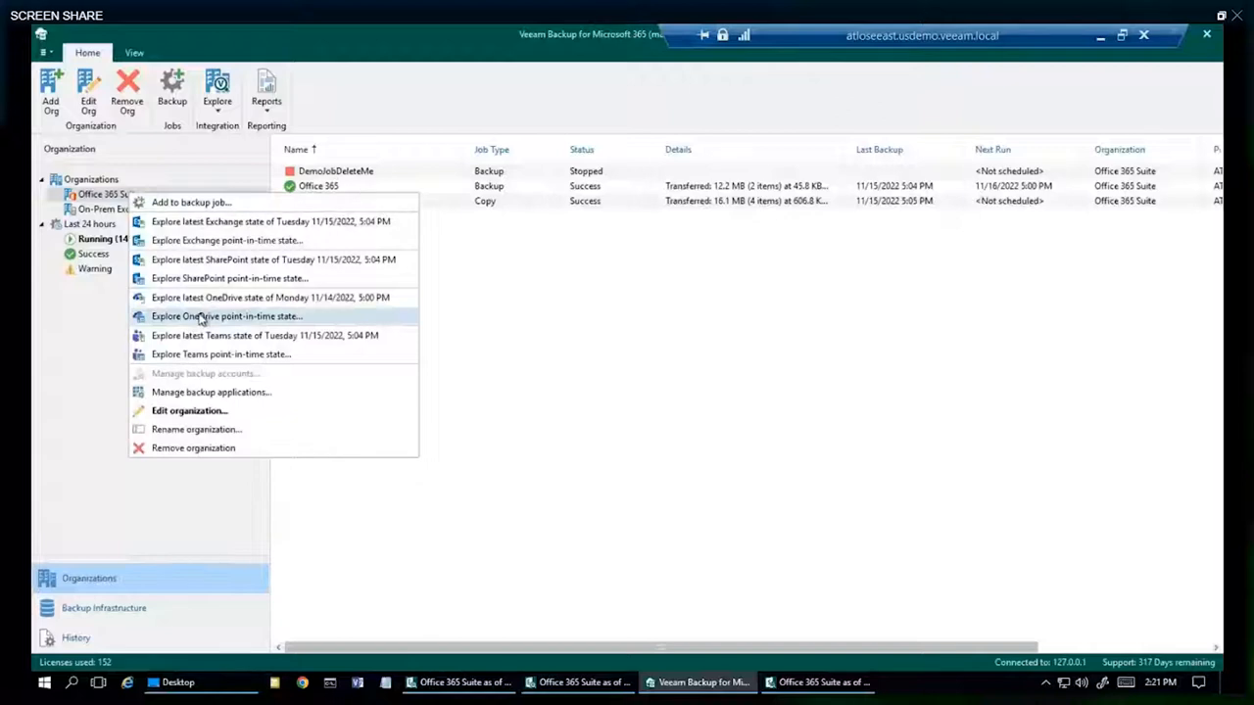
mouse_move(192, 298)
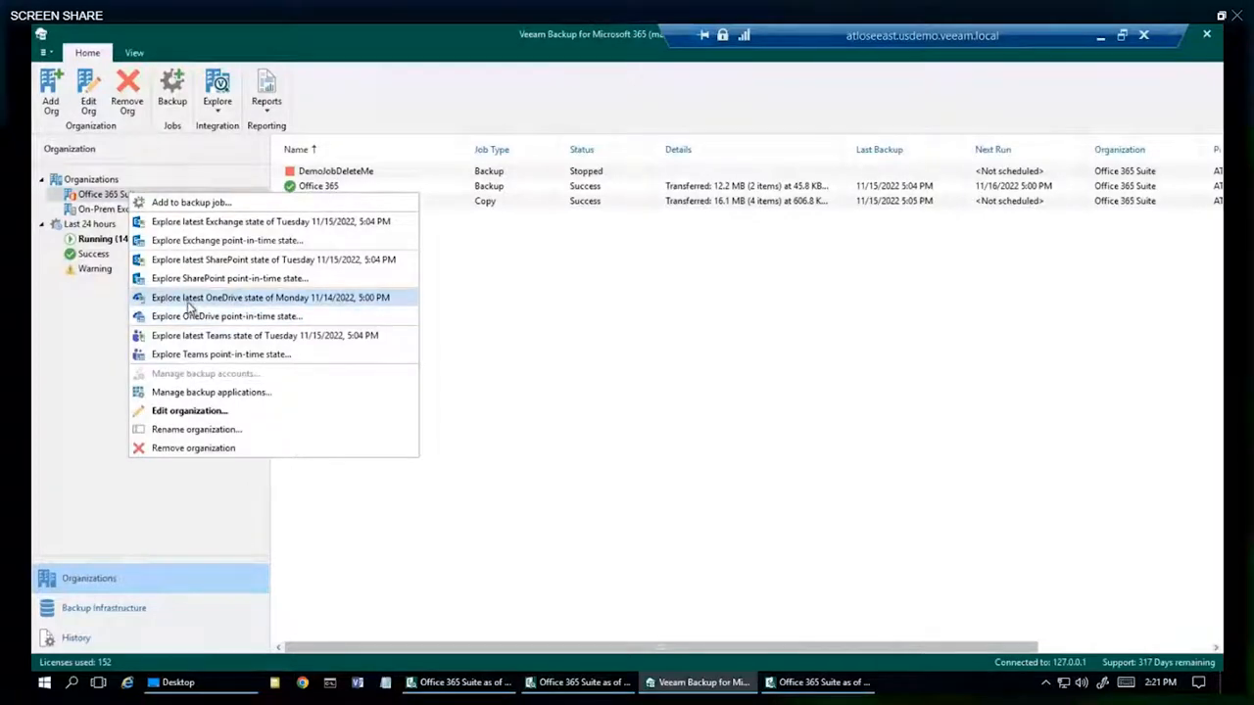
left_click(271, 298)
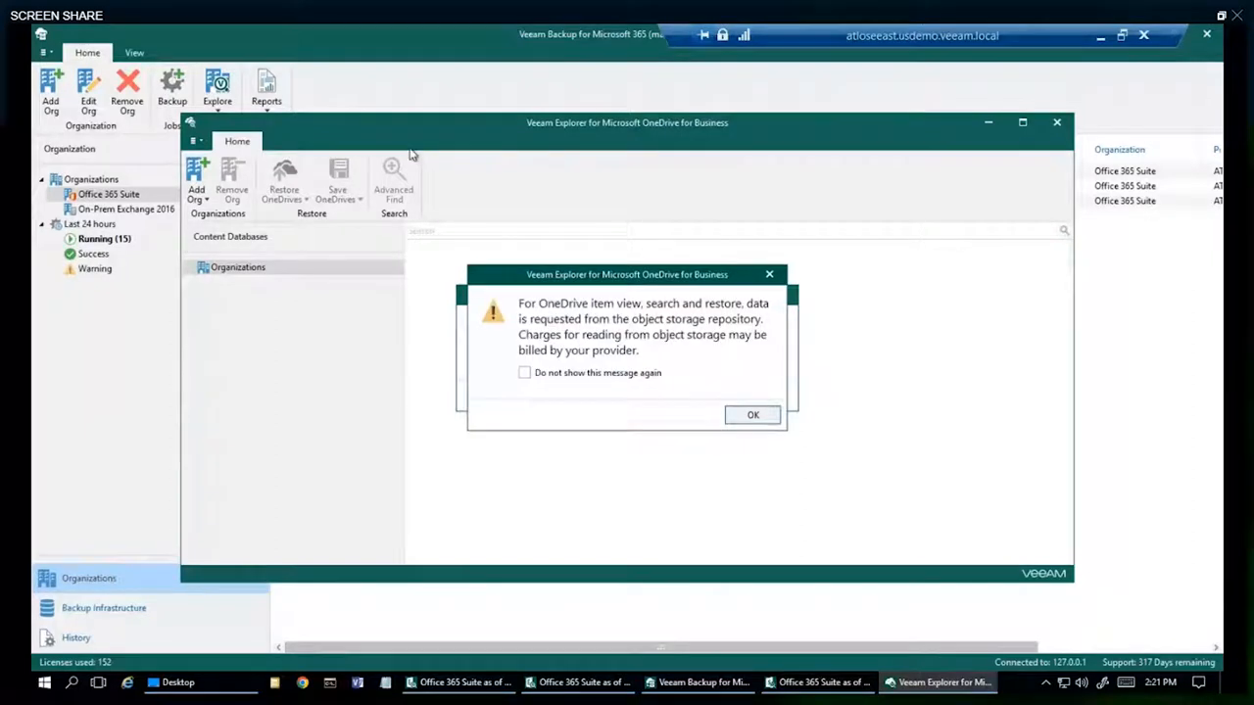
left_click(752, 415)
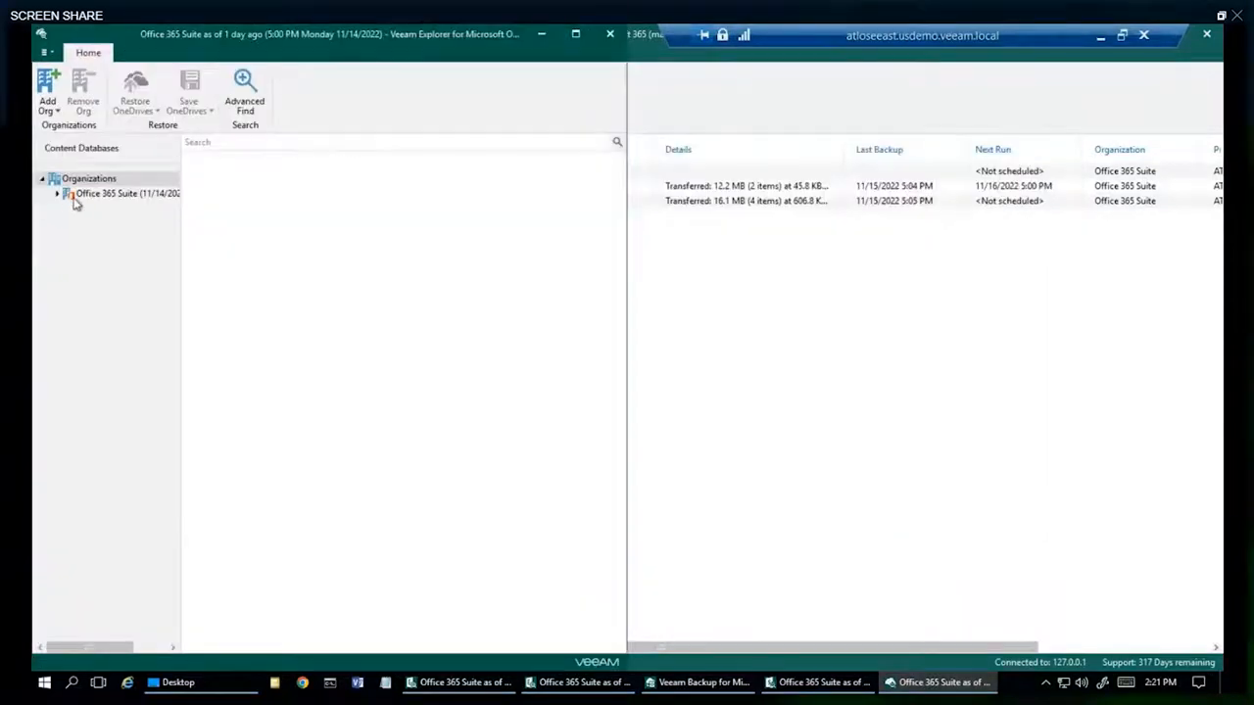
right_click(125, 194)
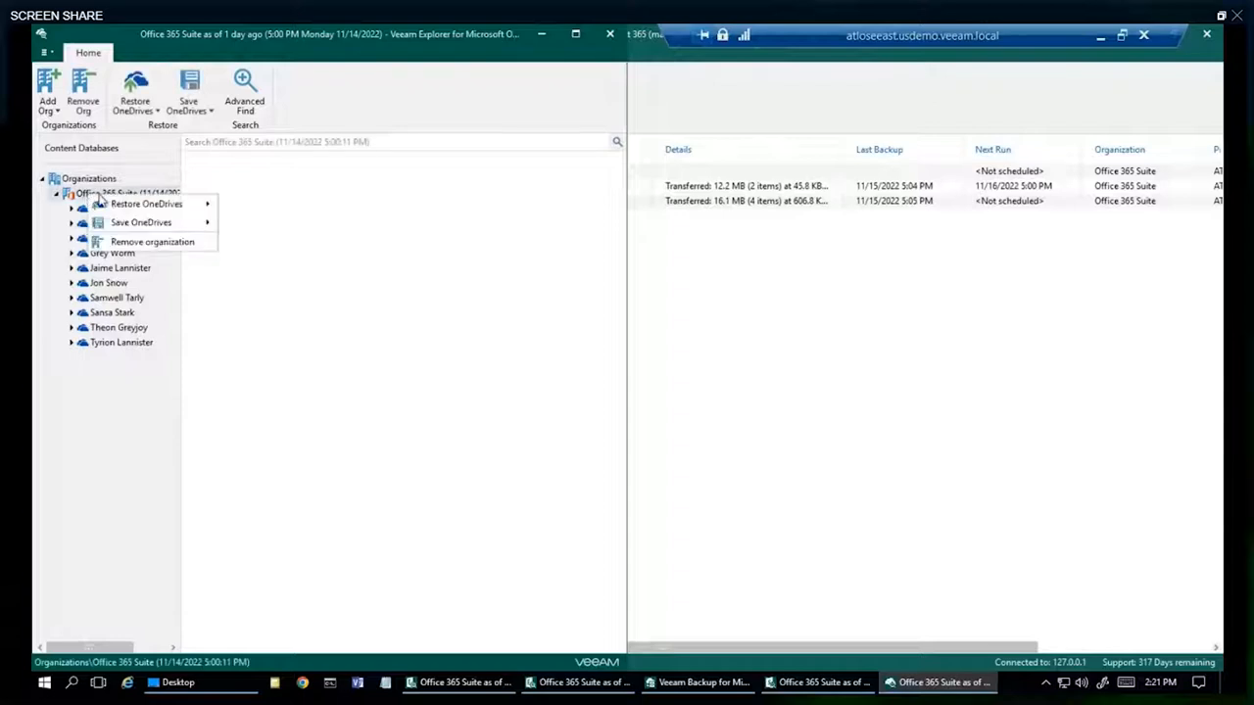
mouse_move(145, 204)
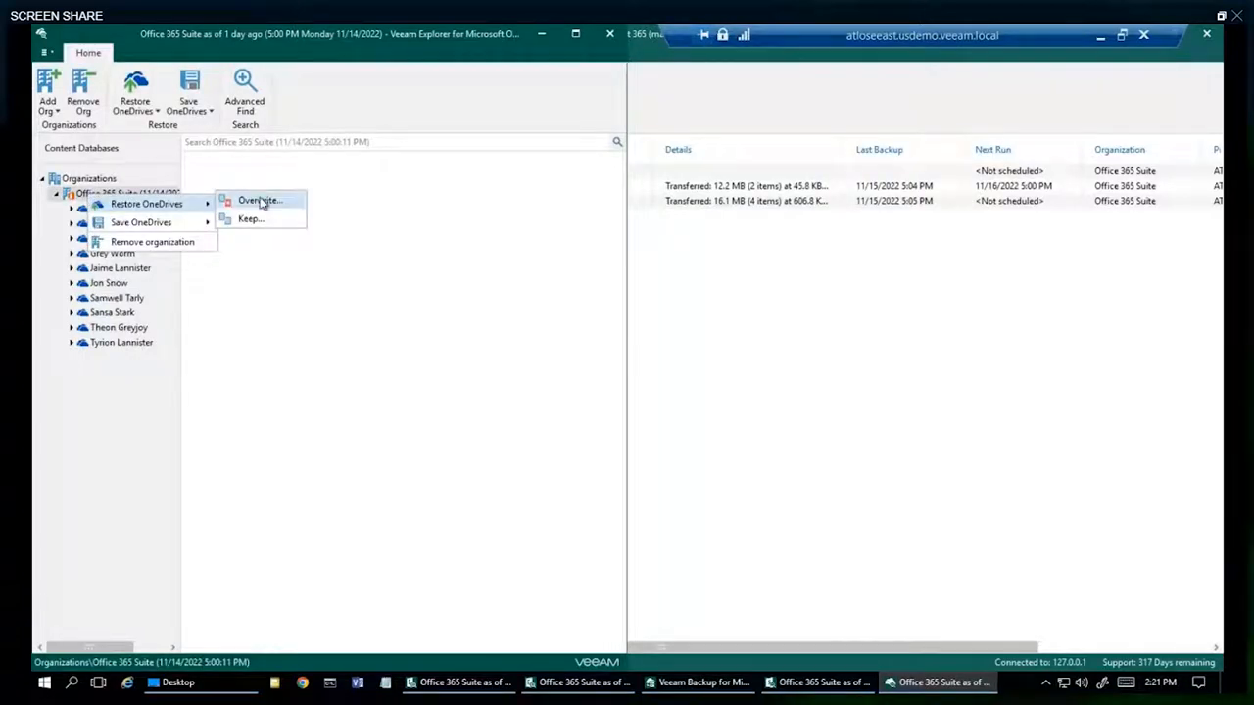
mouse_move(251, 220)
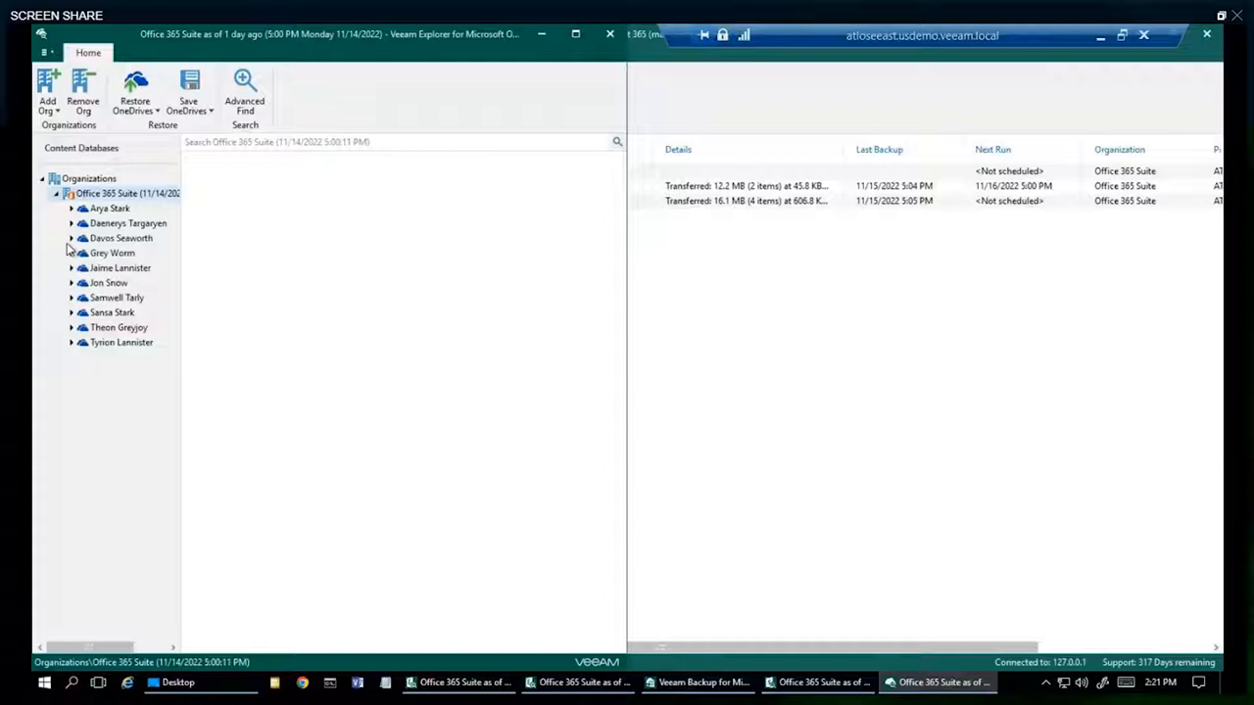
- Save three of Grey Worm's ProjectPlan documents as files to the Desktop
left_click(112, 253)
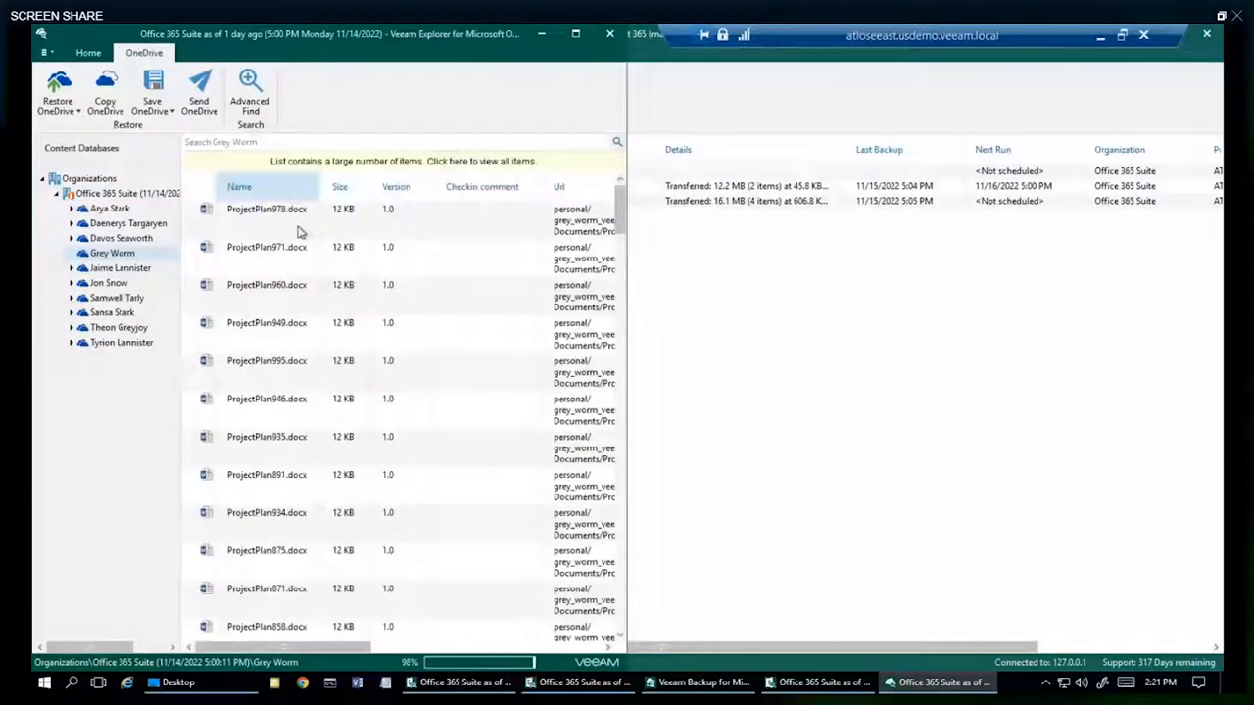
left_click(267, 207)
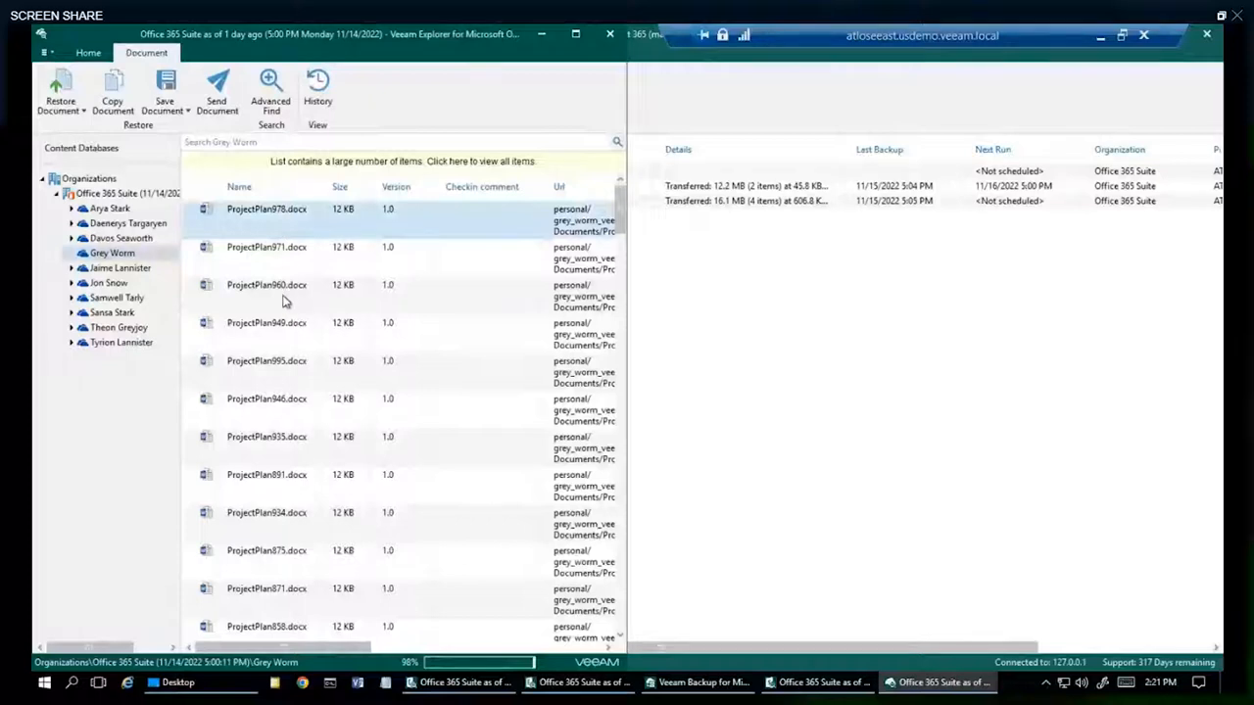
right_click(266, 361)
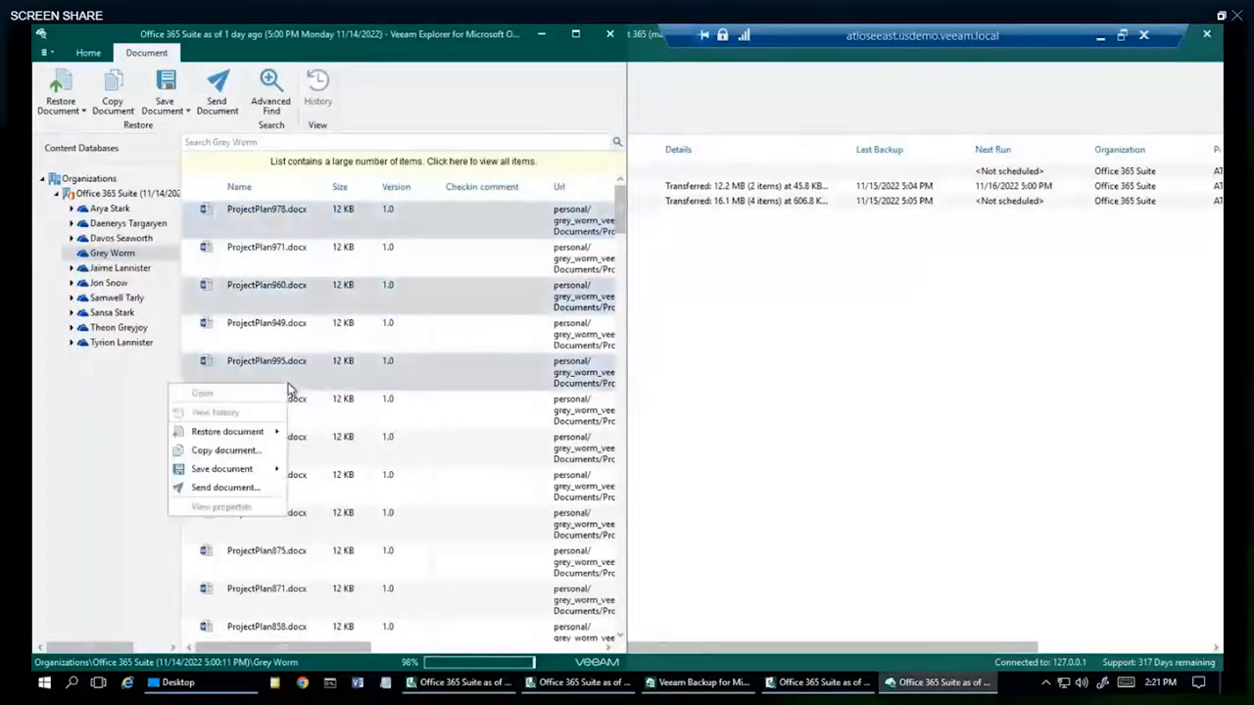
mouse_move(227, 431)
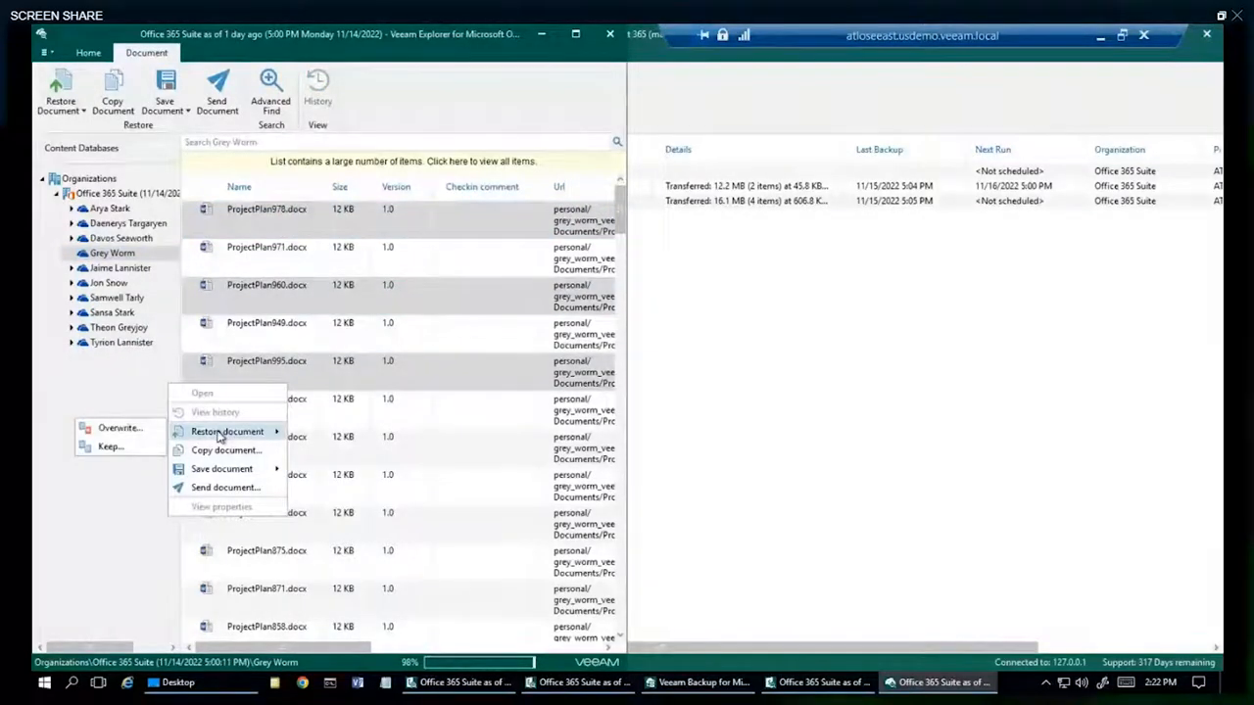
mouse_move(117, 427)
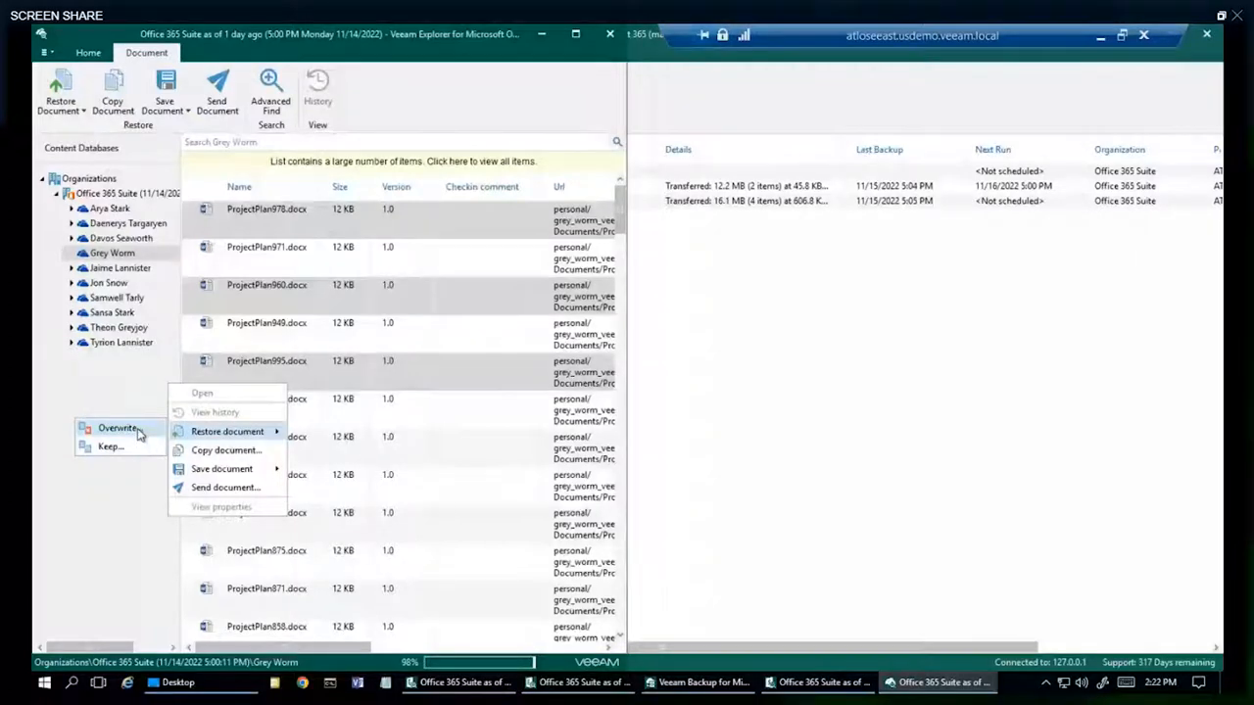
mouse_move(110, 446)
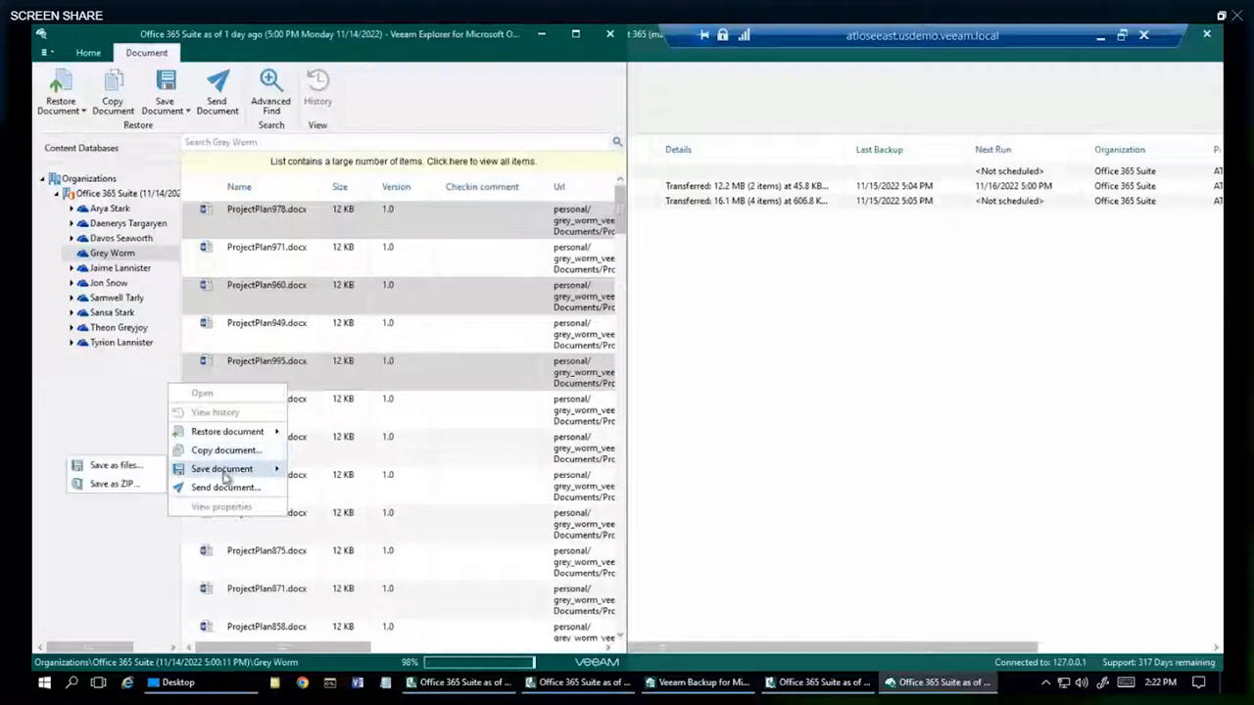
mouse_move(223, 476)
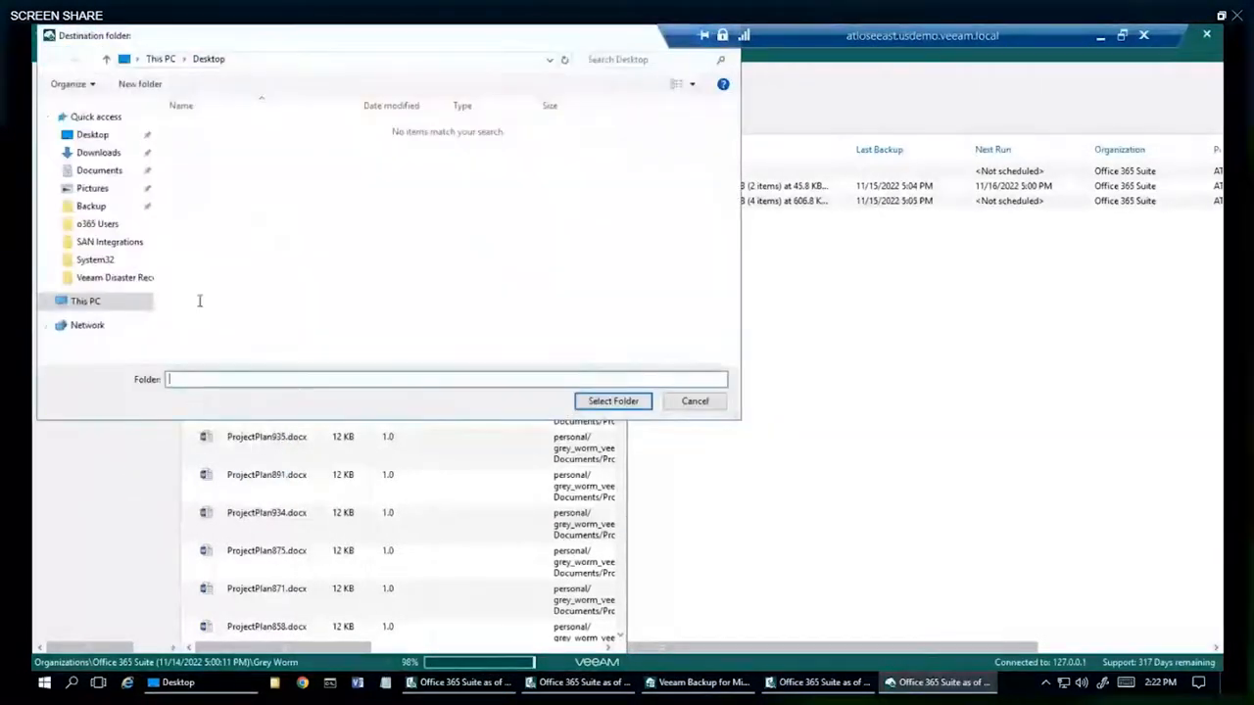
left_click(611, 400)
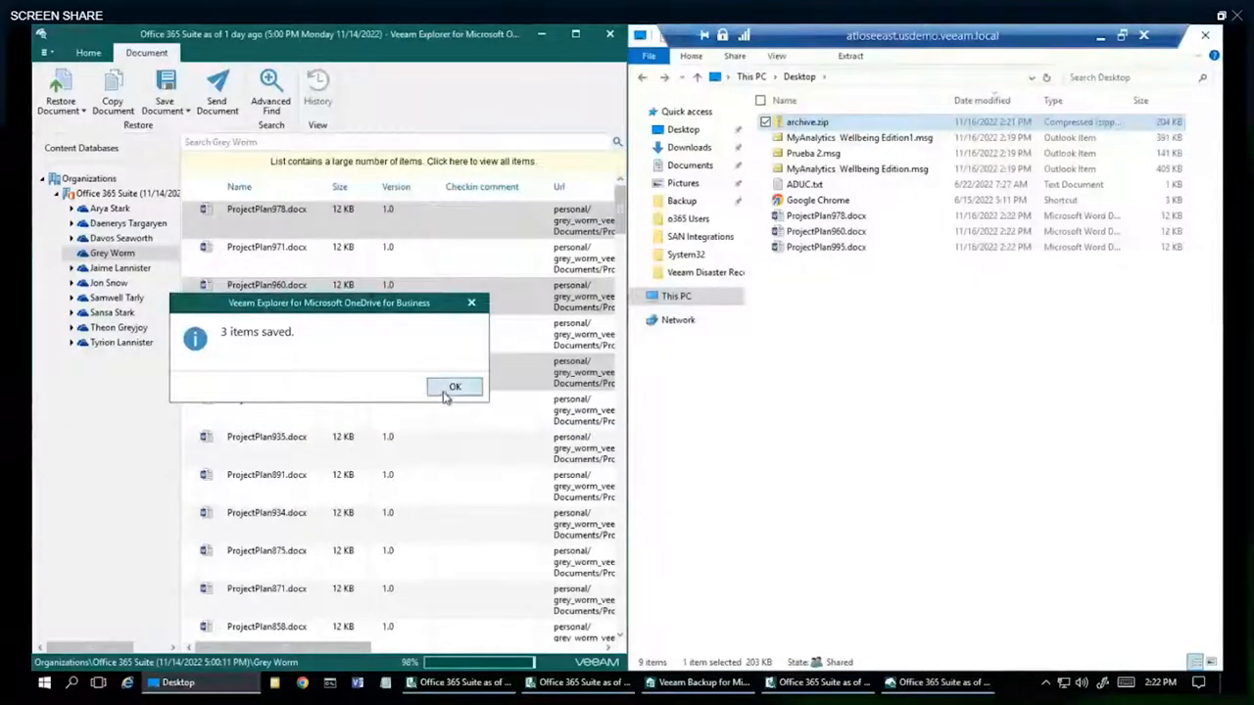
- Dismiss the saved-items notice and start exploring Teams at a specific point in time
left_click(455, 386)
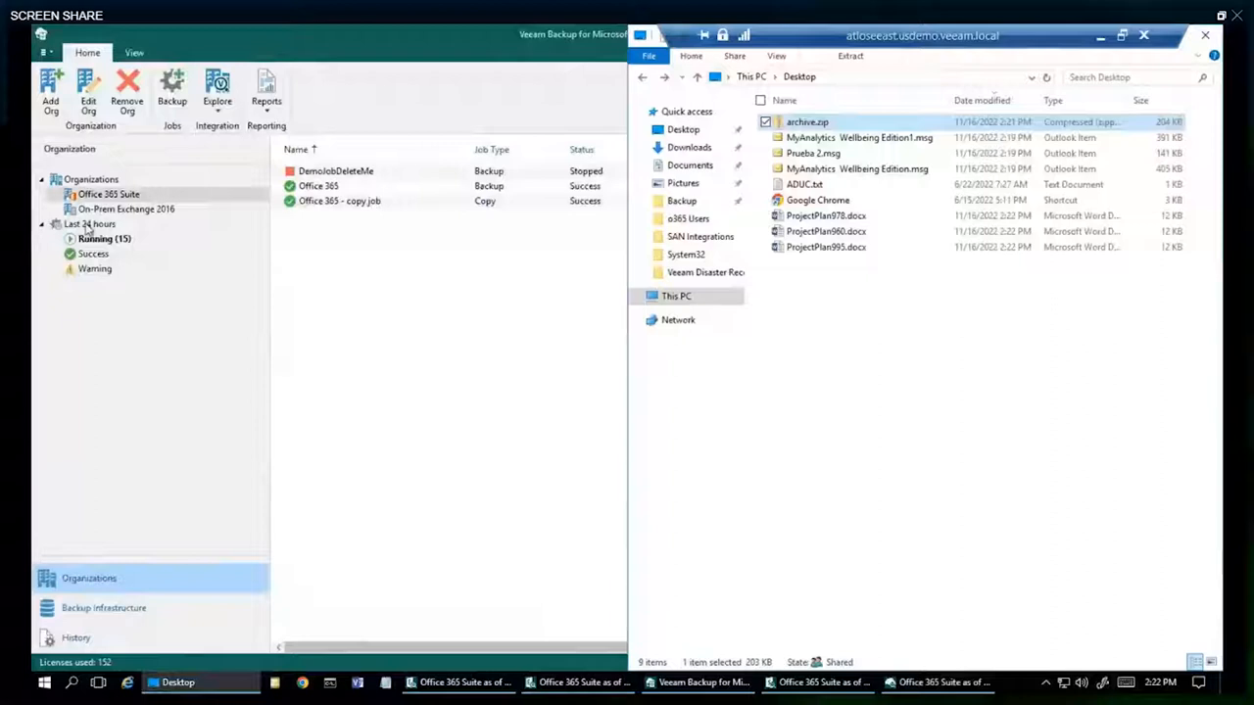
right_click(108, 194)
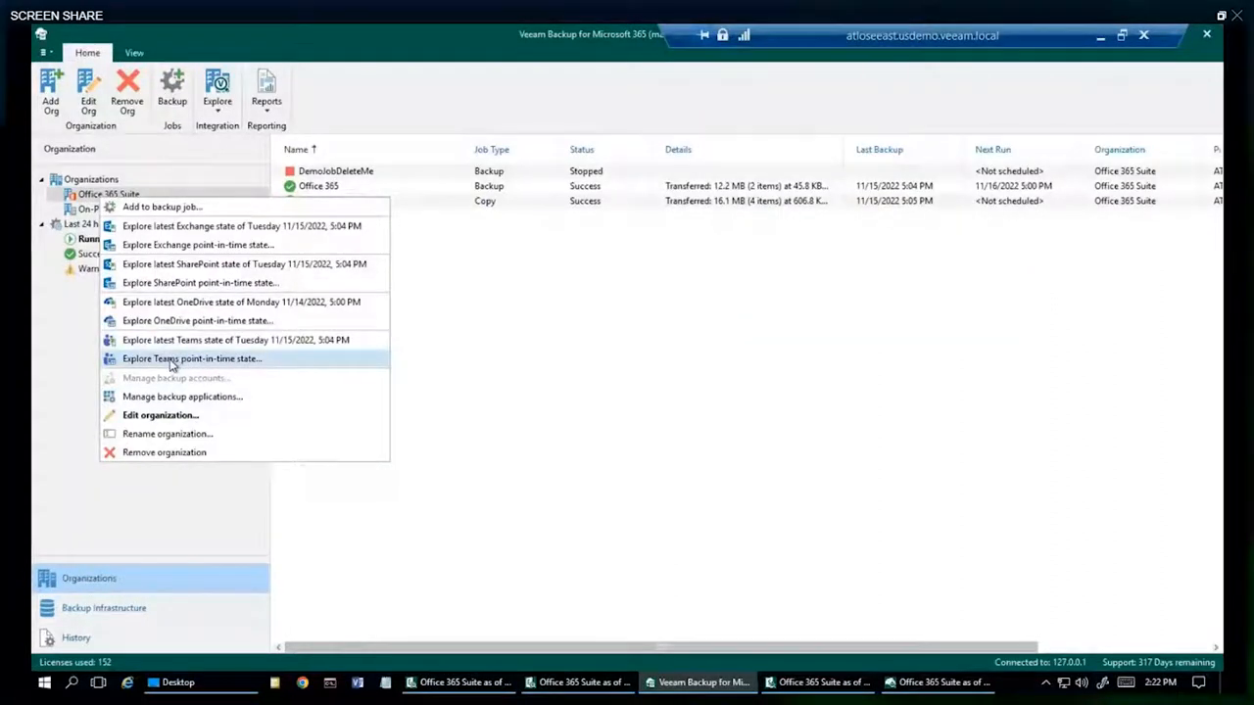
left_click(192, 358)
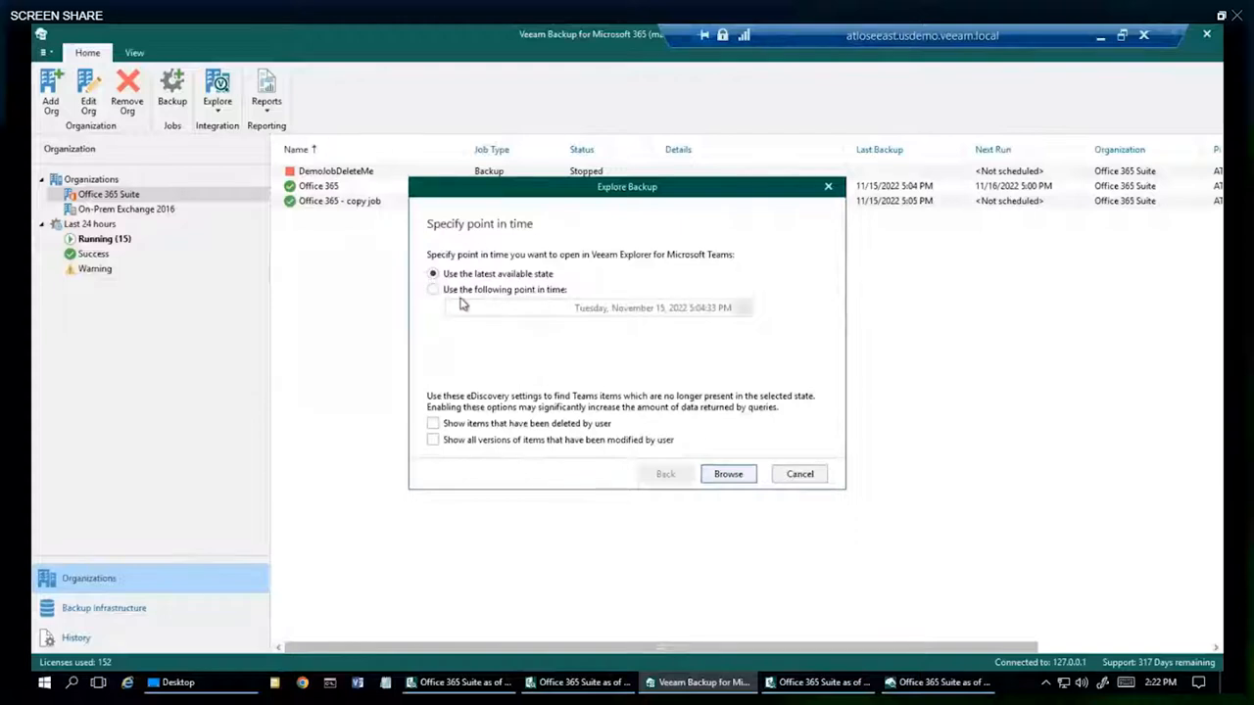
left_click(433, 290)
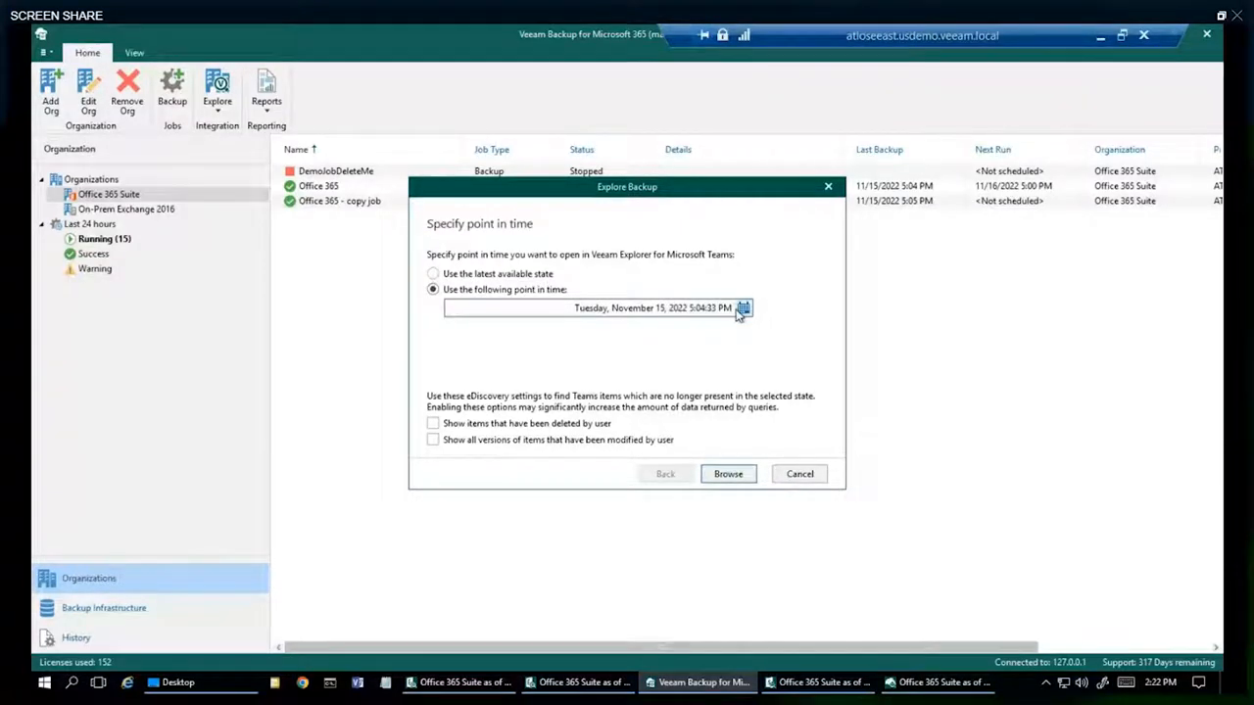
- Browse the Teams backup as of October 31, 2022 and acknowledge the object storage warning
left_click(743, 307)
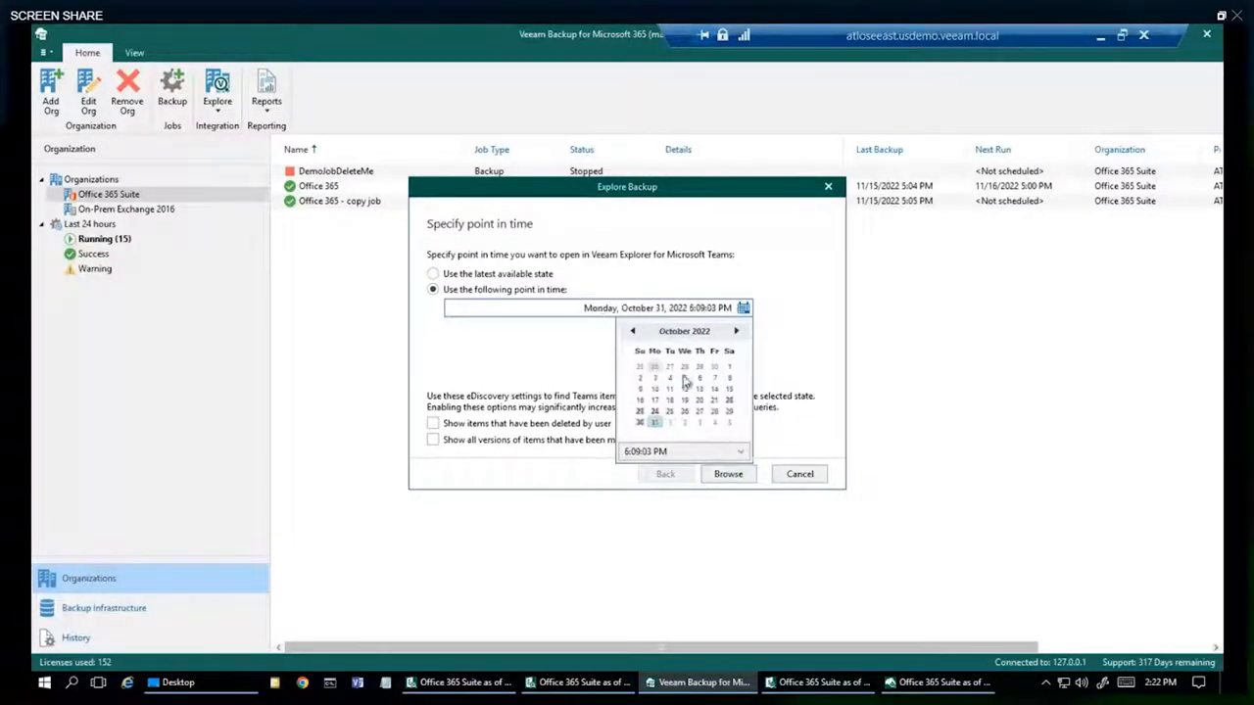
left_click(728, 474)
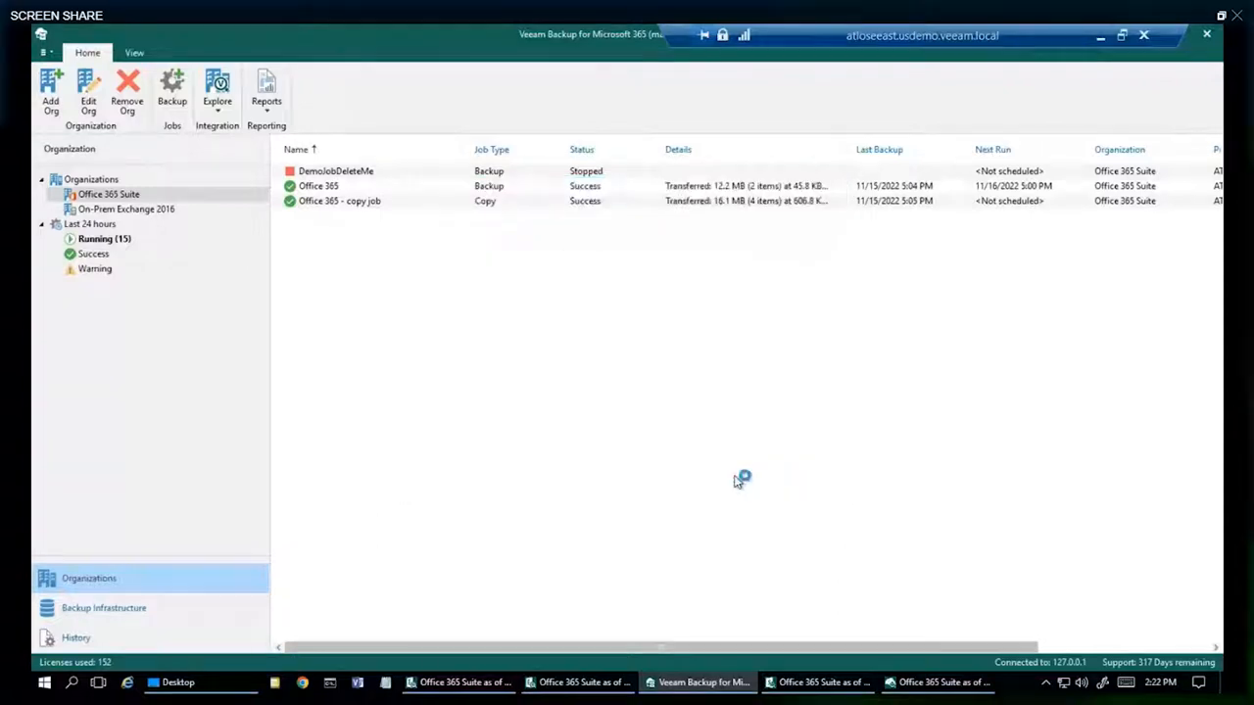
left_click(215, 94)
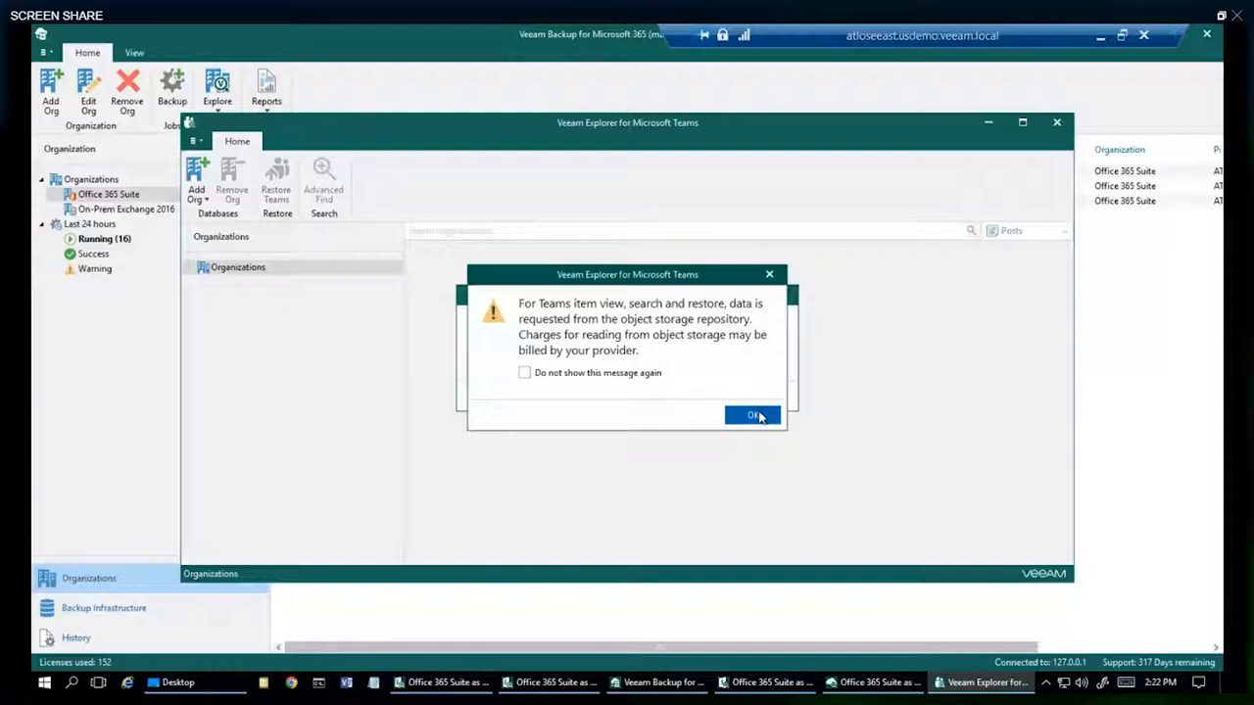
left_click(755, 415)
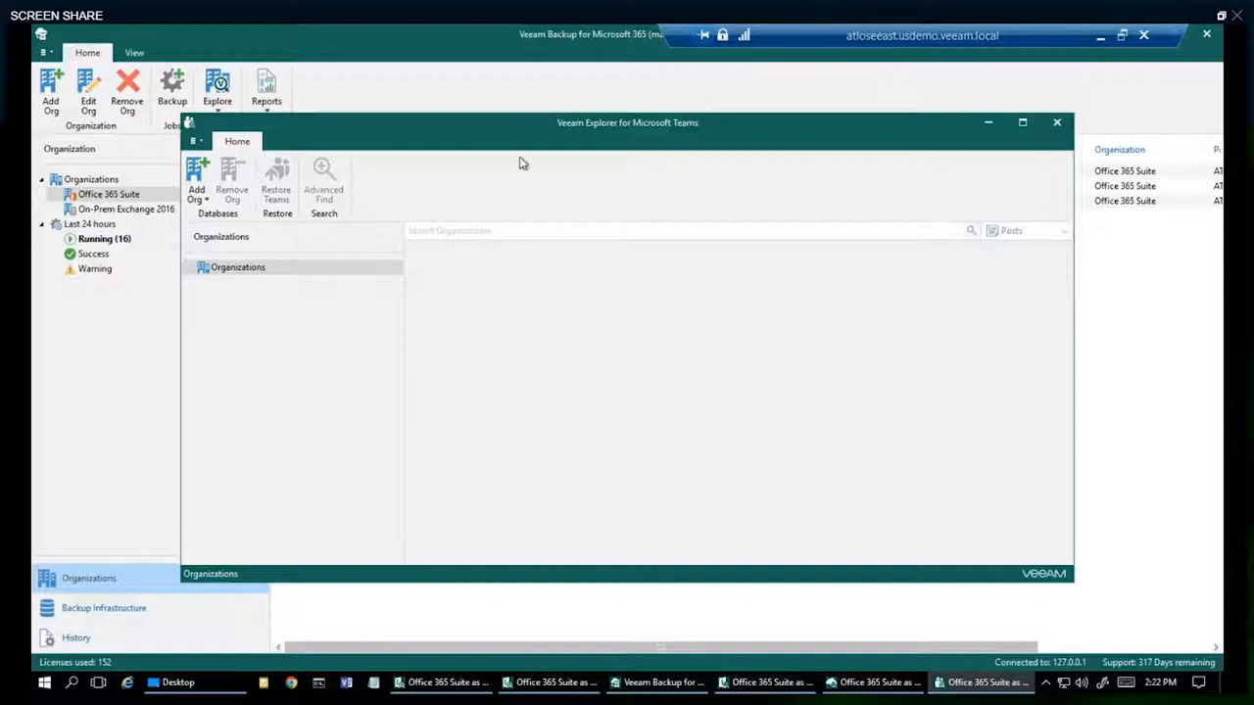
mouse_move(400, 129)
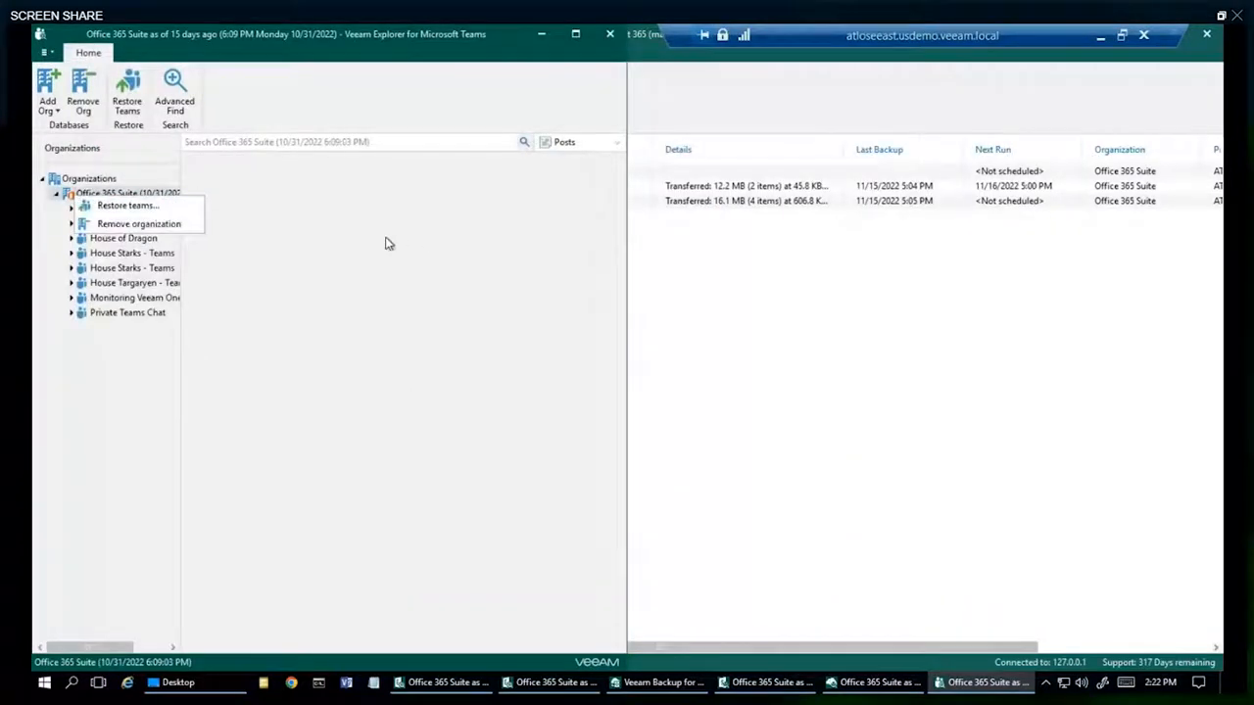
- Navigate to the House of Dragon team and its General channel in the Teams backup
left_click(253, 259)
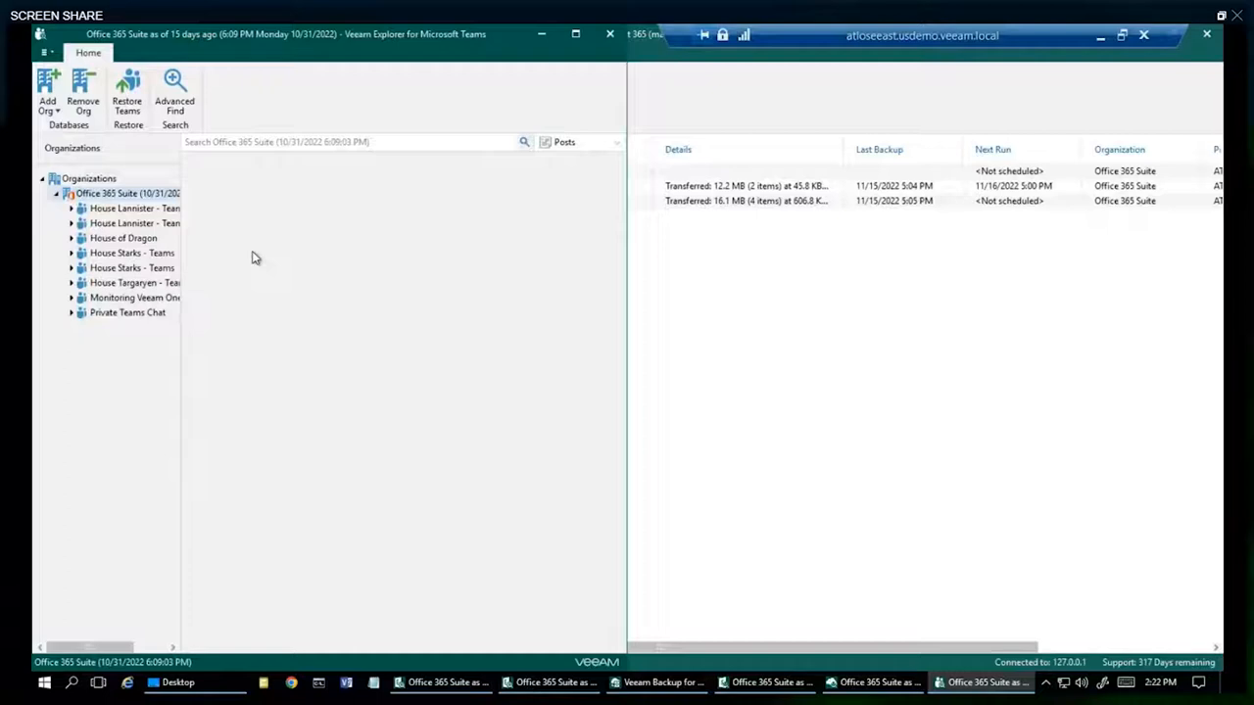
right_click(133, 224)
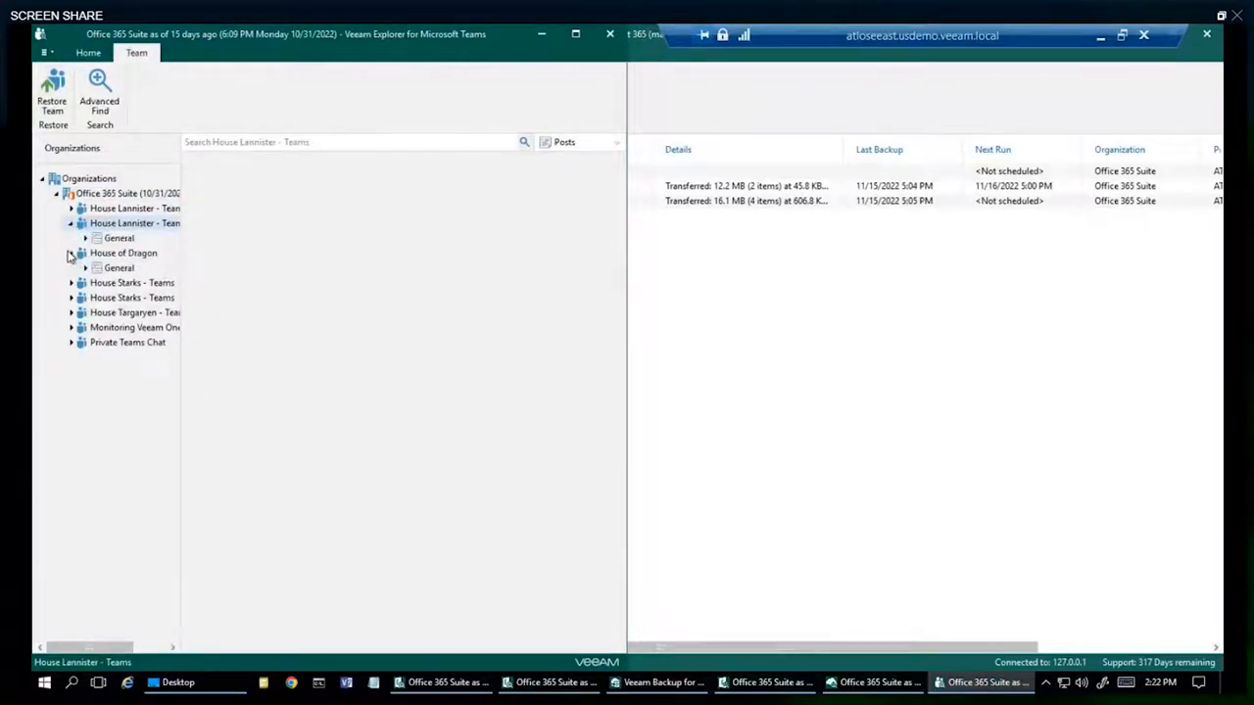
left_click(124, 253)
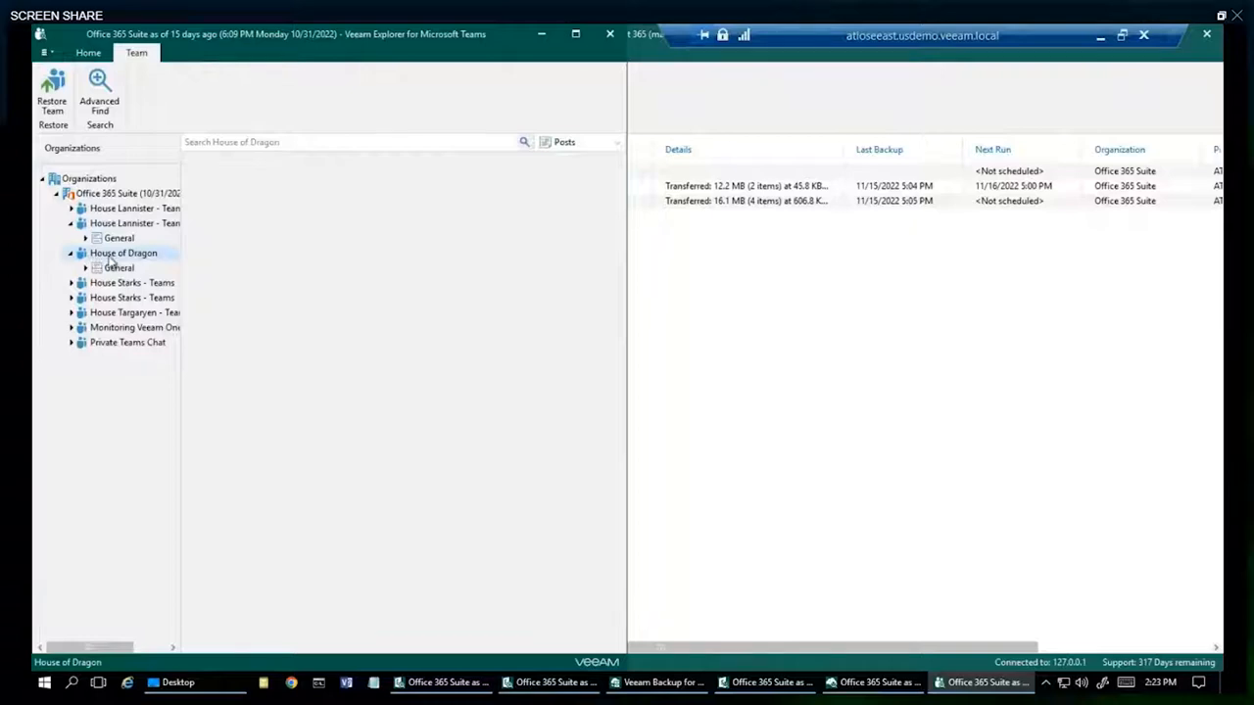
right_click(118, 266)
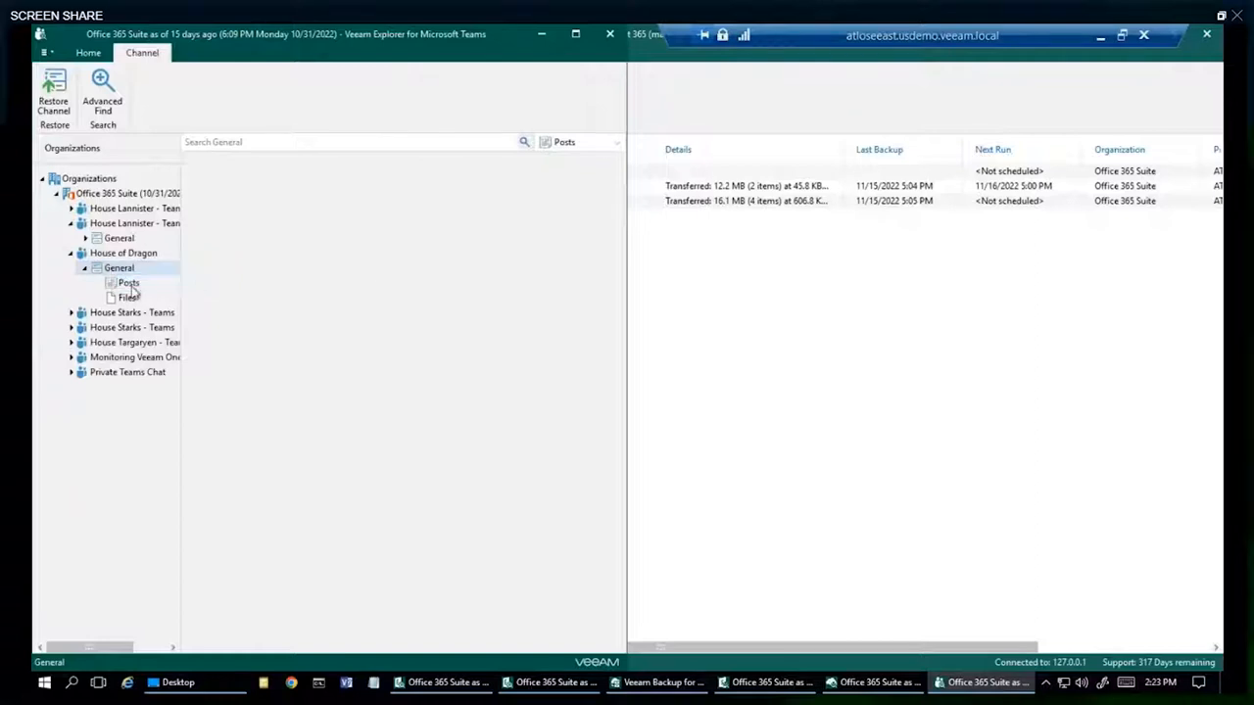
- Export Jon Snow's post from the General channel's Posts to the Desktop
left_click(127, 298)
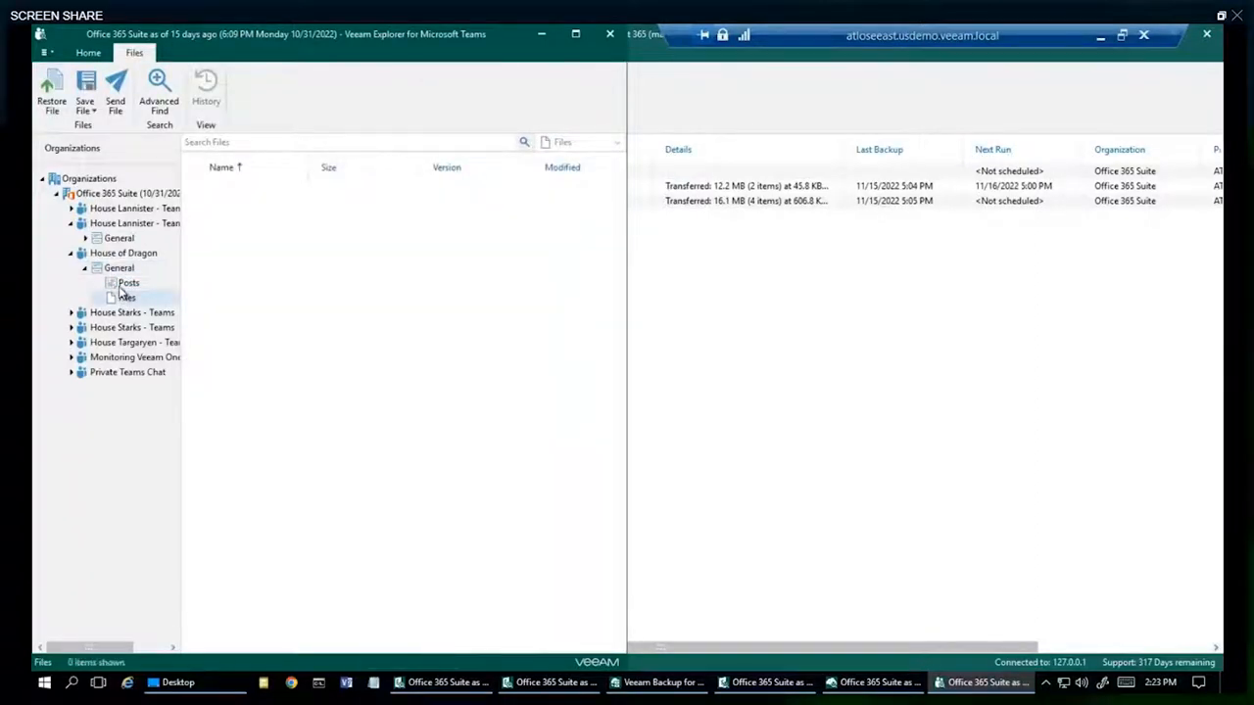
left_click(129, 282)
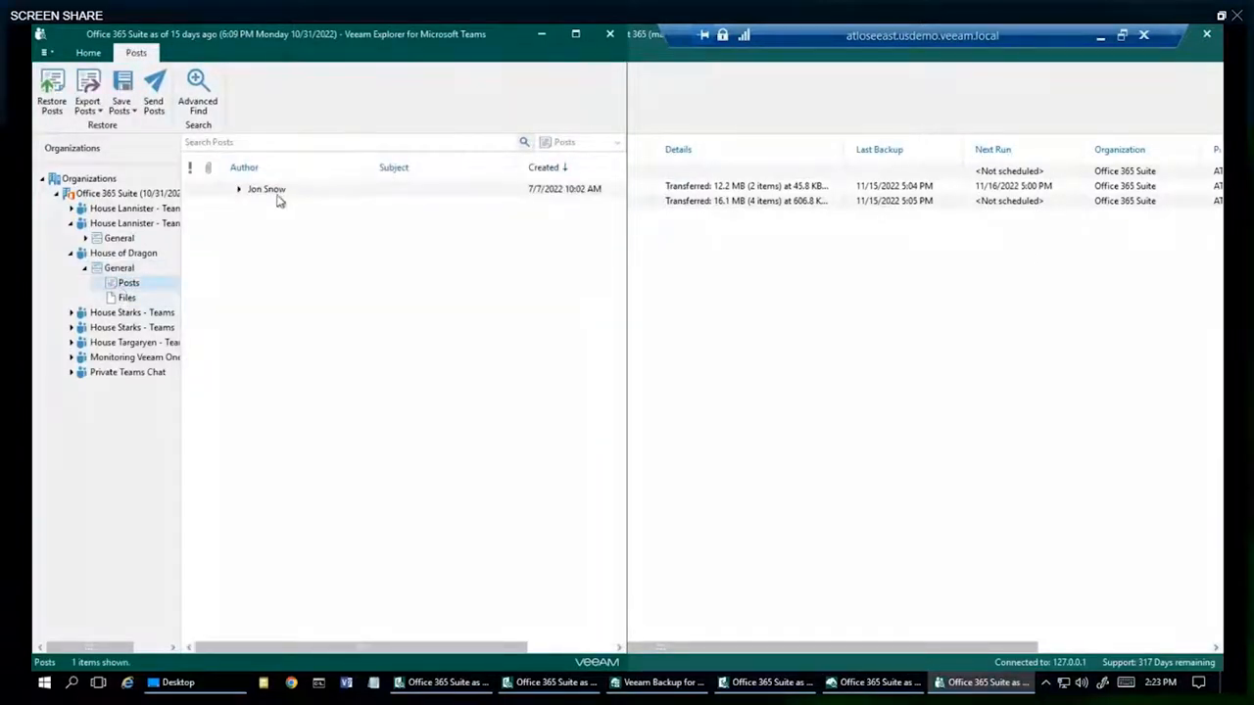
right_click(267, 188)
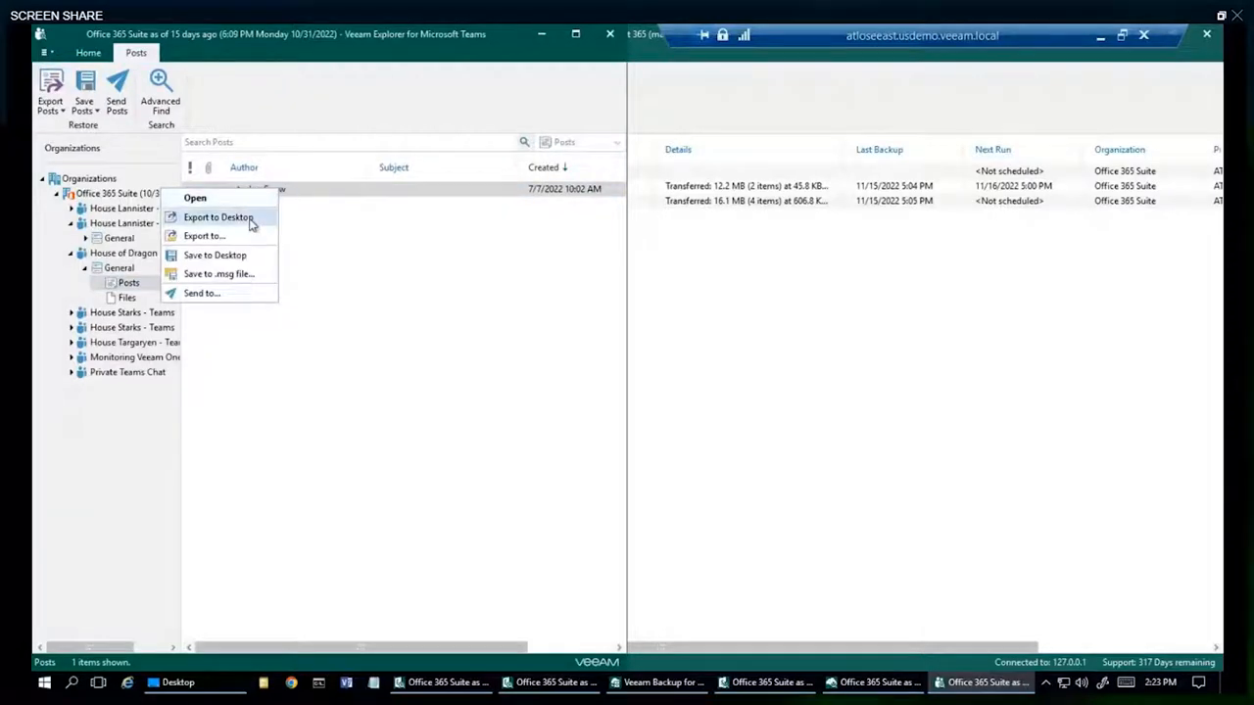
left_click(217, 216)
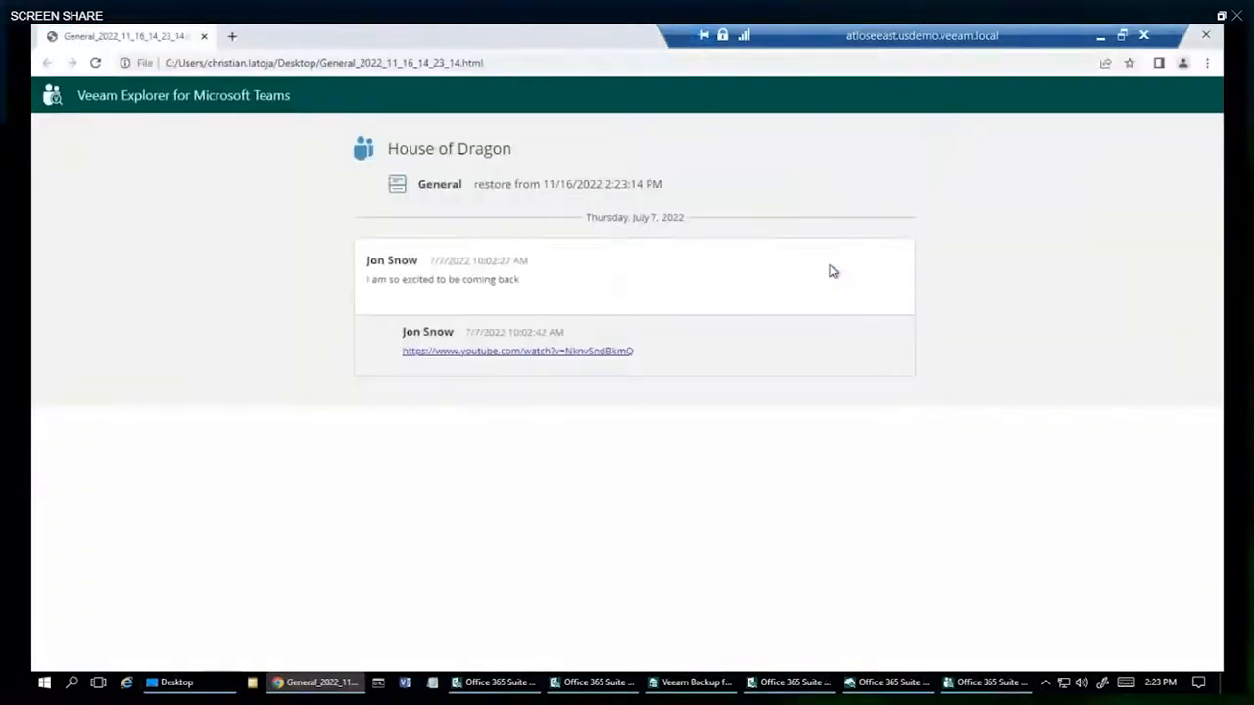
mouse_move(846, 184)
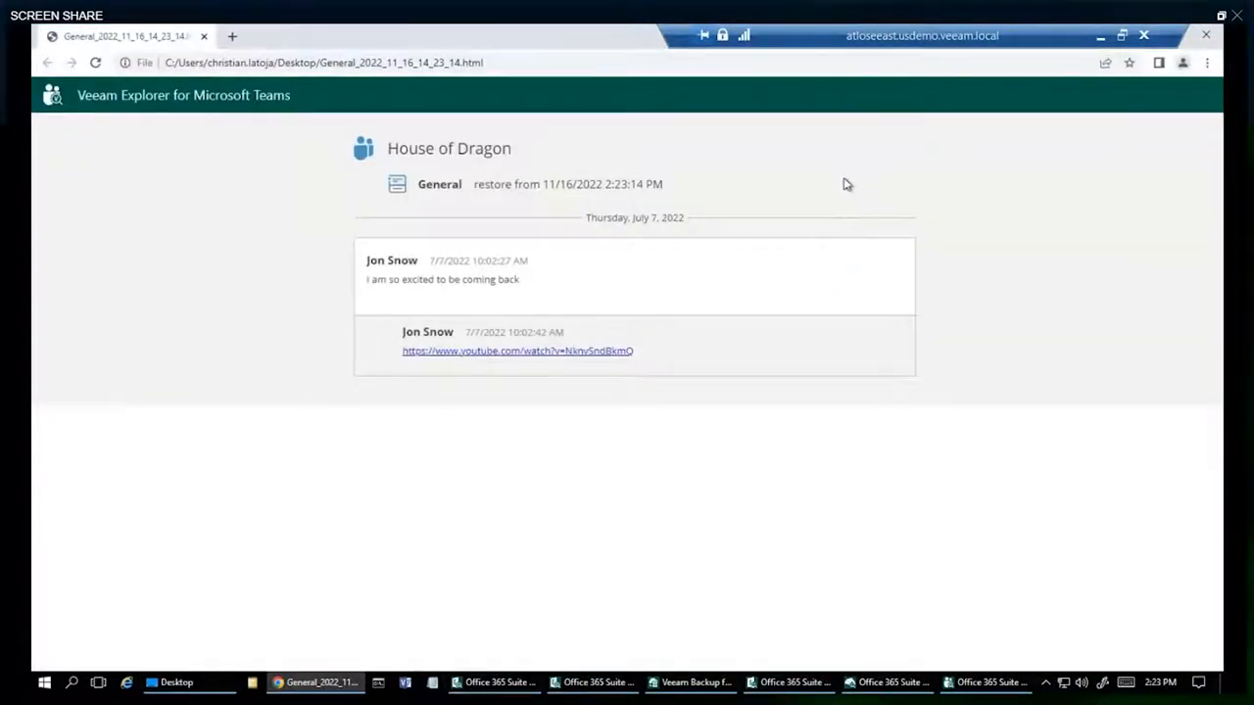
mouse_move(233, 36)
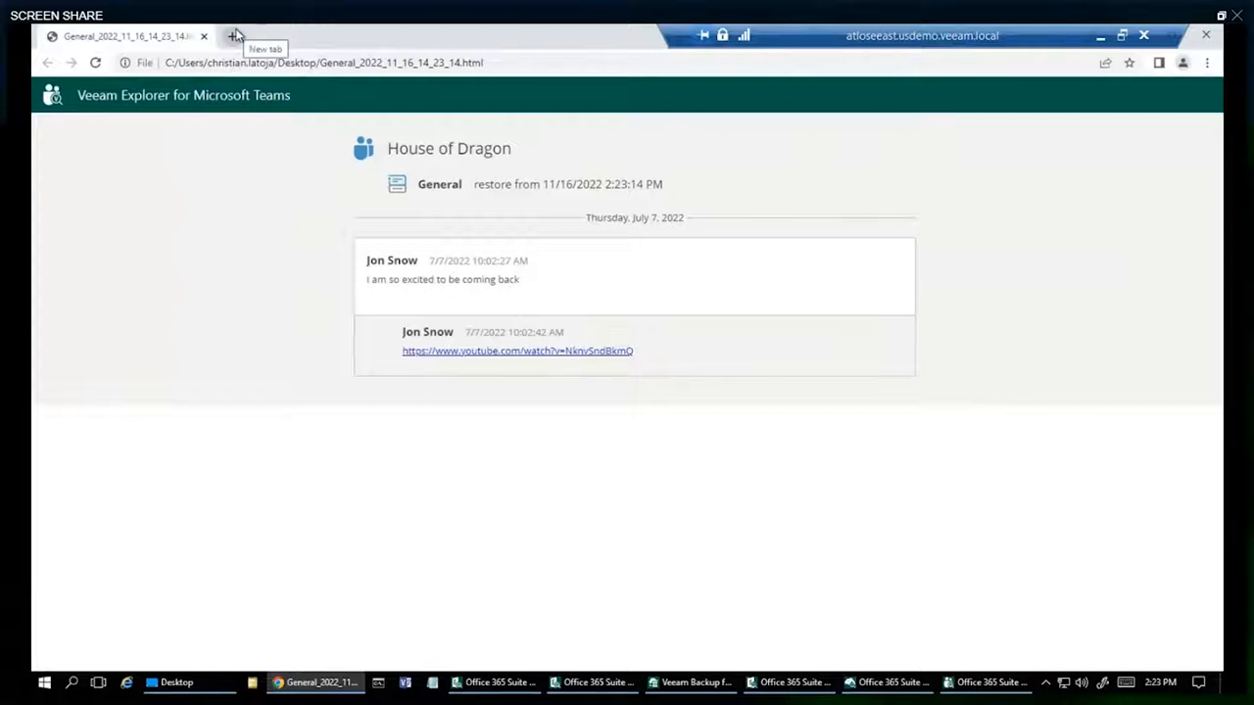
mouse_move(227, 35)
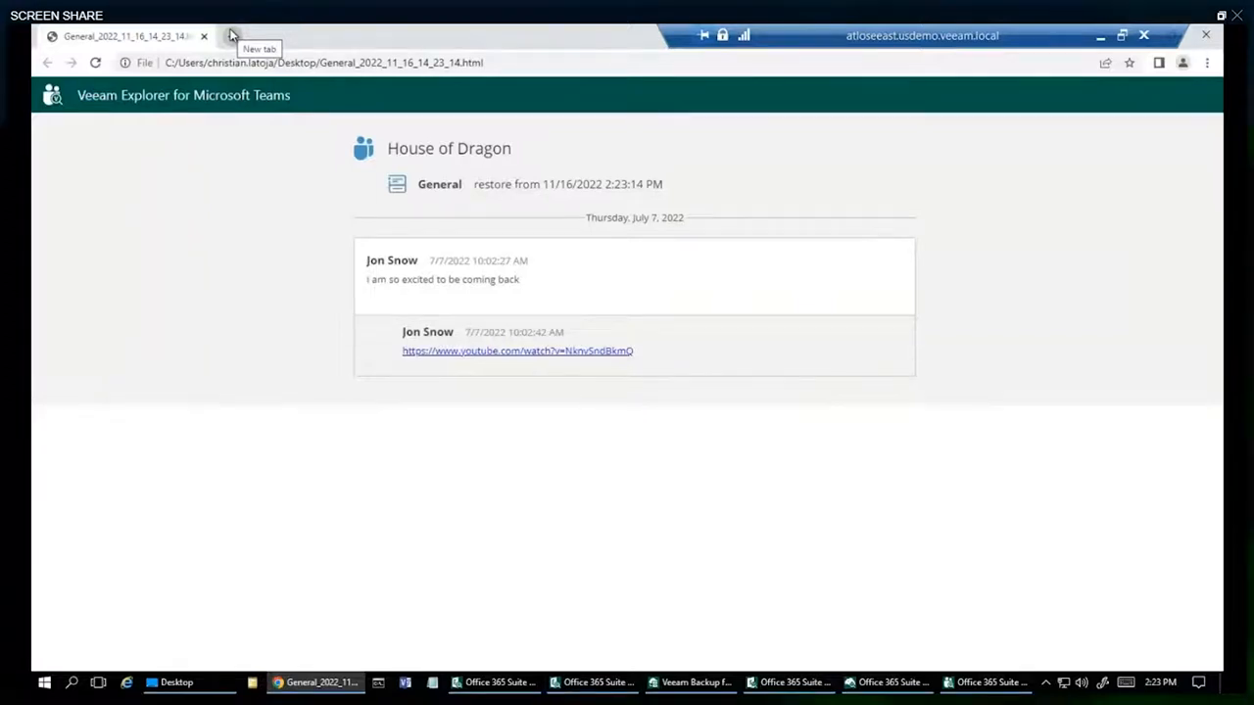
mouse_move(235, 43)
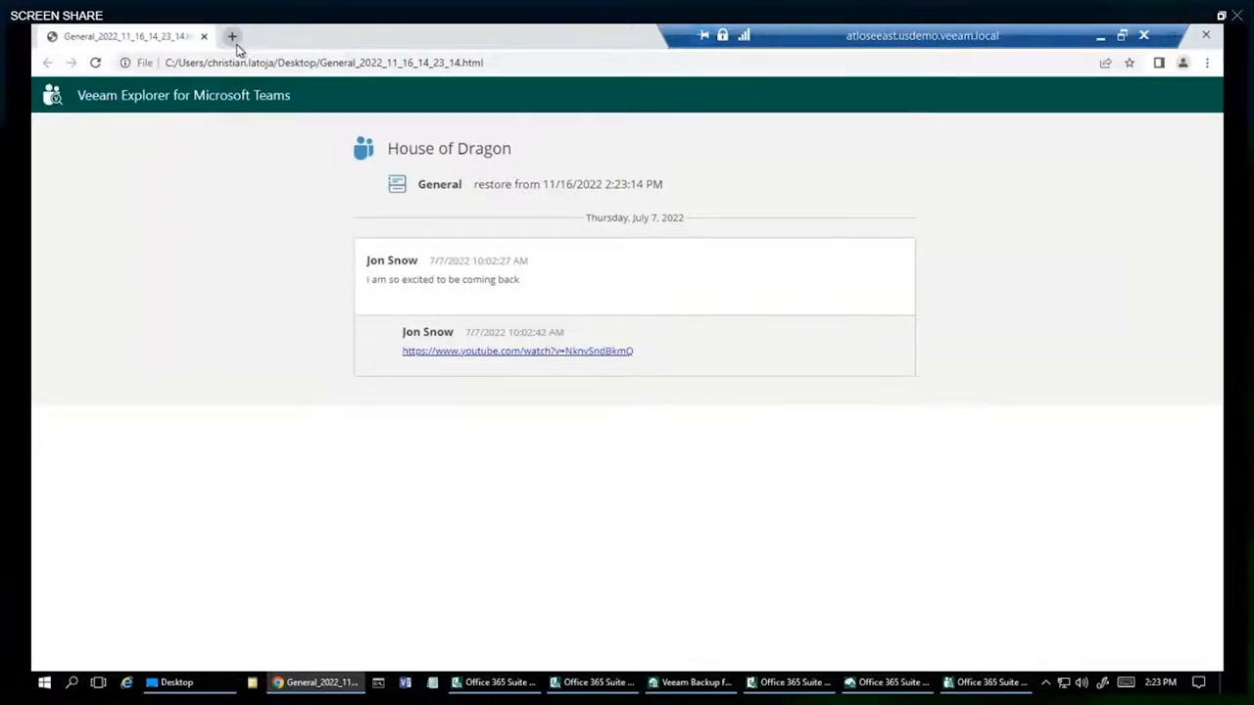
- Start a new Chrome tab showing the Veeam restore portal's Explore page
left_click(231, 35)
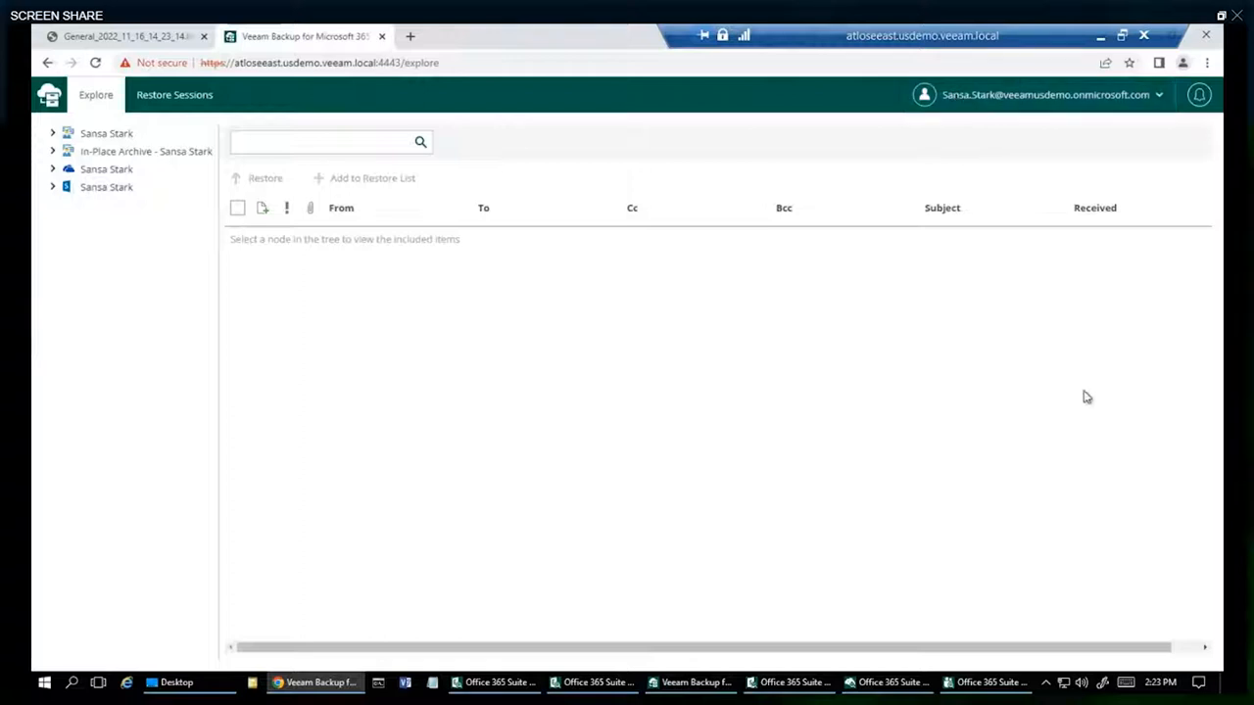
- Expand Sansa Stark's backup nodes and list the files in her OneDrive backup
left_click(106, 188)
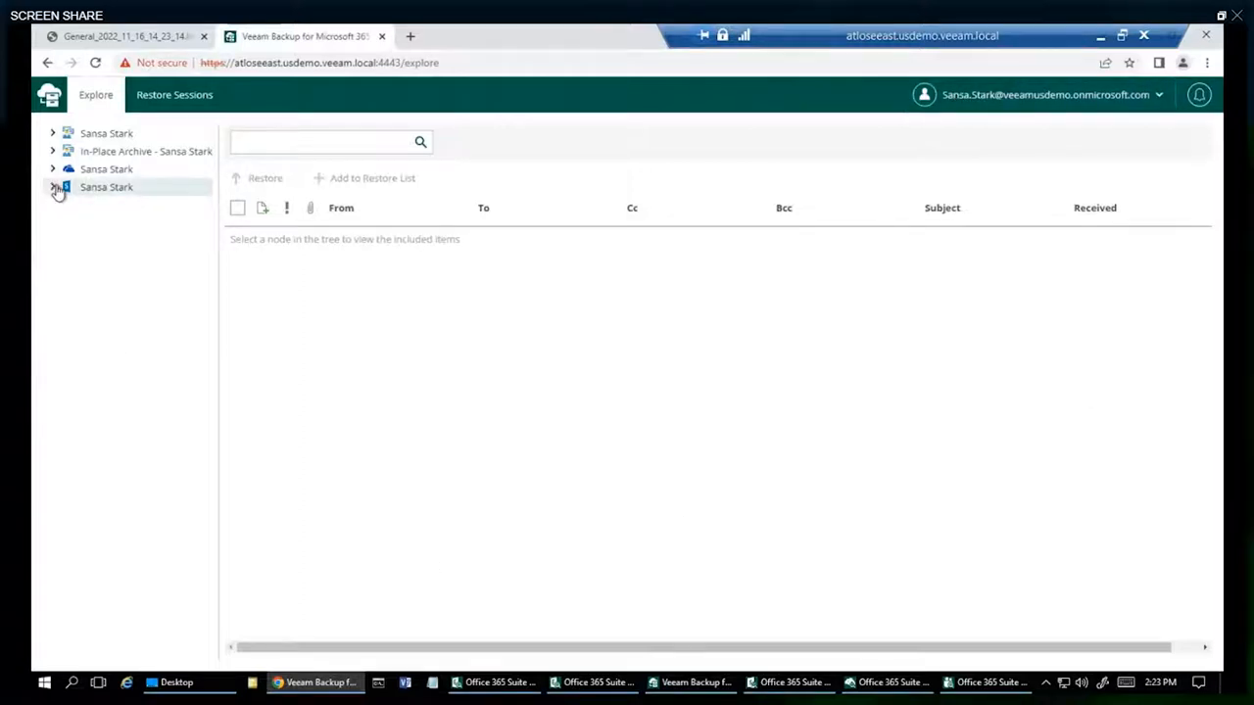
left_click(54, 188)
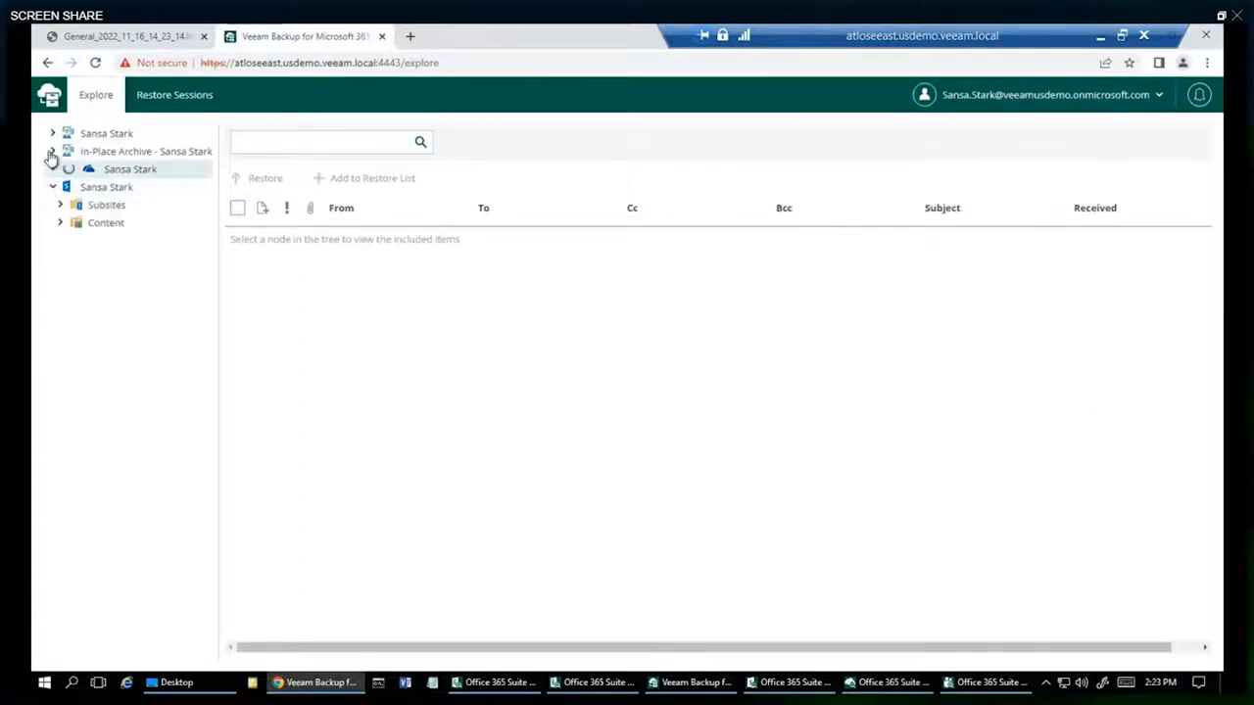
left_click(53, 133)
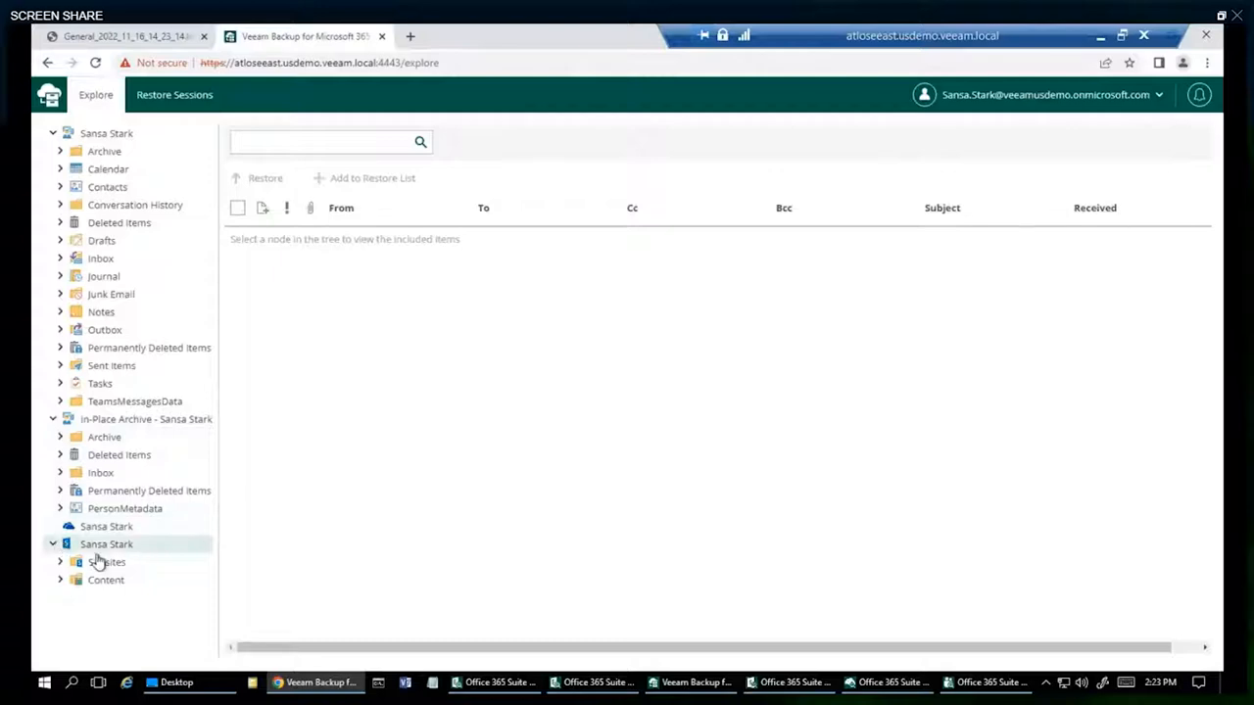
left_click(105, 525)
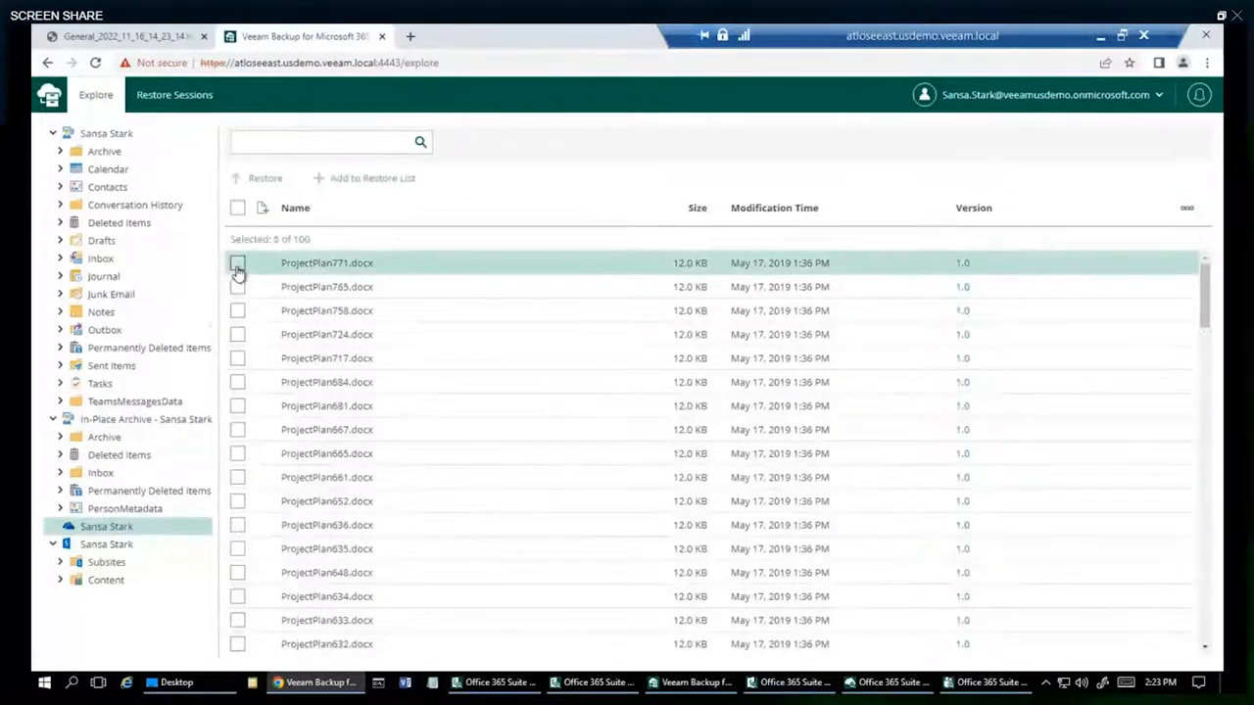
- Add three ProjectPlan documents to the restore list and open the Restore List
left_click(237, 382)
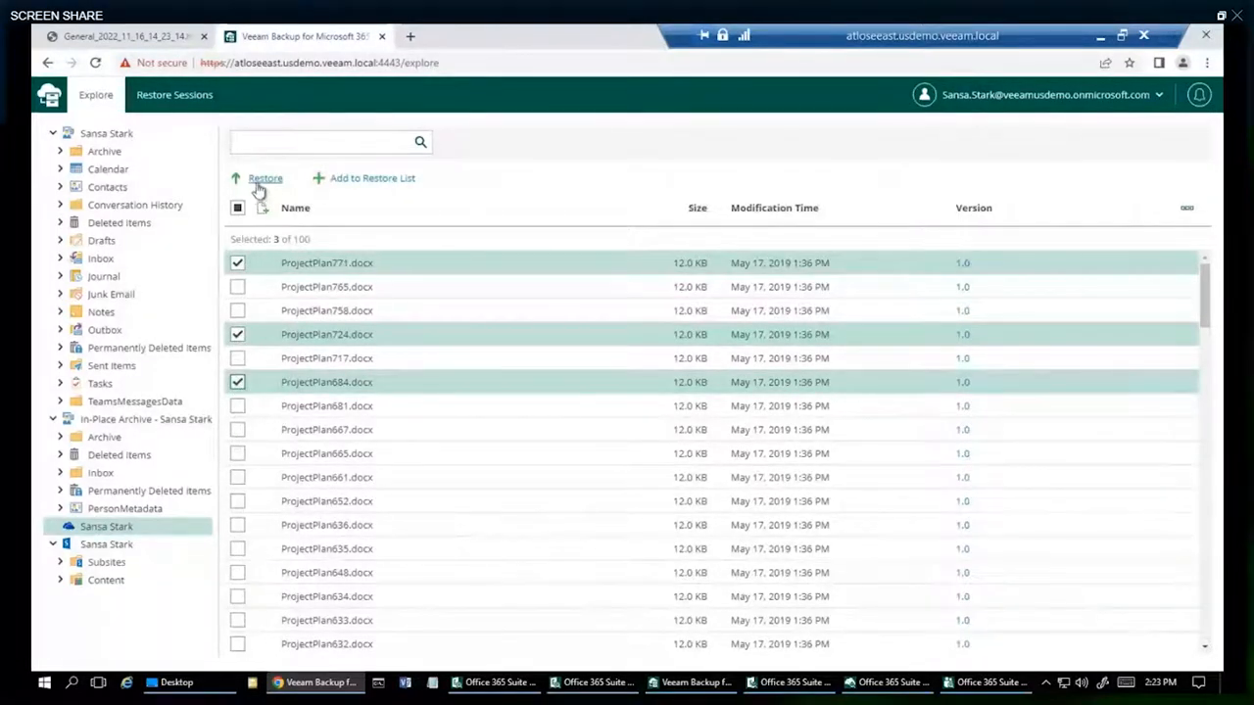
left_click(373, 177)
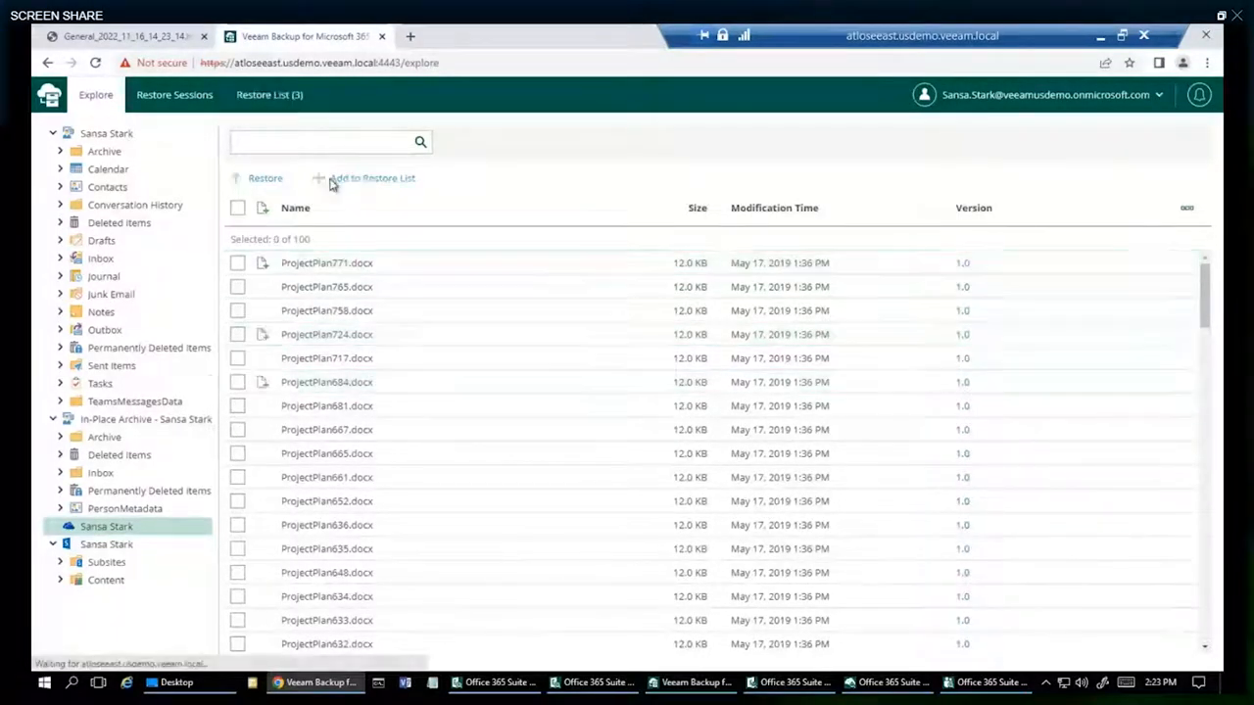
left_click(270, 94)
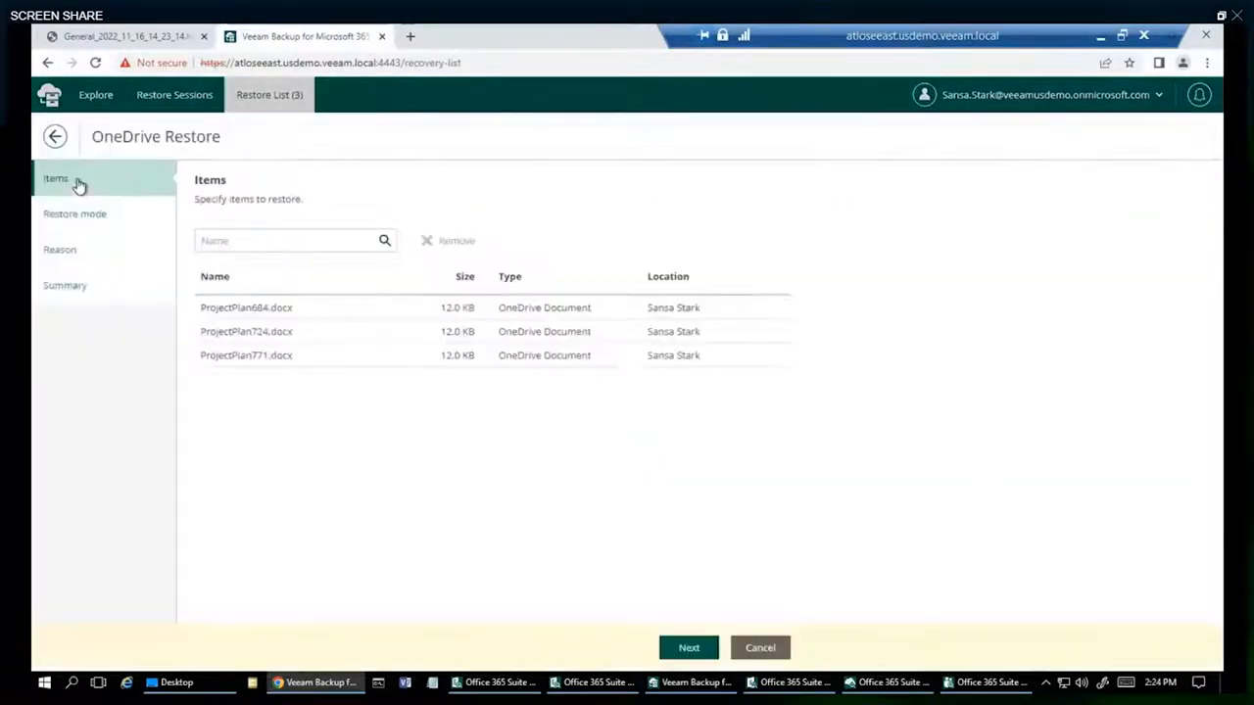
- Finish the OneDrive Restore wizard with Overwrite kept, restoring the three ProjectPlan documents
left_click(690, 647)
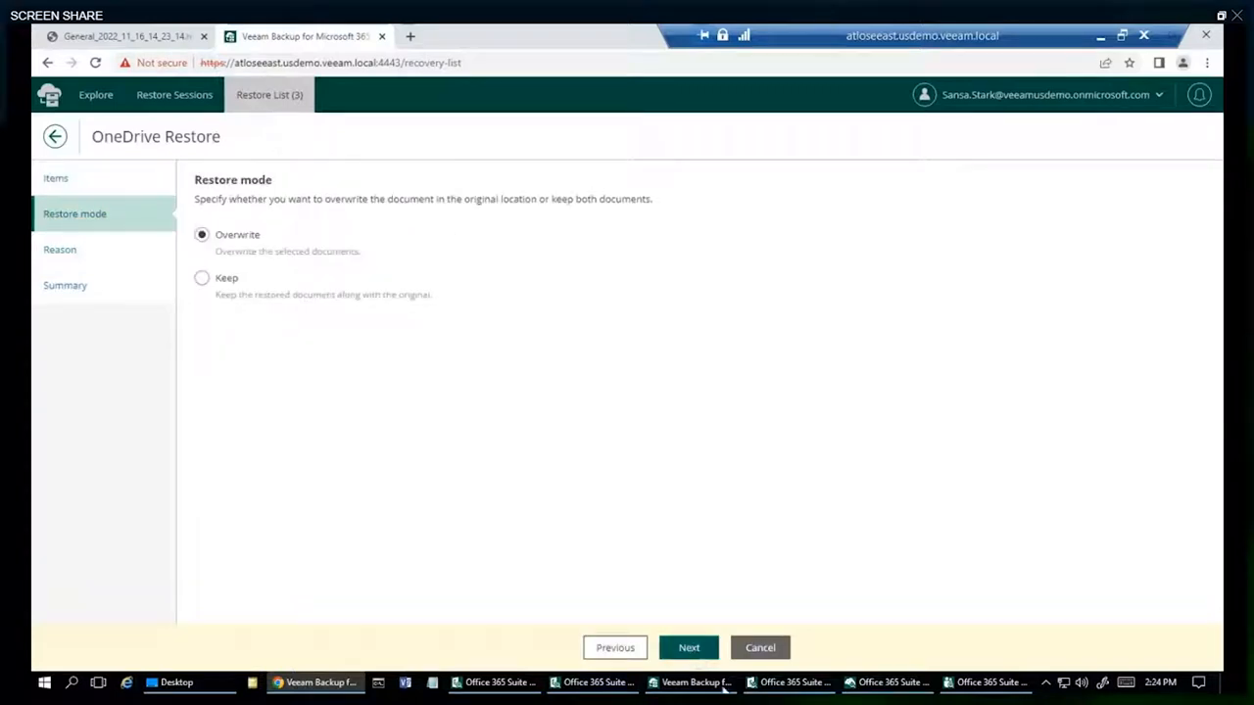
left_click(690, 647)
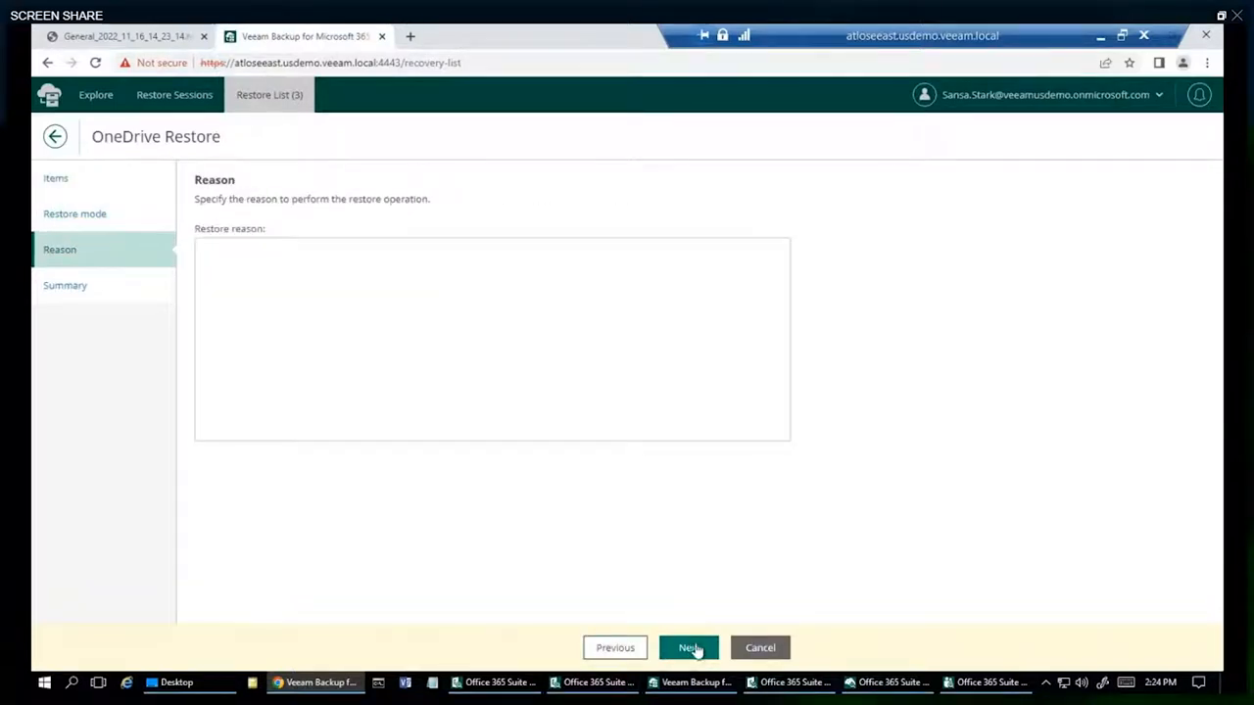
left_click(689, 646)
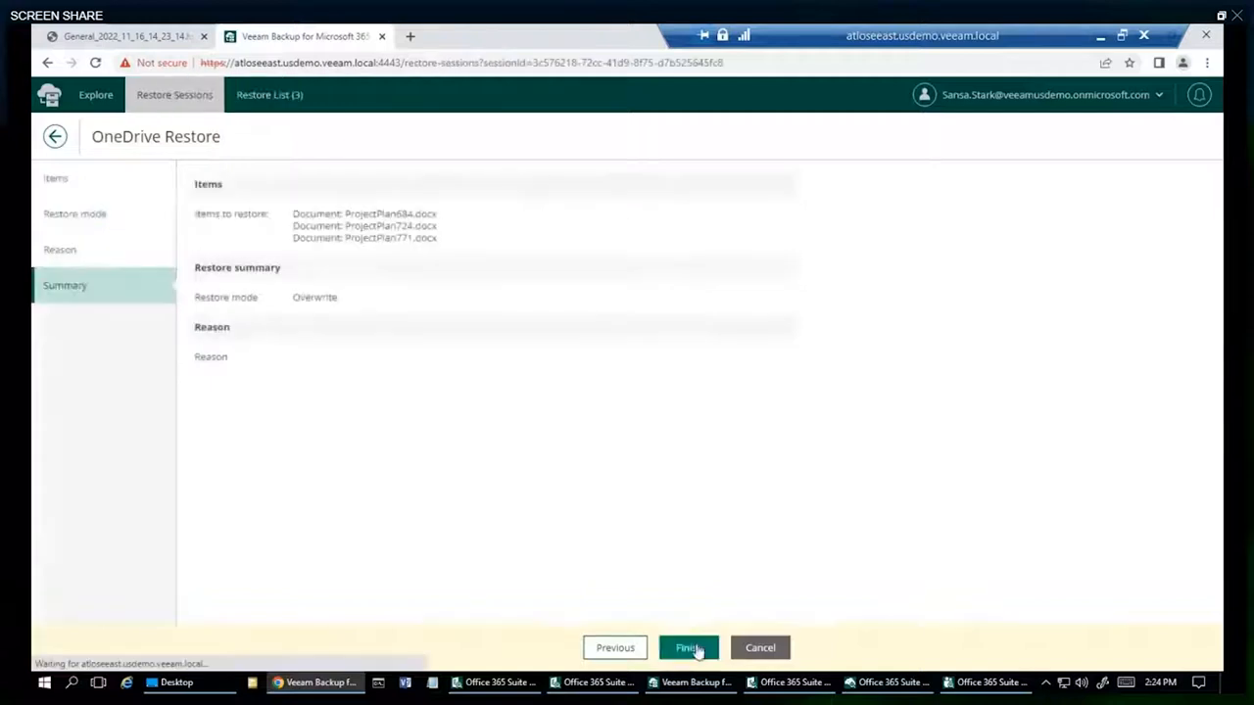
left_click(688, 646)
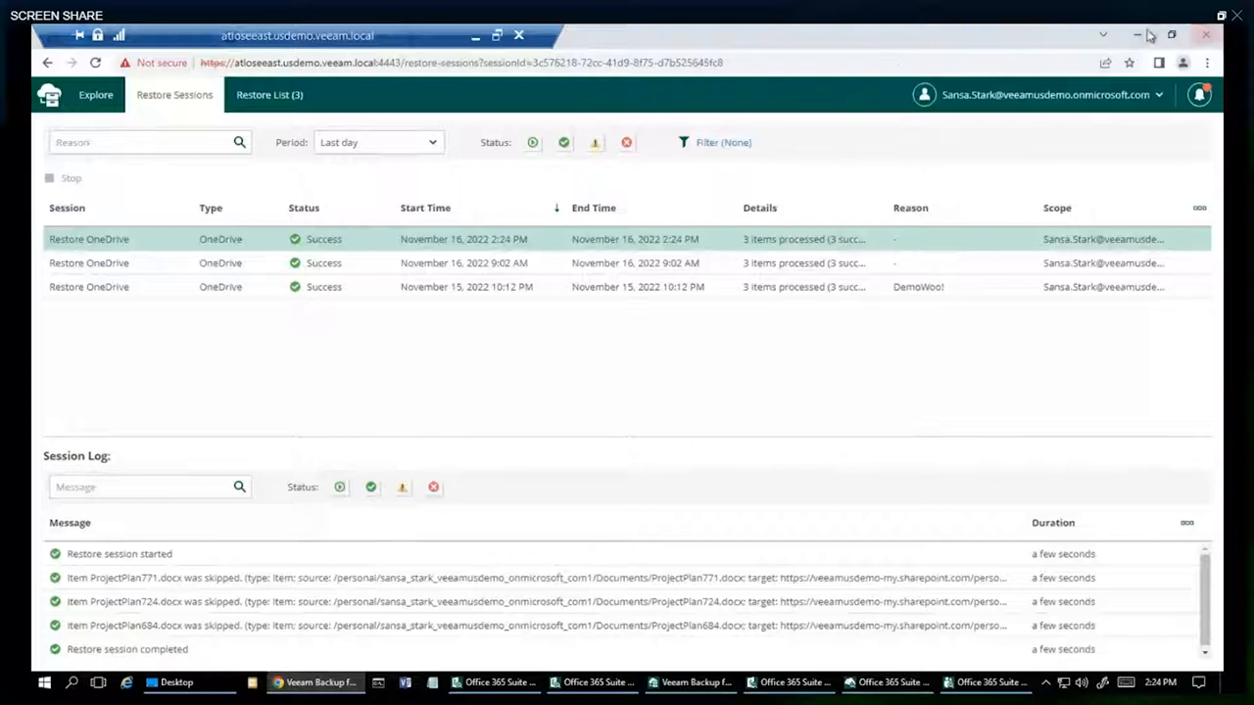
mouse_move(1136, 36)
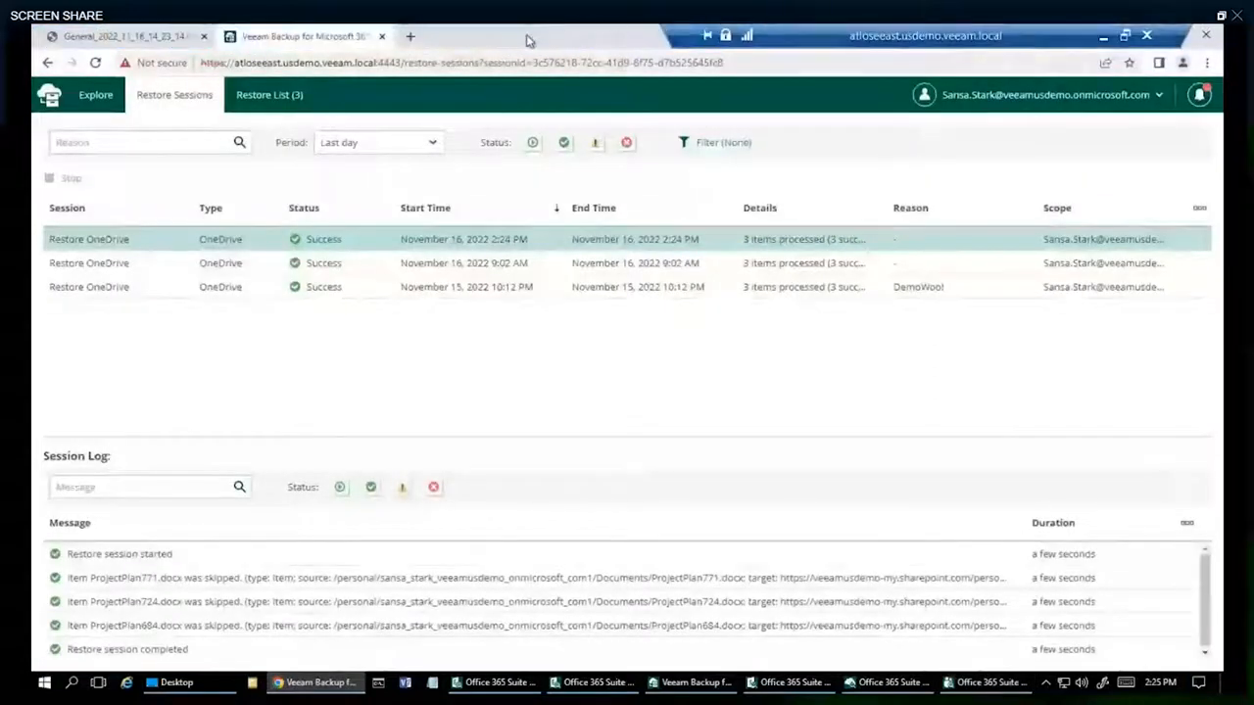
left_click(409, 35)
type("bp.veeam.com/vb365/")
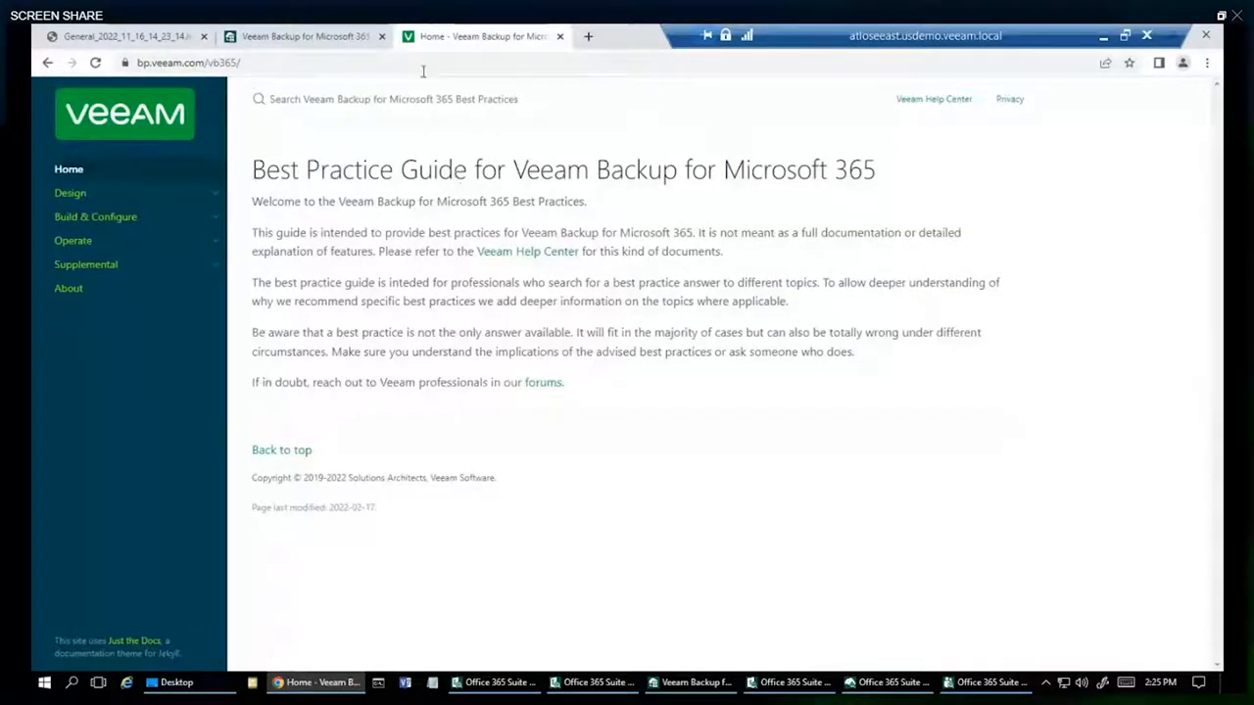
- View the Veeam Help Center user guide, then return to the Best Practice Guide
left_click(588, 35)
type("helpcenter.veeam.com/docs/vbo365/guide/vbo_introduction.html?ver=60")
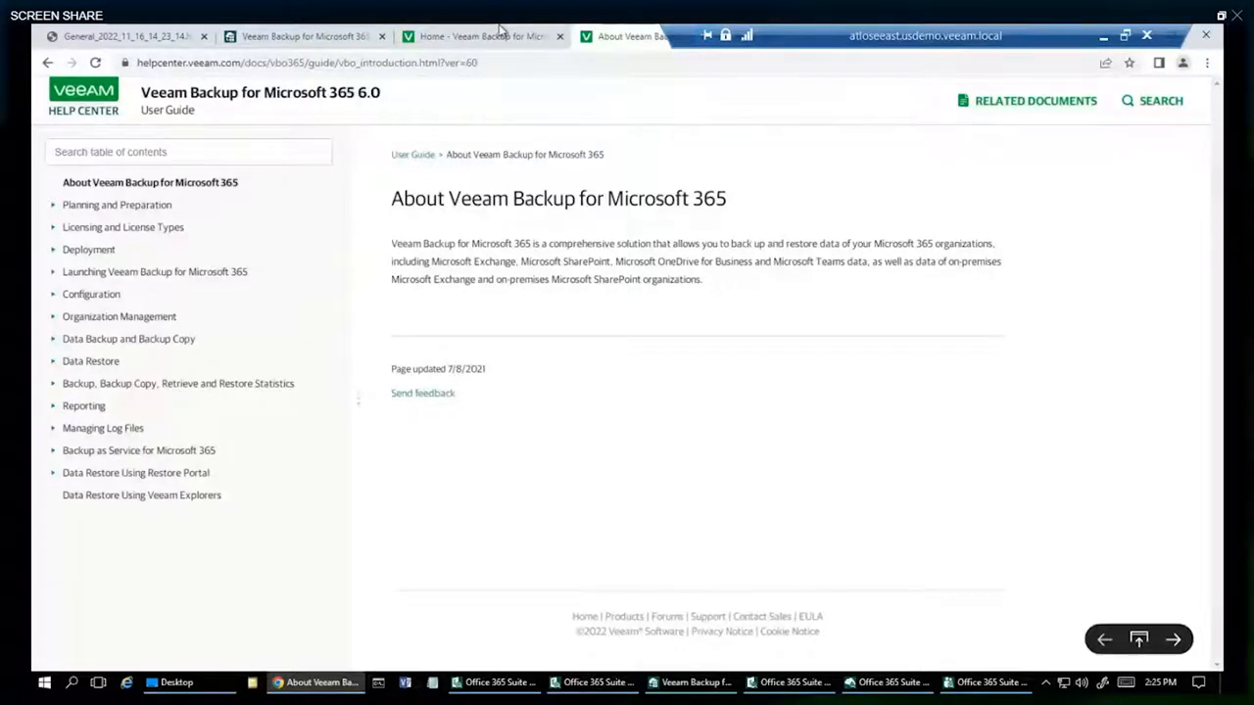
left_click(480, 35)
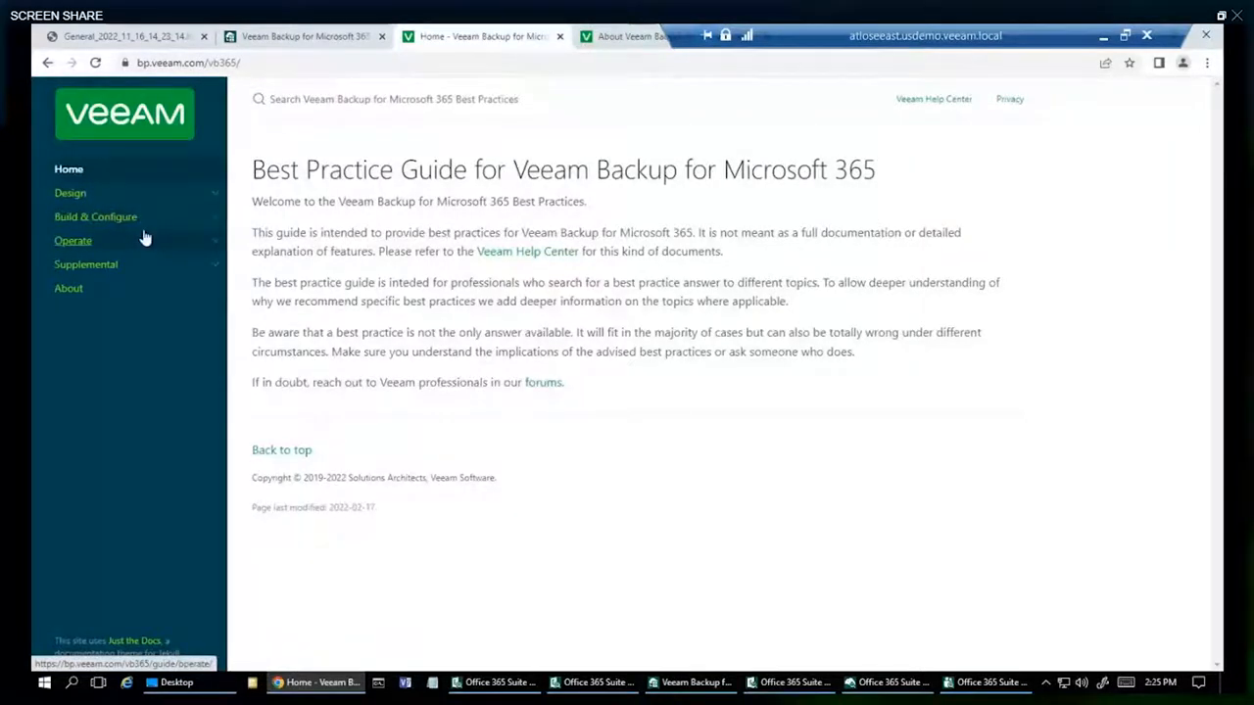
left_click(494, 682)
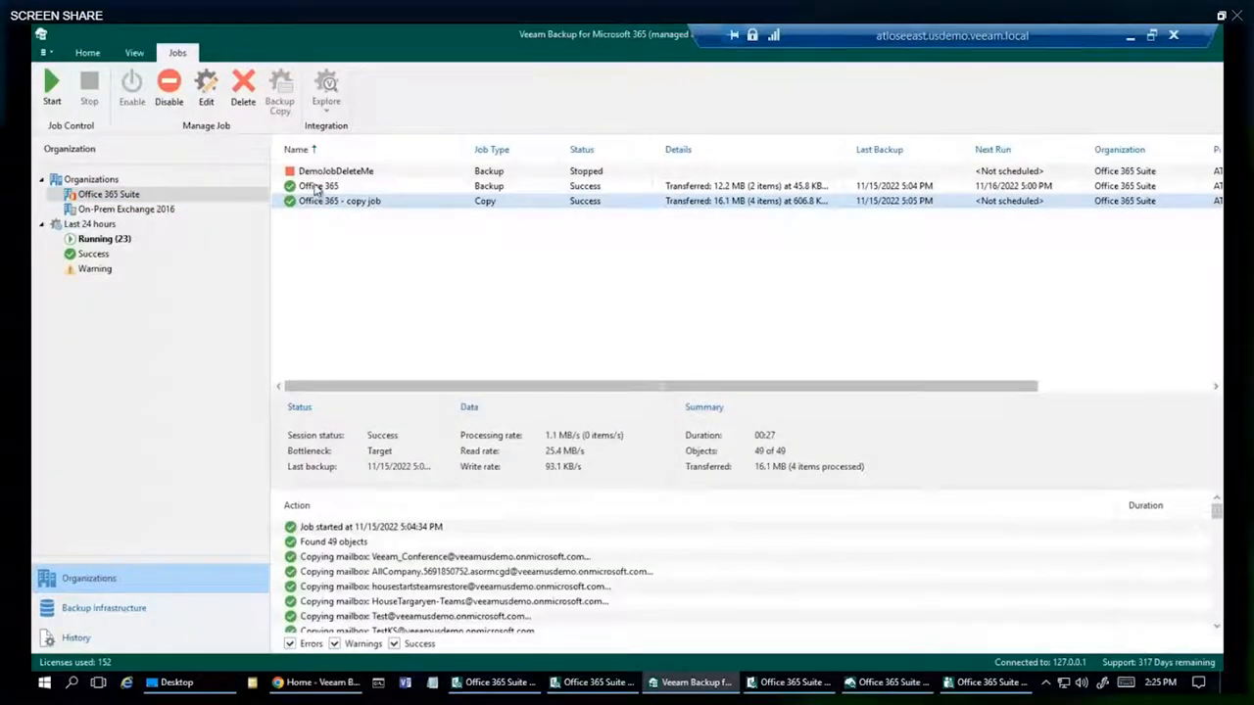
- Edit the Office 365 - copy job, keeping Azure Archive as its target repository
left_click(317, 184)
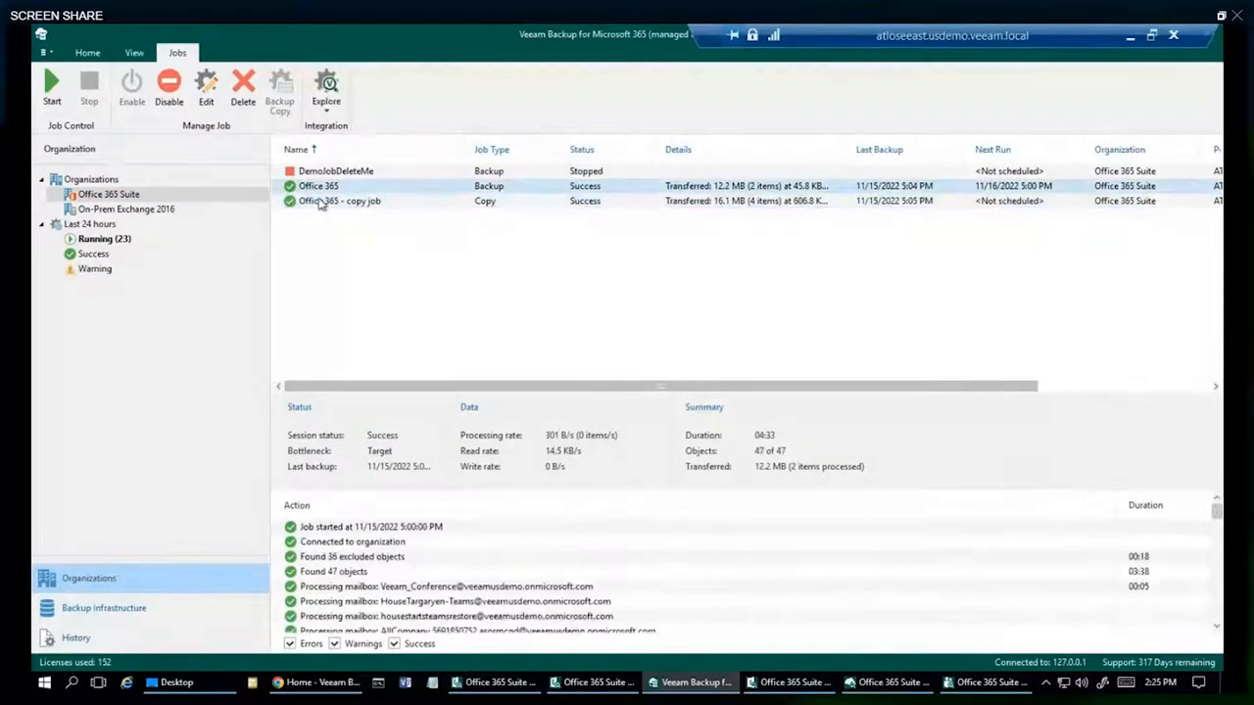
left_click(341, 199)
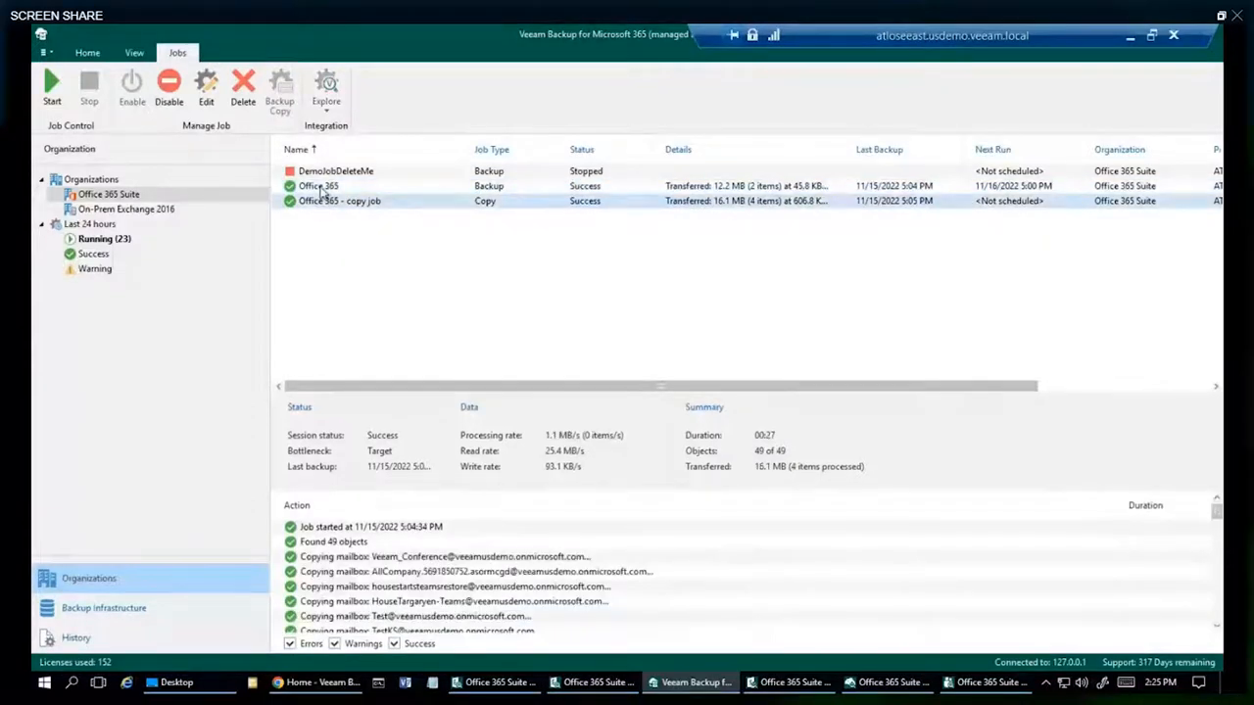
right_click(319, 186)
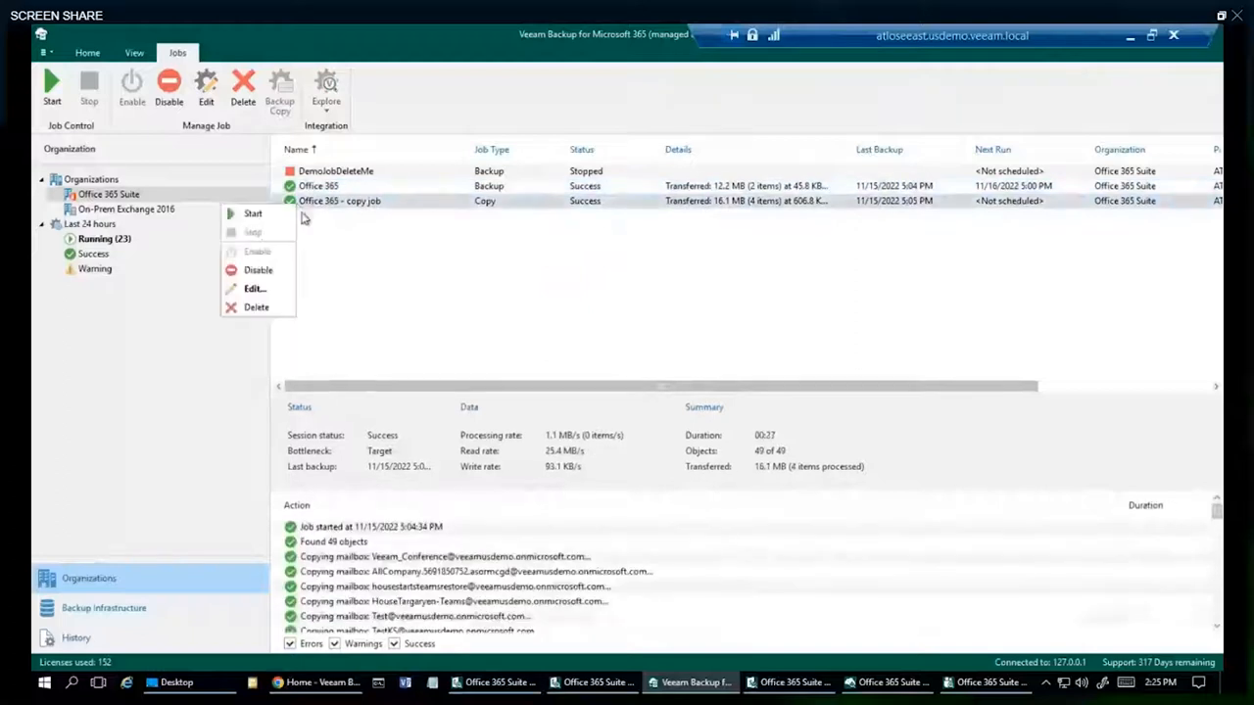
left_click(255, 288)
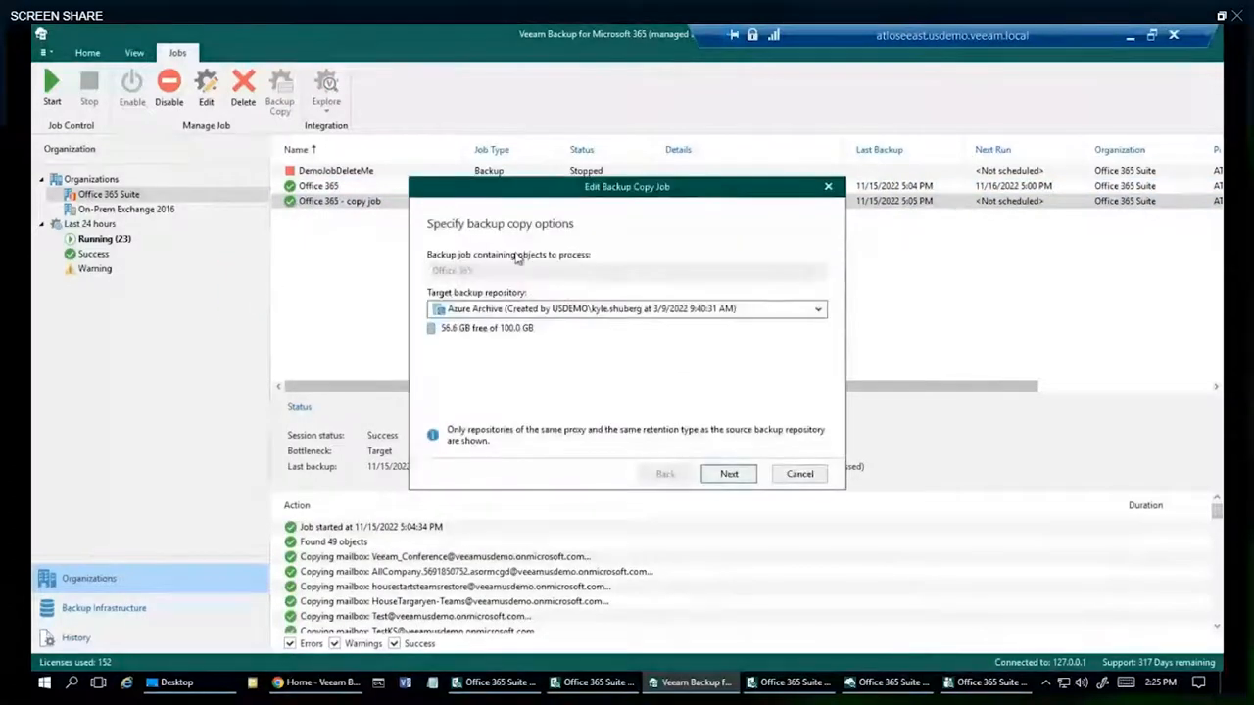
left_click(819, 310)
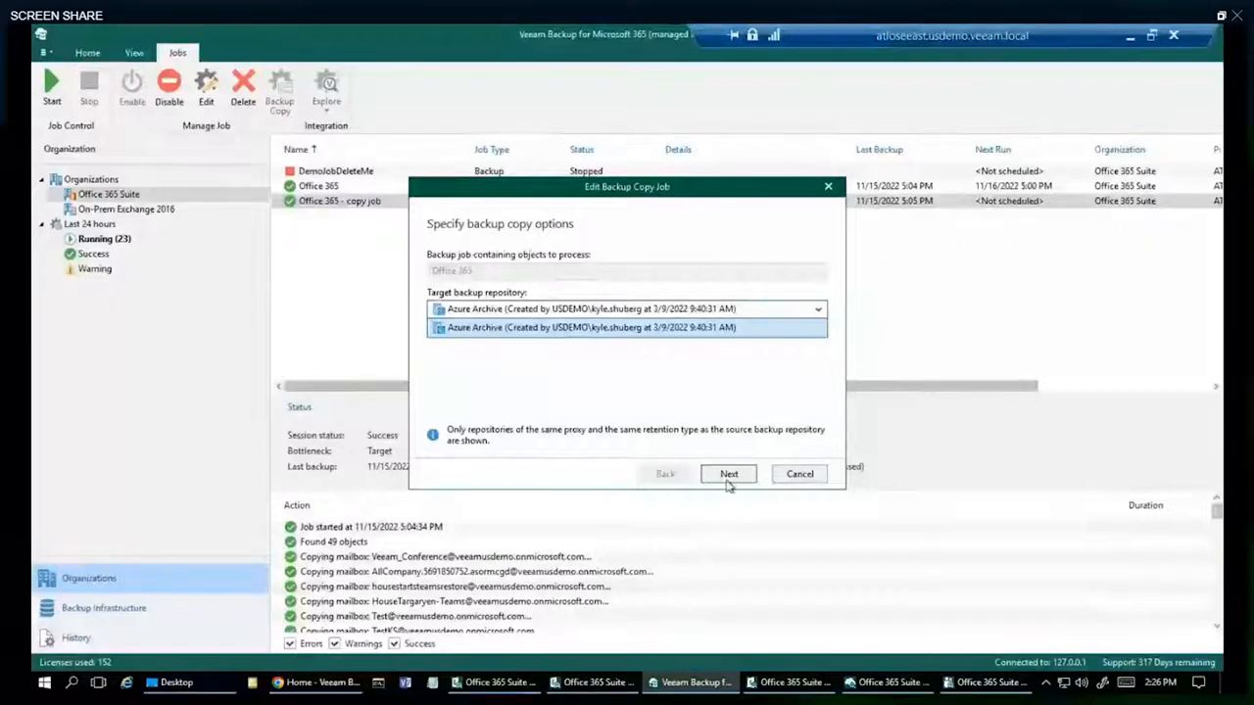
left_click(627, 327)
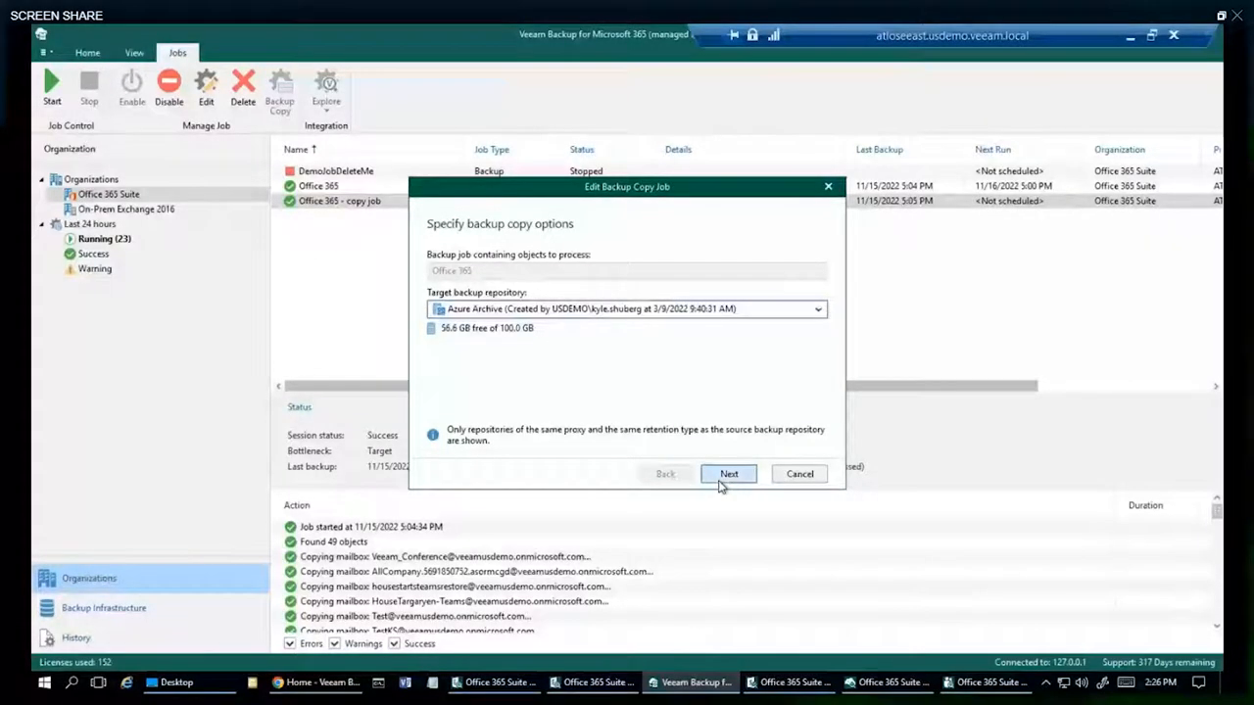
- Review the copy job's schedule options: immediately after backup, daily at 5:00 PM, every 5 minutes
left_click(728, 474)
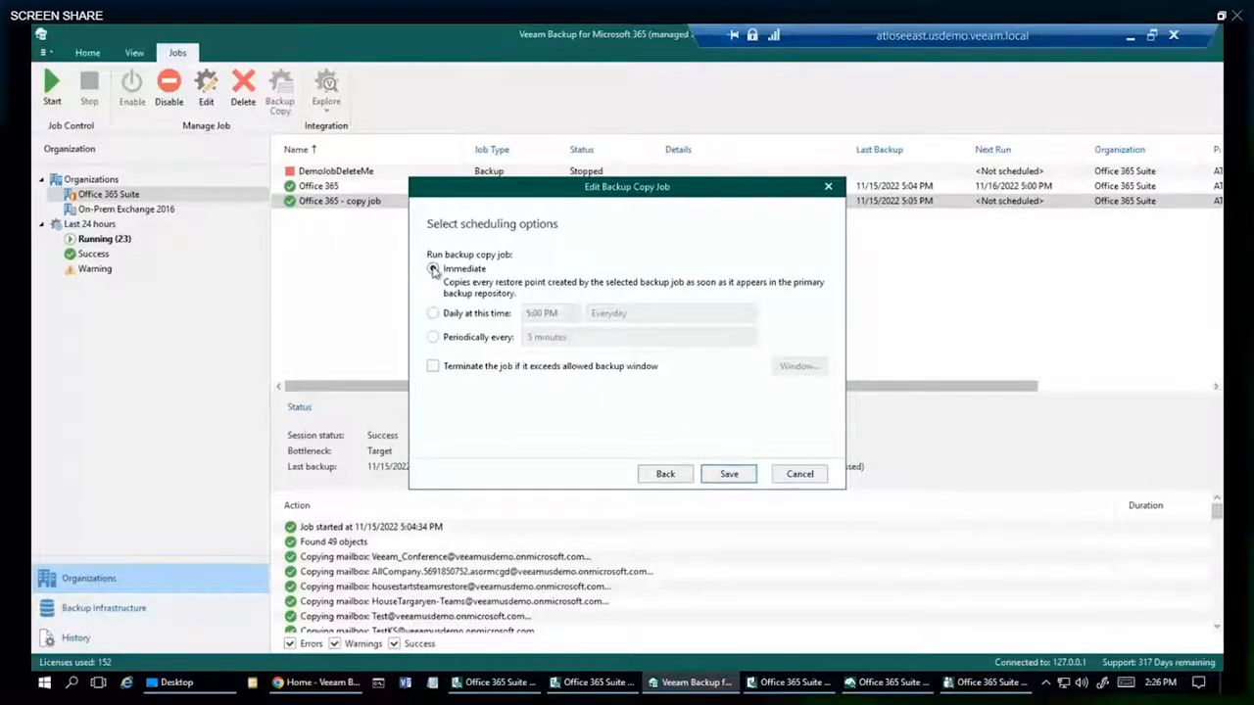
left_click(431, 268)
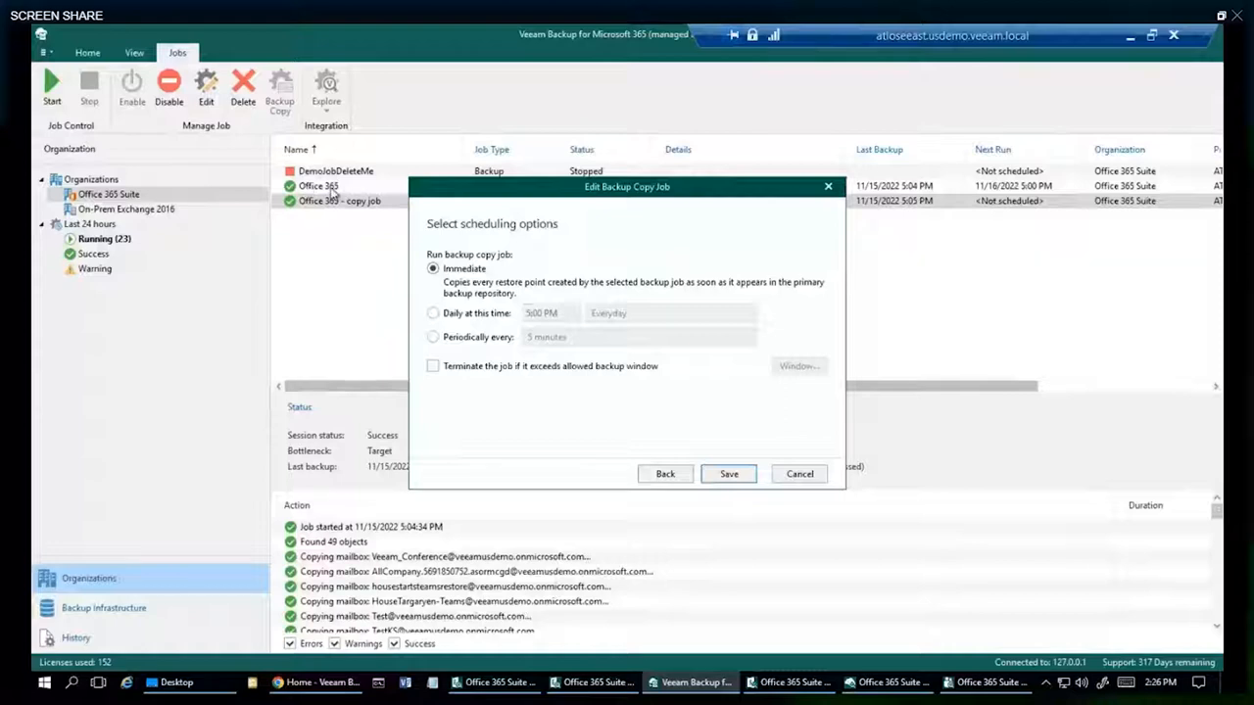
left_click(430, 313)
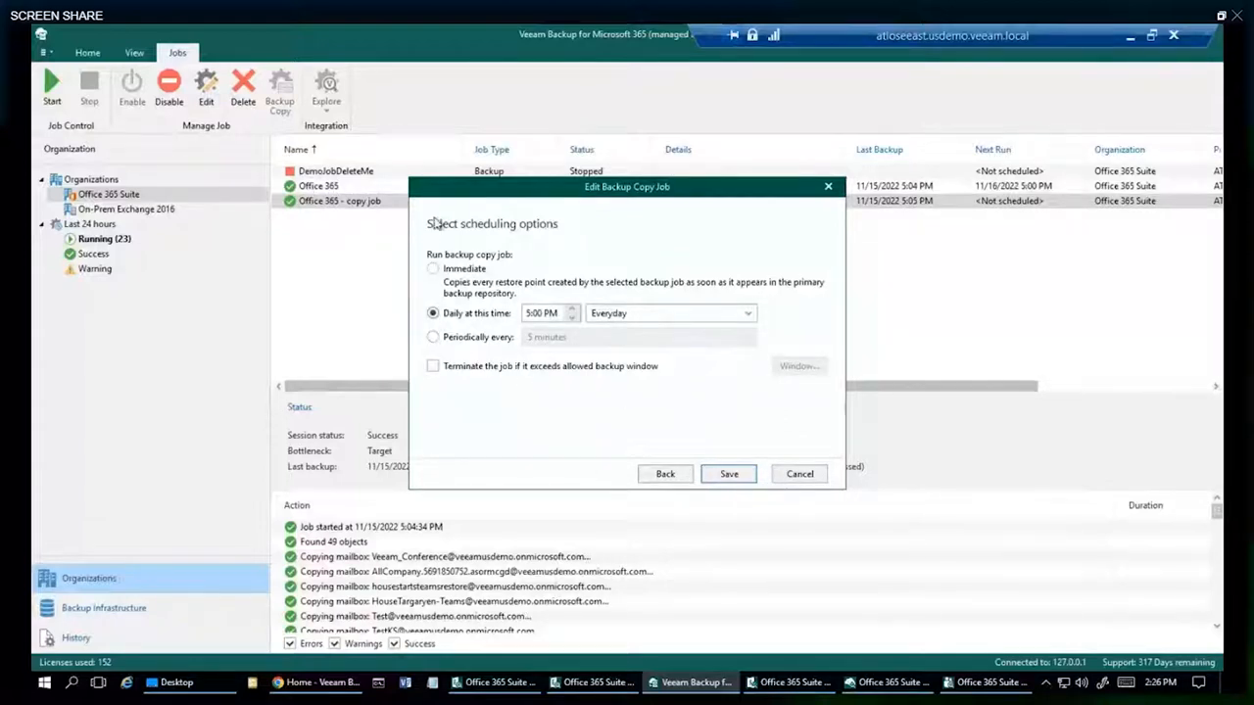
left_click(433, 337)
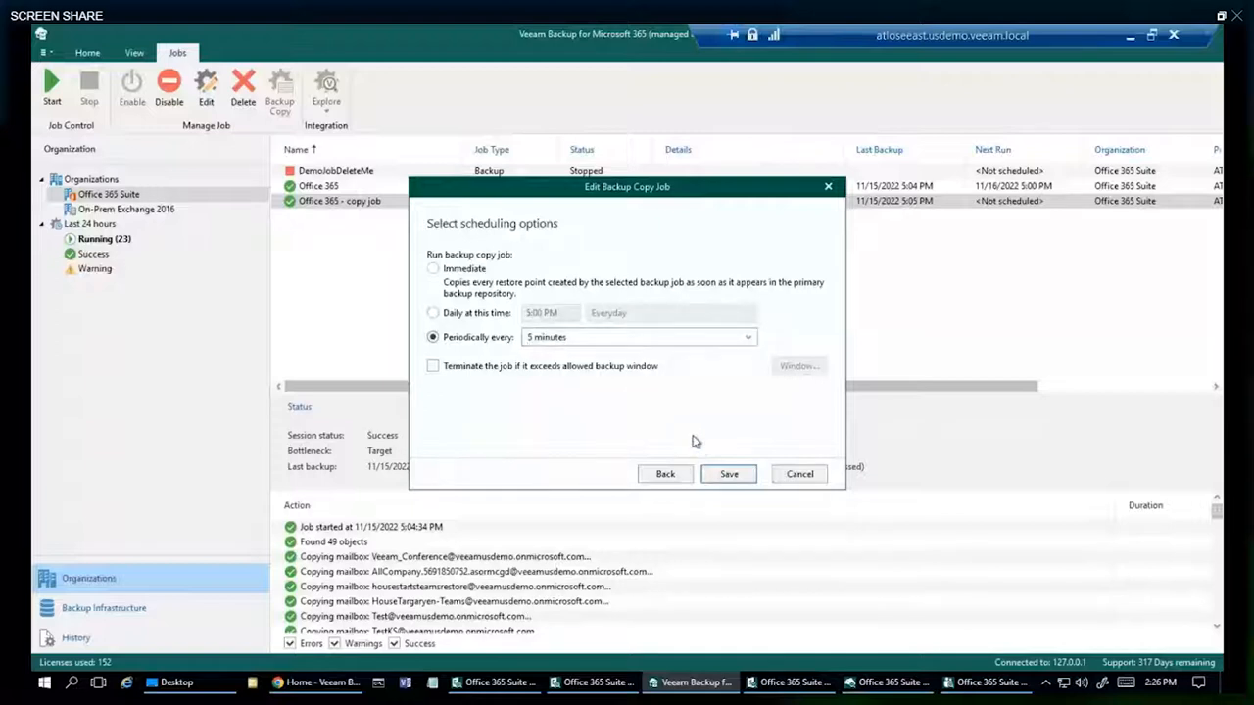
left_click(729, 474)
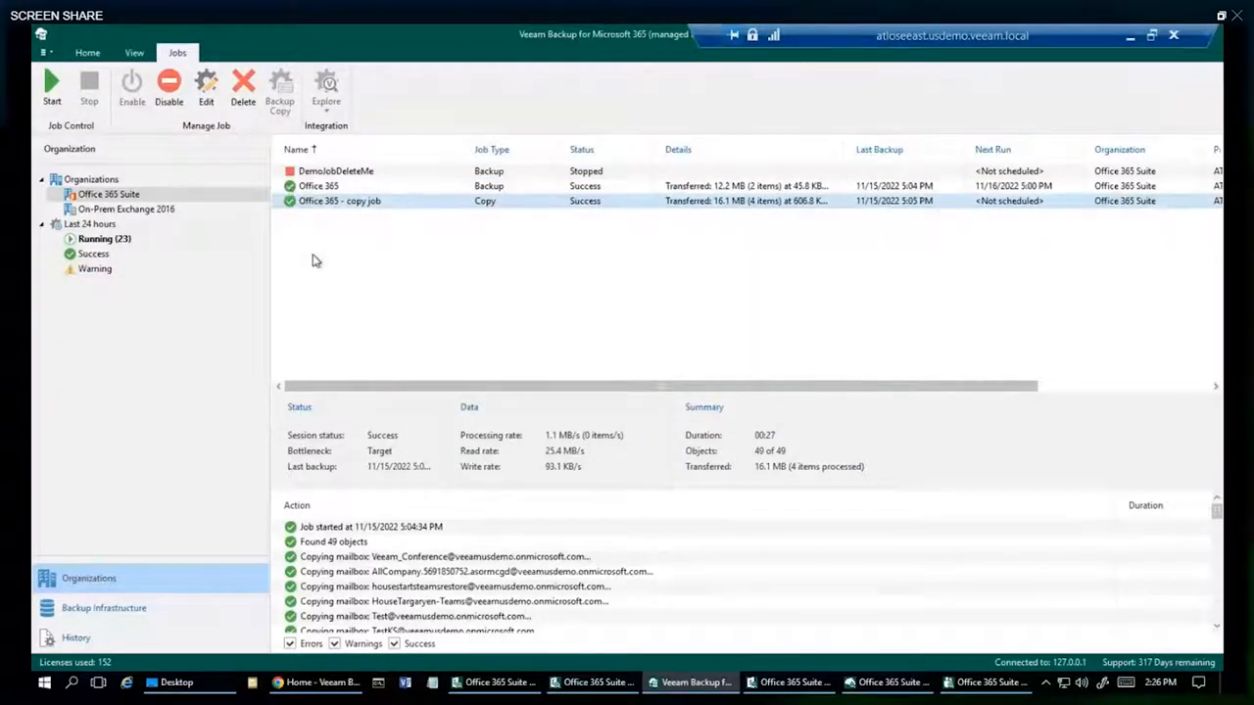
right_click(108, 194)
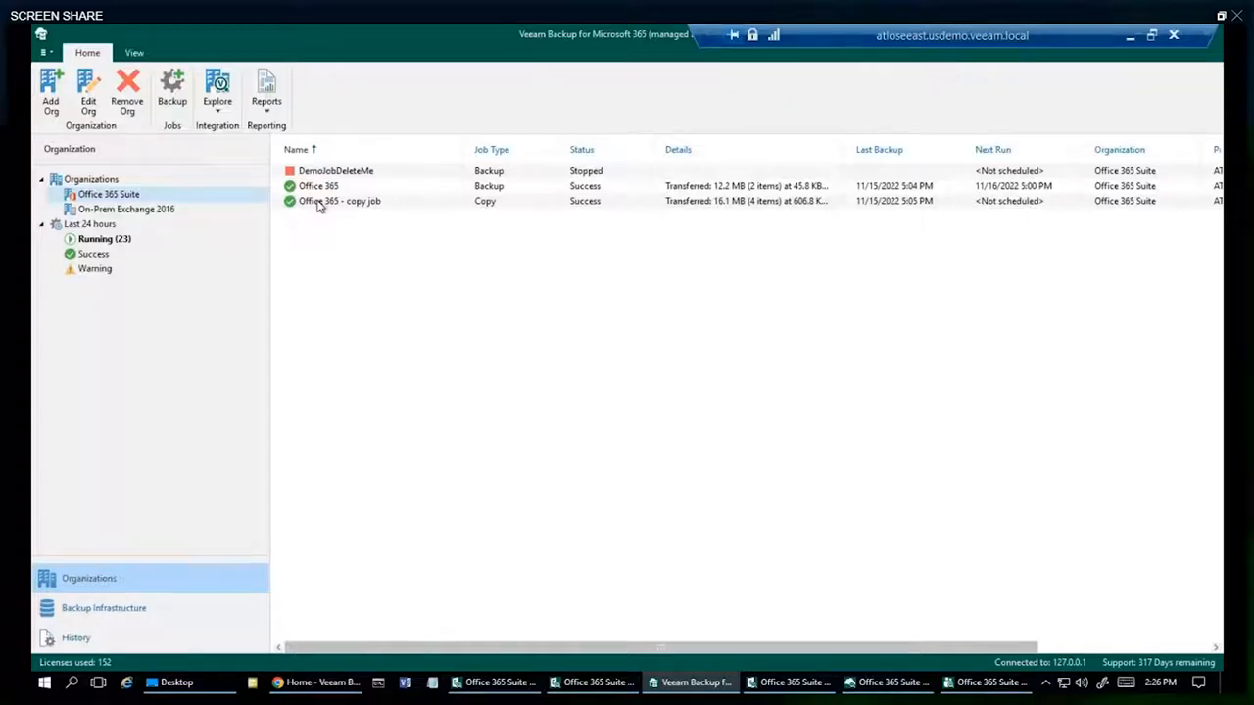
left_click(339, 200)
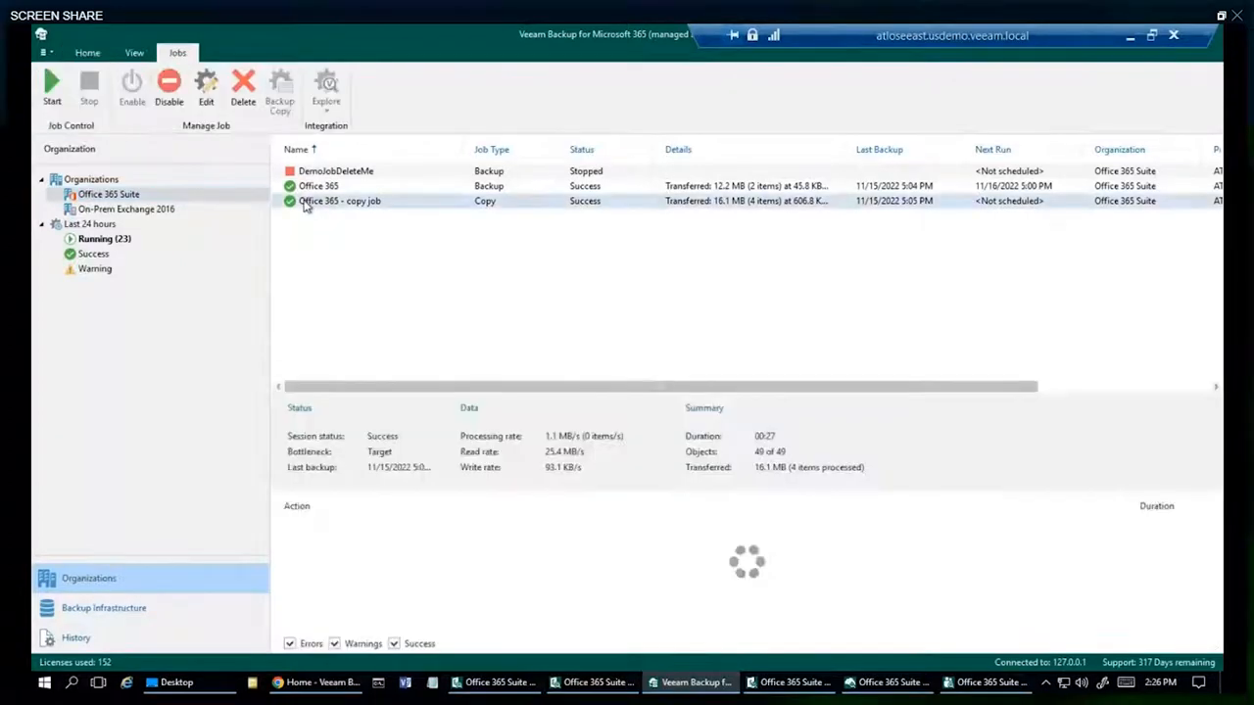
right_click(318, 184)
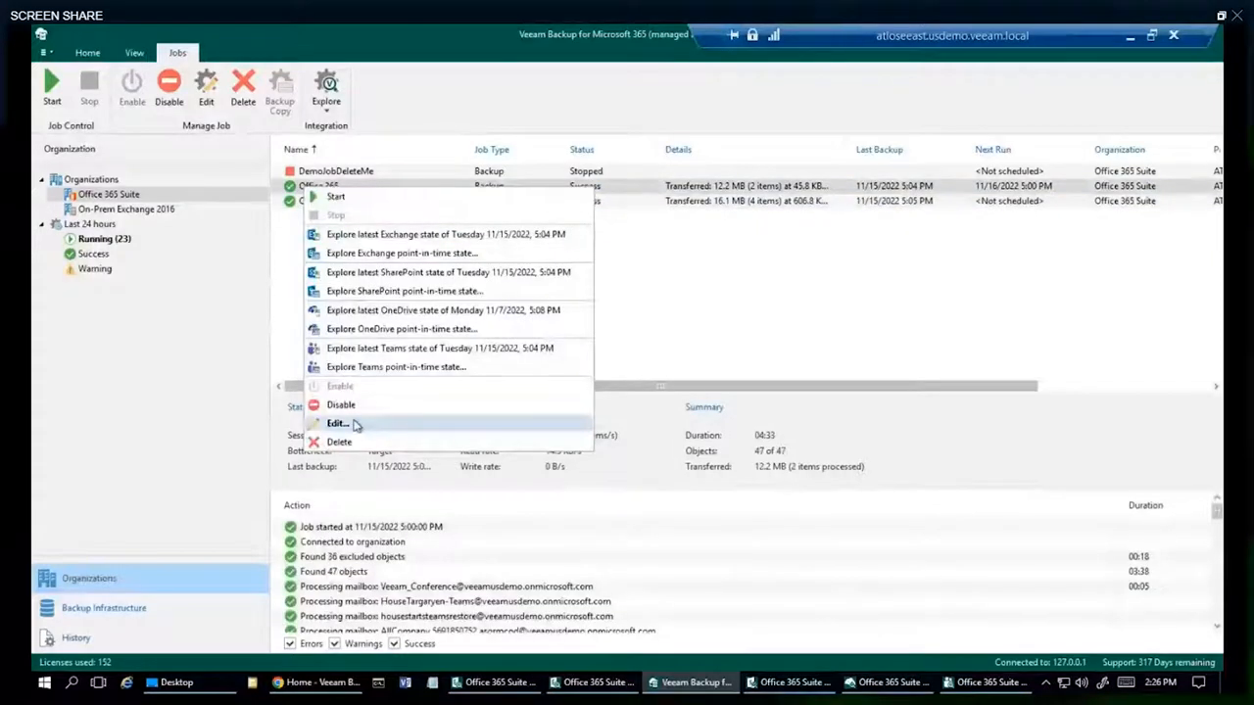
left_click(337, 423)
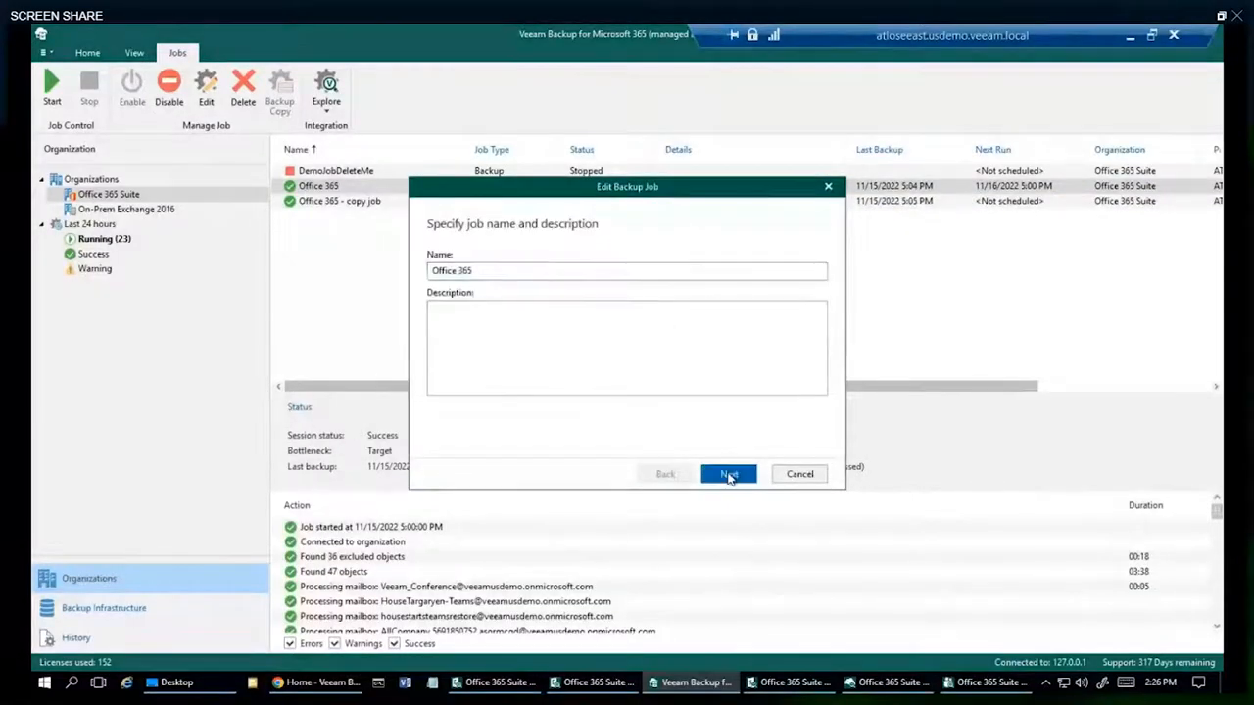
left_click(728, 472)
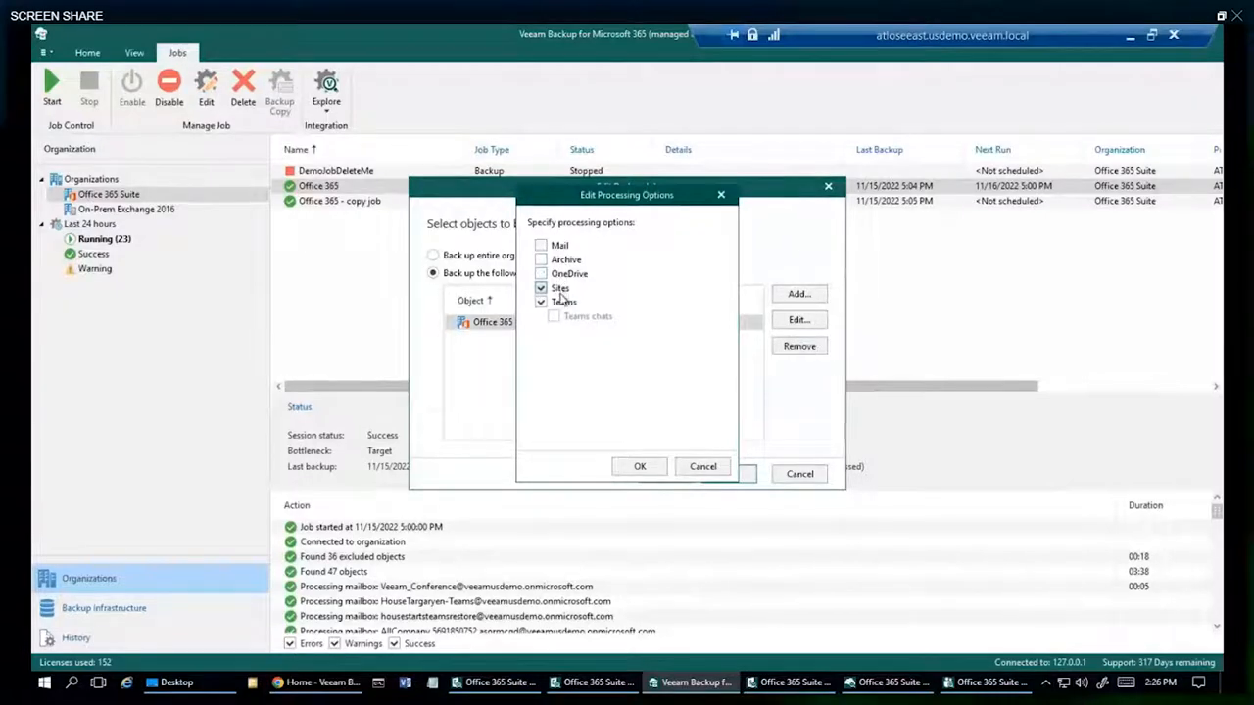
left_click(541, 286)
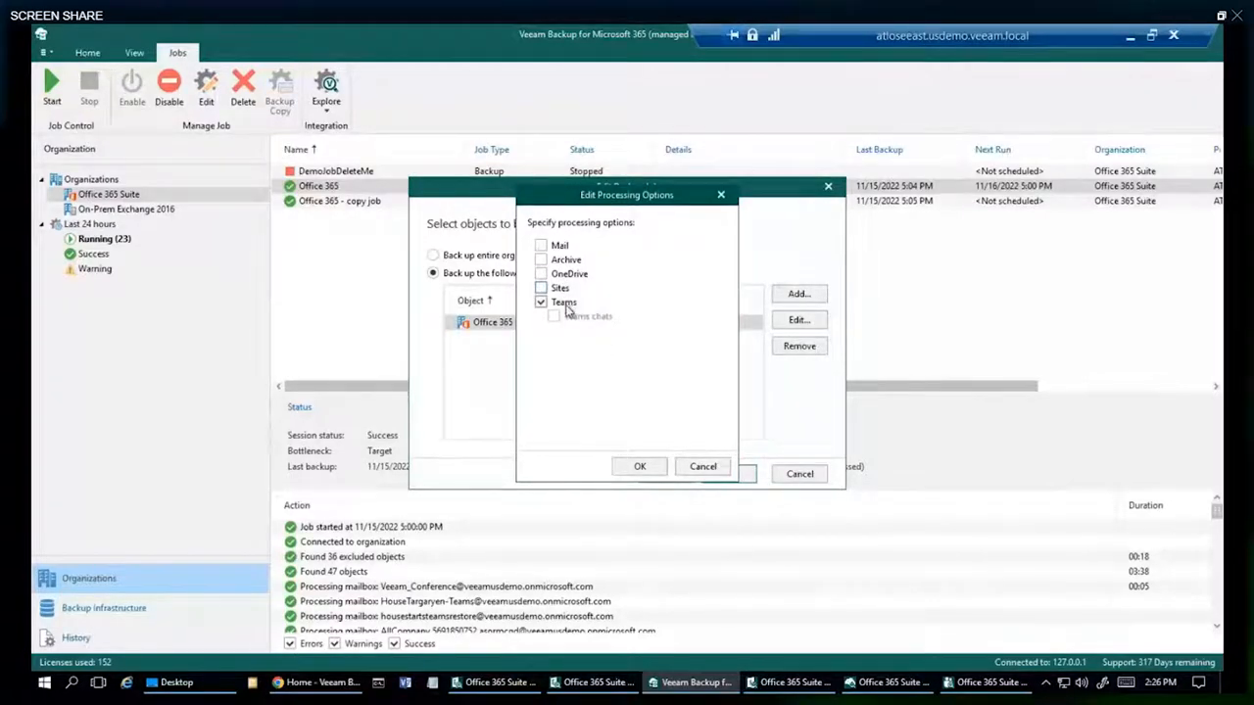
left_click(541, 302)
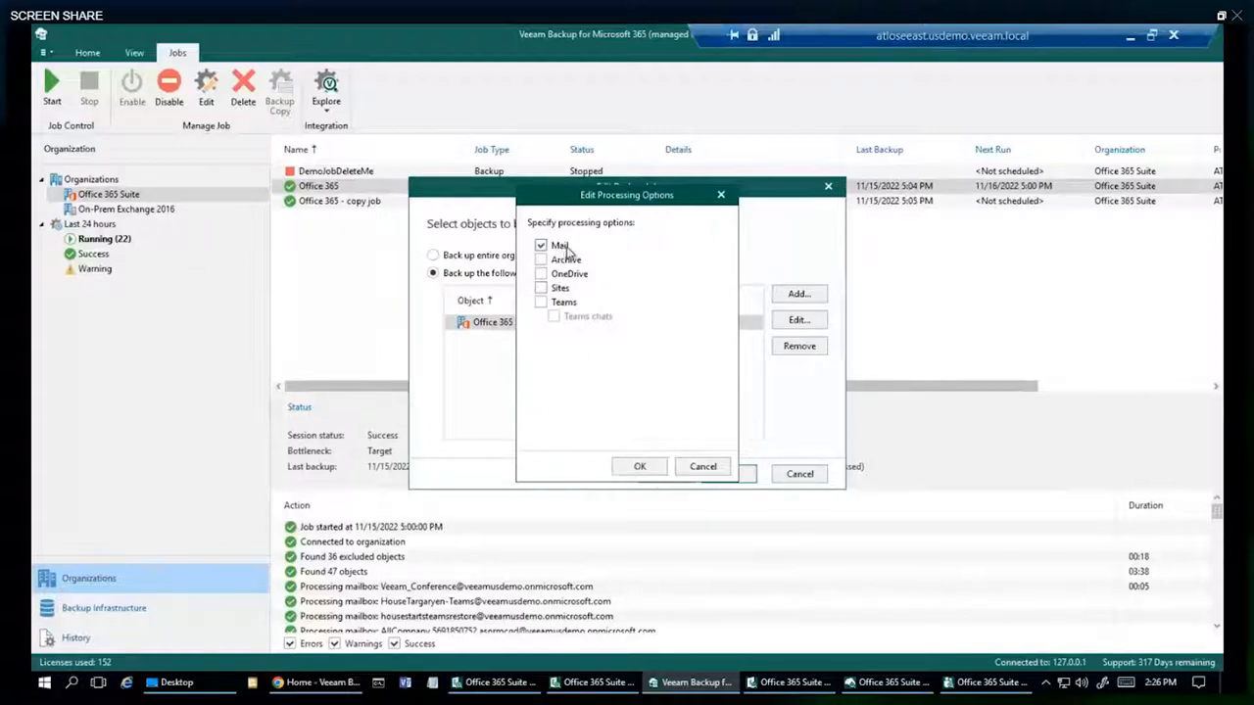
left_click(638, 466)
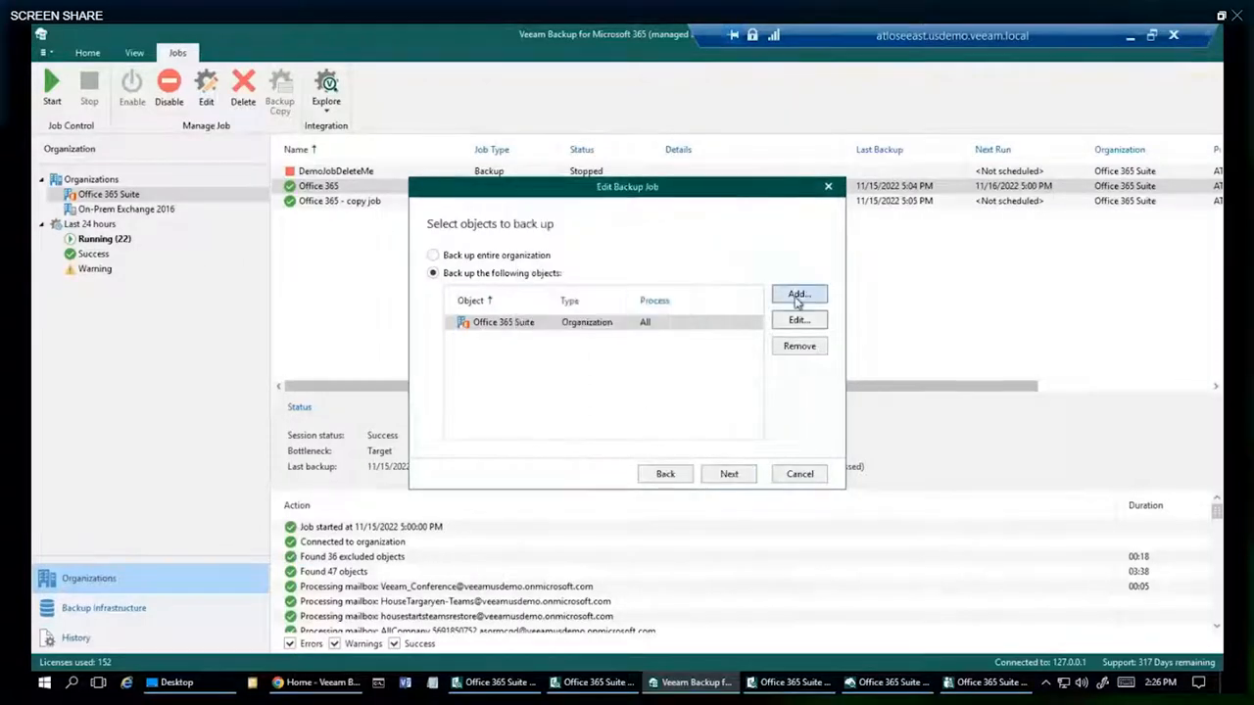
left_click(800, 294)
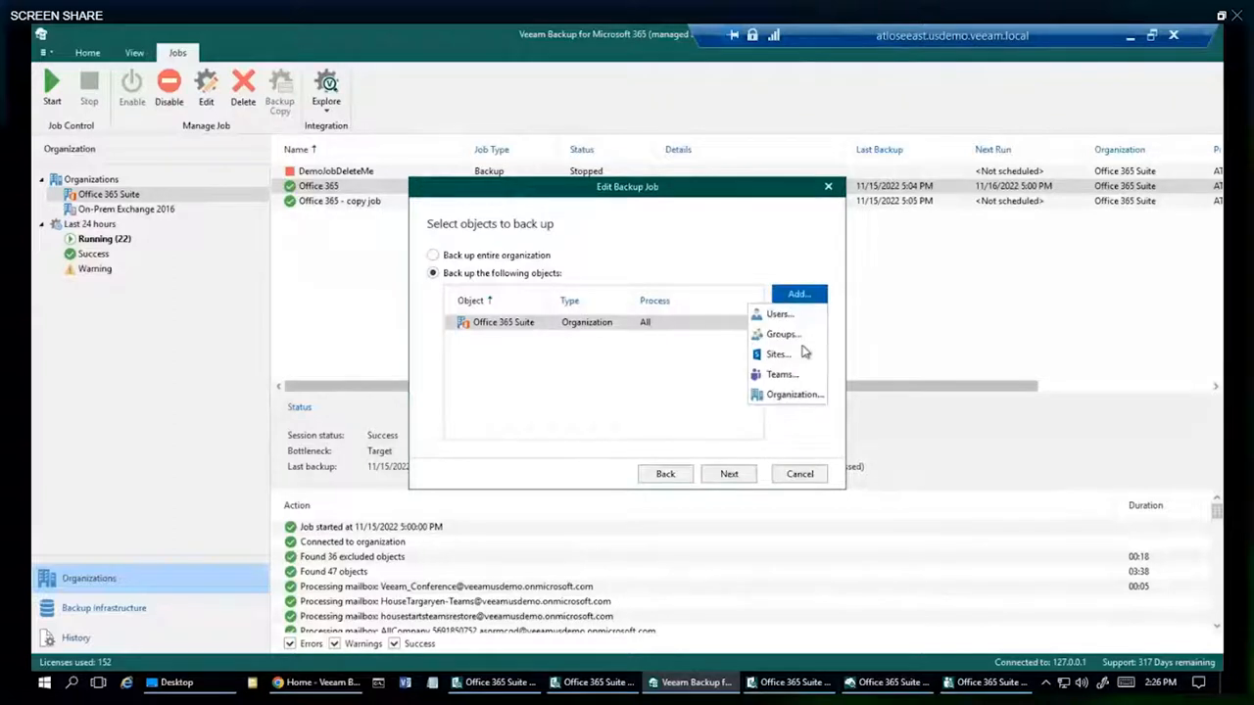
left_click(784, 333)
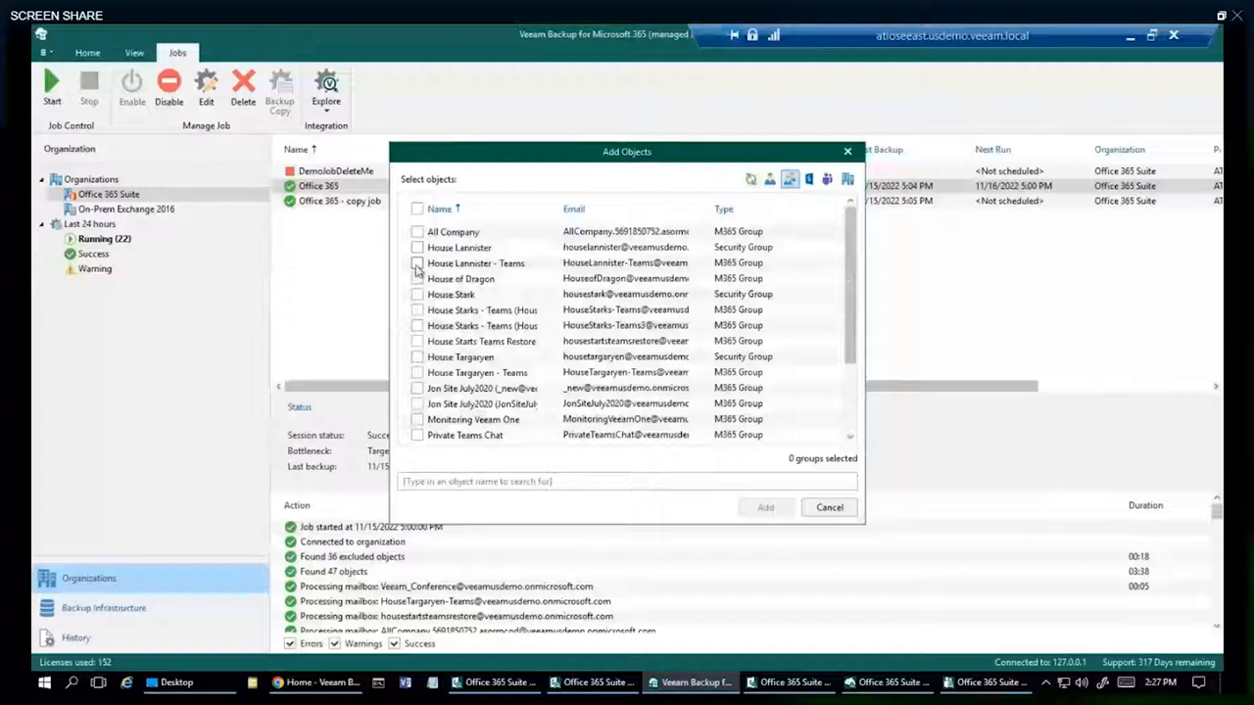
left_click(415, 278)
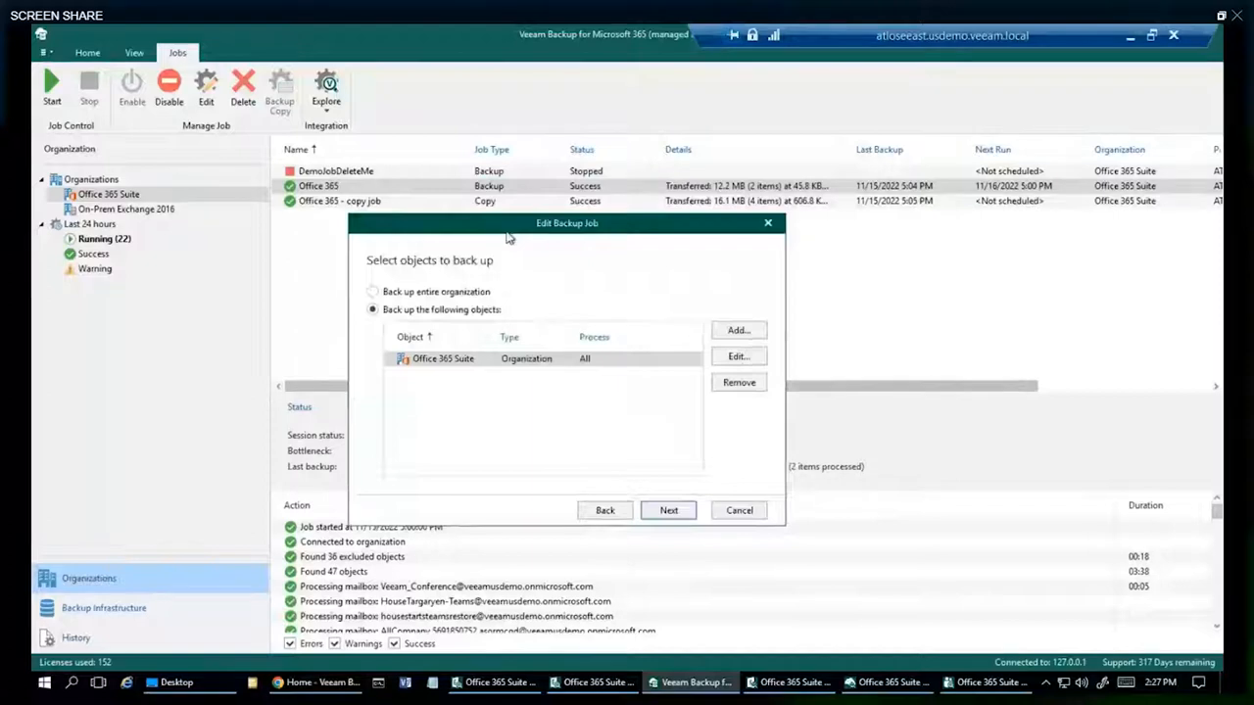
left_click(739, 510)
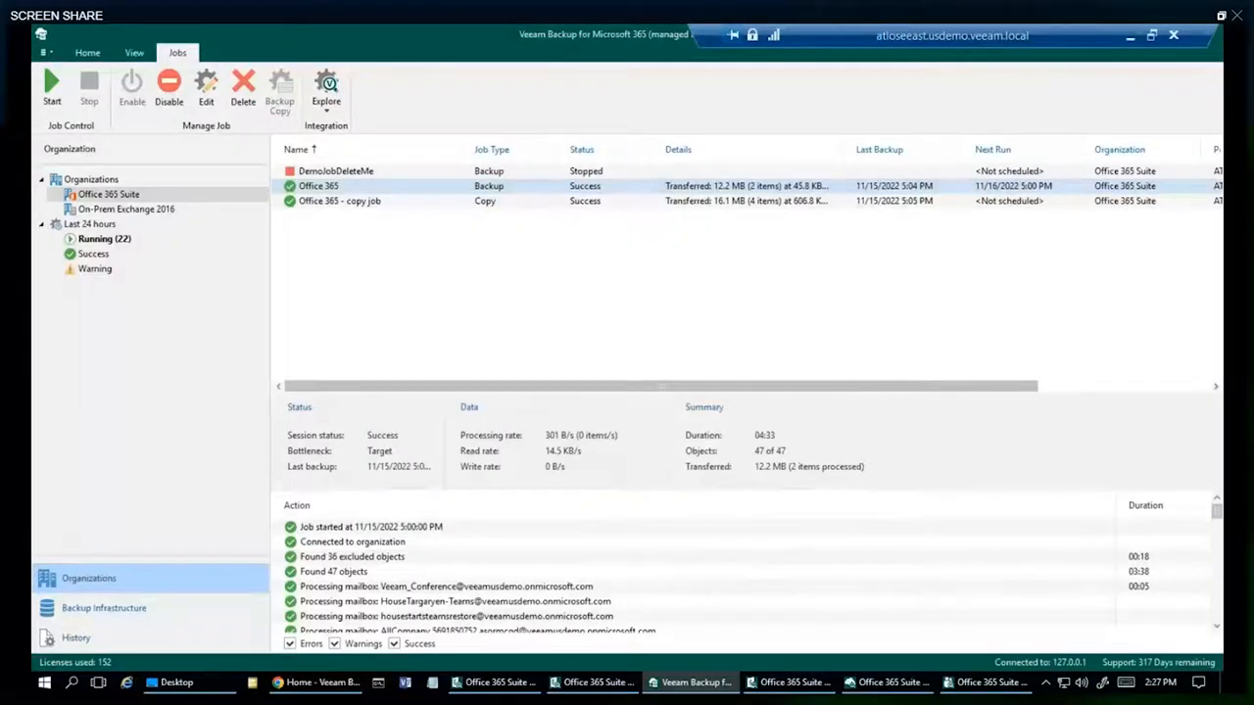
mouse_move(356, 584)
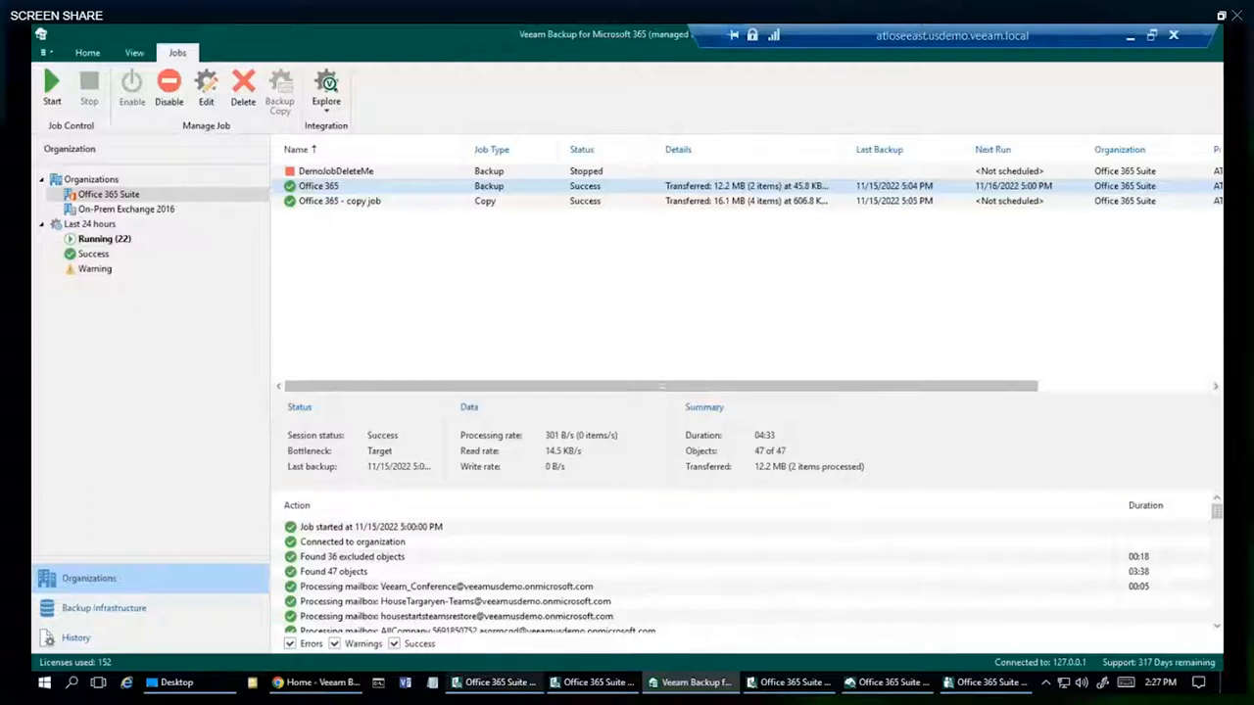
mouse_move(298, 682)
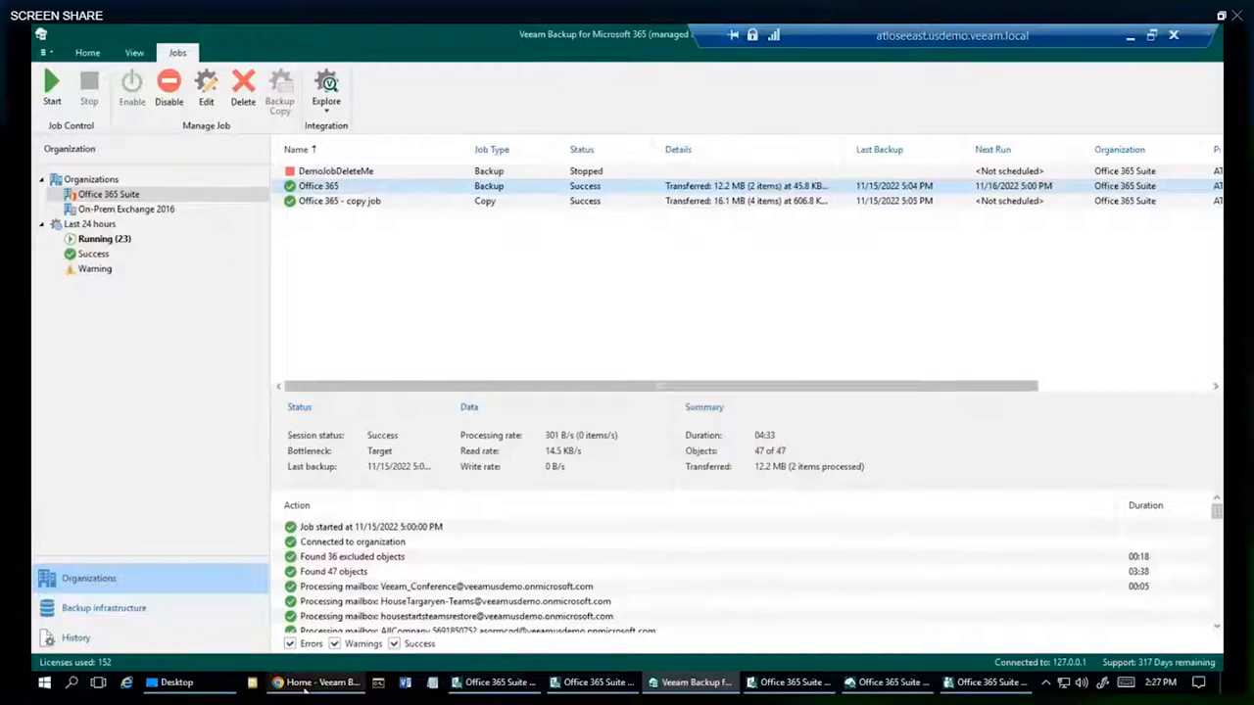
left_click(316, 682)
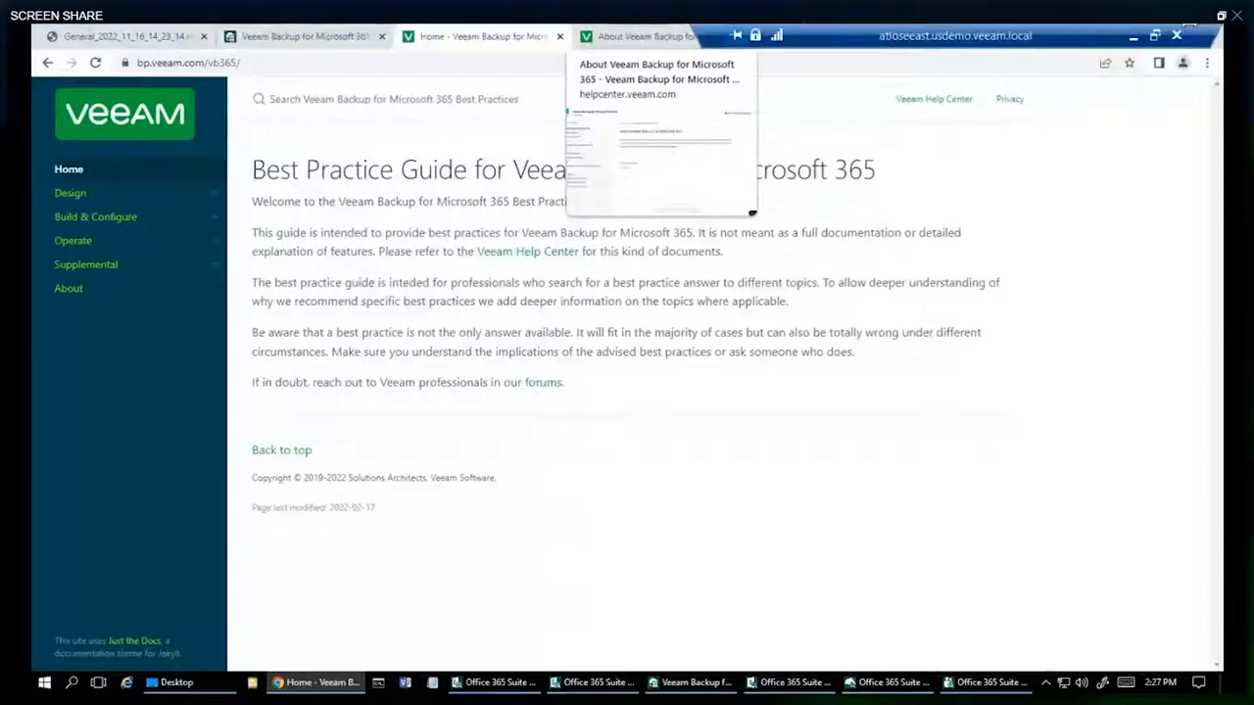
mouse_move(1179, 35)
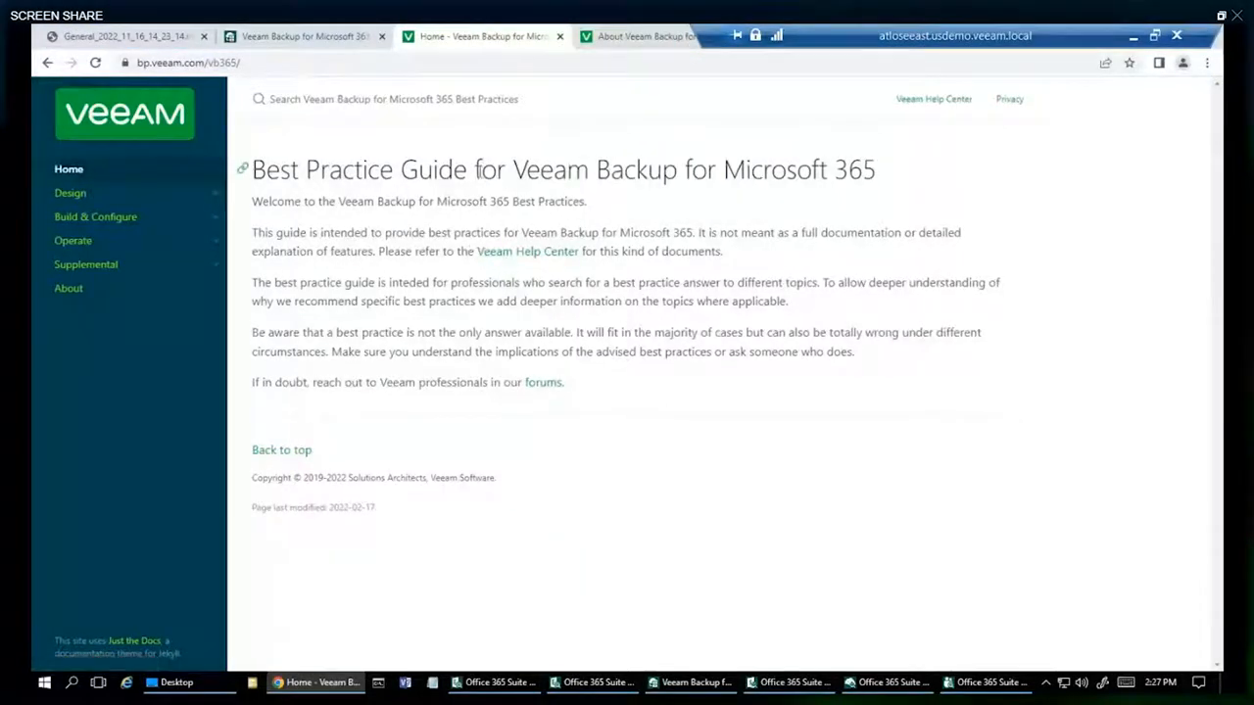
left_click(689, 682)
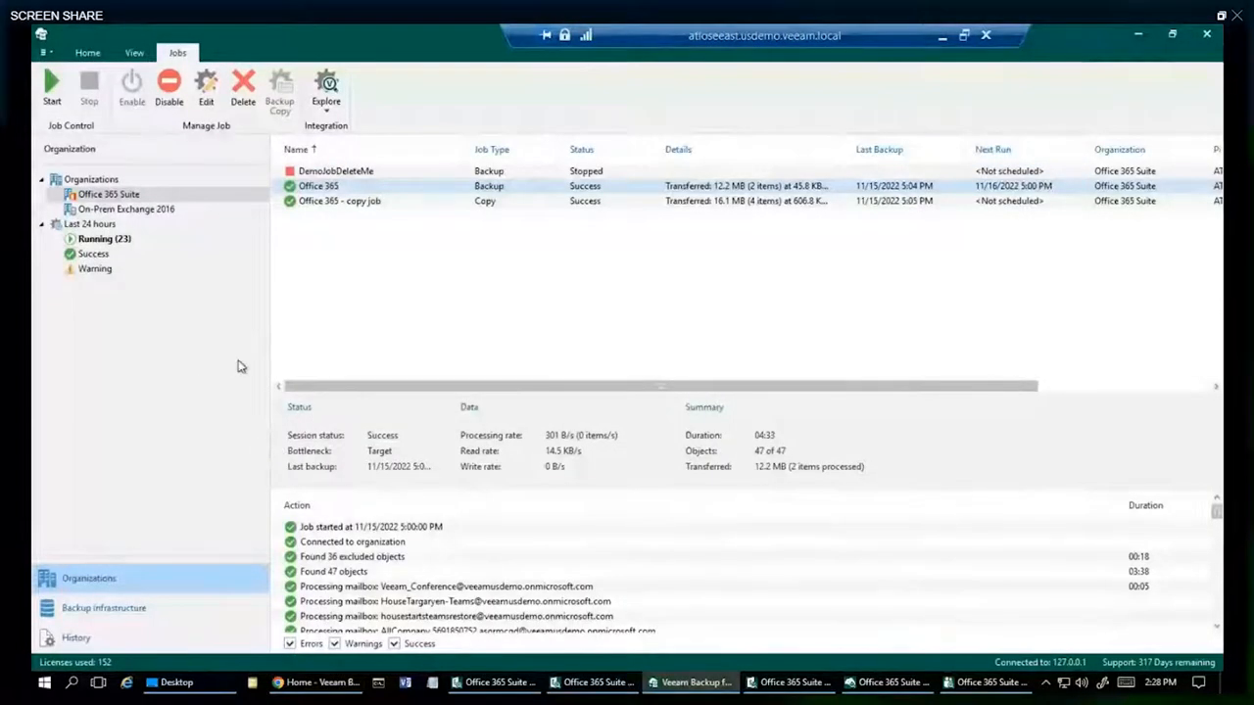
mouse_move(270, 367)
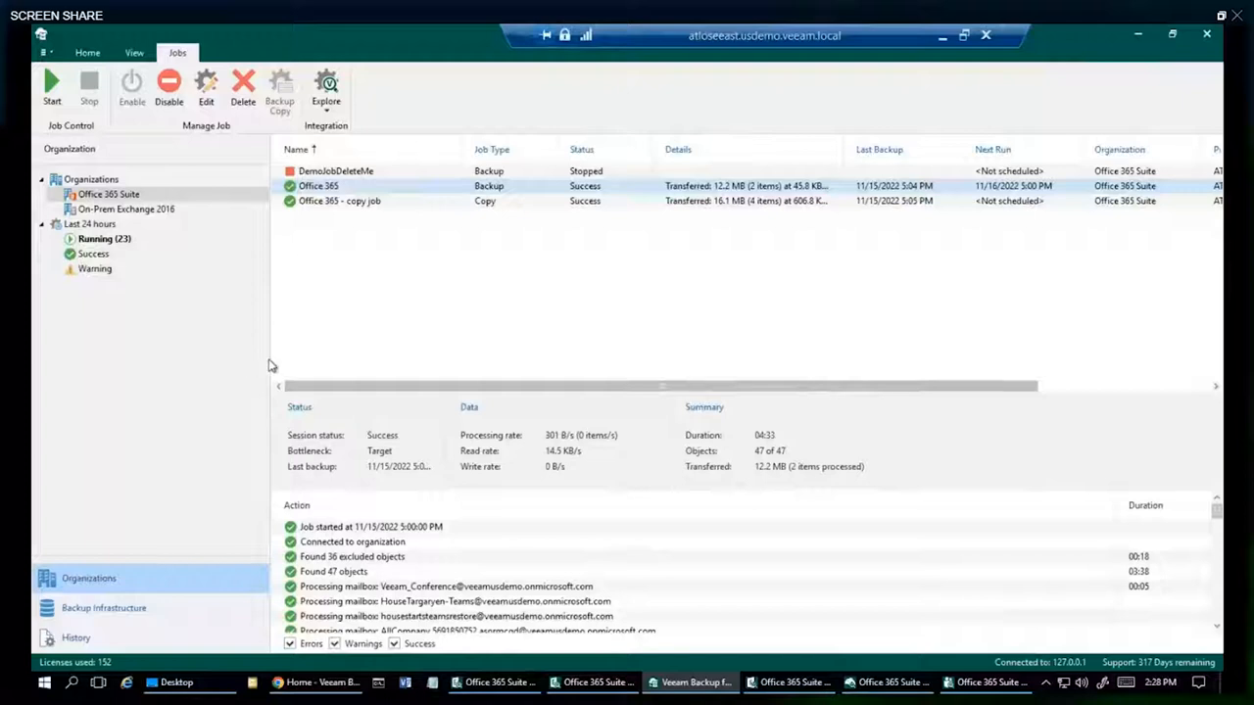
mouse_move(239, 350)
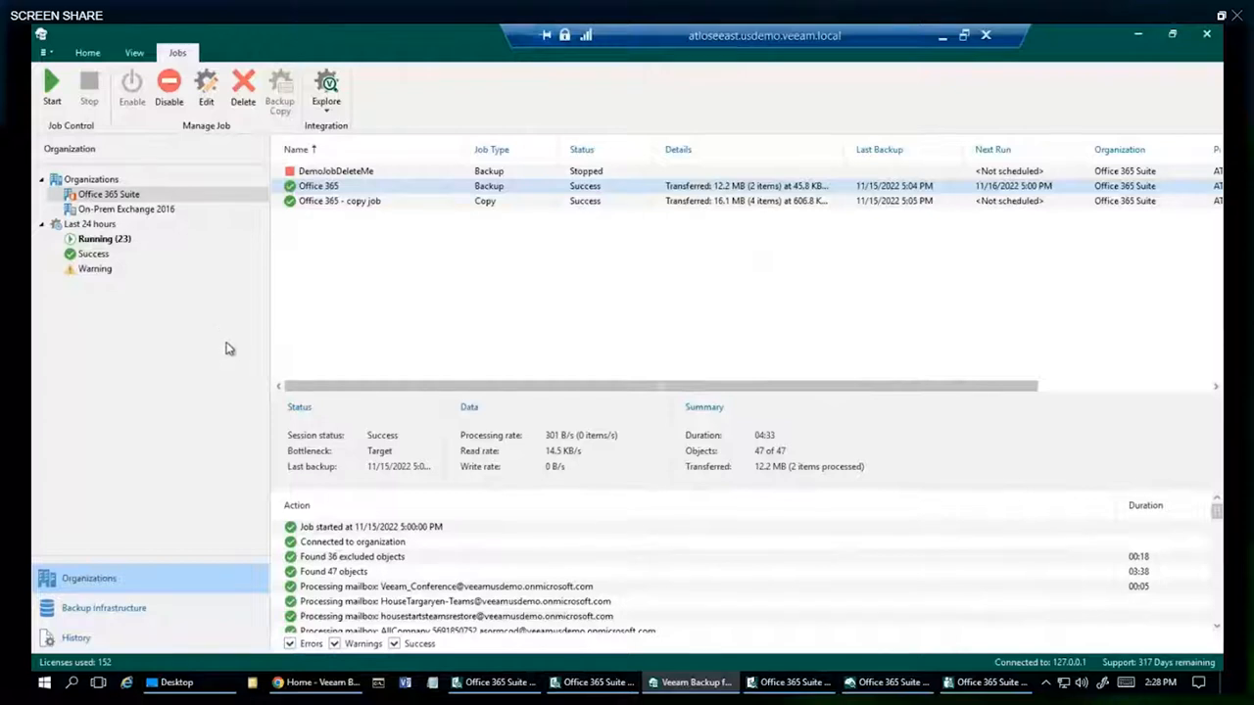
mouse_move(233, 353)
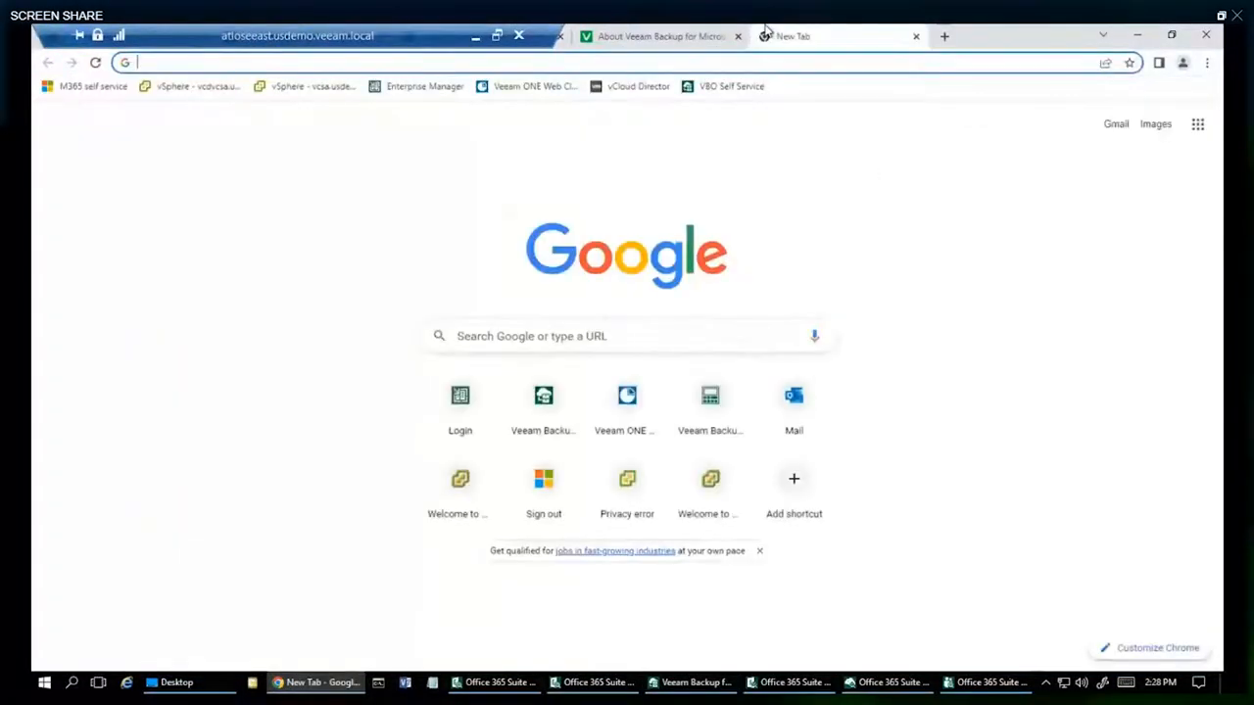
- Scroll through the local repository, object storage and API call sizing breakdowns
type("calculator.veeam.com/vb365")
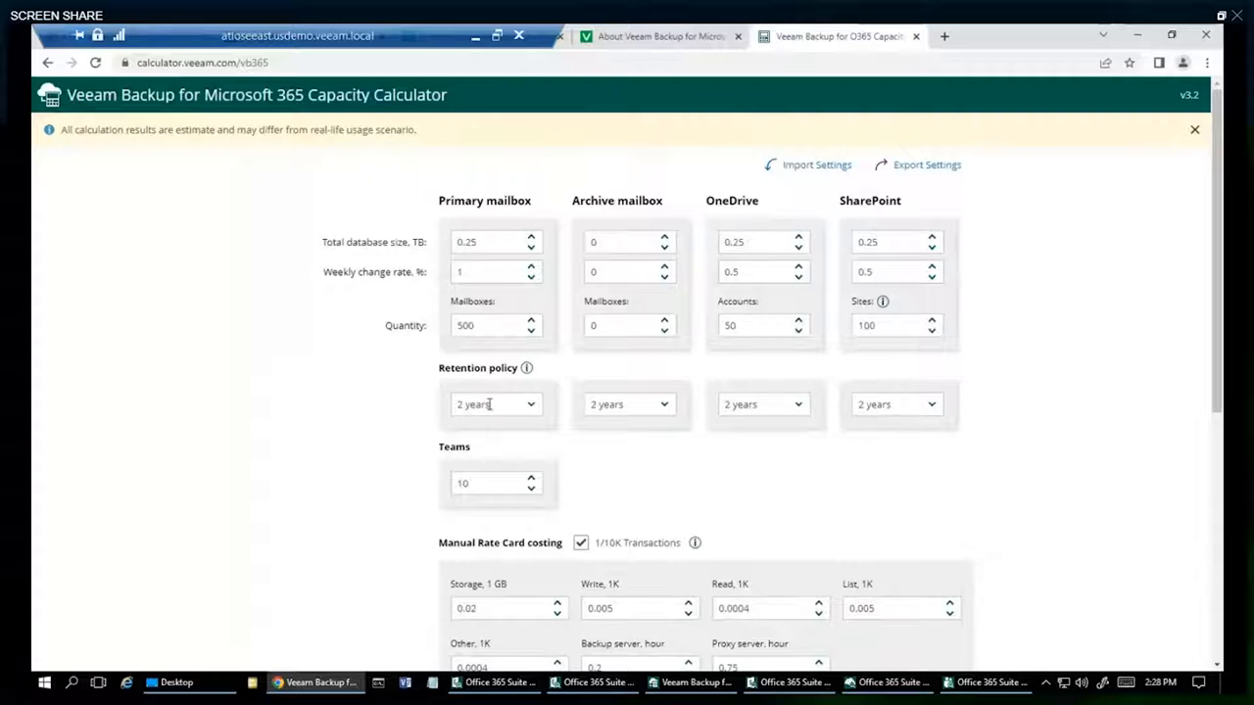
scroll("down", 3)
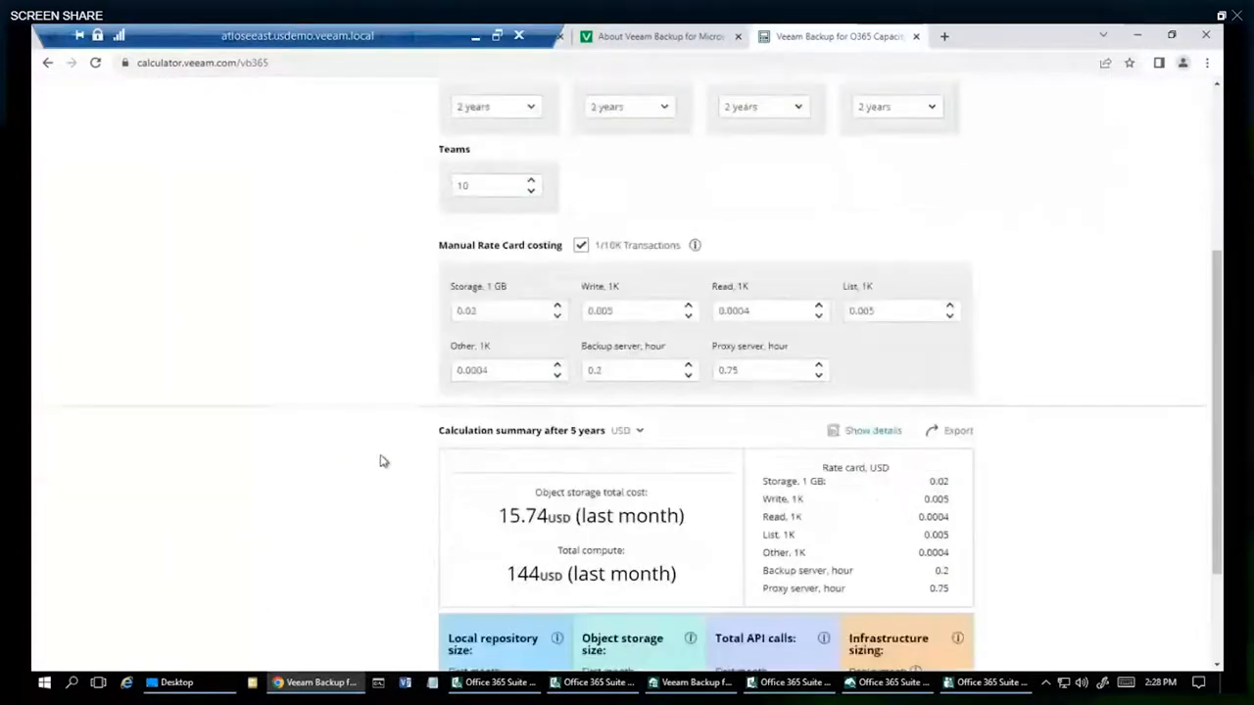
scroll("down", 3)
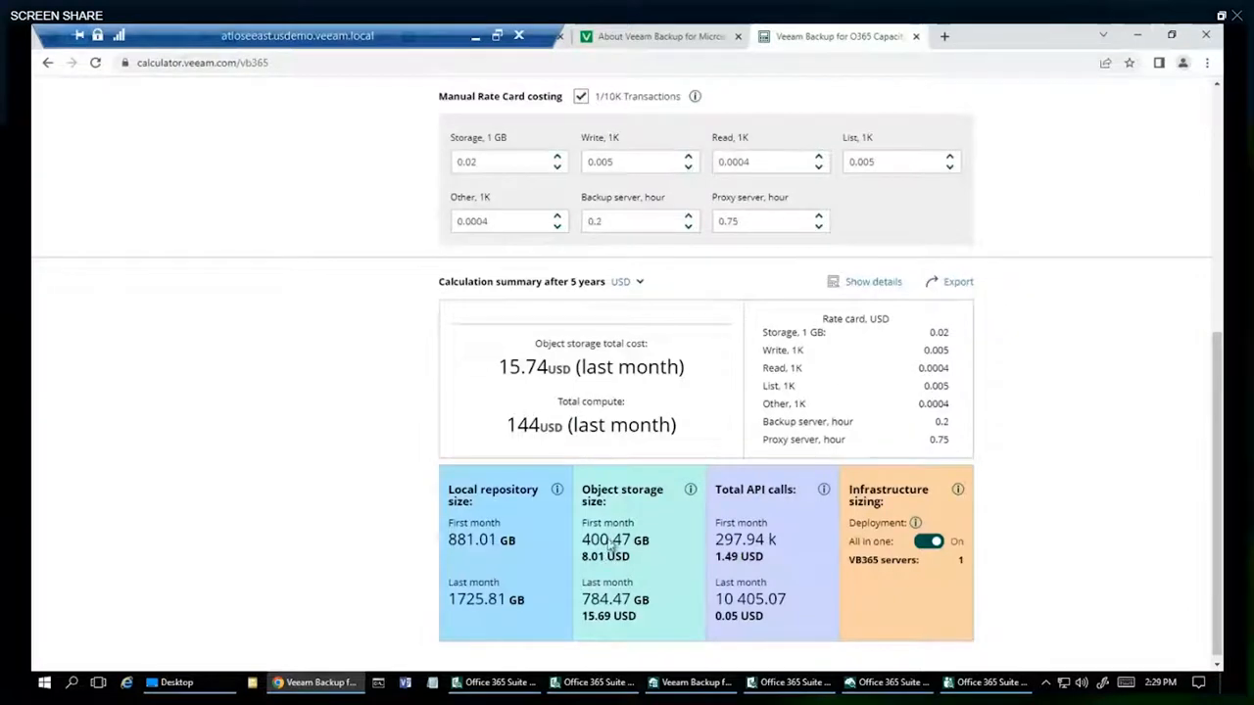
scroll("down", 3)
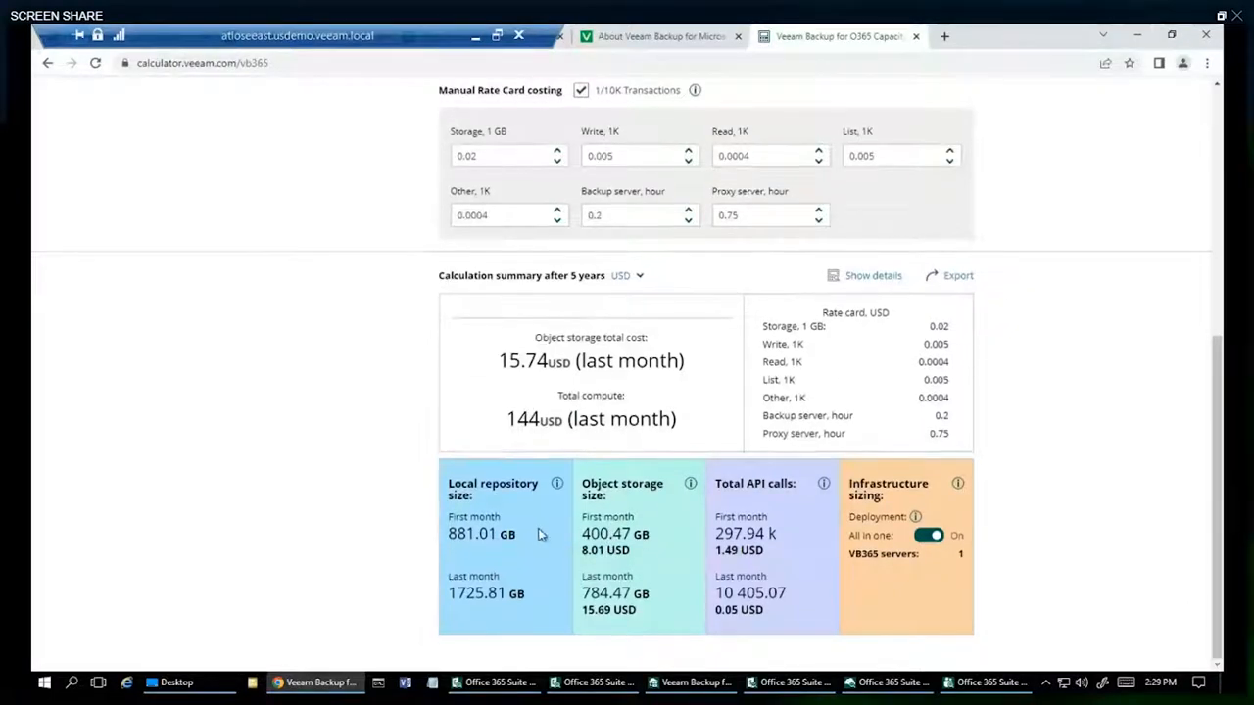
mouse_move(647, 549)
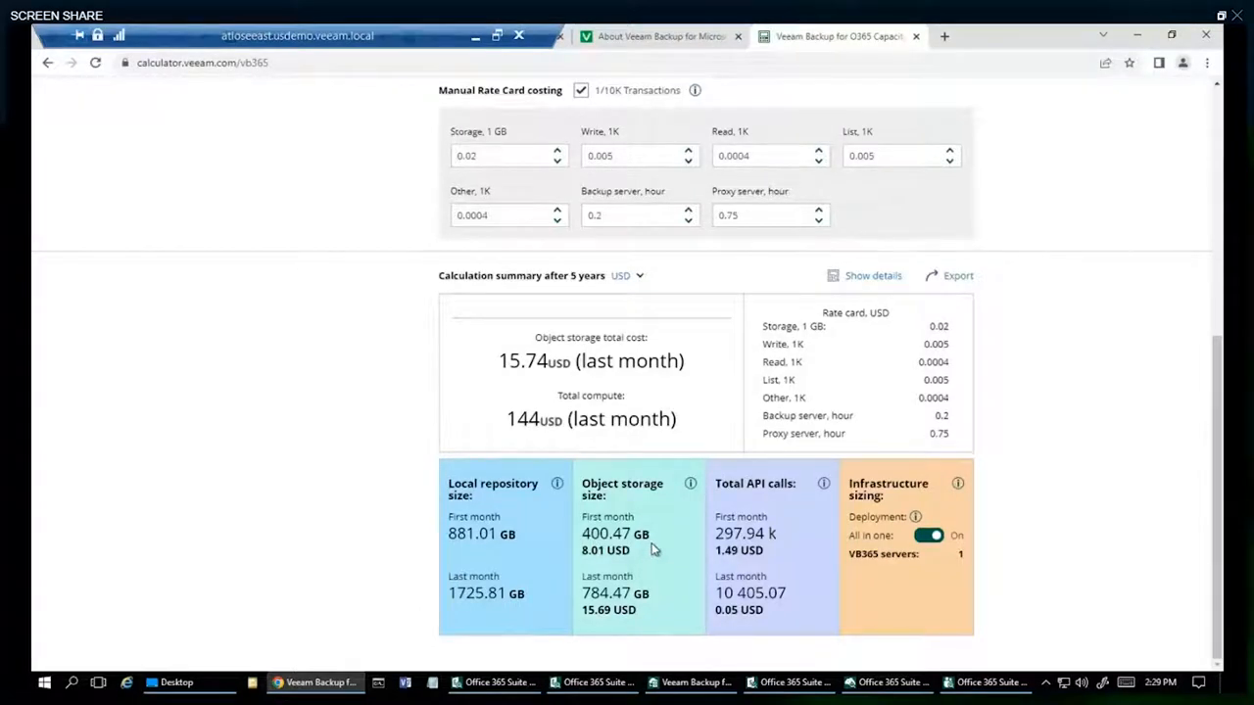
mouse_move(889, 529)
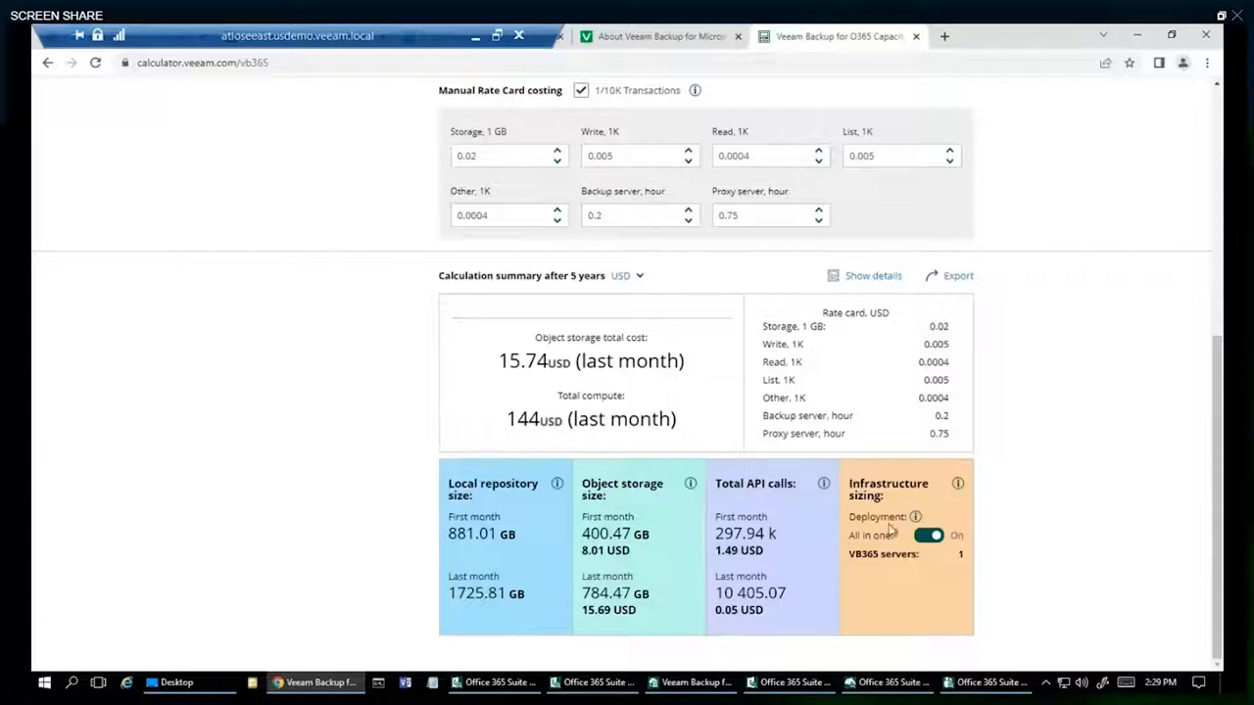
mouse_move(921, 545)
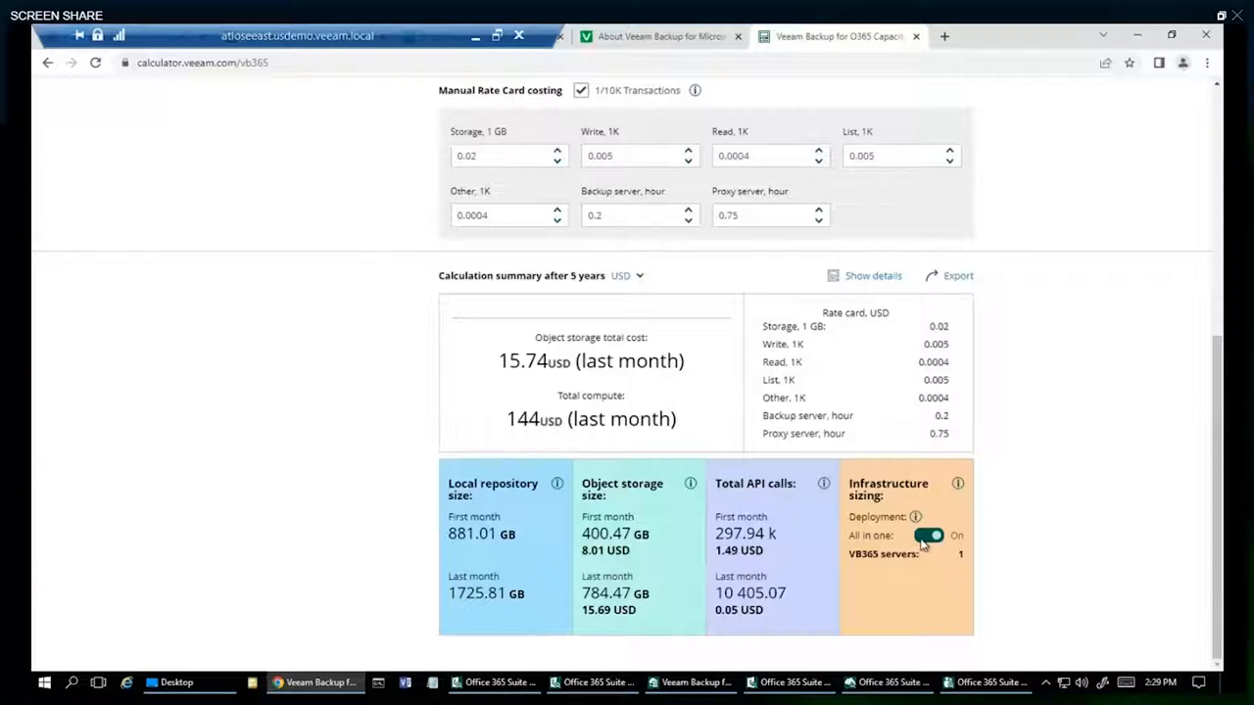
mouse_move(917, 560)
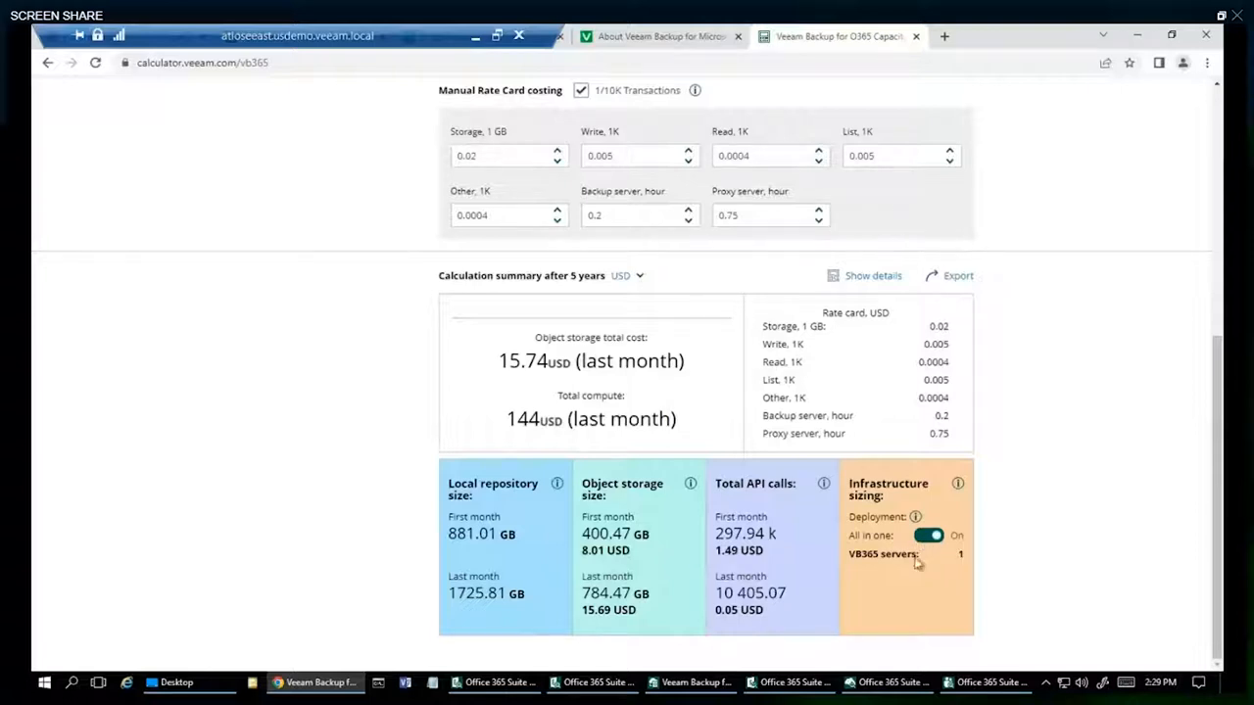
scroll("up", 3)
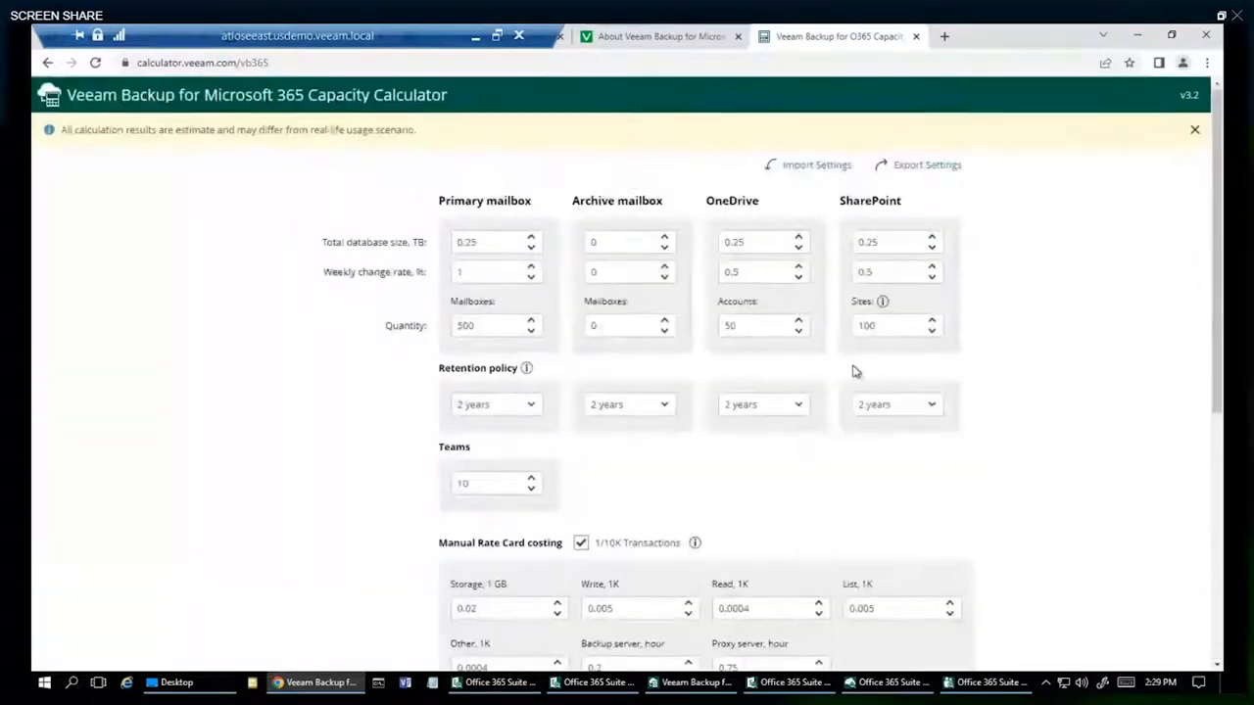
scroll("down", 3)
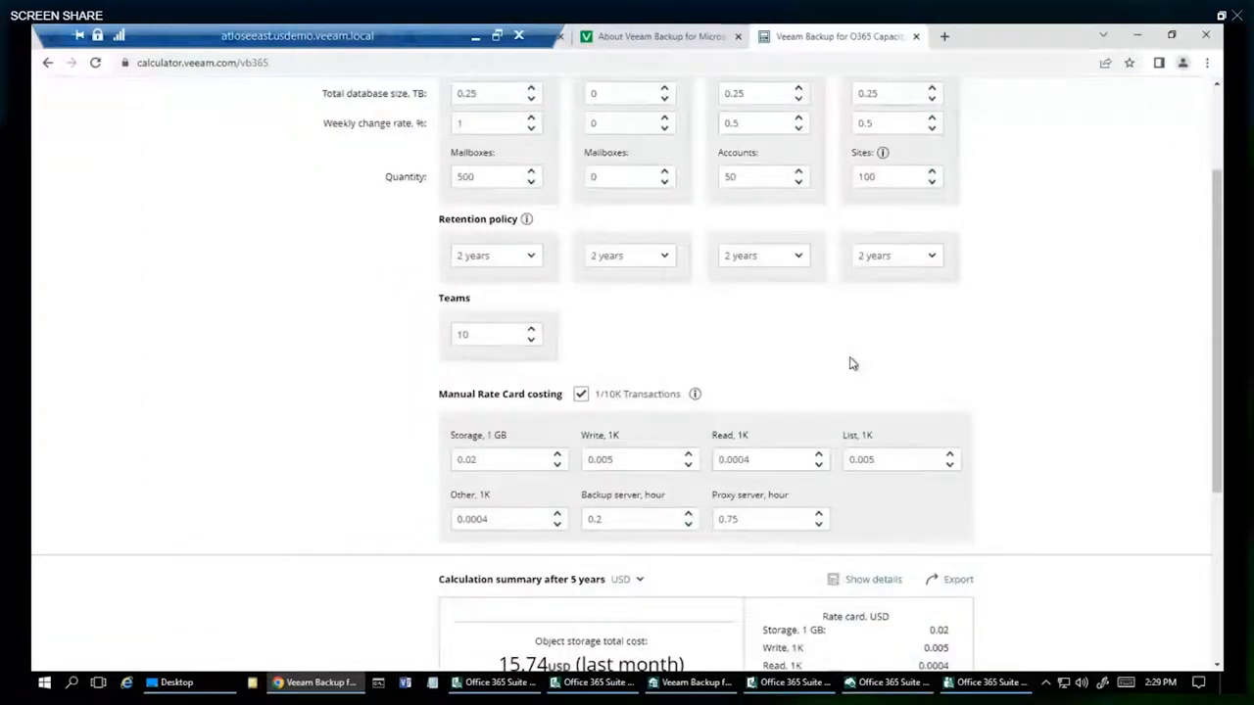
scroll("down", 3)
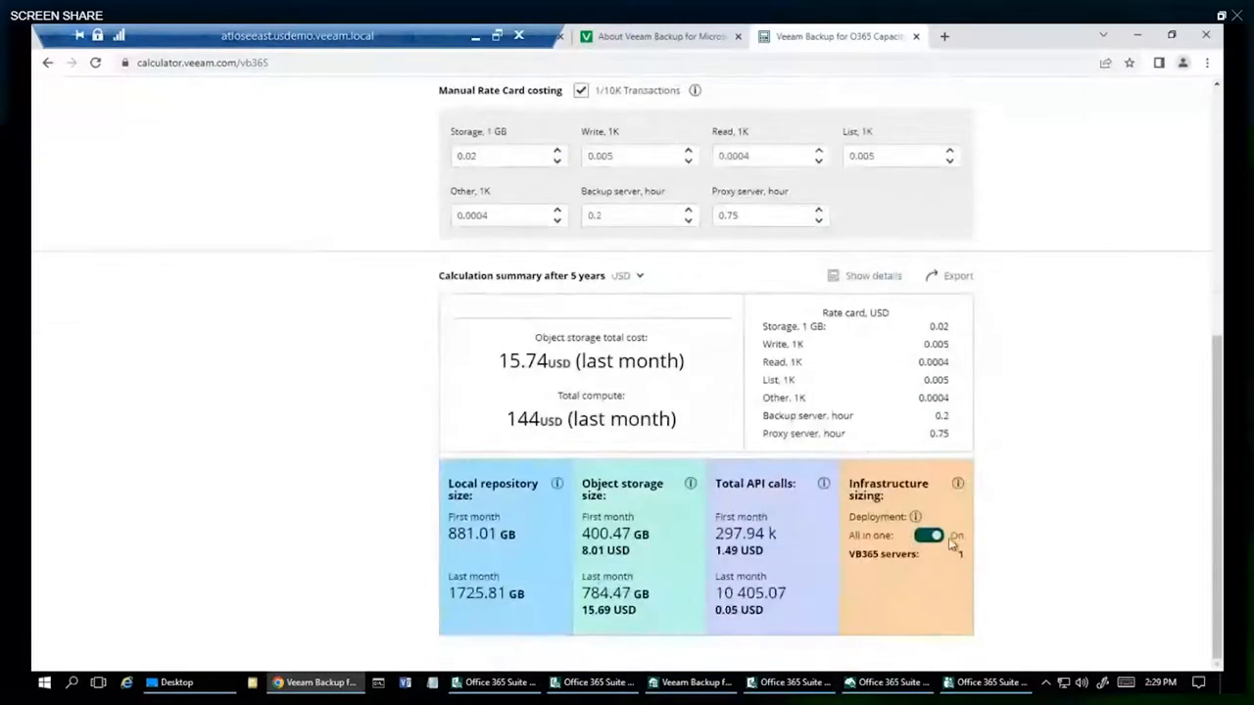
- Turn All in one deployment On, giving one VB365 server at USD 144 monthly
left_click(929, 534)
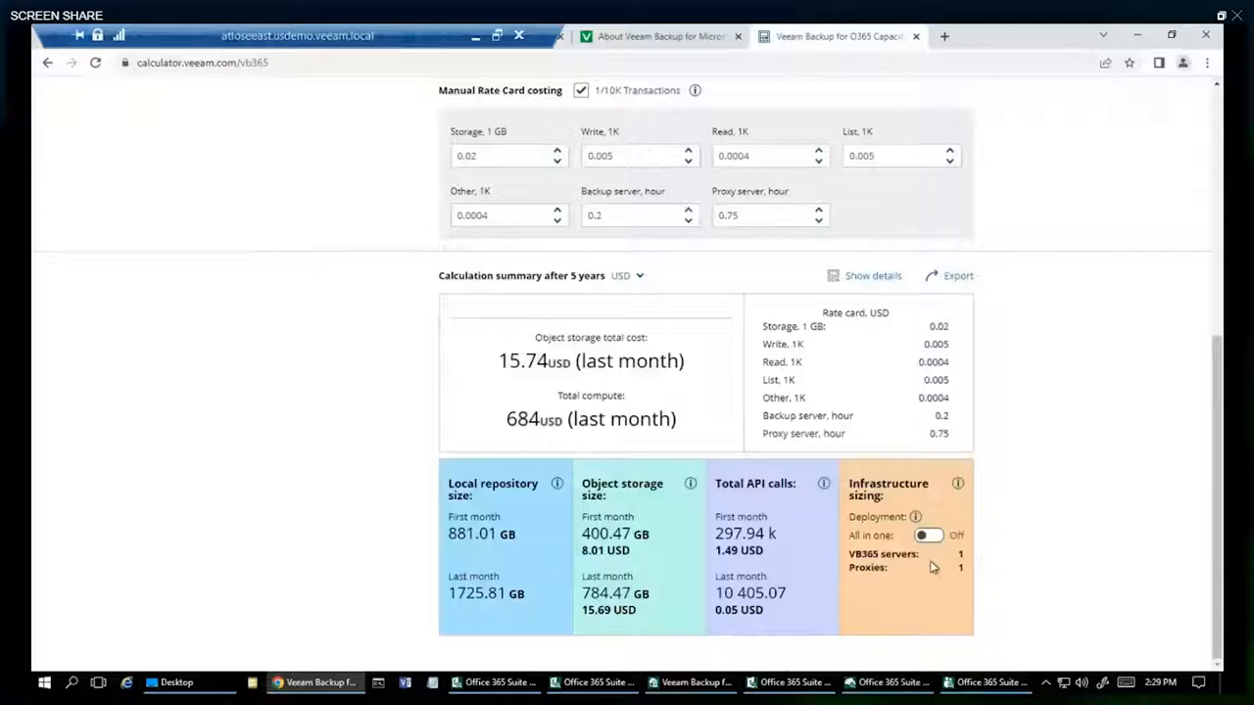
left_click(929, 534)
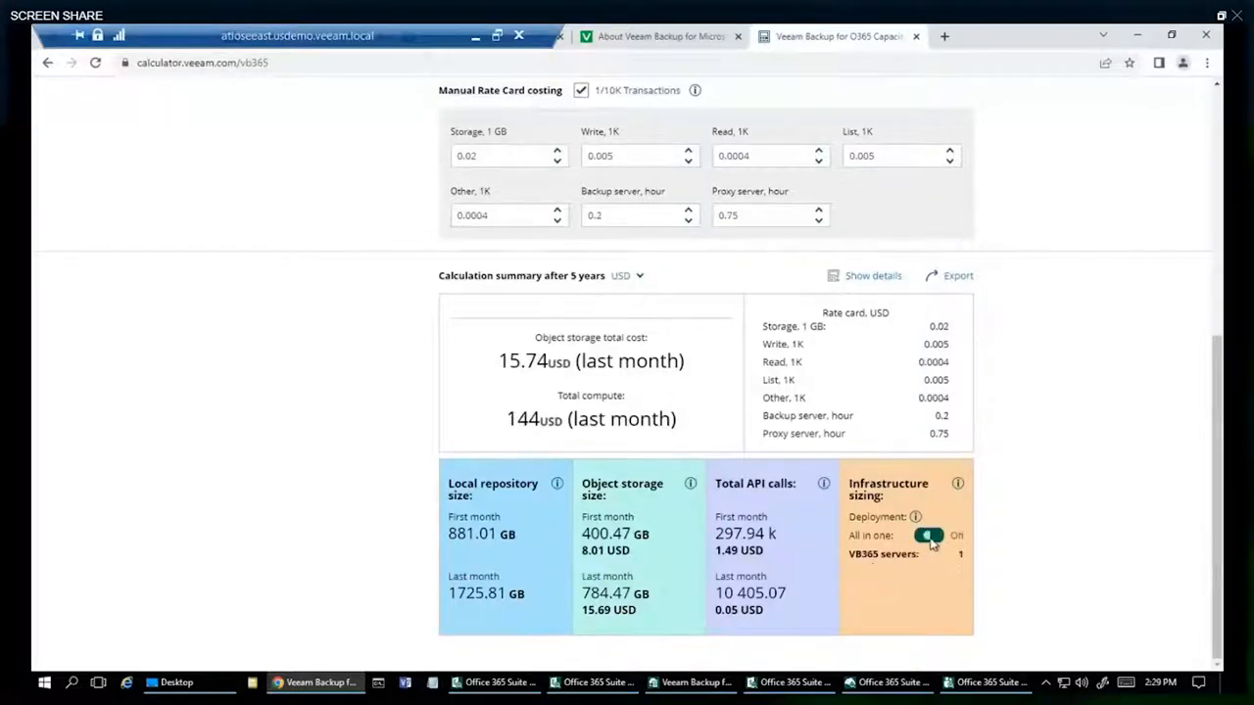
scroll("down", 3)
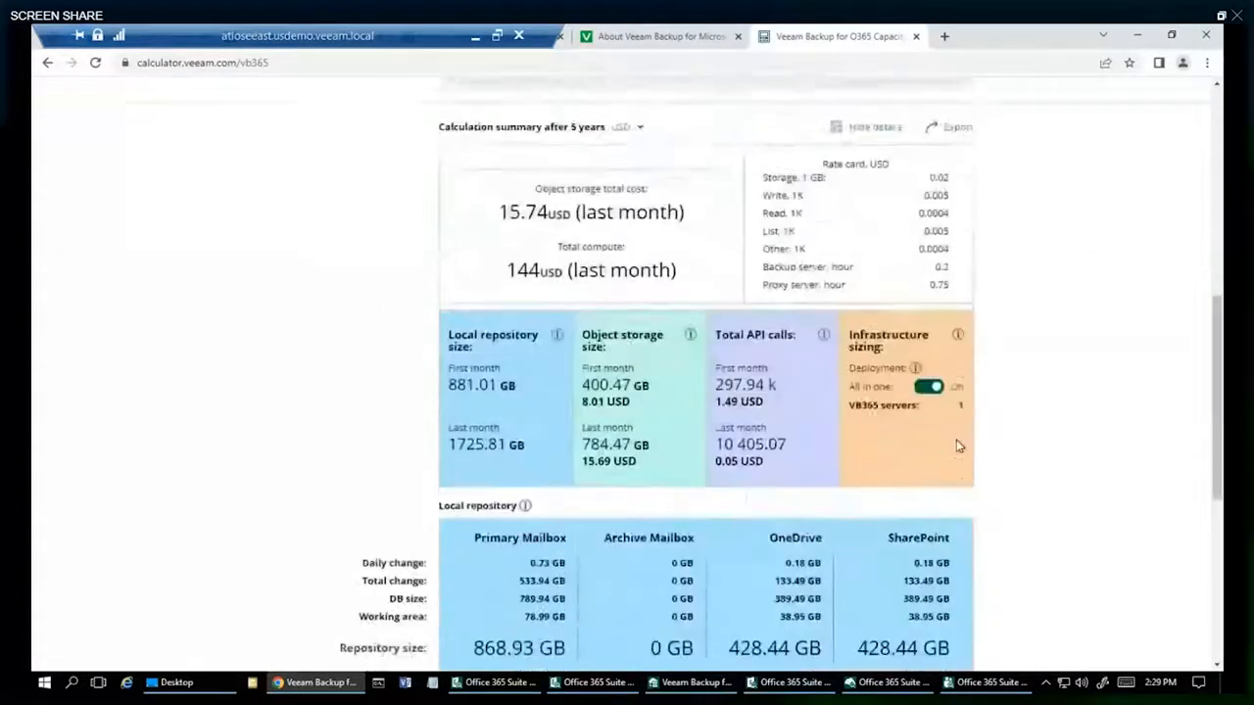
scroll("down", 3)
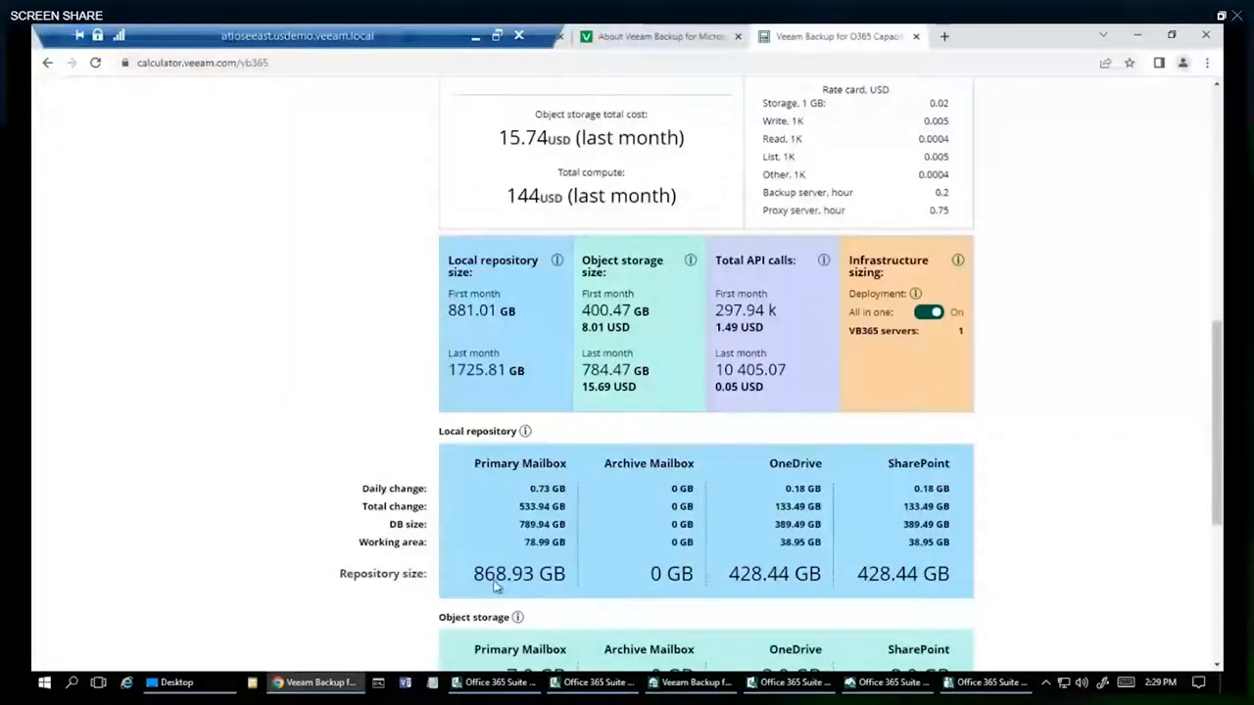
scroll("down", 3)
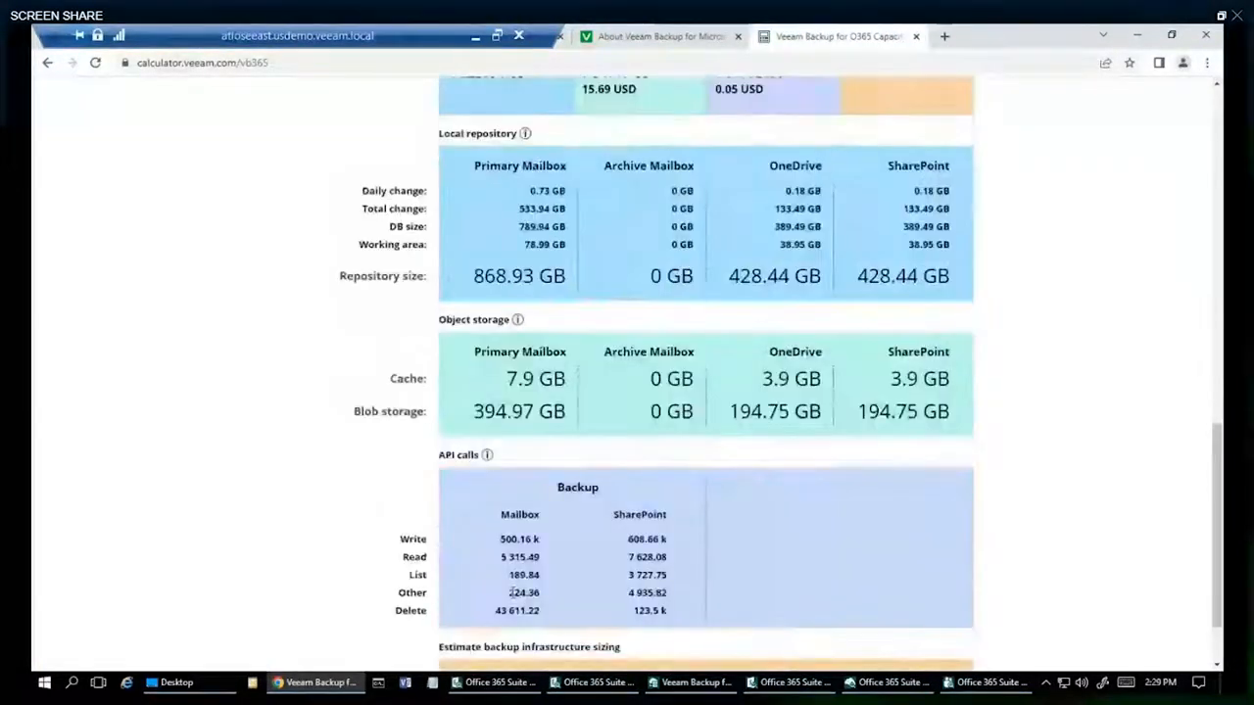
scroll("down", 3)
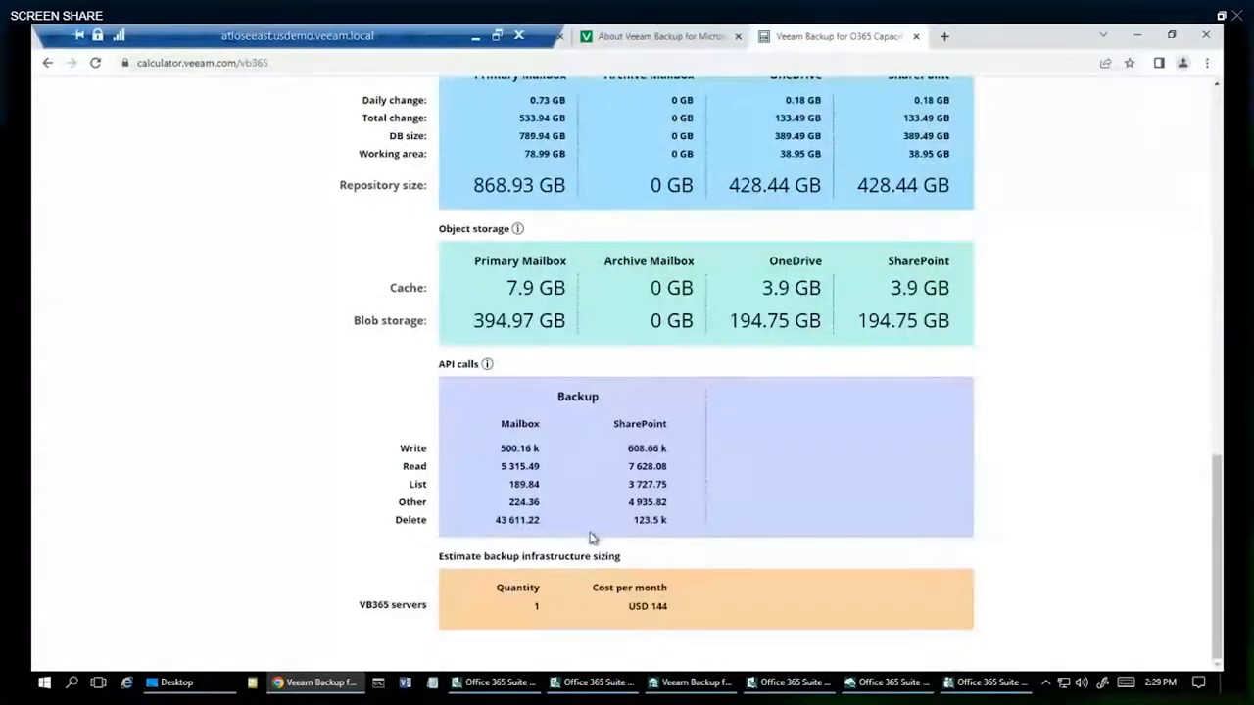
mouse_move(627, 510)
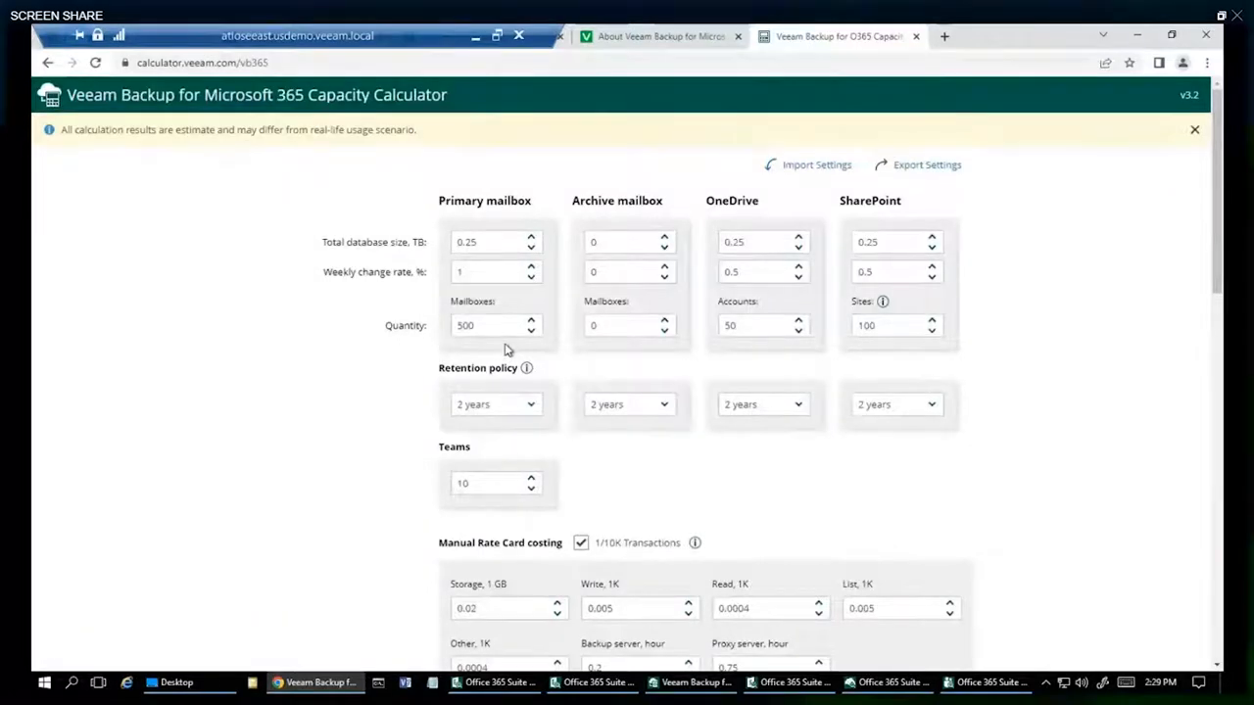
mouse_move(509, 360)
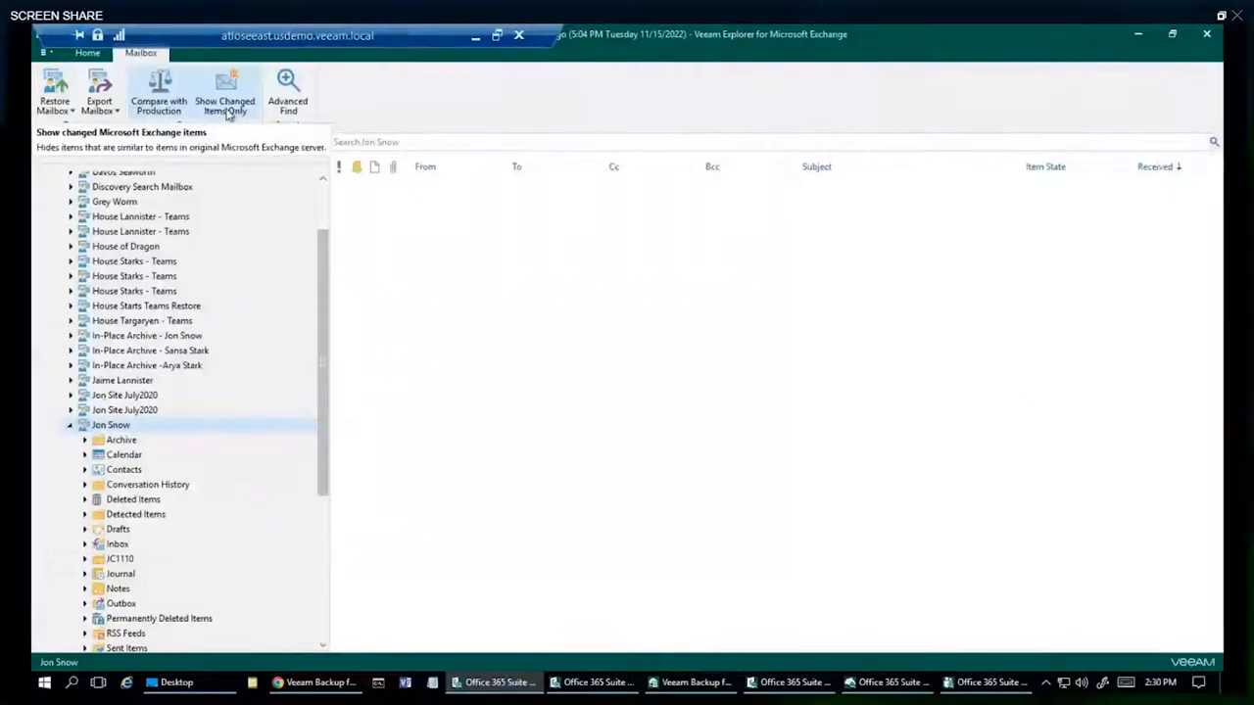
mouse_move(282, 263)
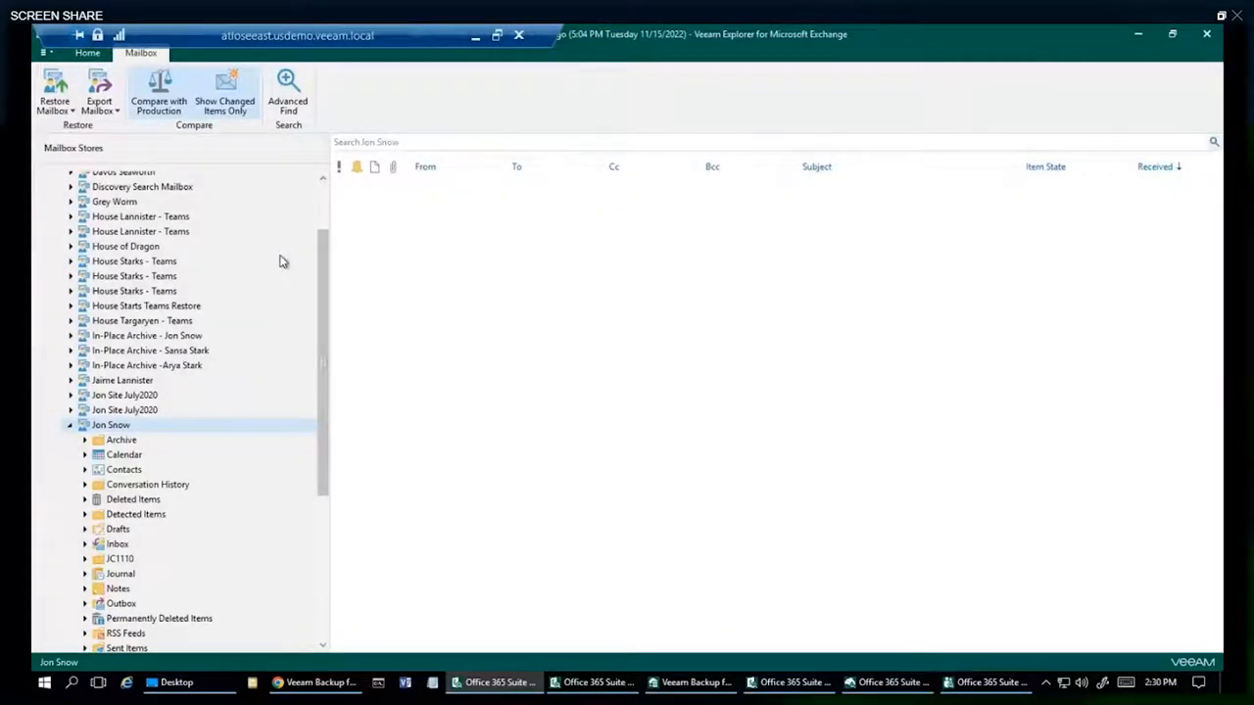
mouse_move(278, 259)
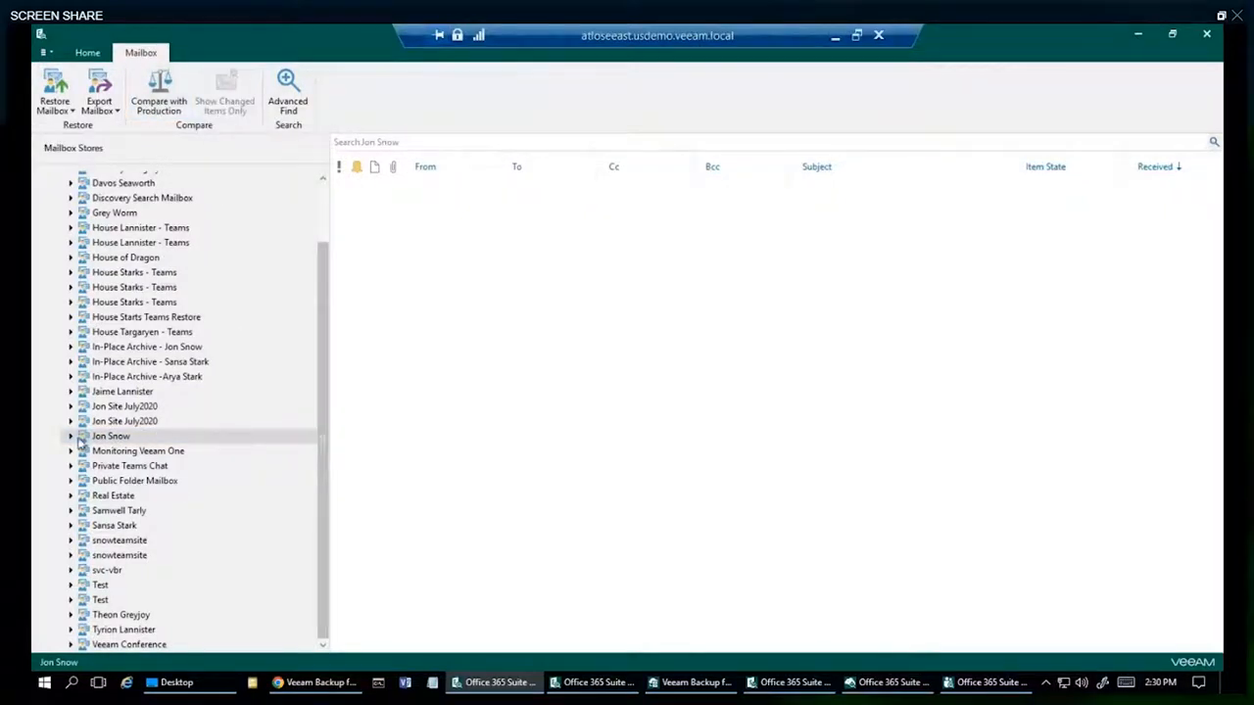
left_click(82, 435)
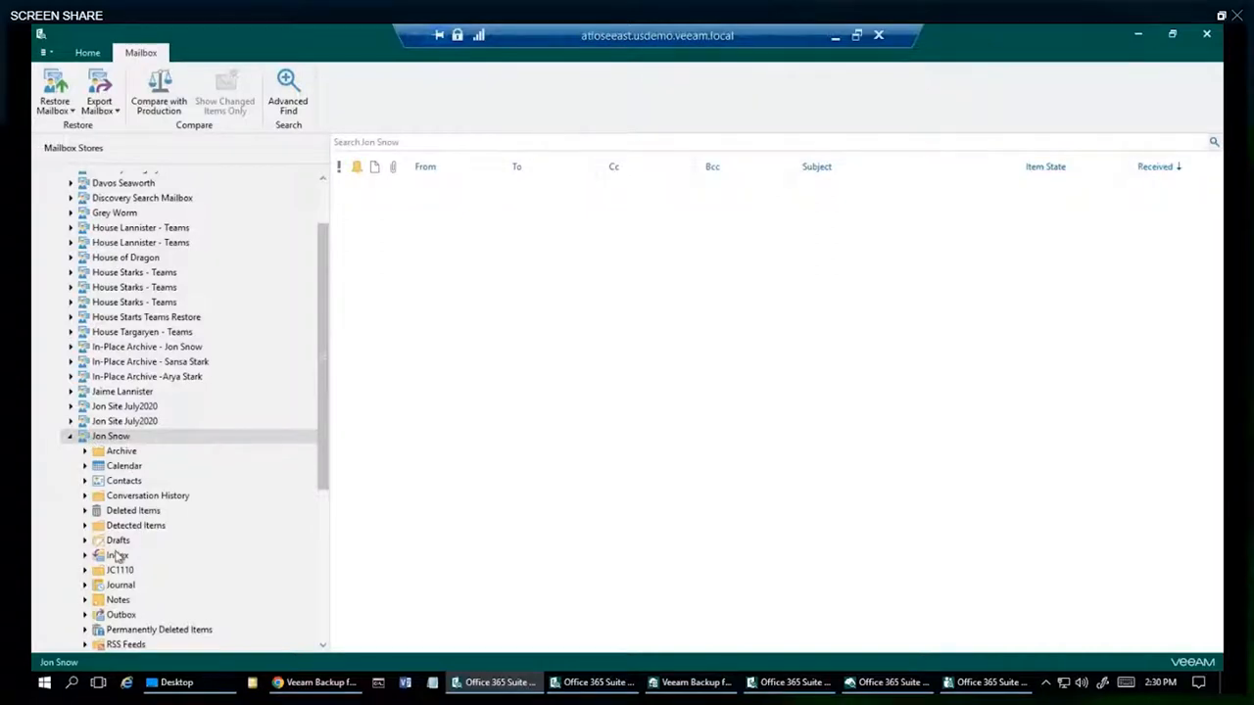
left_click(118, 554)
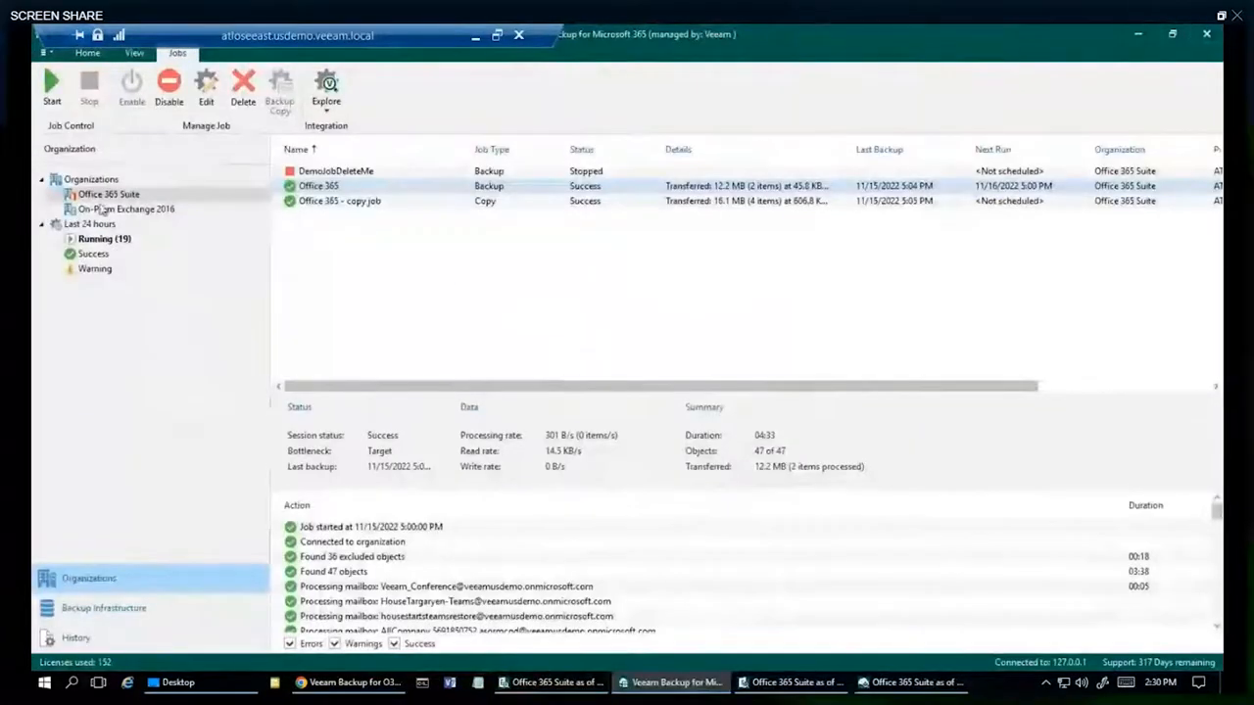
- Explore Office 365 Suite's latest Exchange state and select Jon Snow's Inbox
right_click(110, 194)
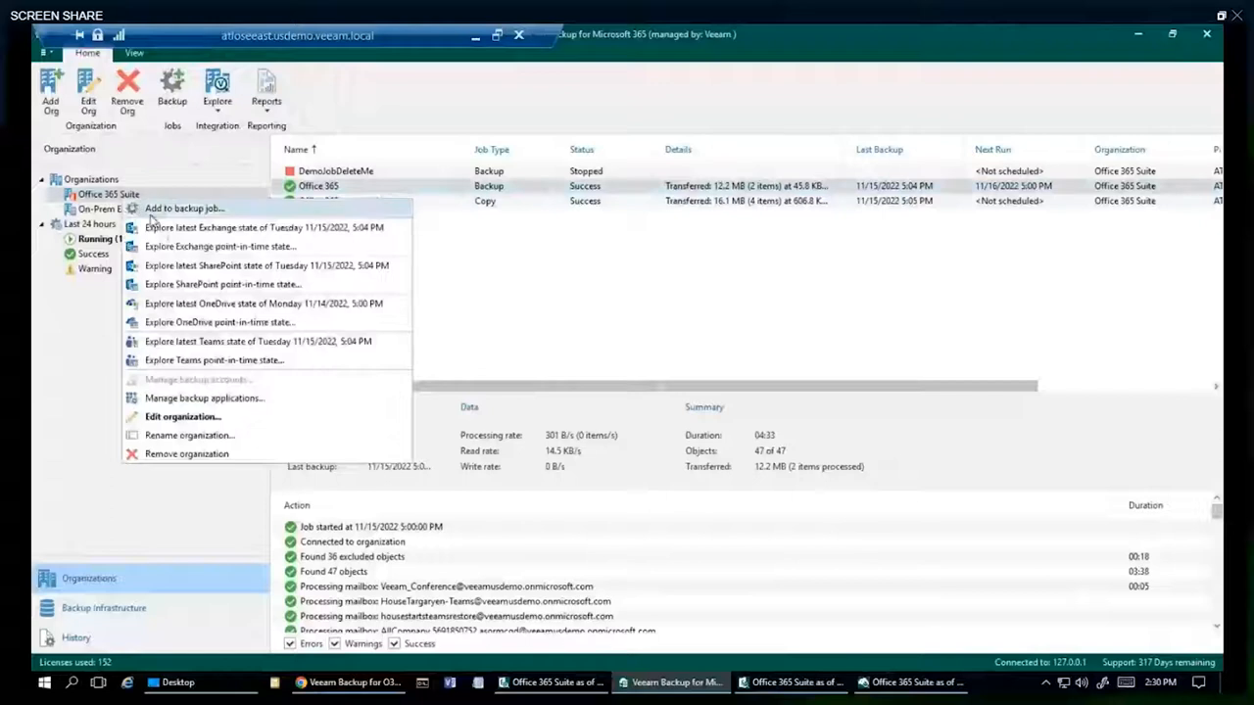
left_click(264, 228)
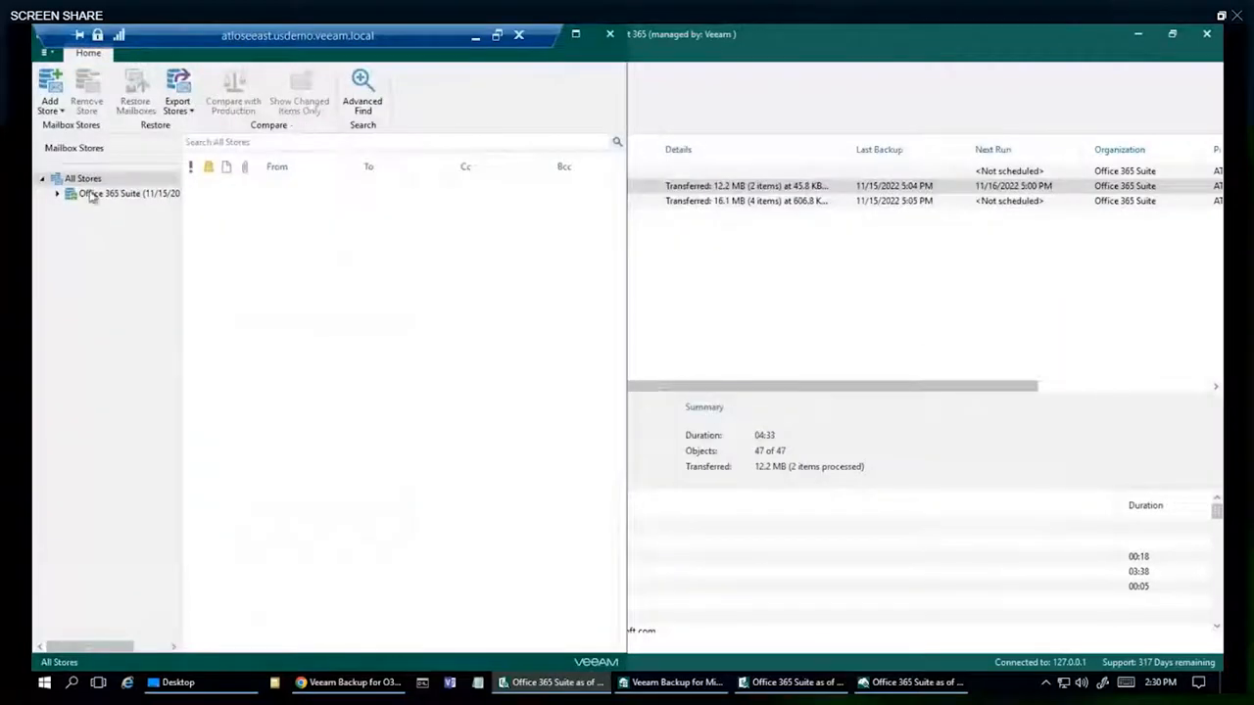
left_click(55, 194)
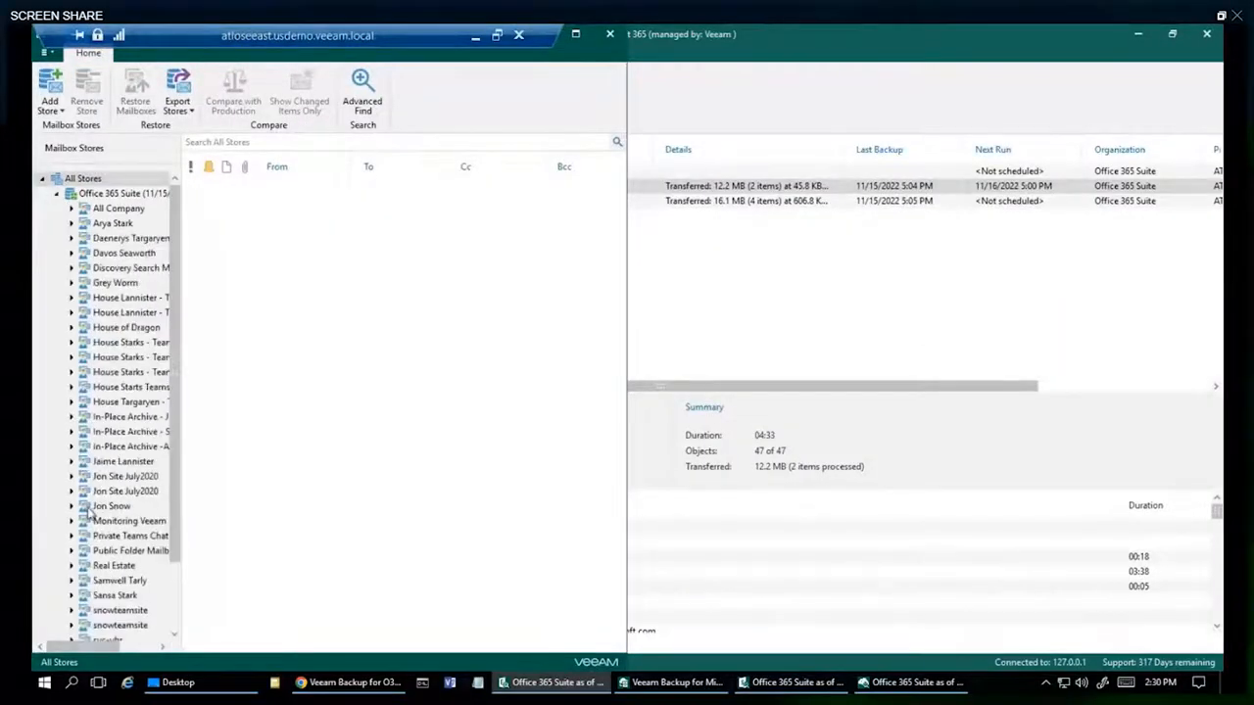
left_click(84, 505)
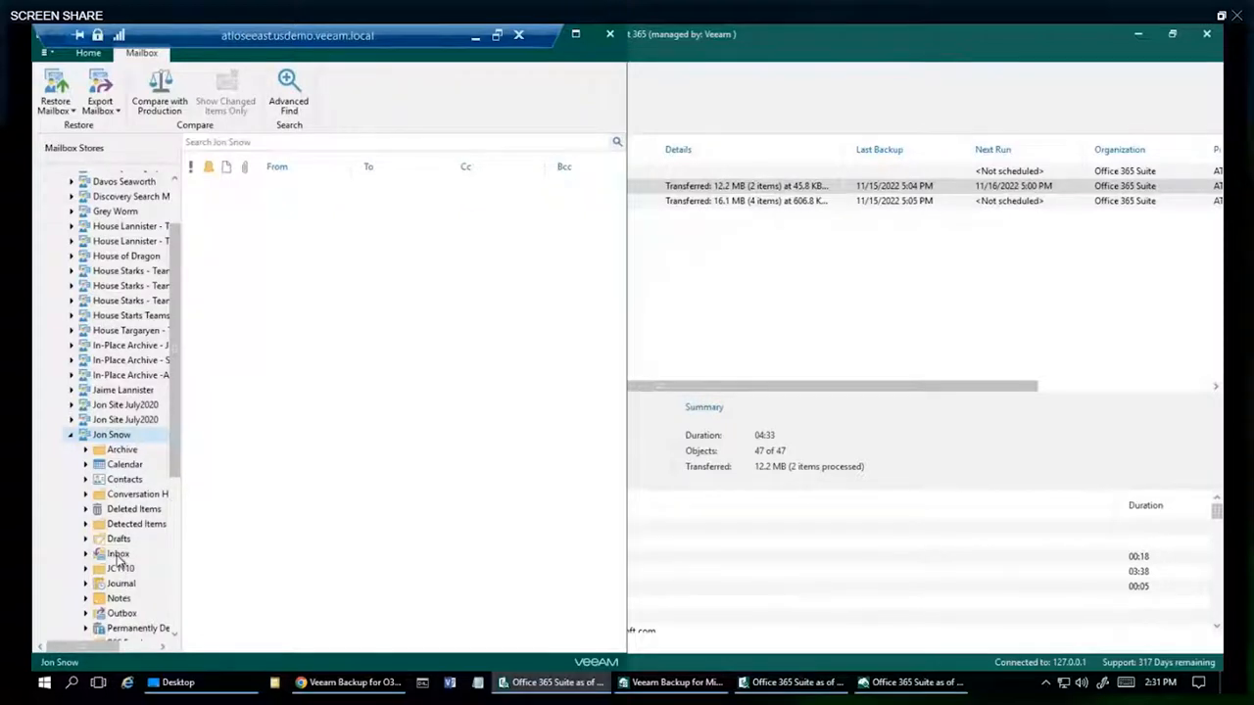
left_click(118, 552)
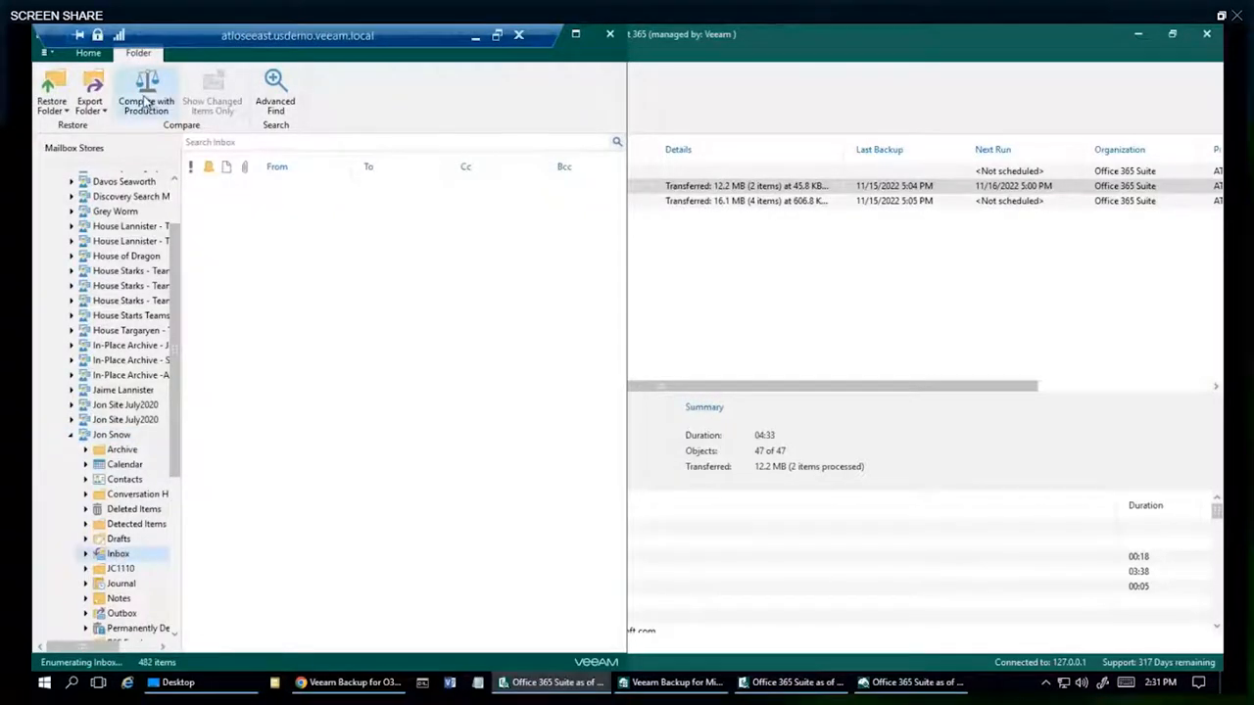
- Start Compare with Production using Modern authentication and sign in as the demo tenant account
left_click(145, 94)
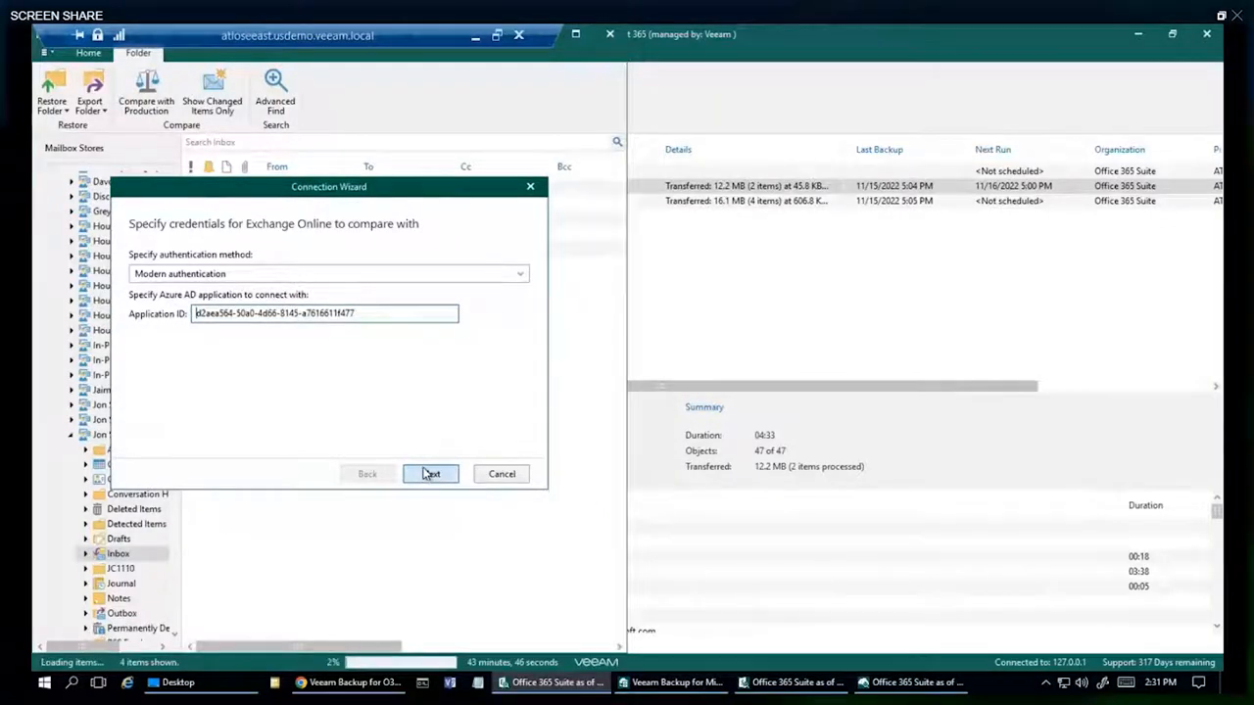
left_click(431, 472)
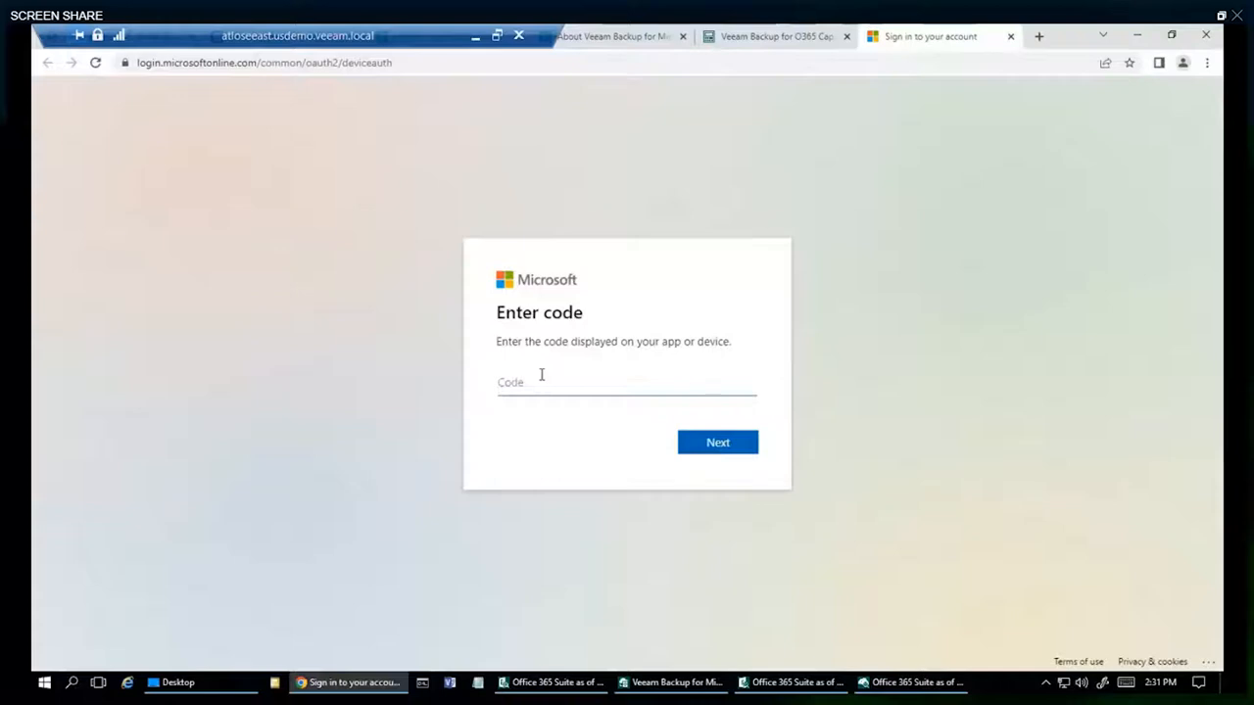
left_click(717, 442)
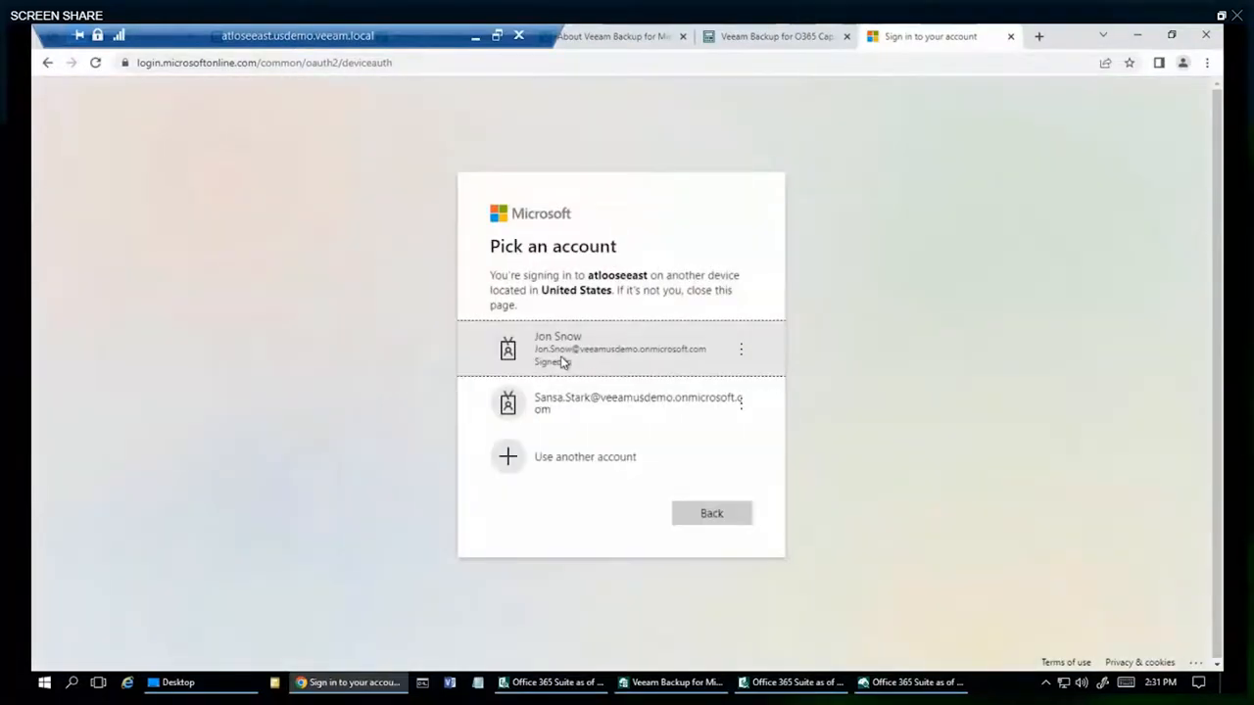
left_click(620, 348)
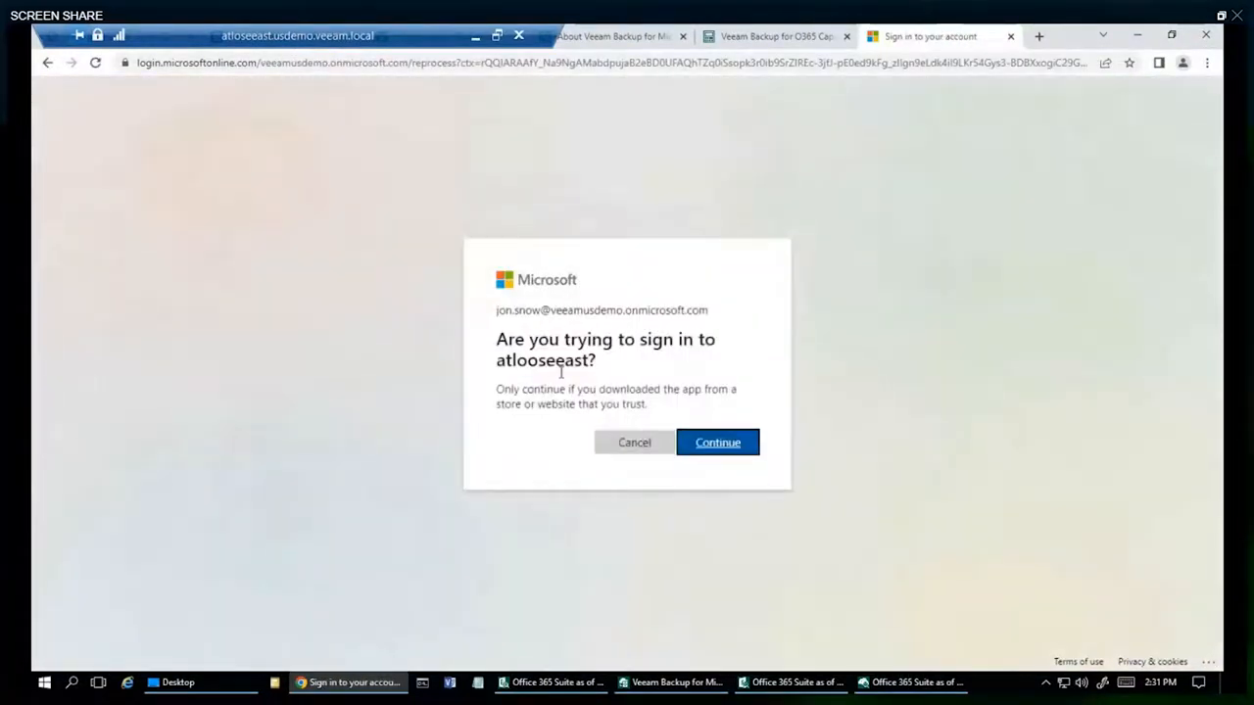
left_click(717, 442)
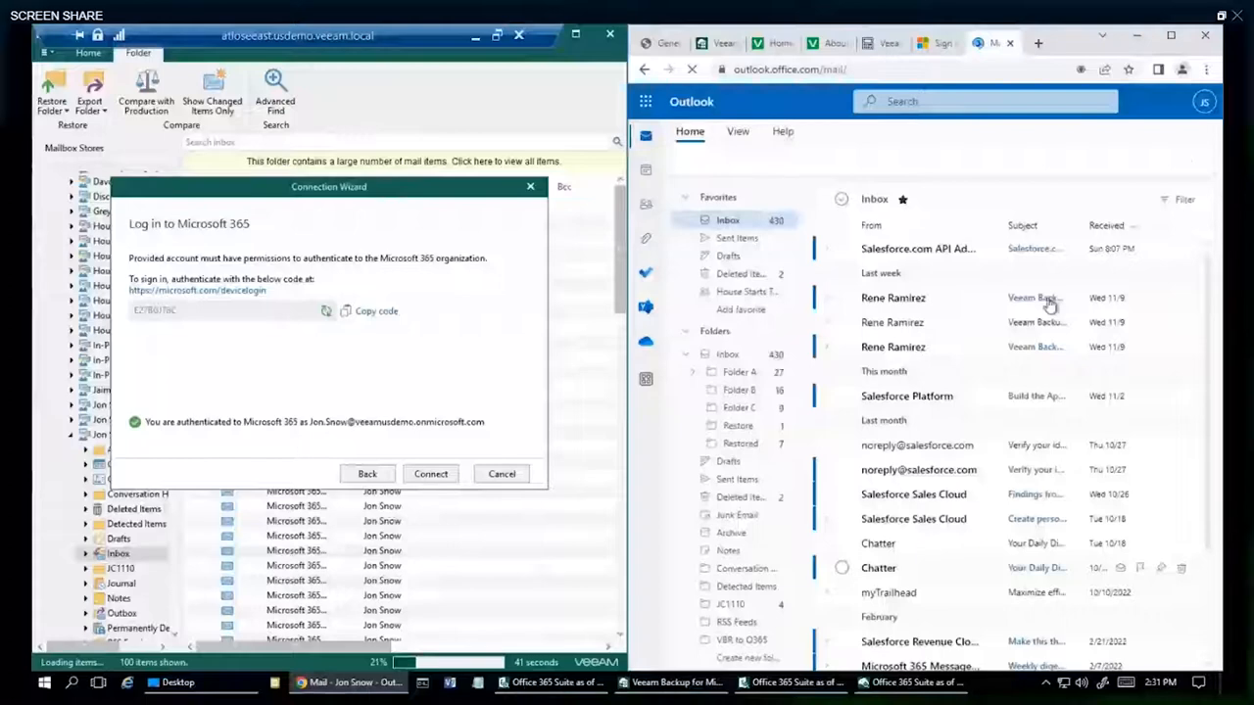
- Delete the newest Salesforce.com API message from the Outlook Inbox and connect the comparison
left_click(917, 247)
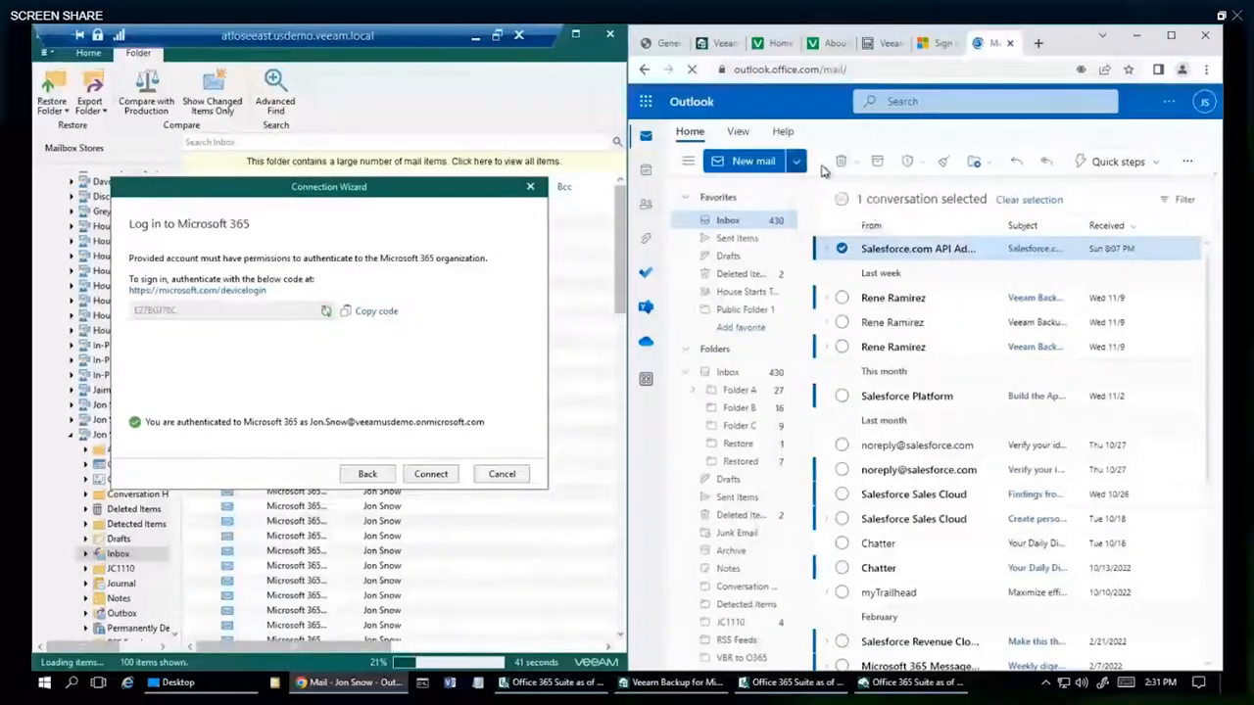
left_click(841, 160)
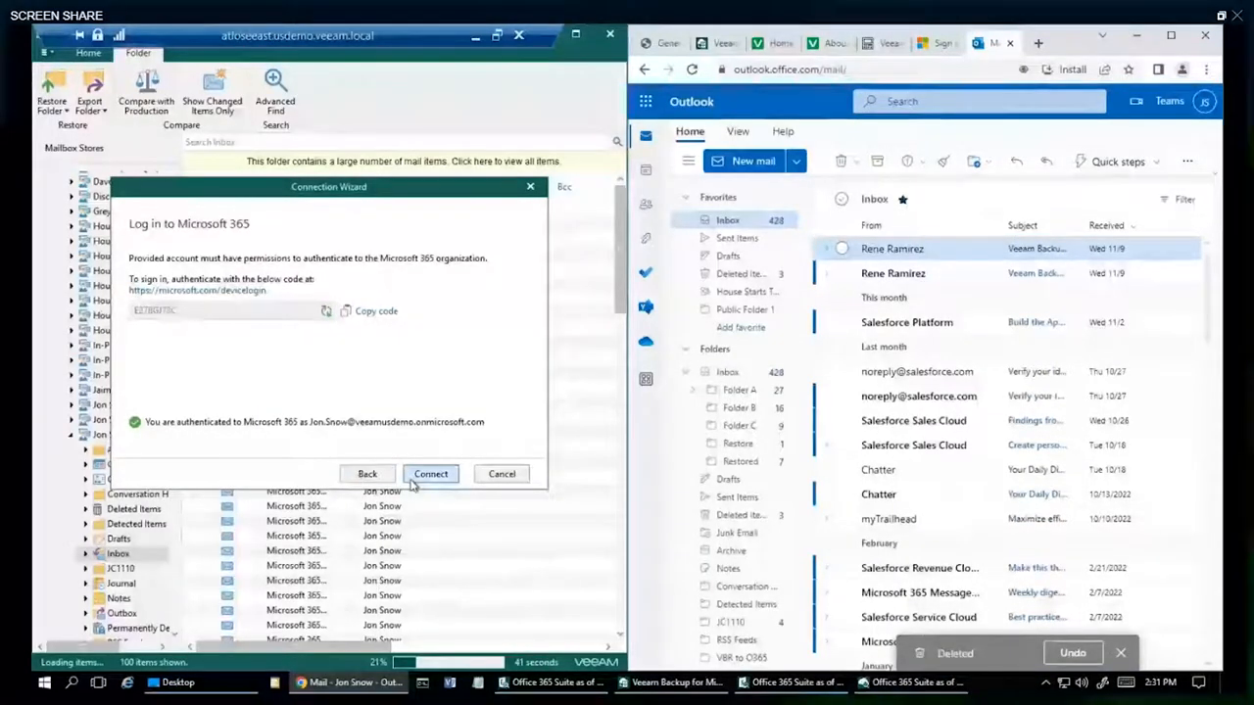
left_click(431, 472)
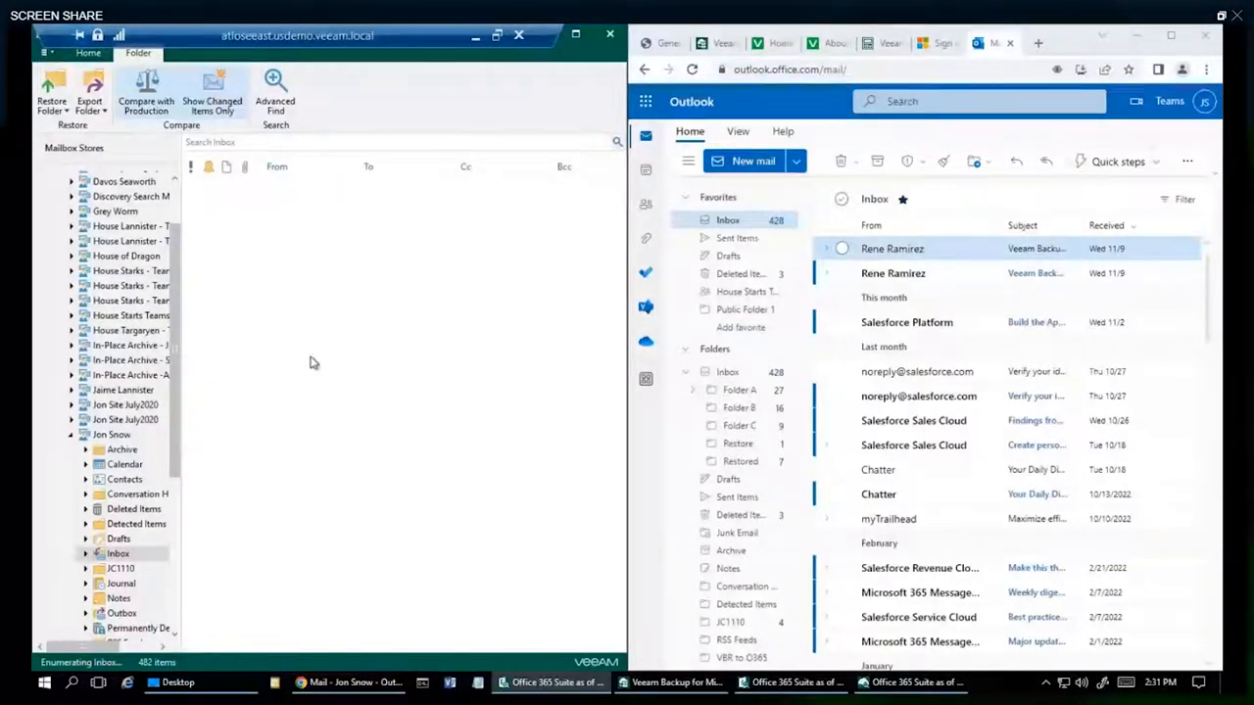
mouse_move(263, 369)
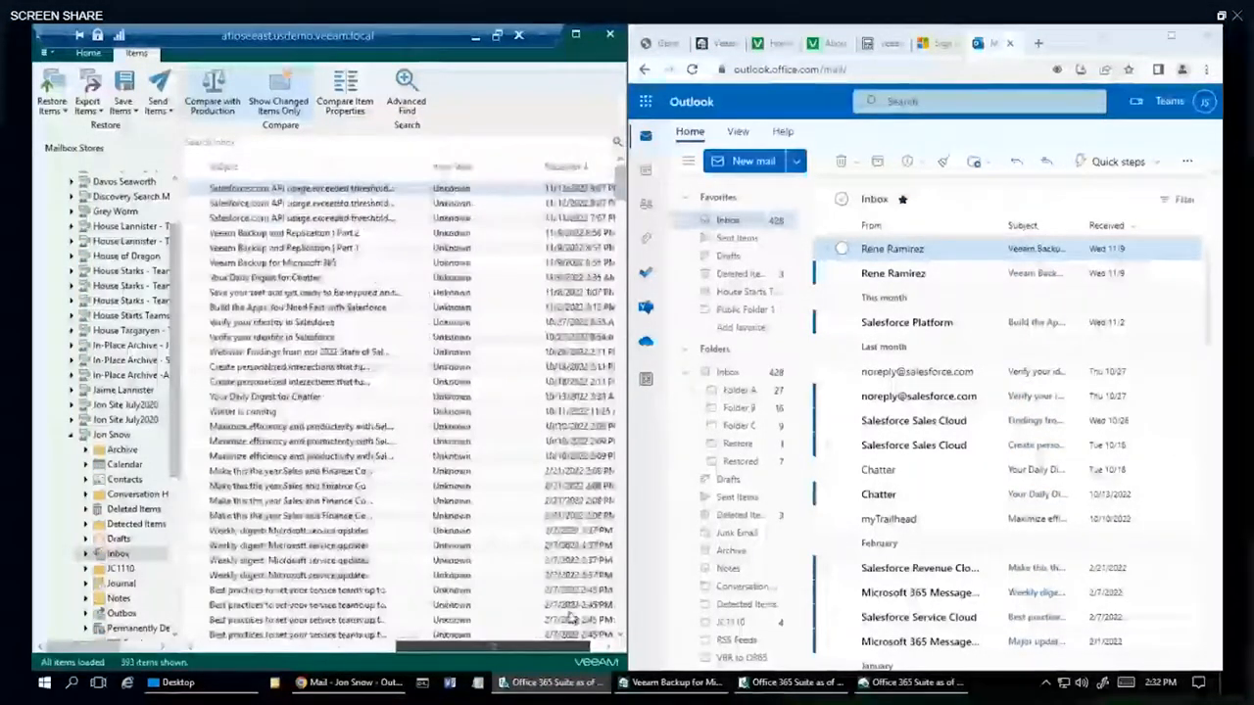
- Restore the deleted Salesforce message to production and check it in the Outlook Inbox
right_click(303, 188)
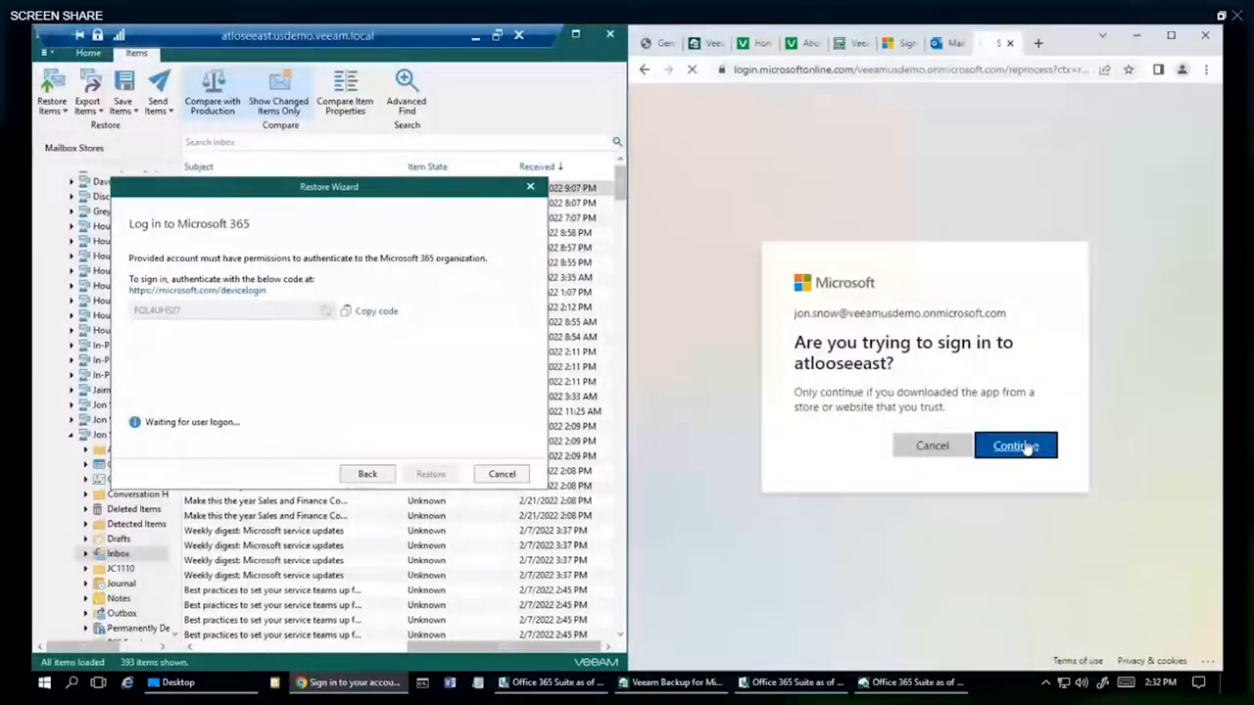
left_click(1015, 446)
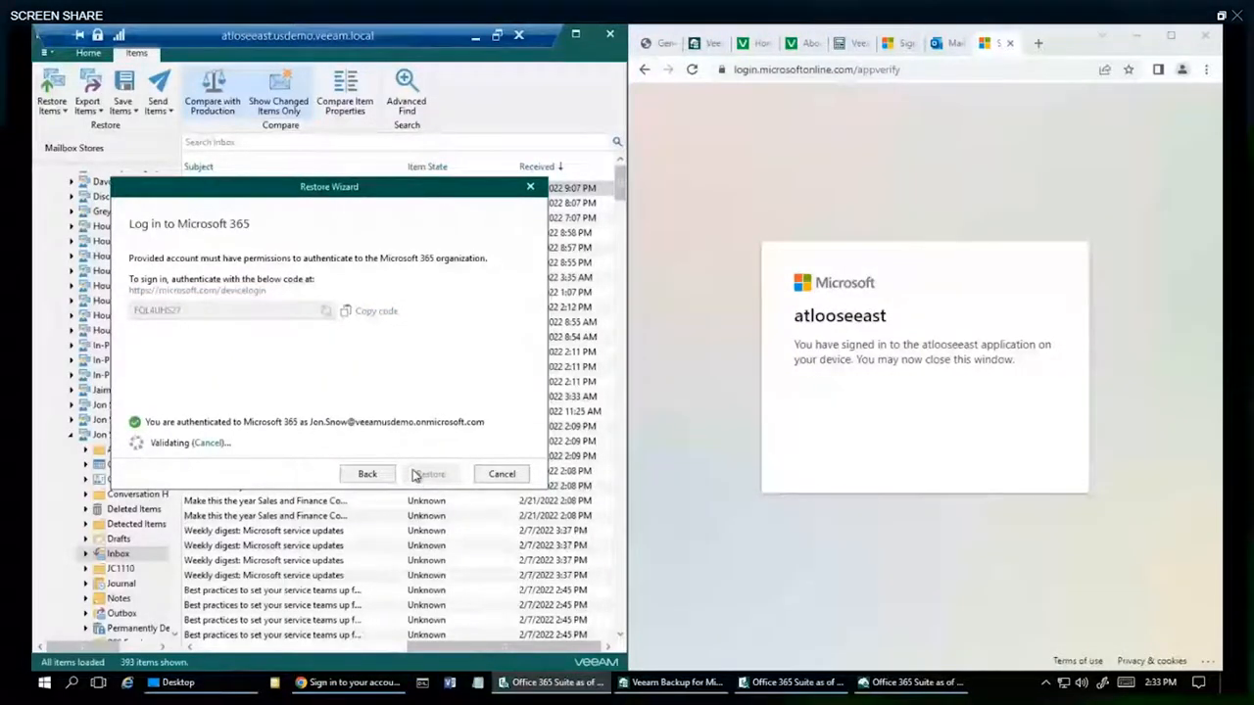
left_click(427, 472)
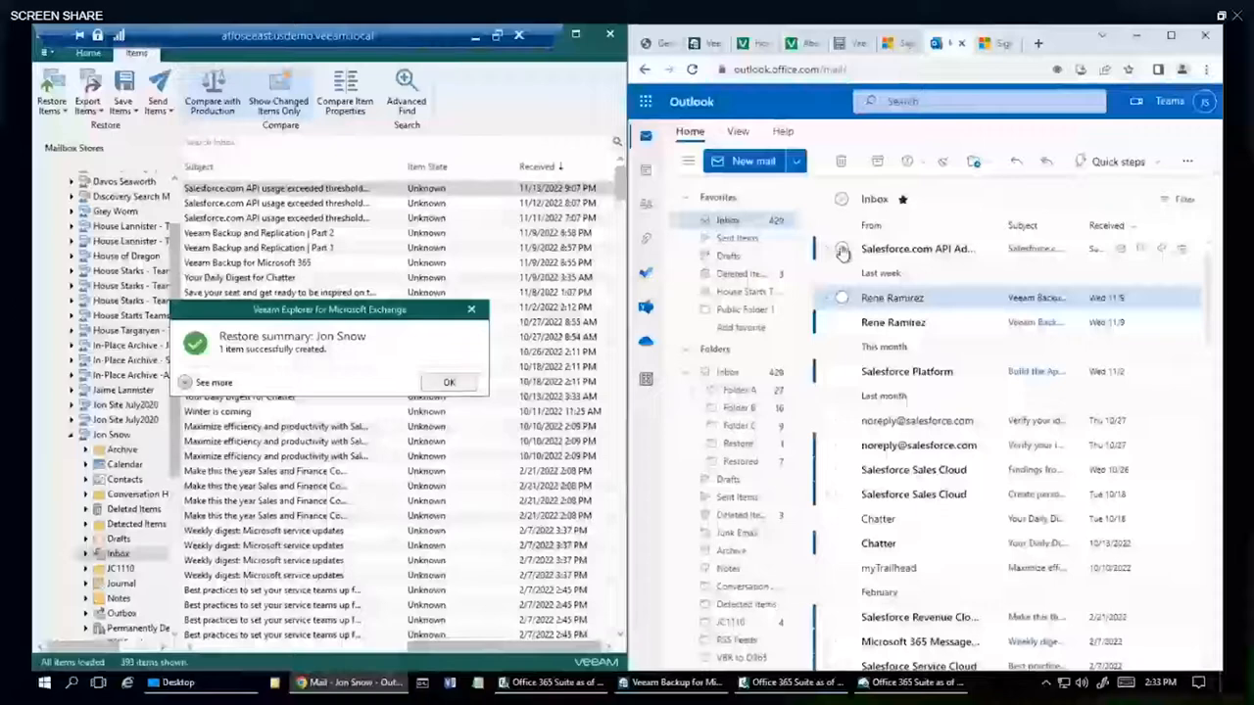
left_click(917, 247)
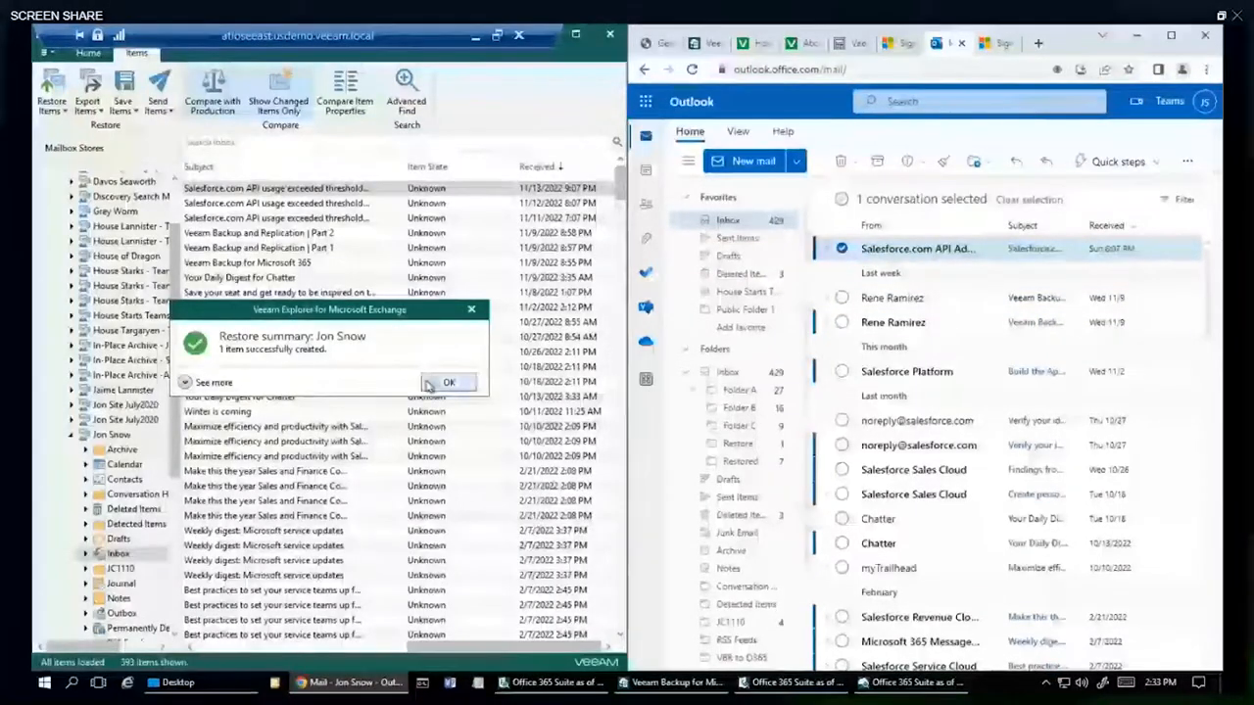
- Dismiss the Restore summary and select the mailbox's Calendar folder
left_click(448, 382)
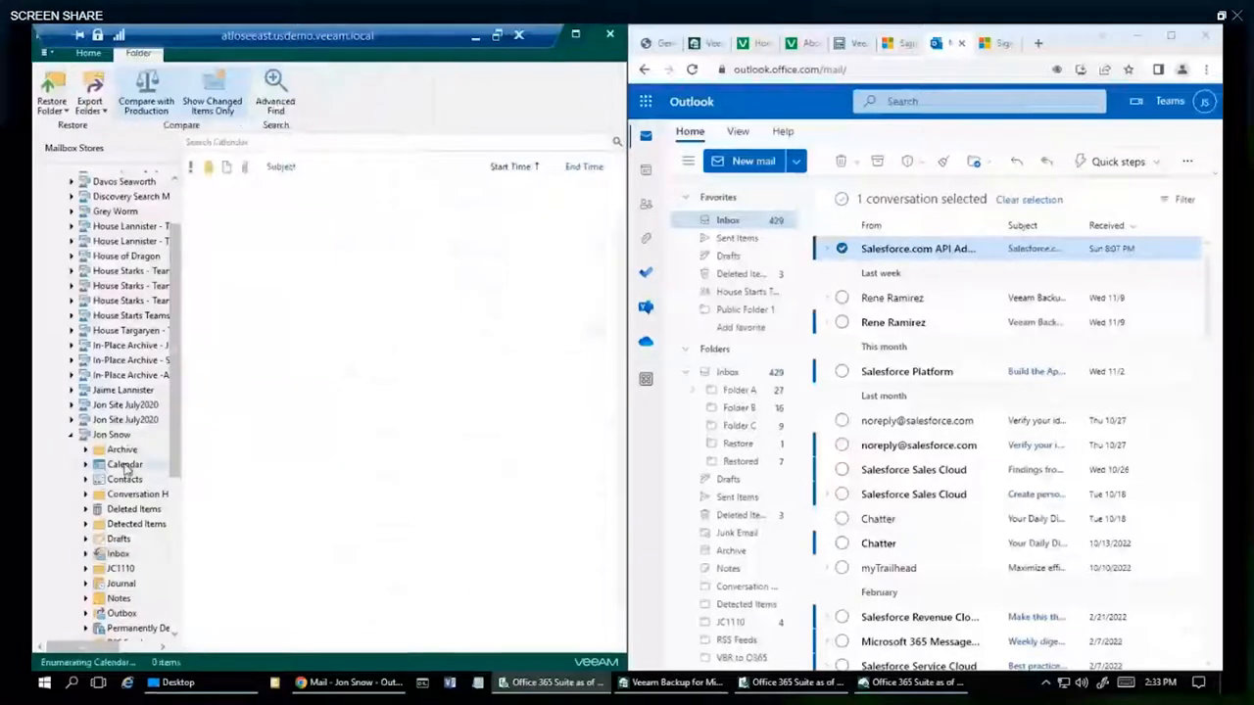
left_click(125, 462)
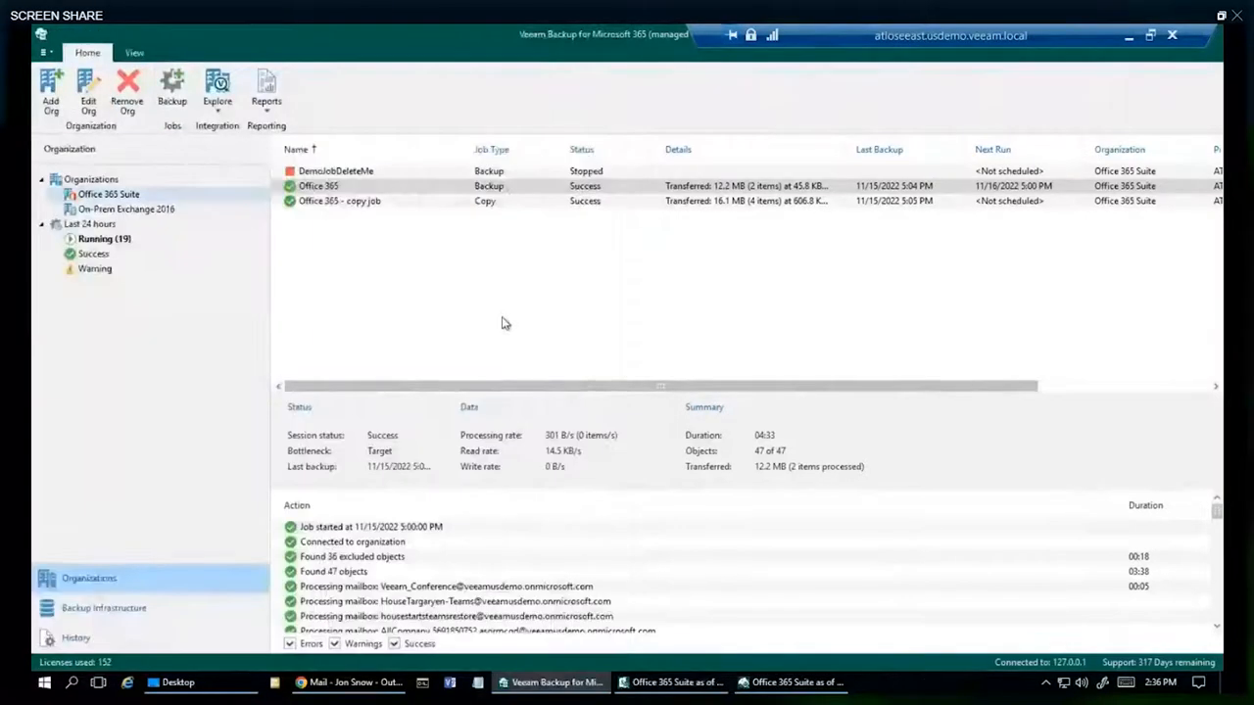
- Explore Office 365 Suite's Exchange point-in-time state for September 1, 2022
right_click(108, 194)
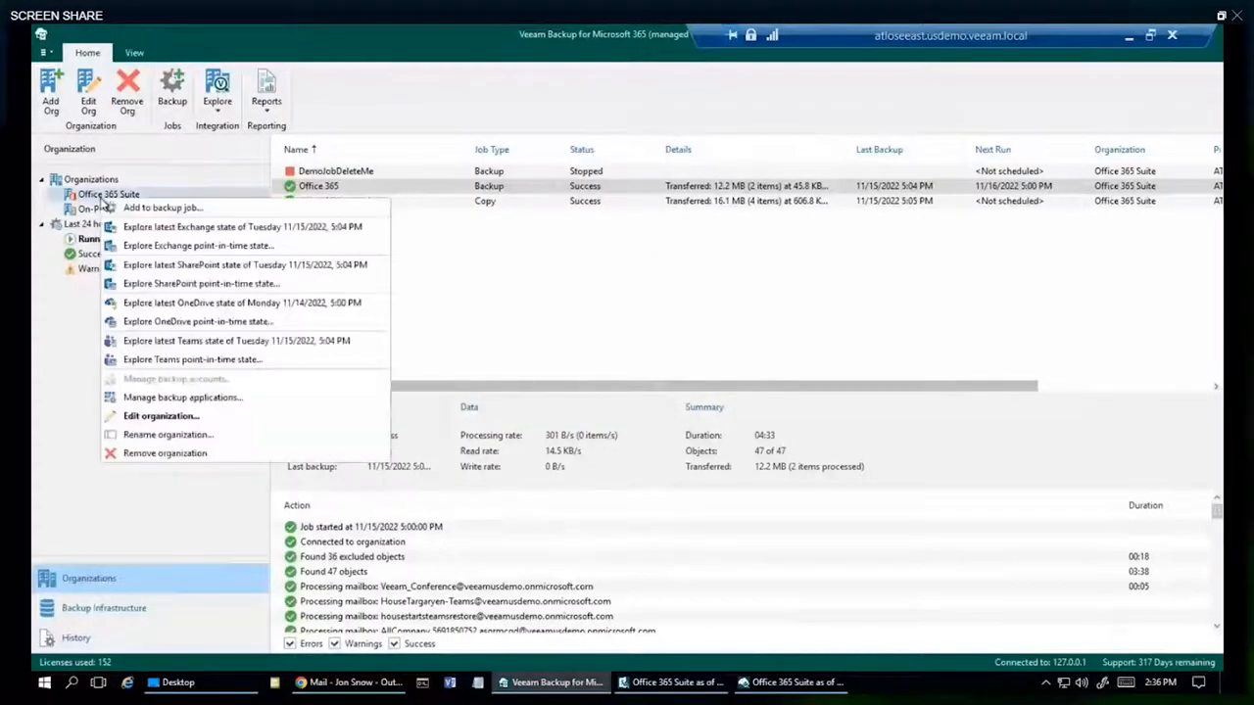
mouse_move(243, 227)
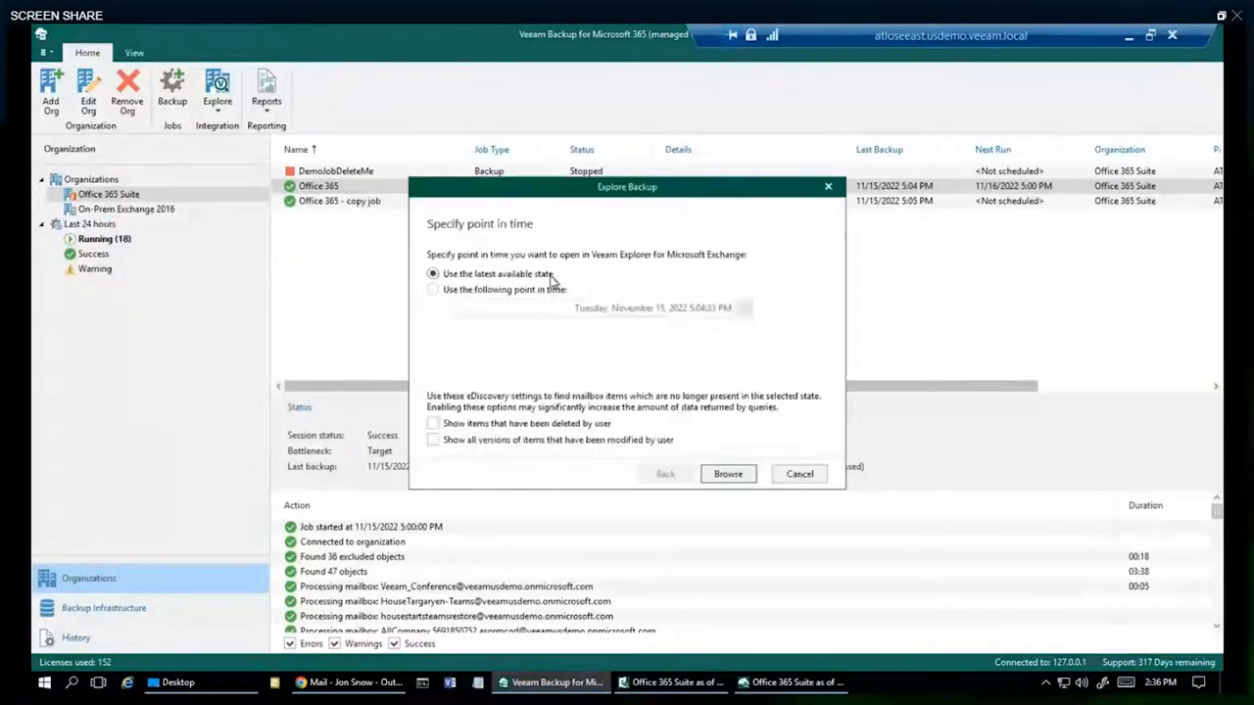
left_click(433, 290)
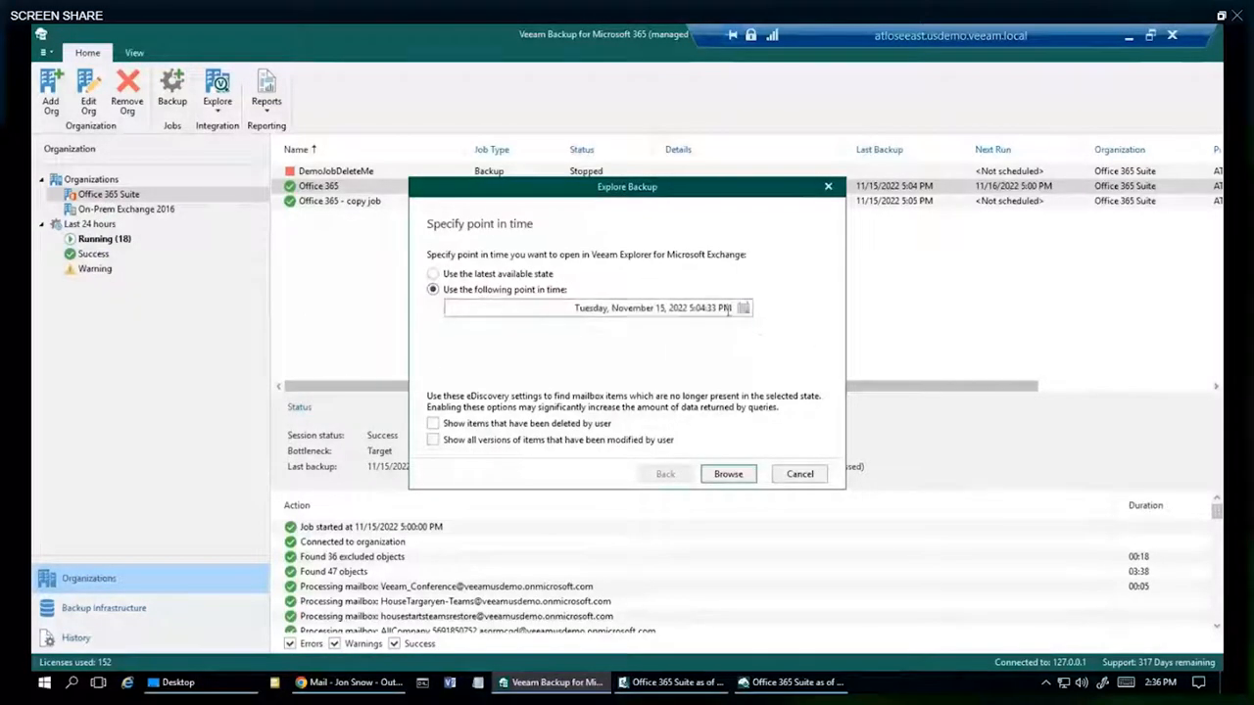
left_click(742, 308)
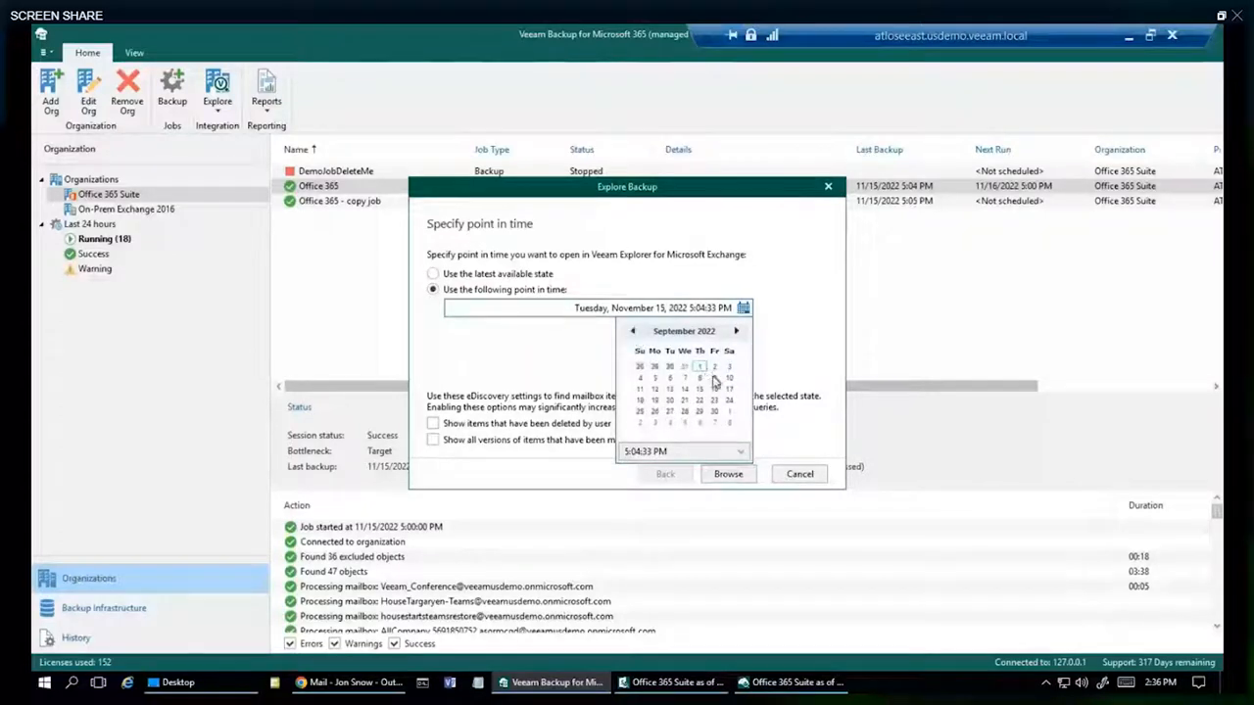
left_click(697, 366)
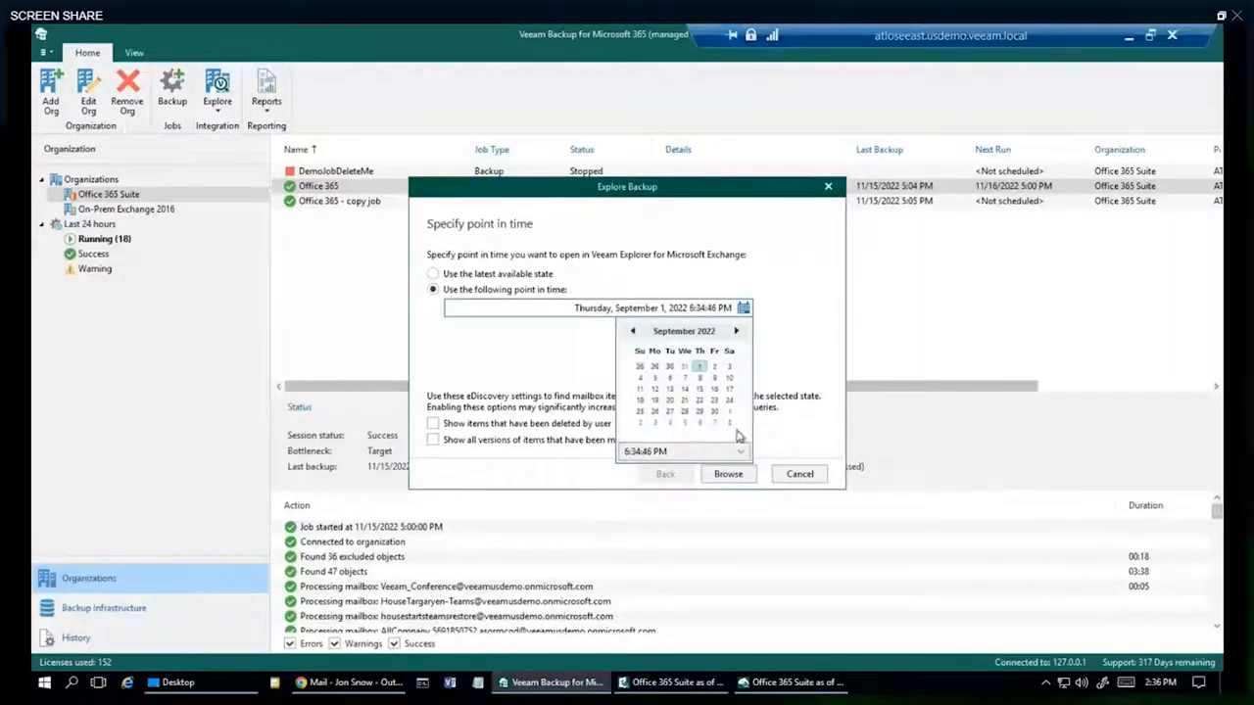
left_click(728, 474)
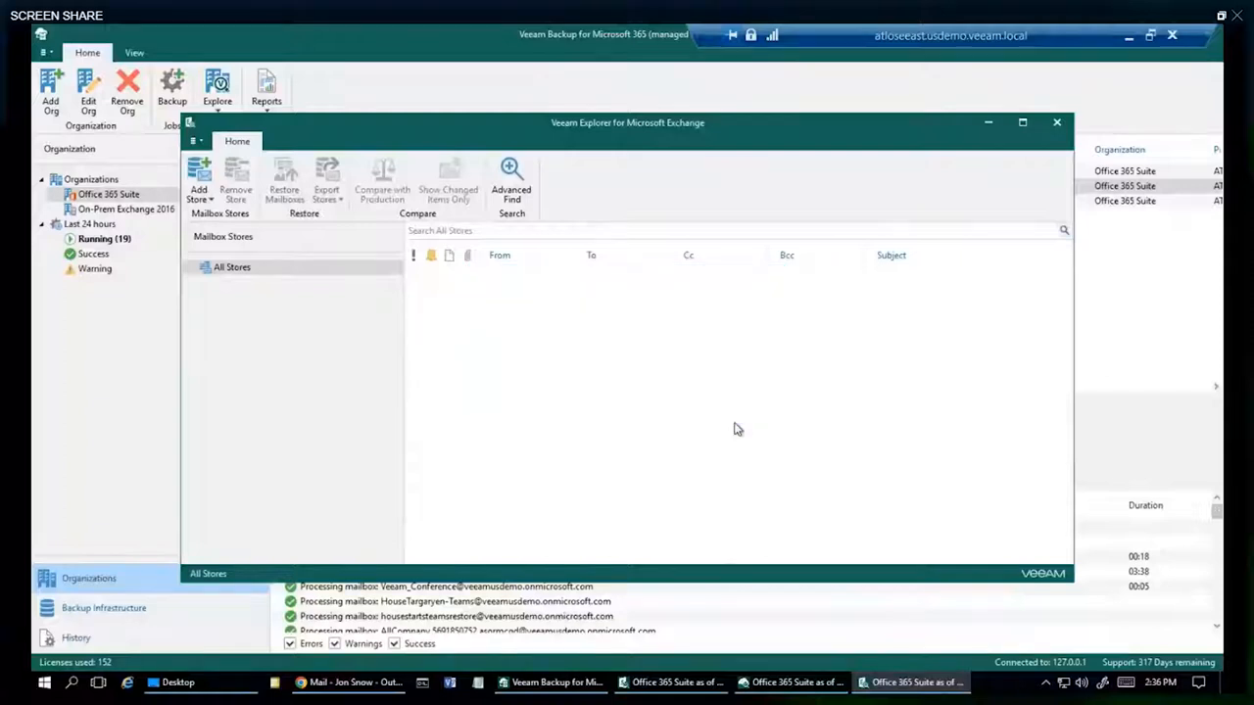
mouse_move(282, 71)
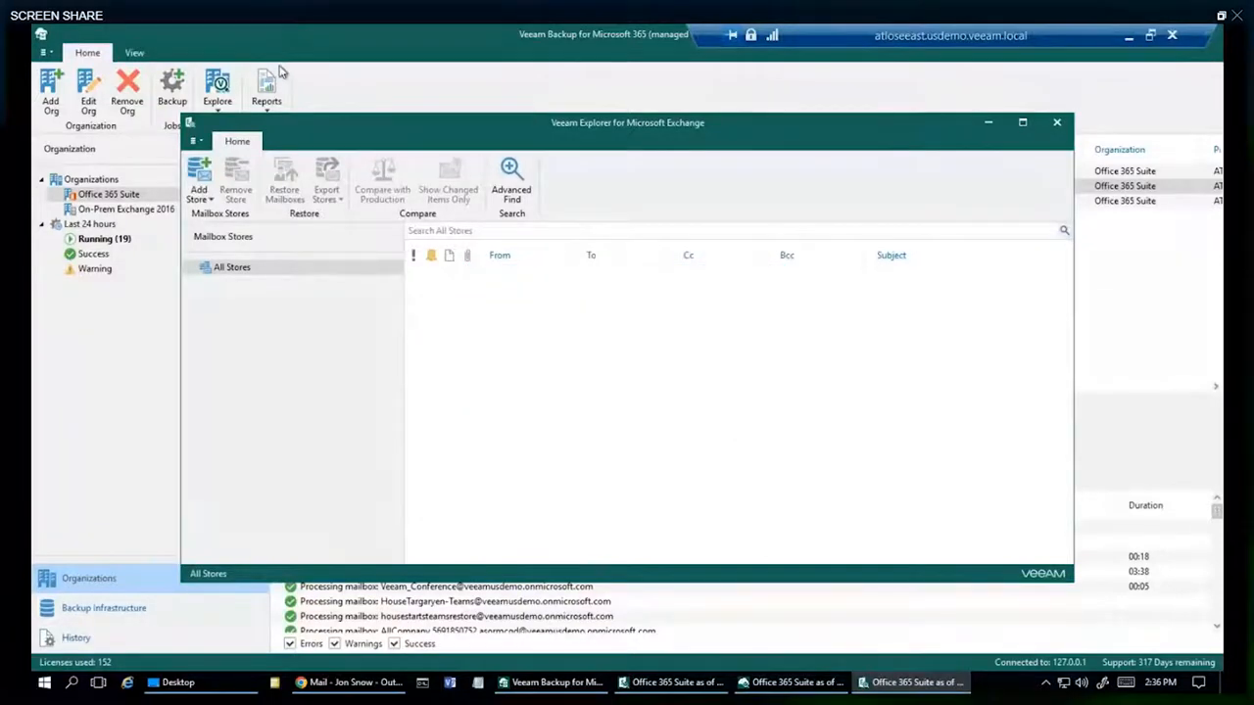
mouse_move(266, 89)
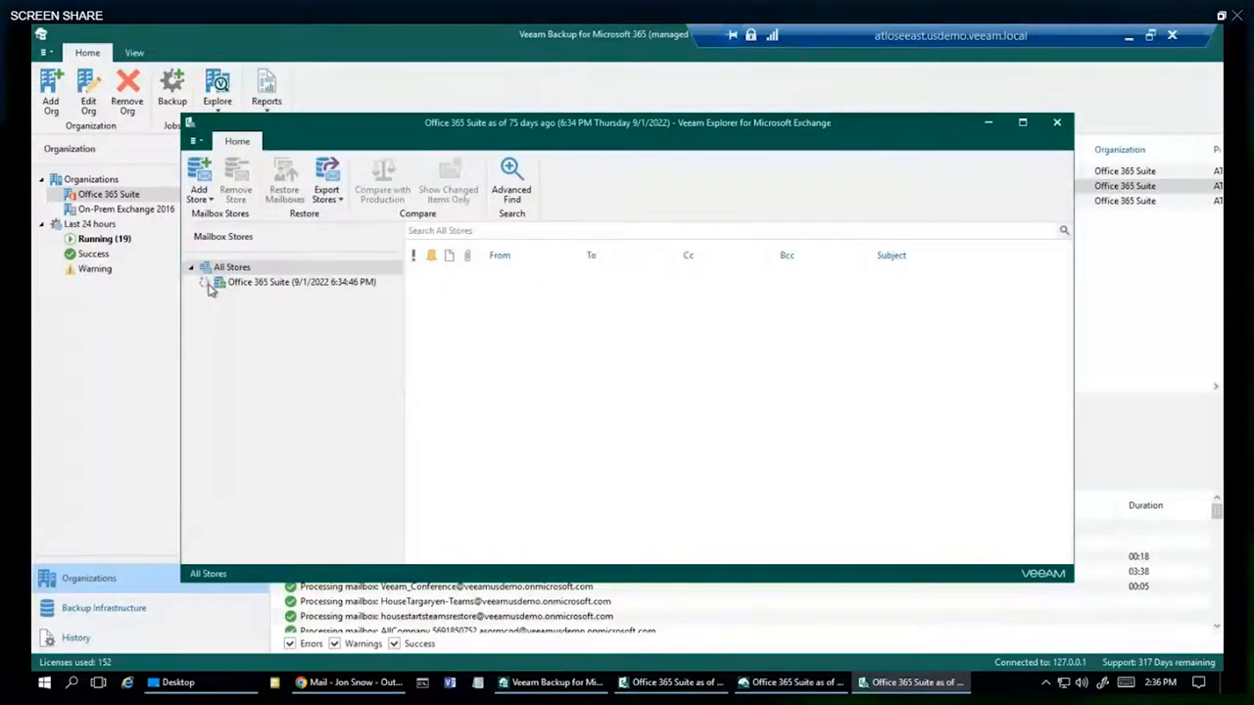
- Expand the Office 365 Suite backup store and Grey Worm's mailbox folders from the September 1, 2022 backup
left_click(204, 282)
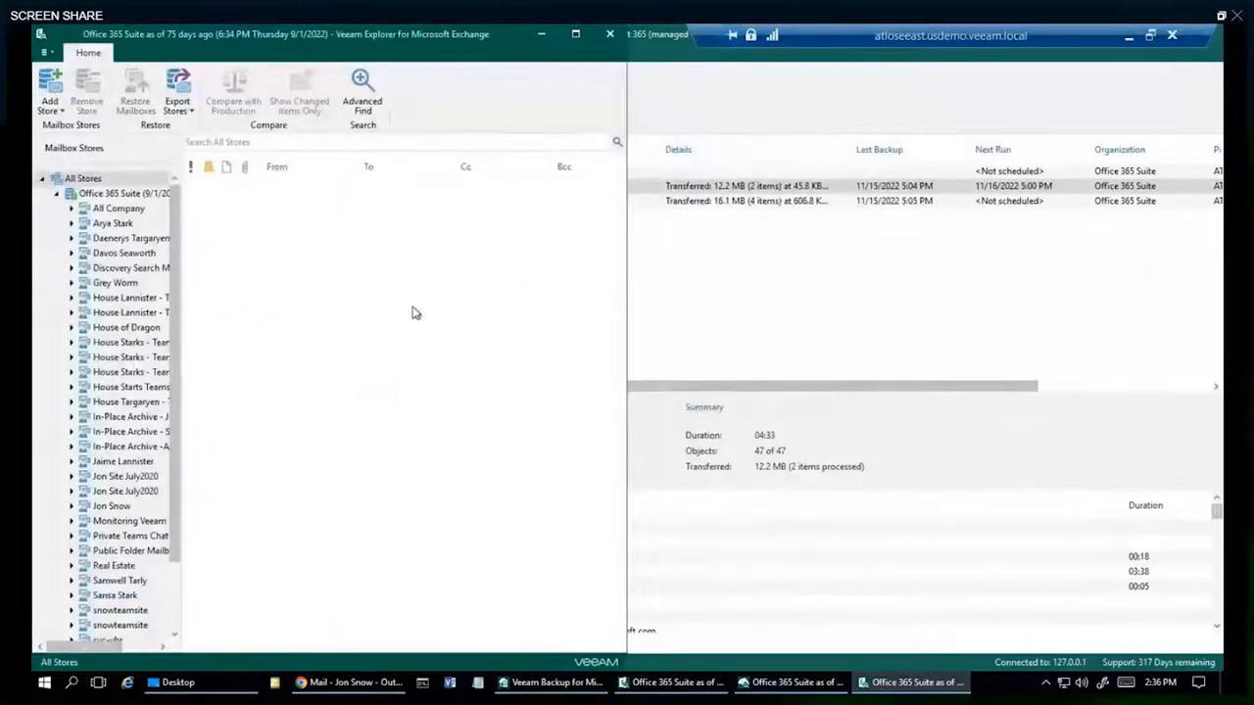
mouse_move(101, 239)
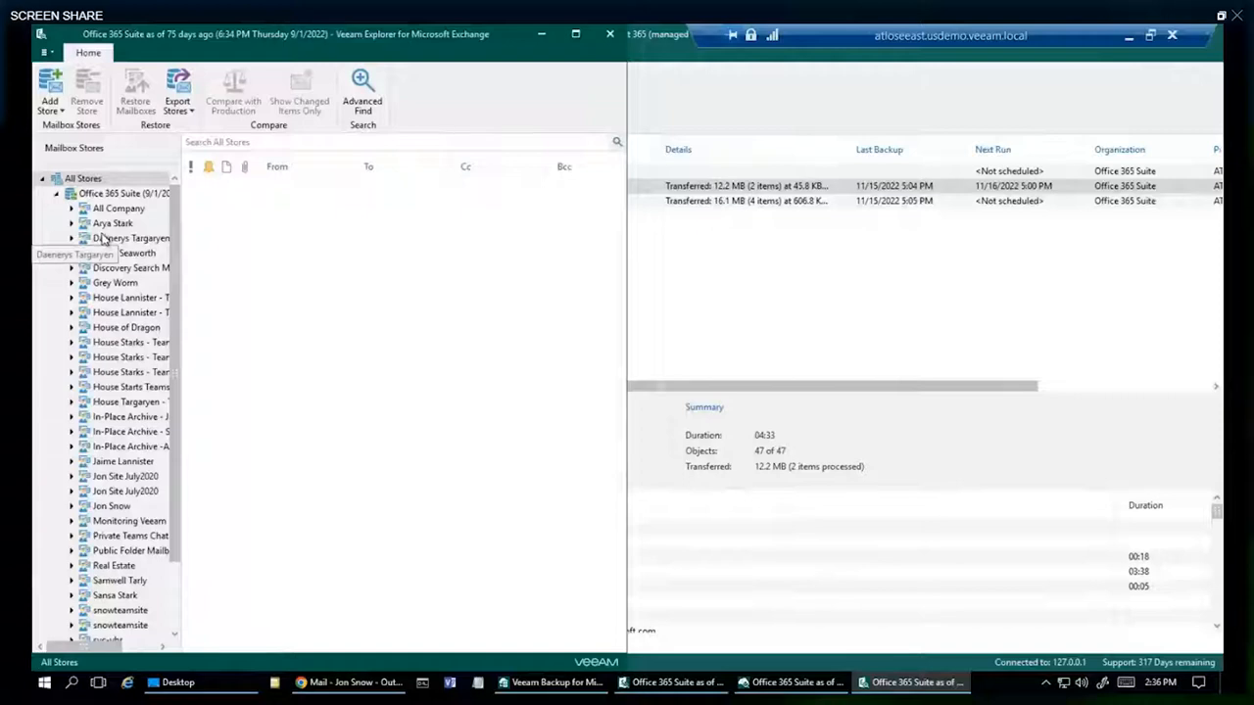
left_click(84, 223)
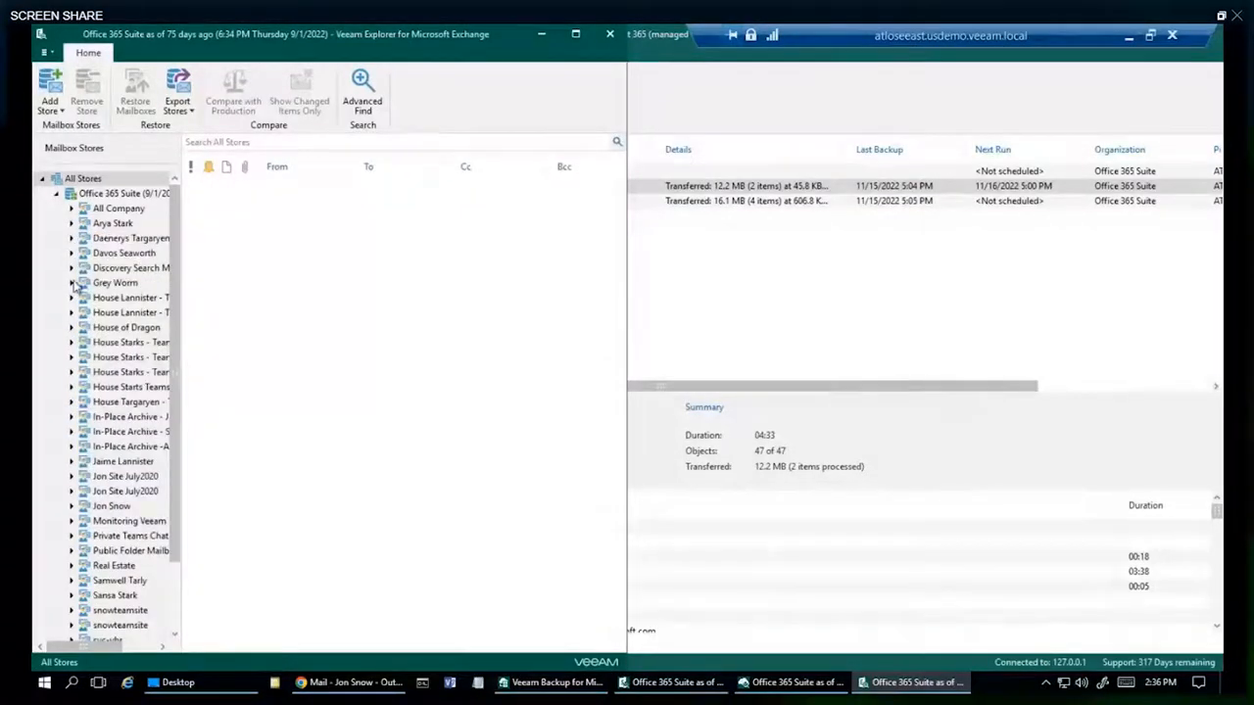
left_click(71, 282)
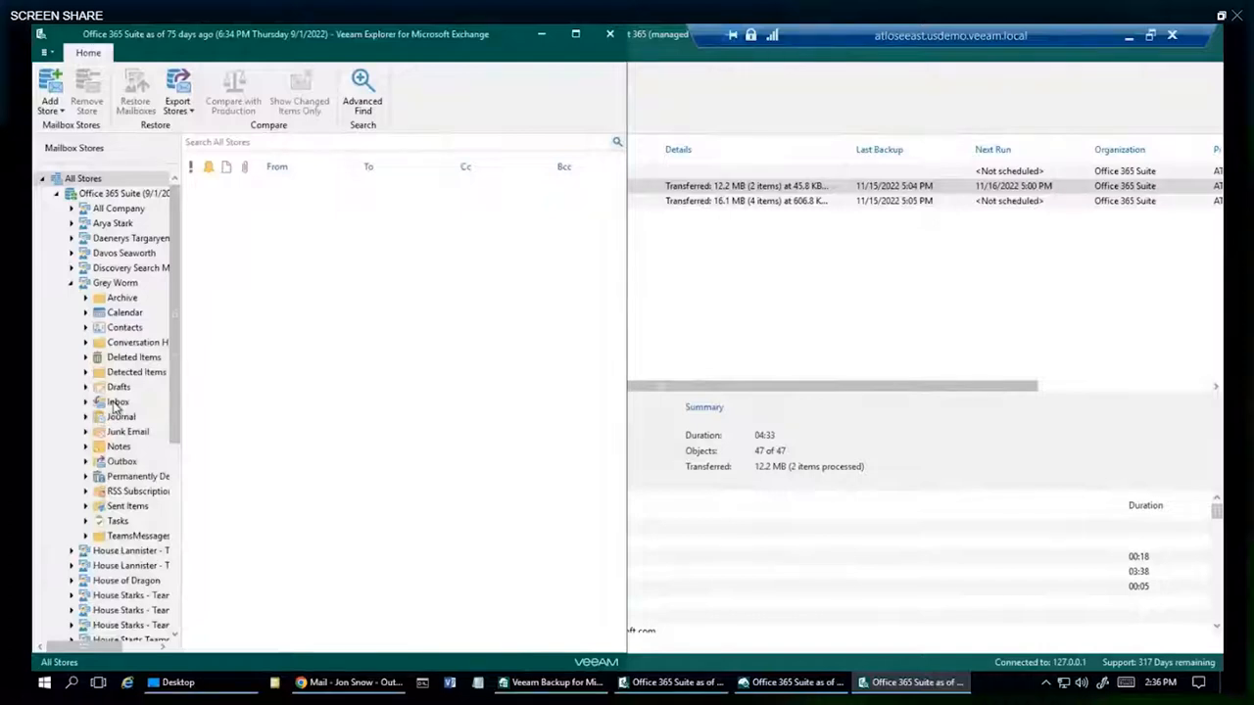
- Show the Inbox contents and bring up the restore actions for one message
left_click(118, 402)
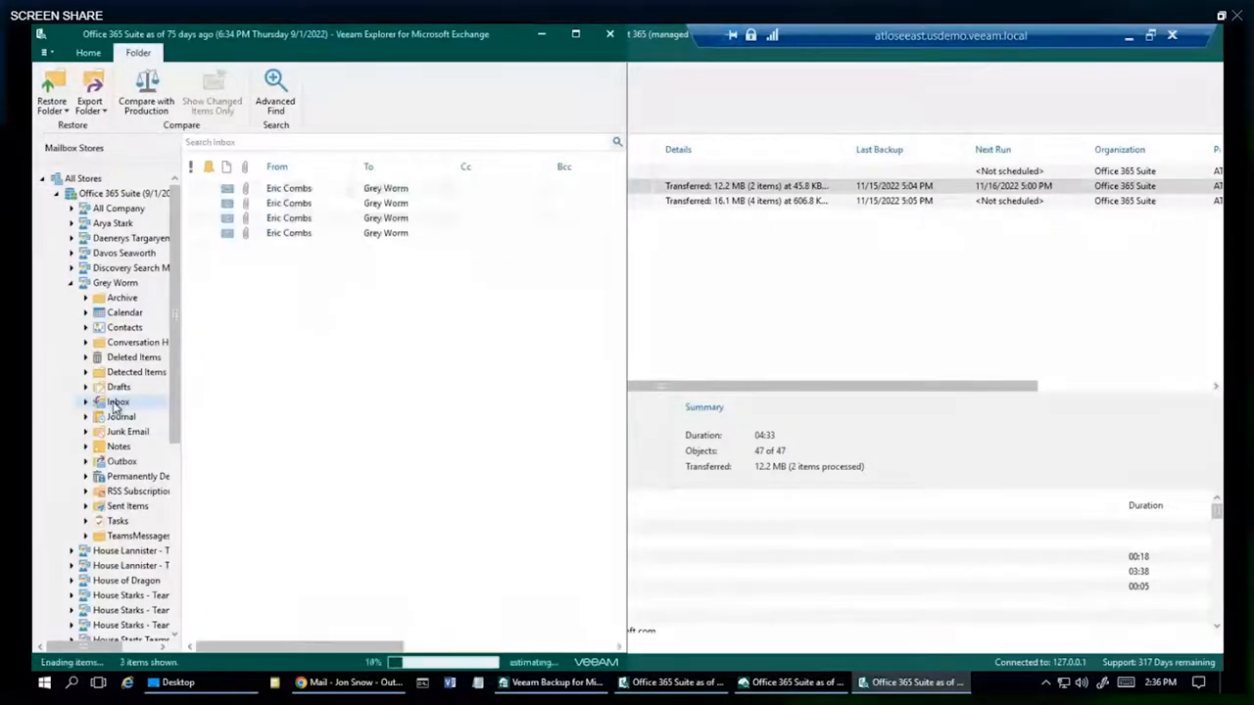
left_click(118, 402)
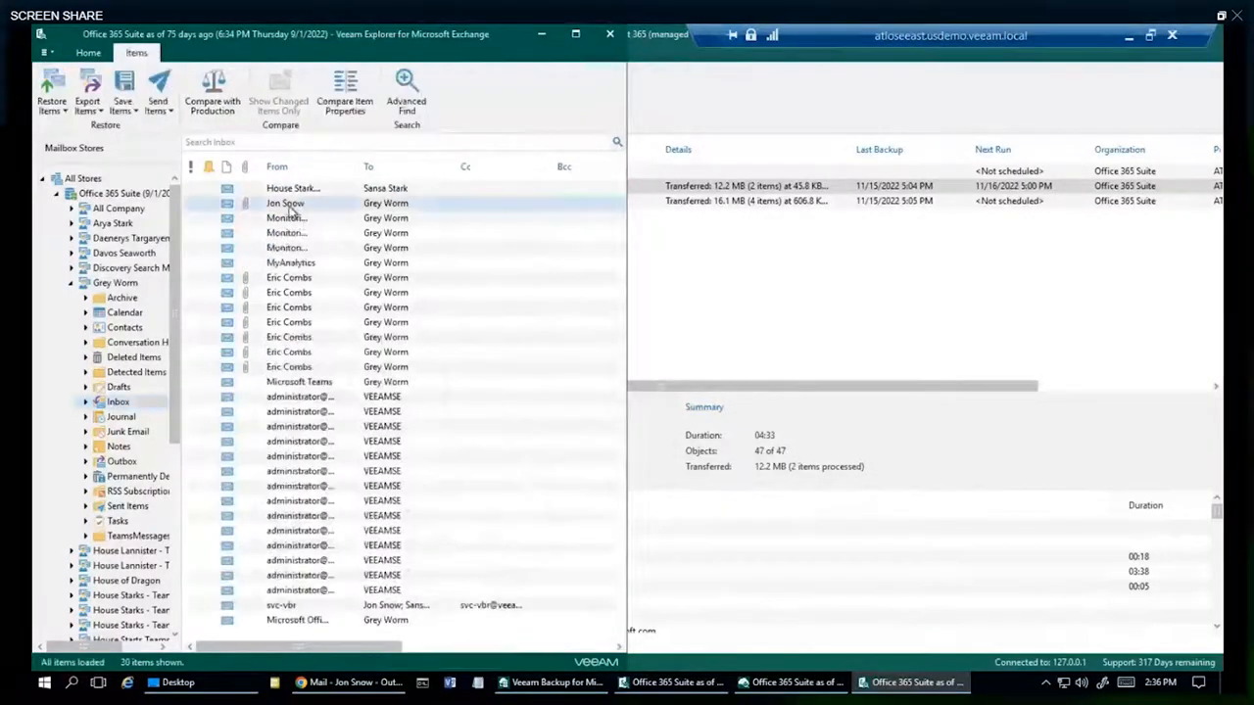
right_click(286, 202)
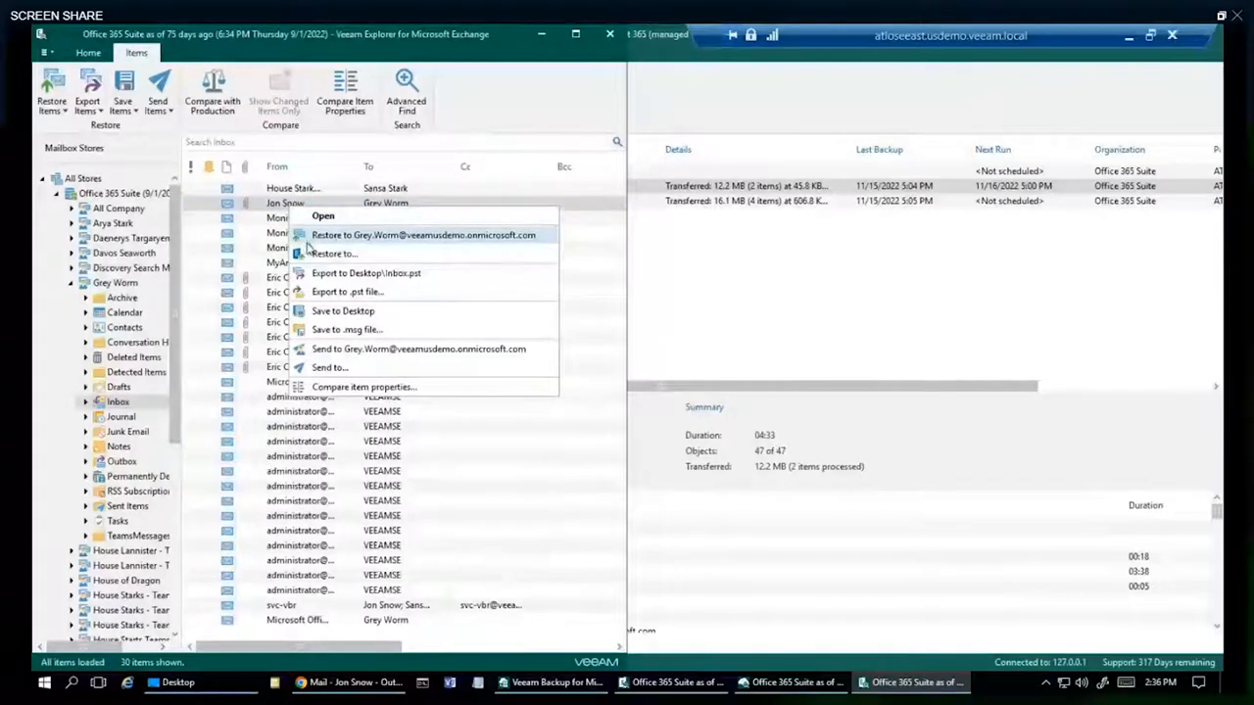
mouse_move(335, 254)
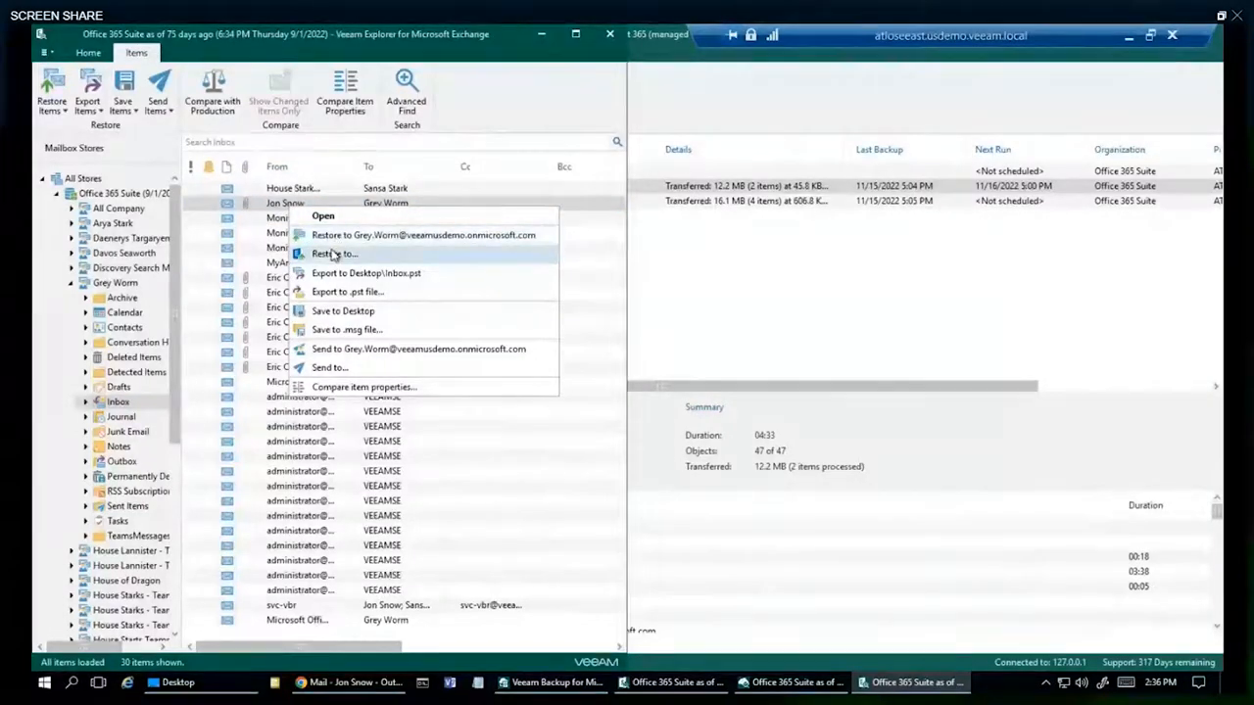
mouse_move(364, 274)
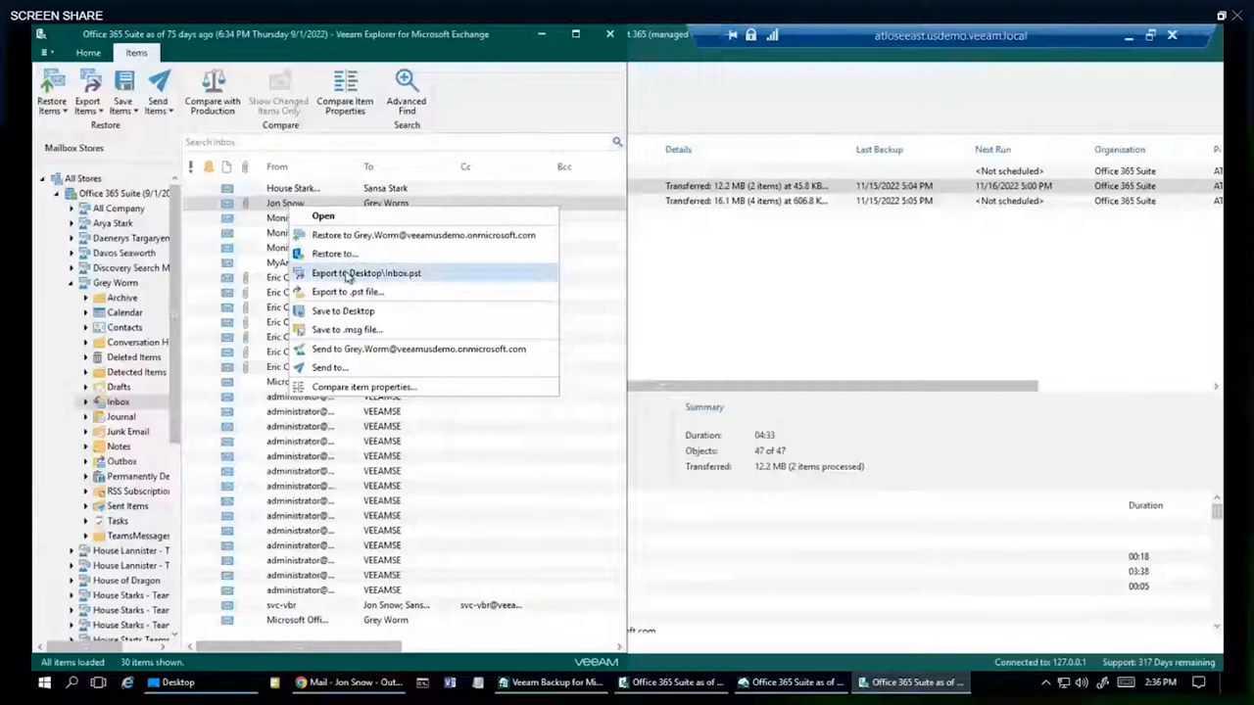
mouse_move(372, 315)
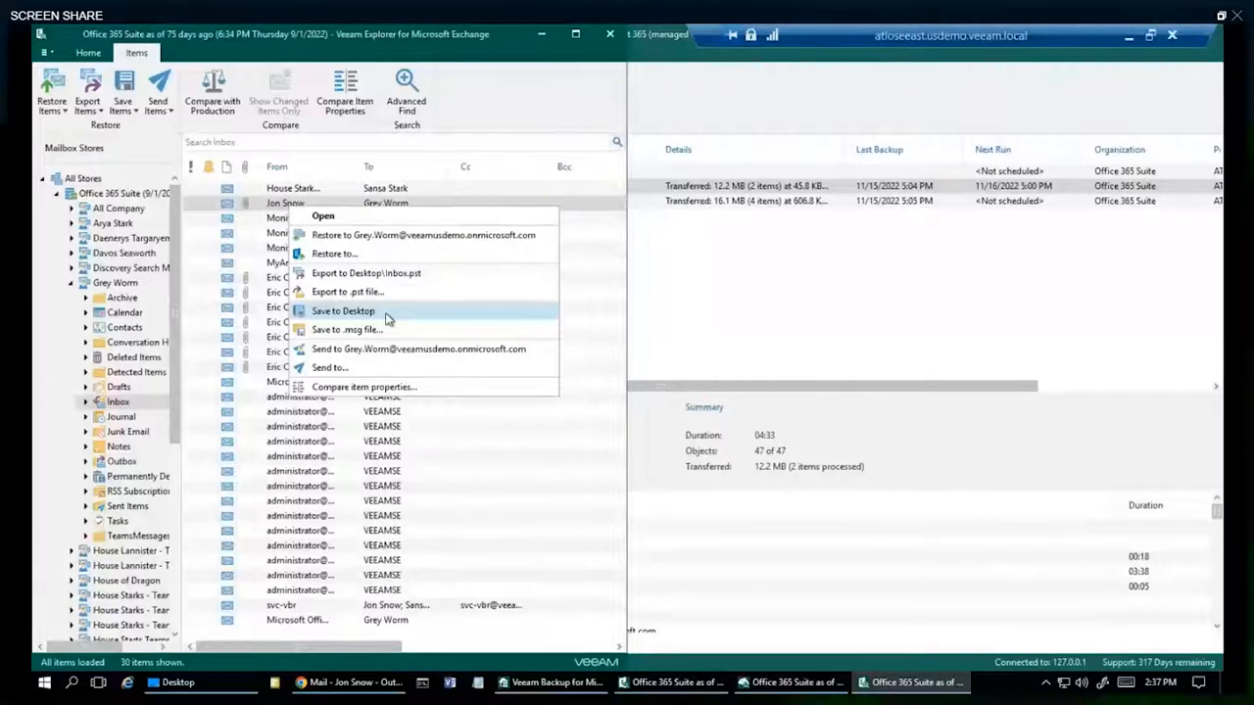
- Save the selected message to the desktop as Restore Report.msg and dismiss the export summary
left_click(340, 309)
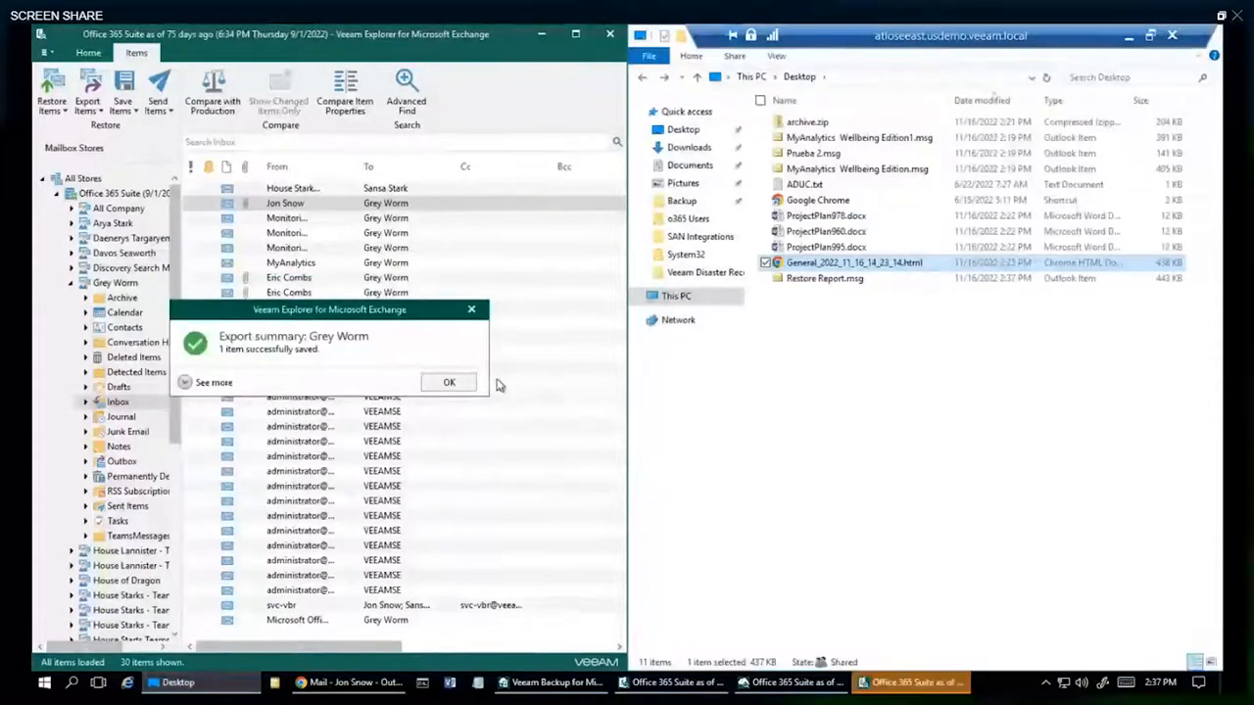
left_click(448, 382)
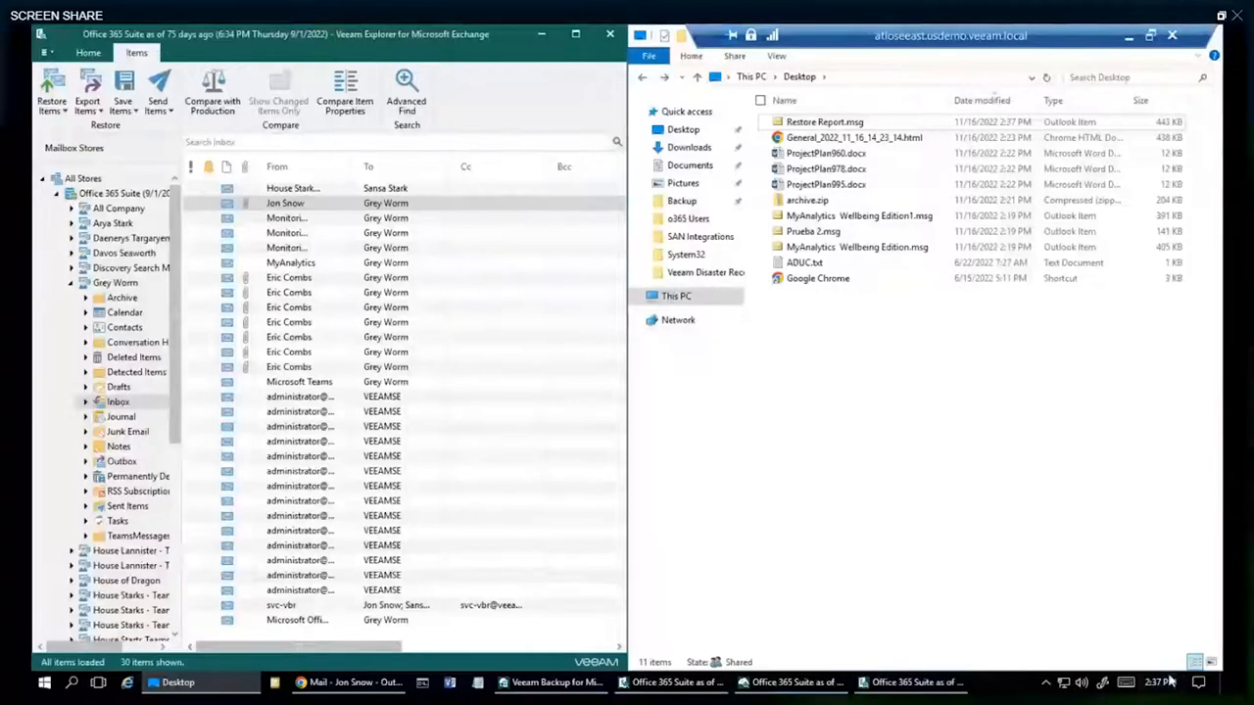
left_click(823, 122)
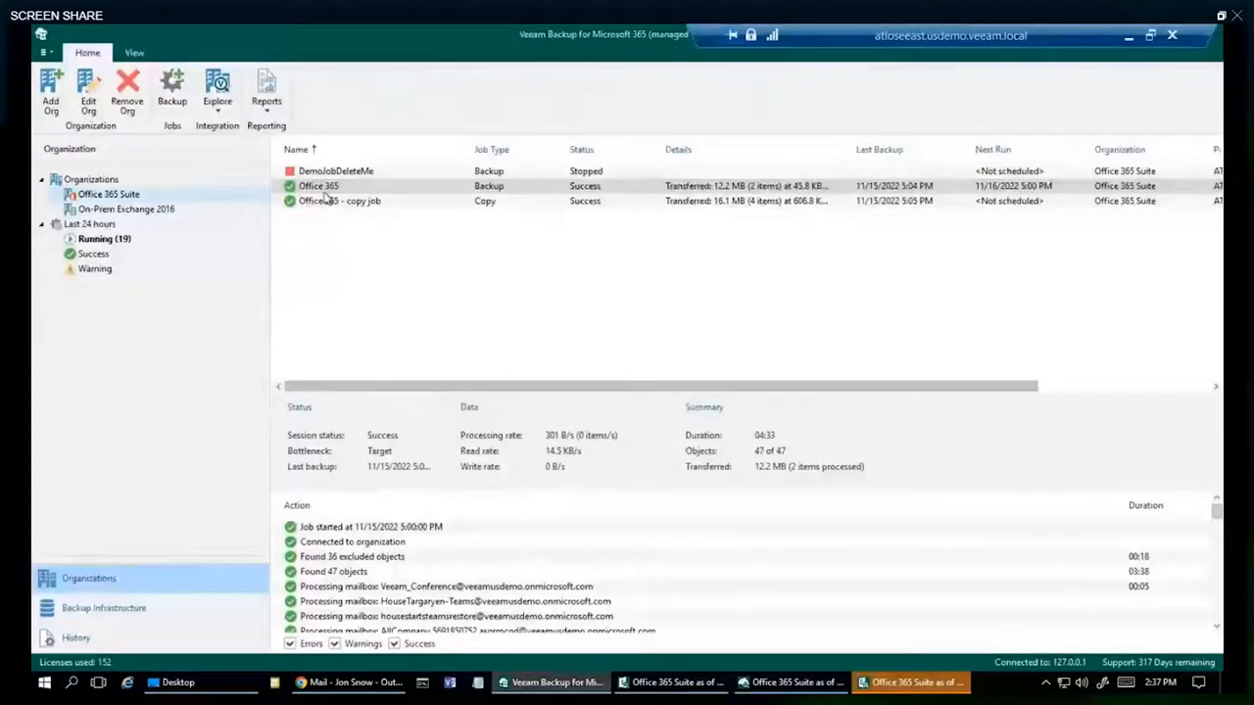
- List the five backup repositories under Backup Infrastructure and select On Prem Repository
left_click(101, 607)
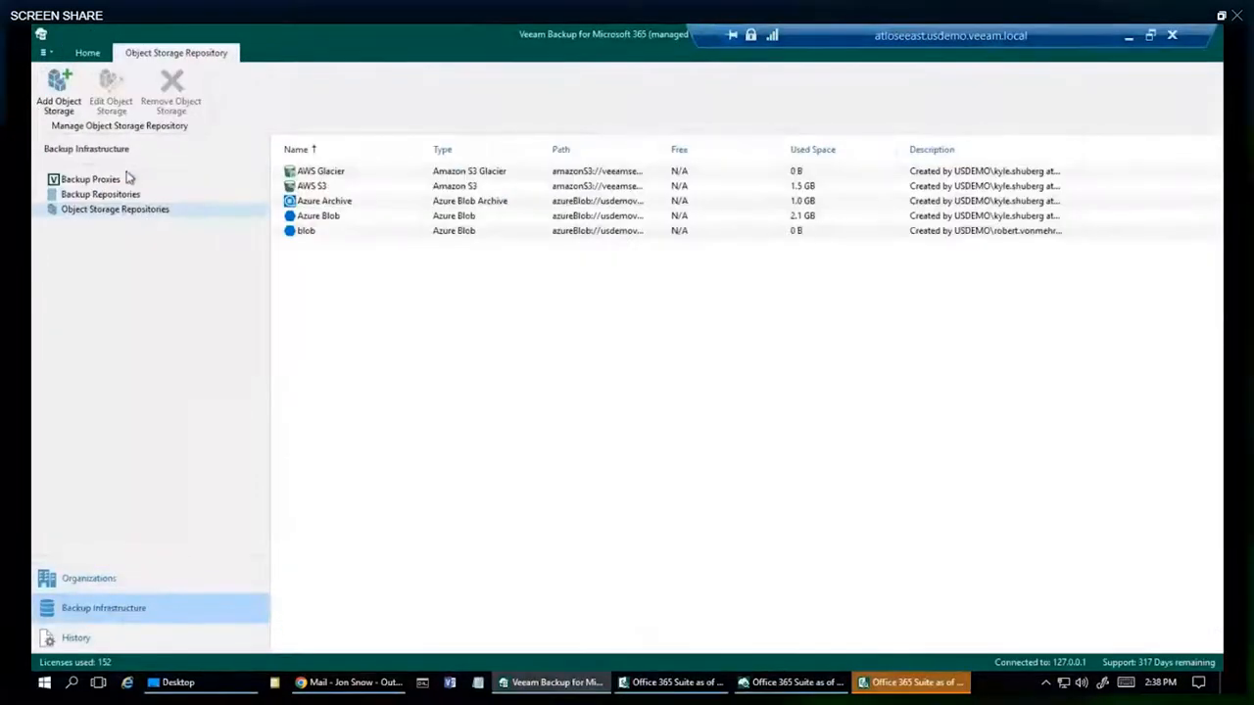
left_click(100, 194)
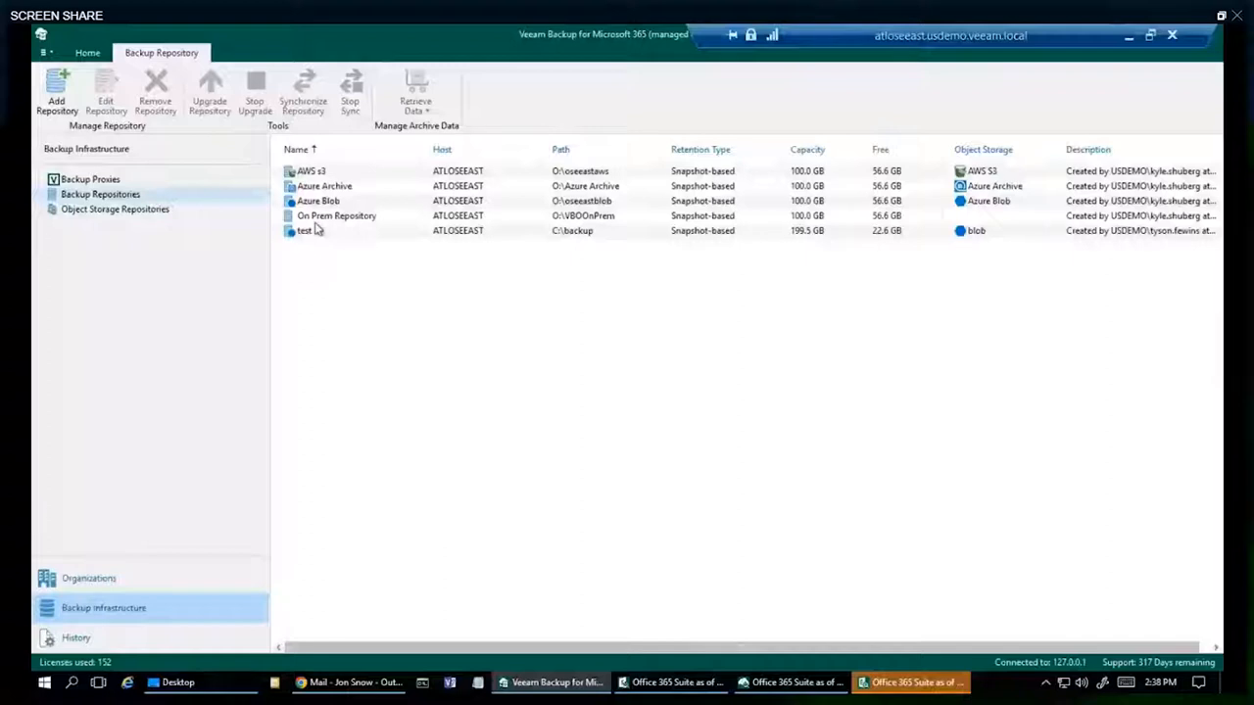
left_click(337, 215)
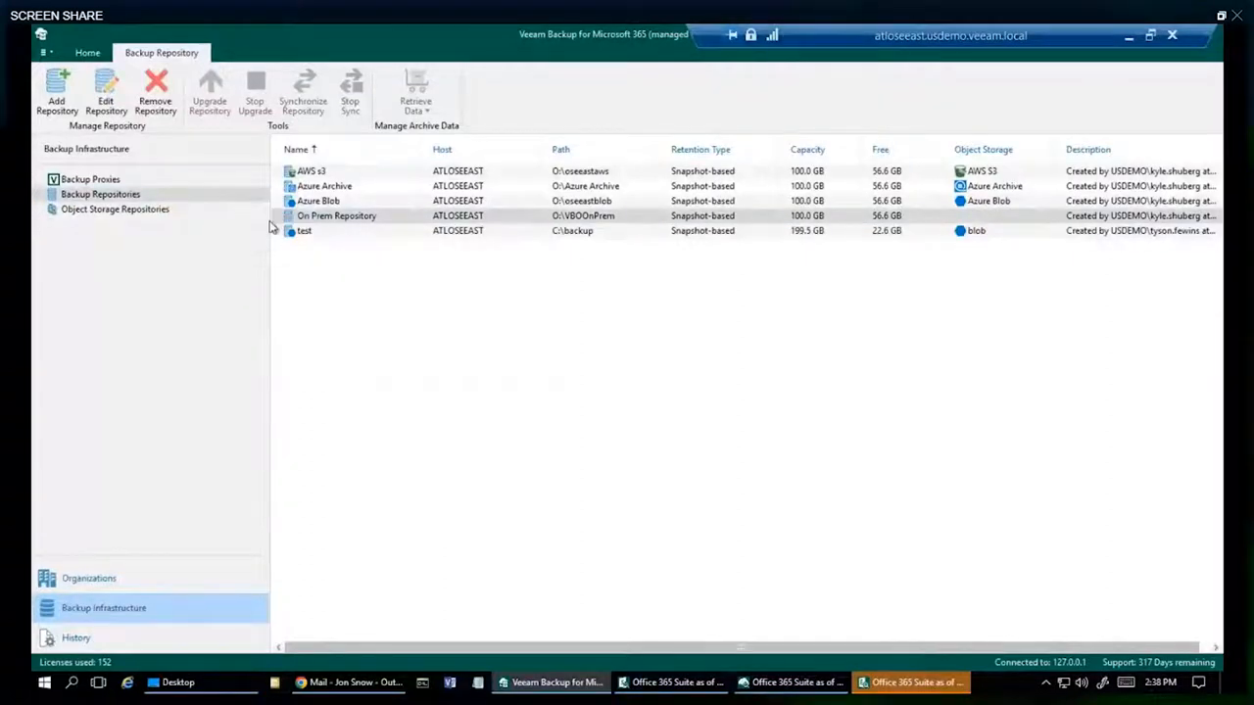
- Edit the On Prem Repository and reach its retention policy settings (99999 days)
left_click(106, 94)
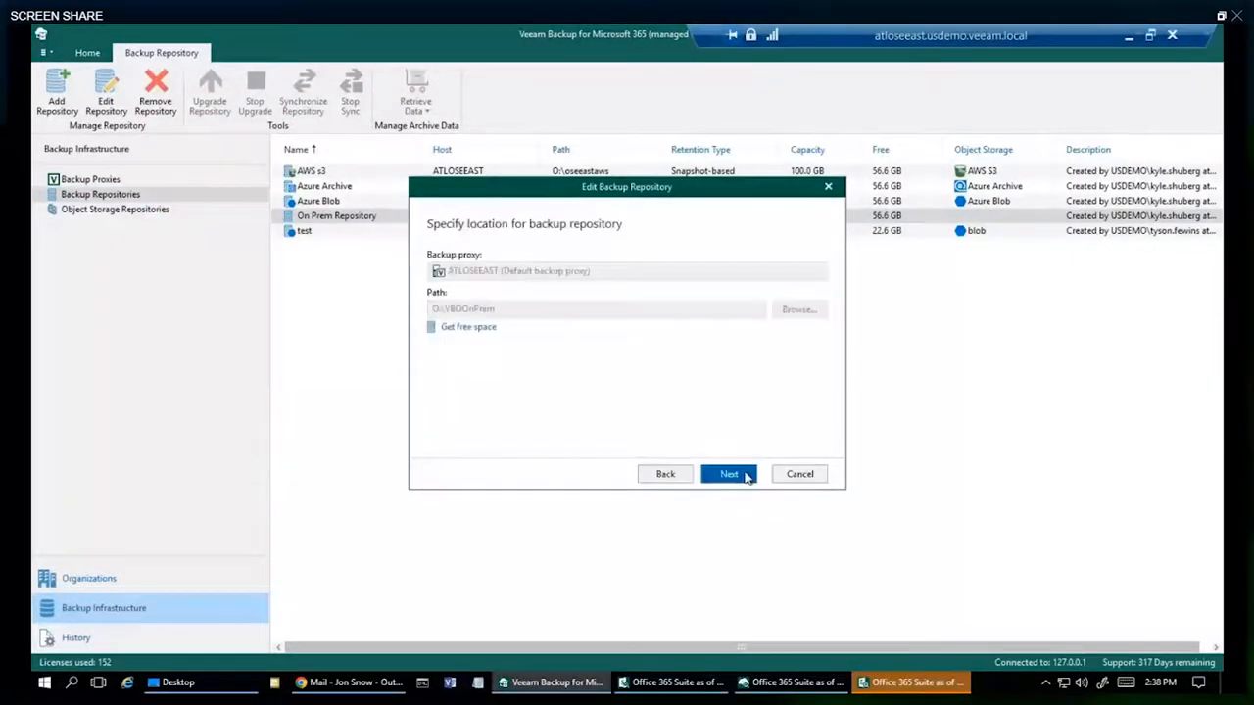
left_click(729, 472)
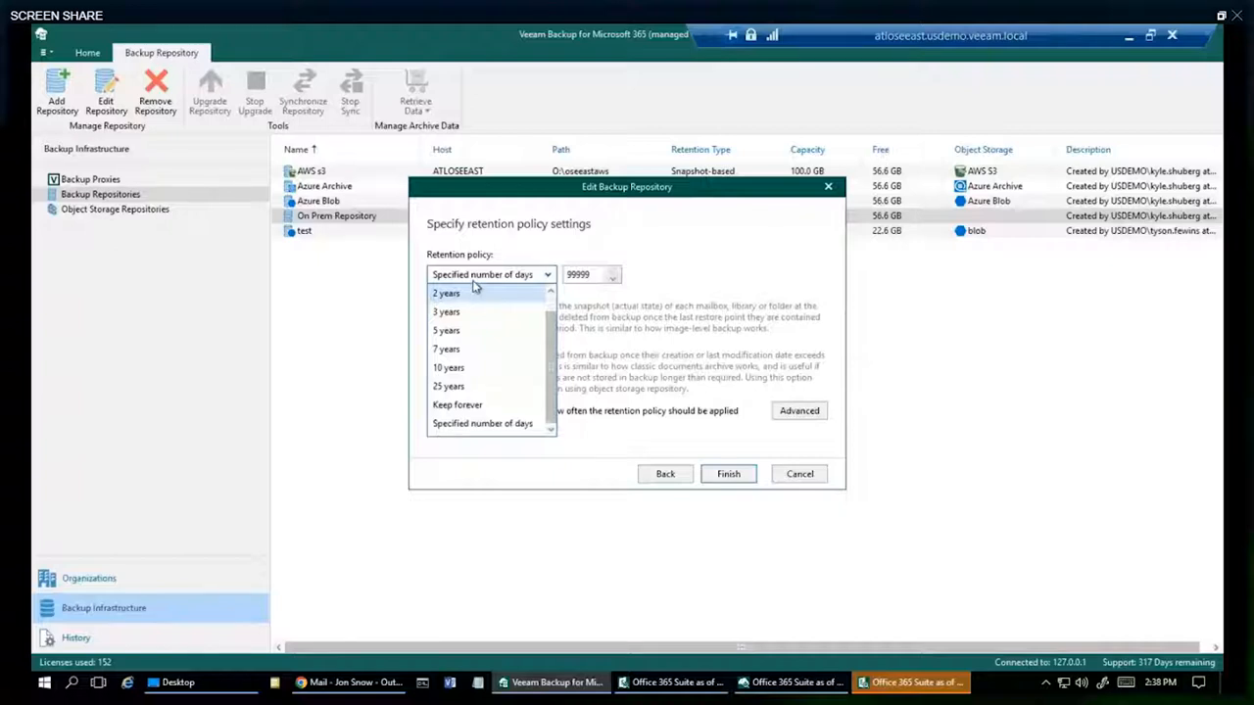
mouse_move(470, 302)
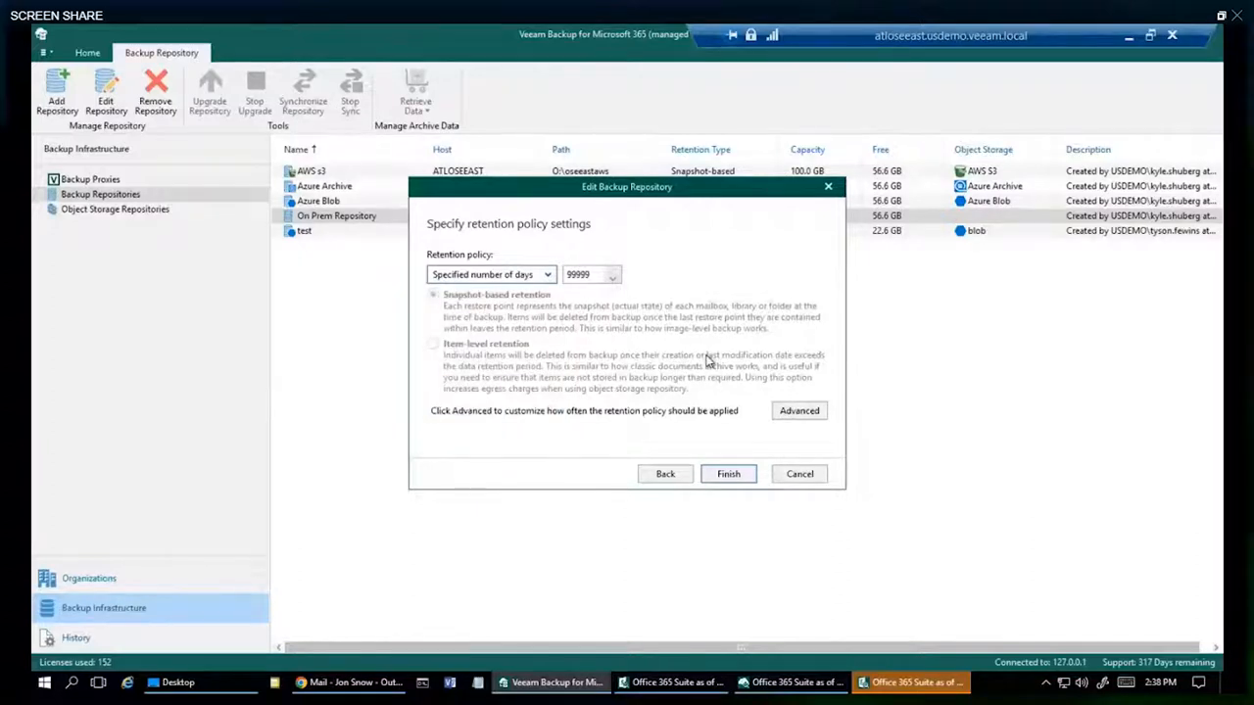
- Close the On Prem Repository wizard without changes, returning to the repositories list
left_click(729, 472)
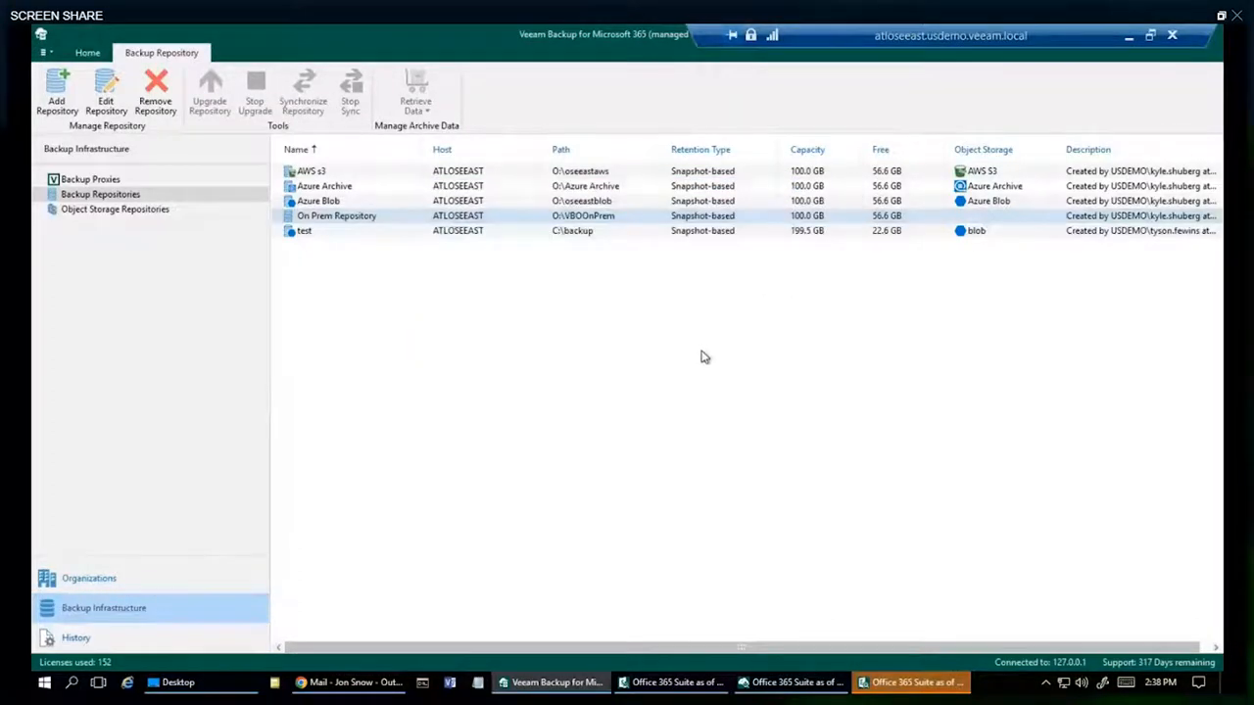
mouse_move(707, 337)
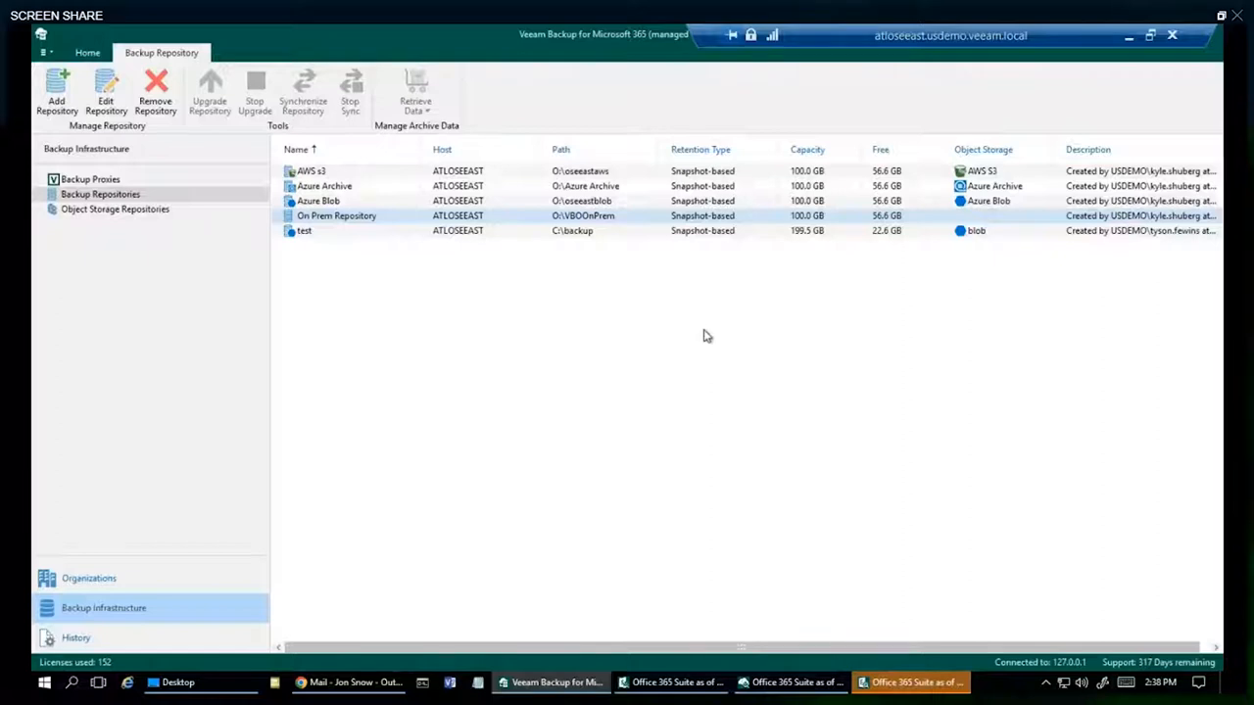
mouse_move(729, 301)
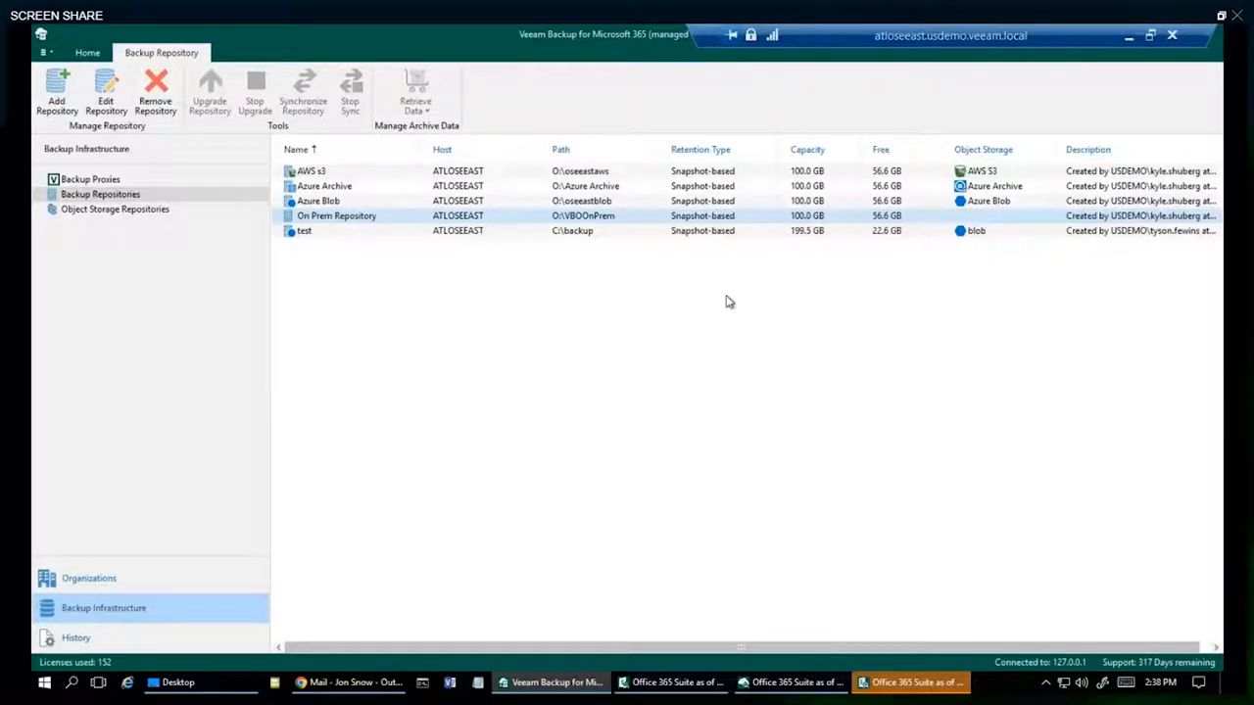
mouse_move(750, 263)
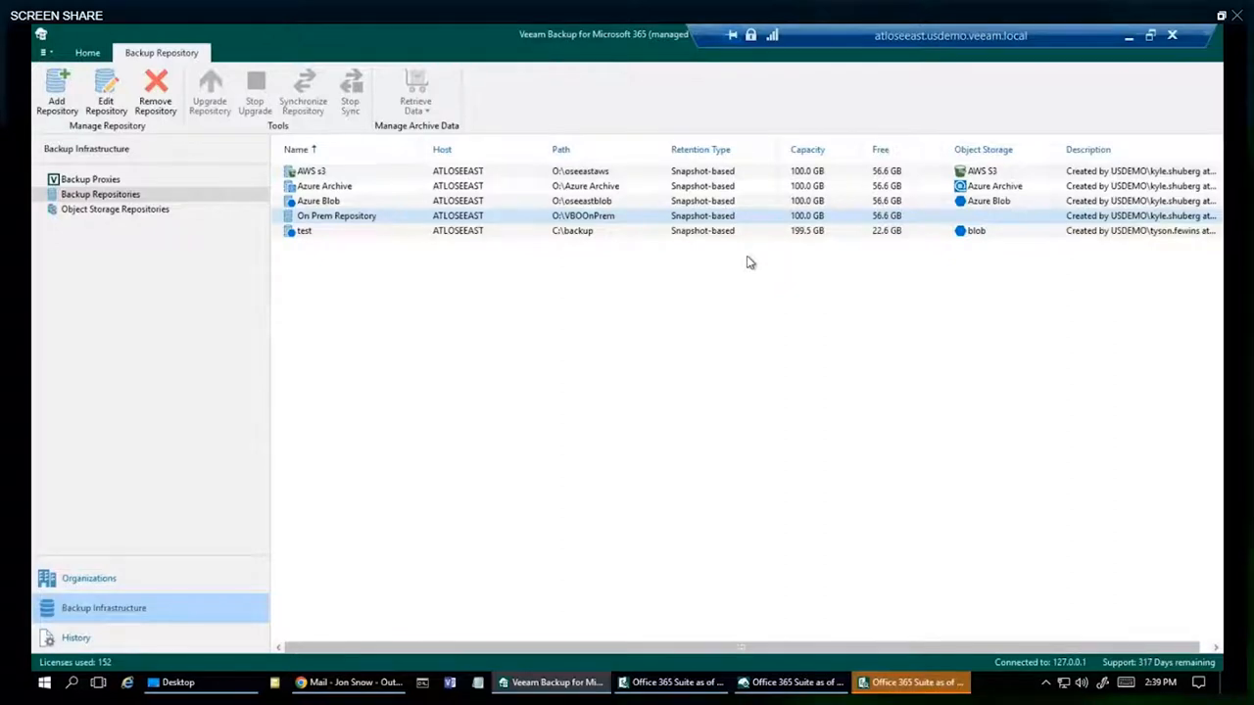
mouse_move(411, 611)
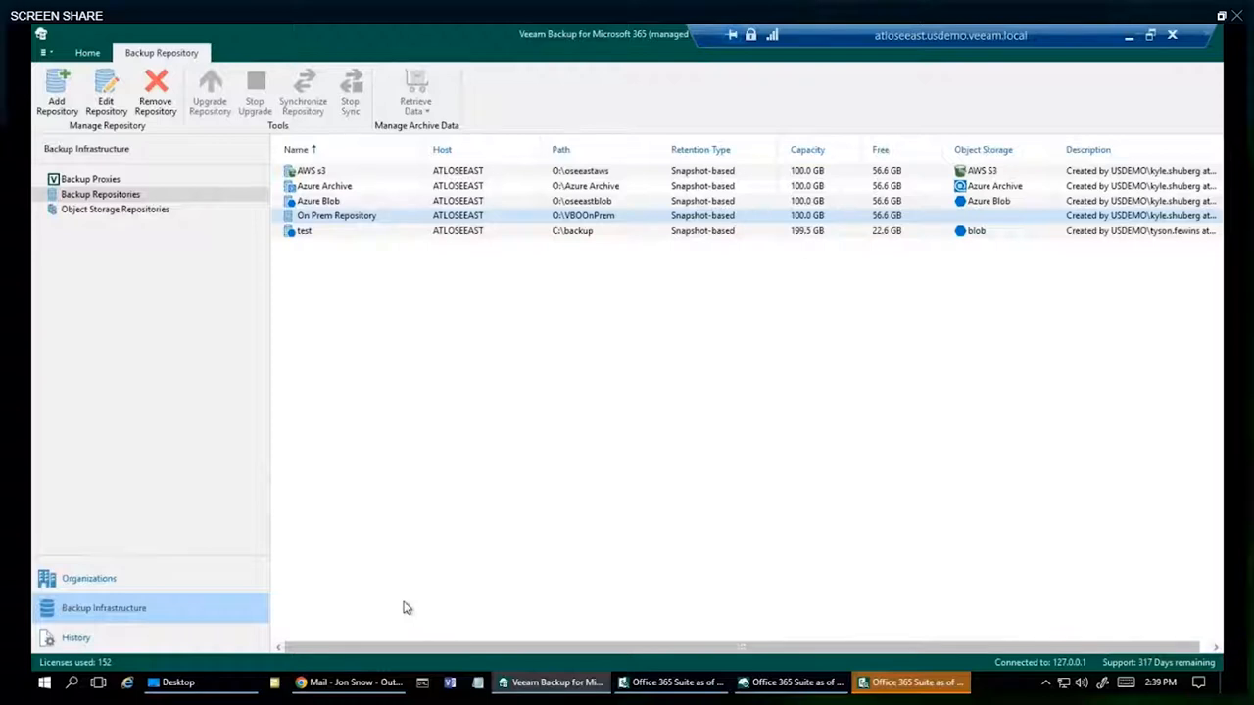
mouse_move(557, 682)
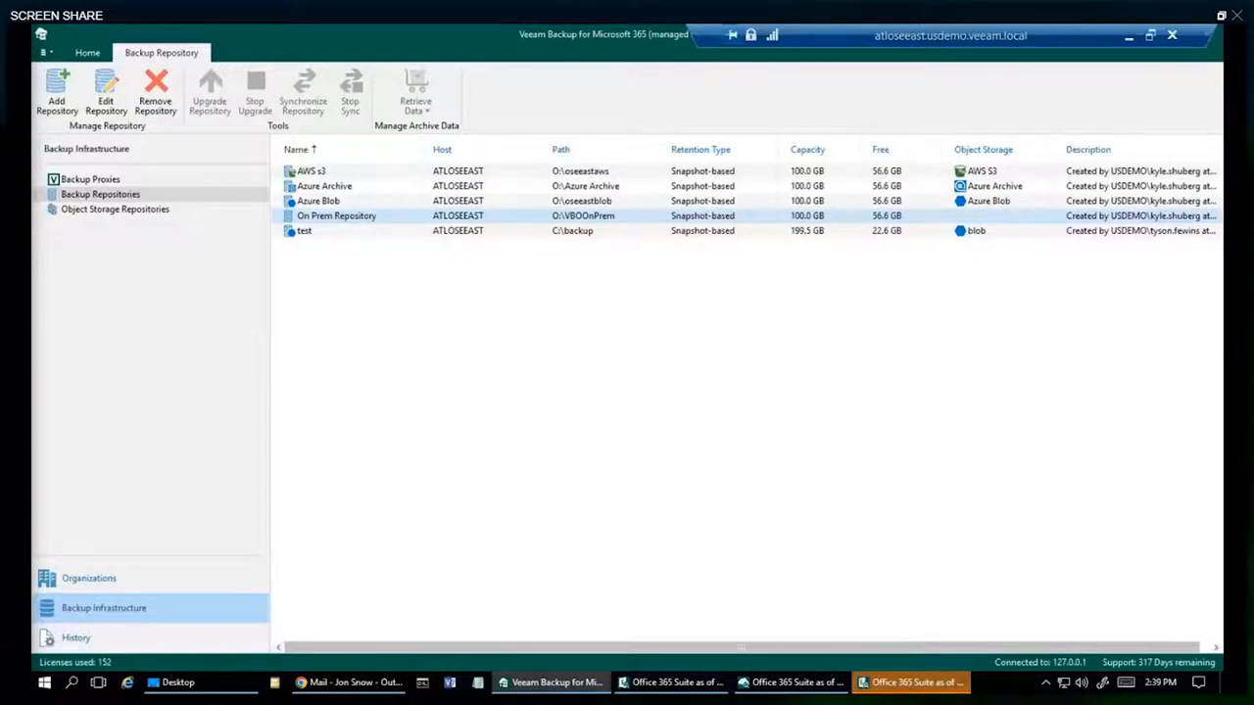
- Bring the Capacity Calculator (500 mailboxes, 2-year retention) back beside the Veeam console
left_click(349, 681)
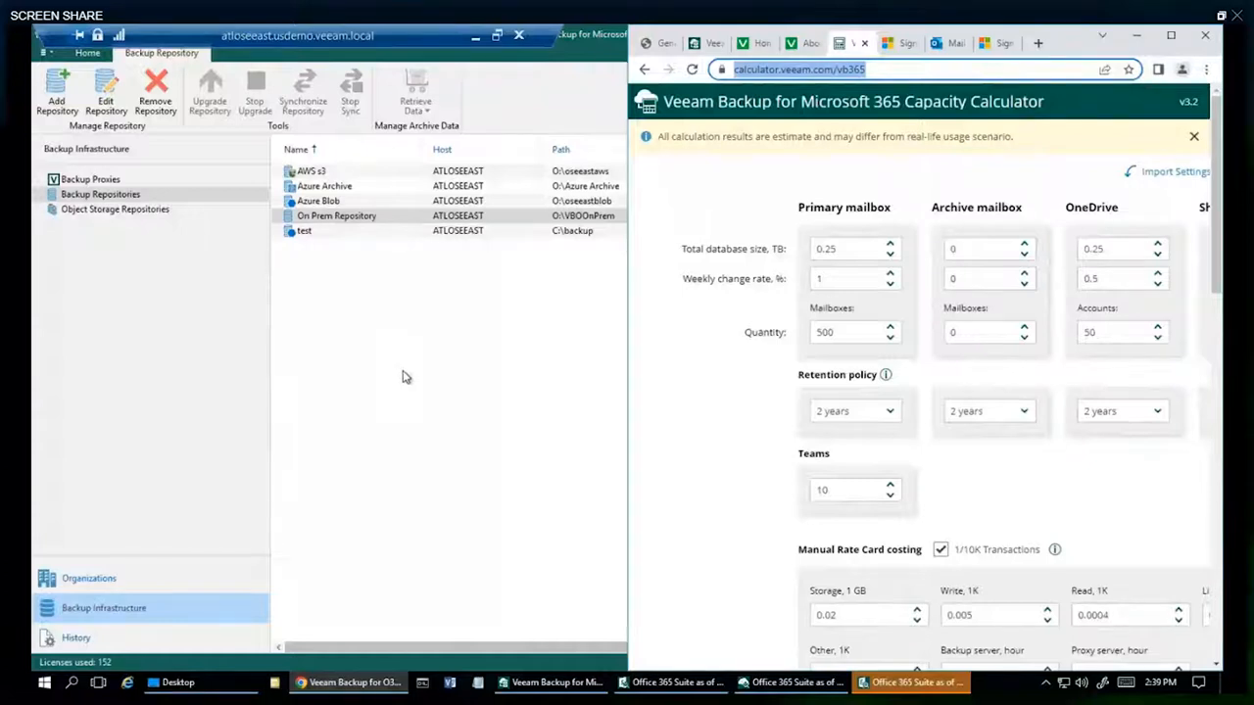
mouse_move(395, 386)
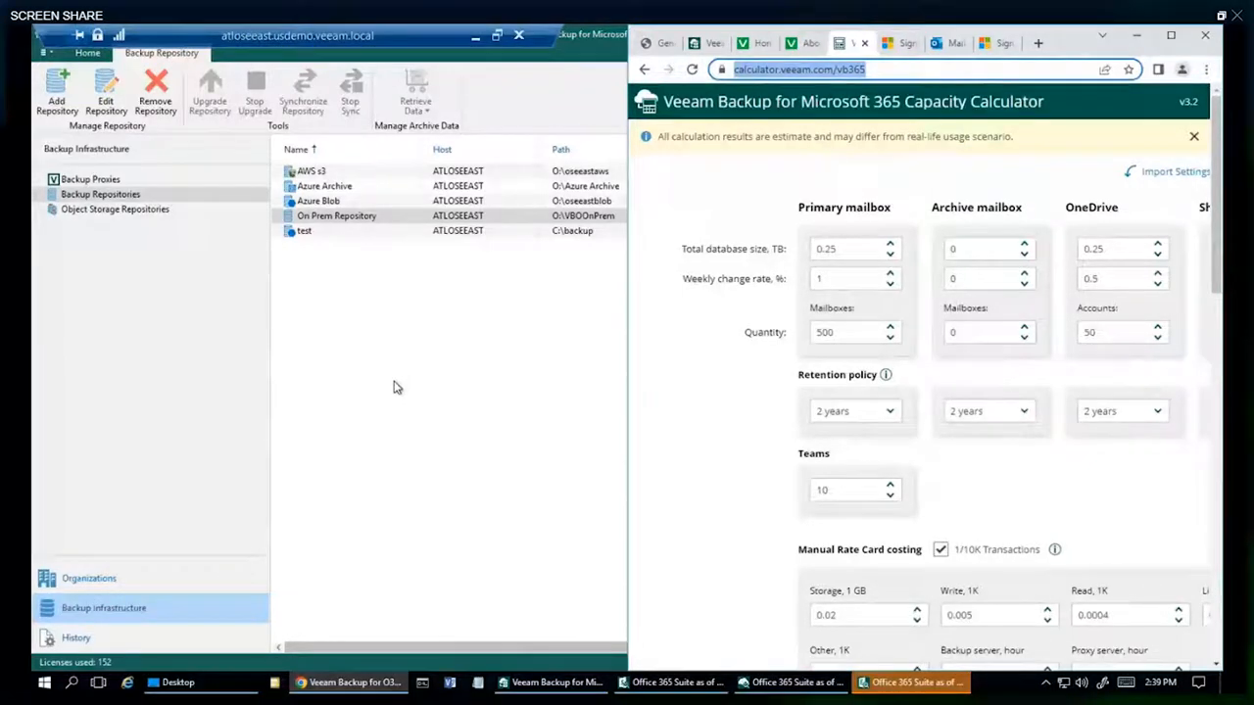
mouse_move(400, 405)
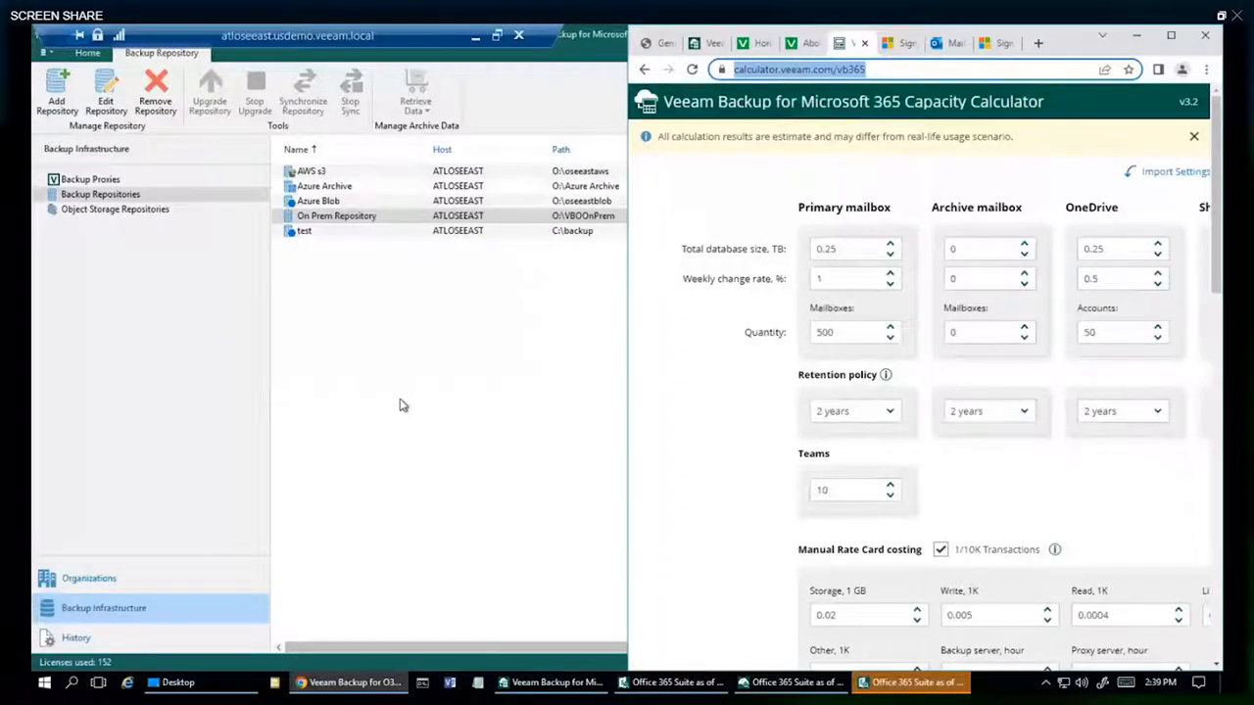
mouse_move(411, 419)
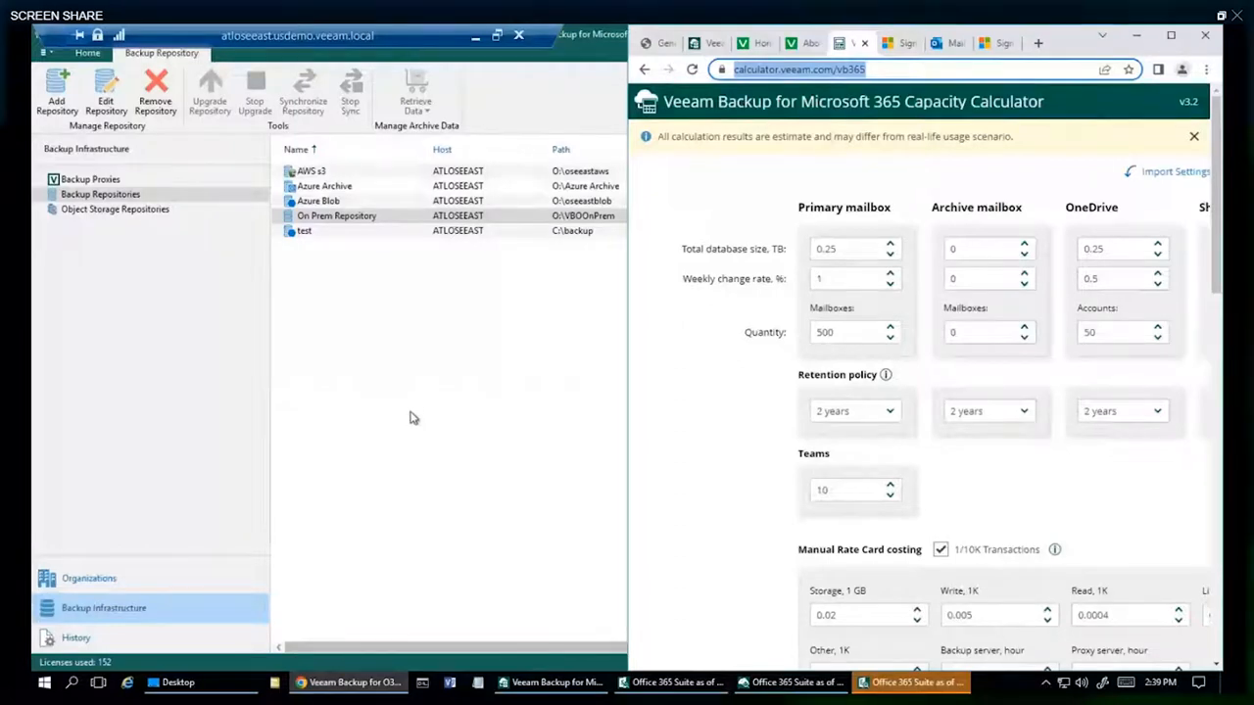
mouse_move(418, 642)
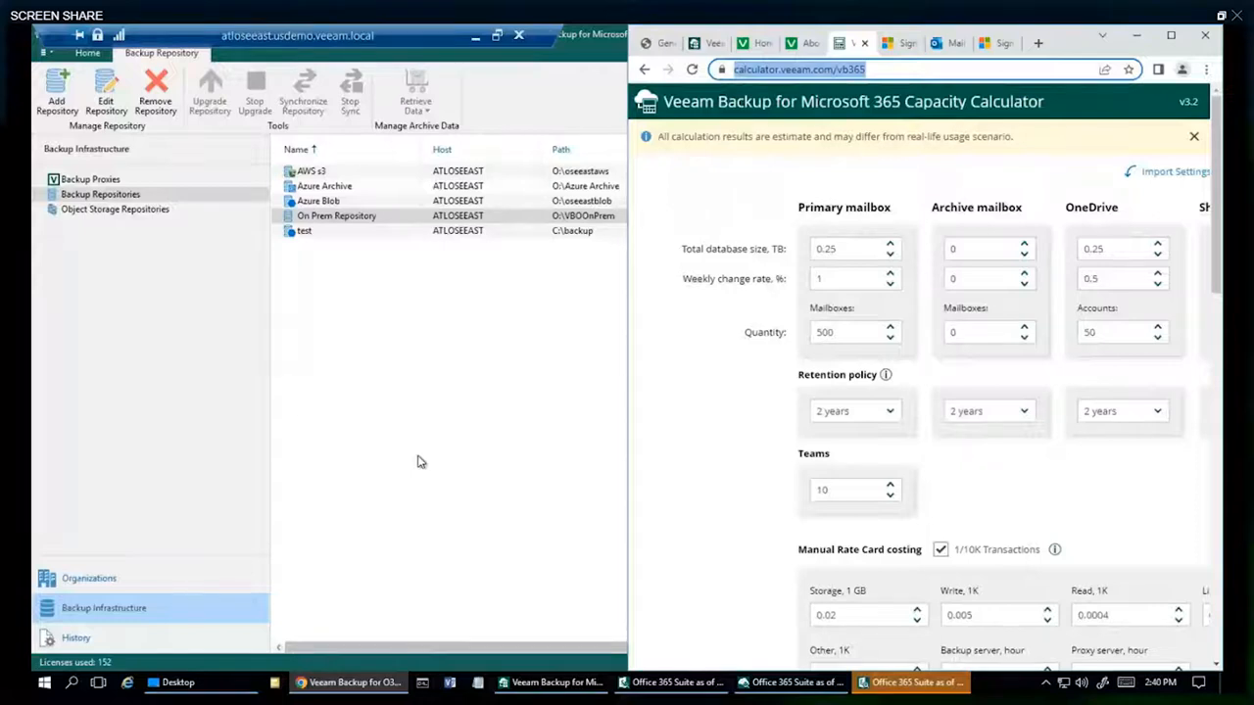
mouse_move(482, 489)
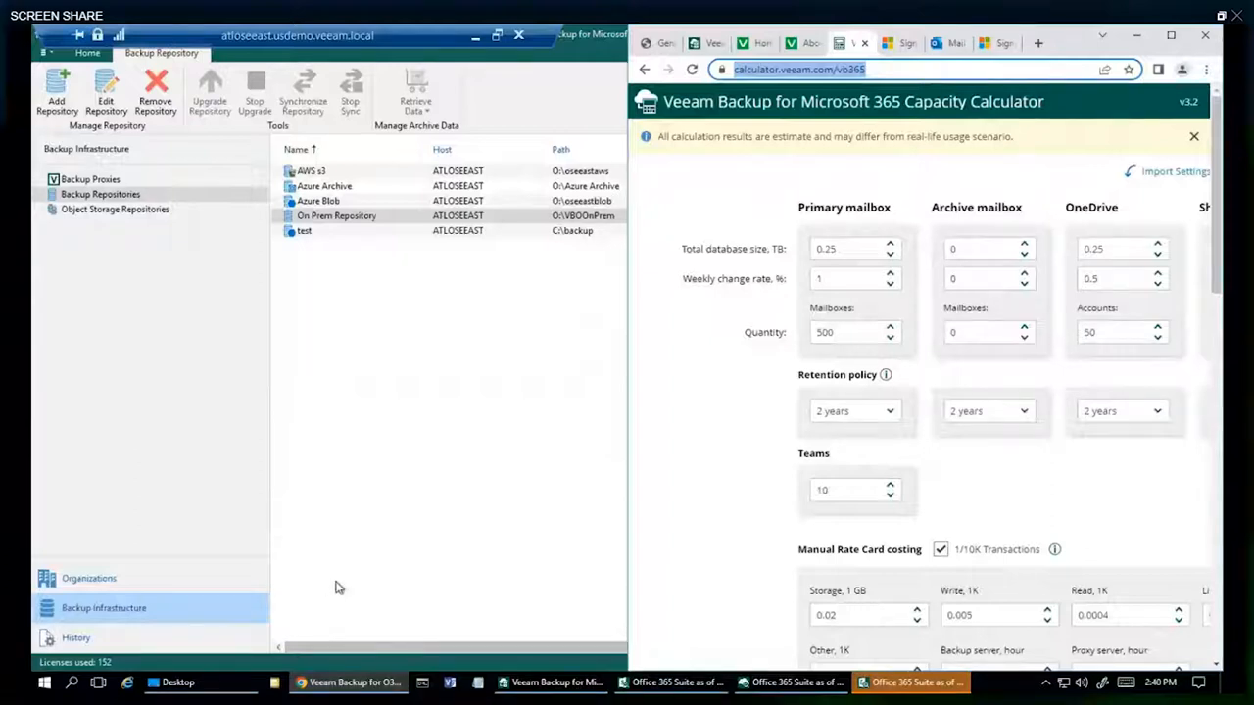
mouse_move(357, 591)
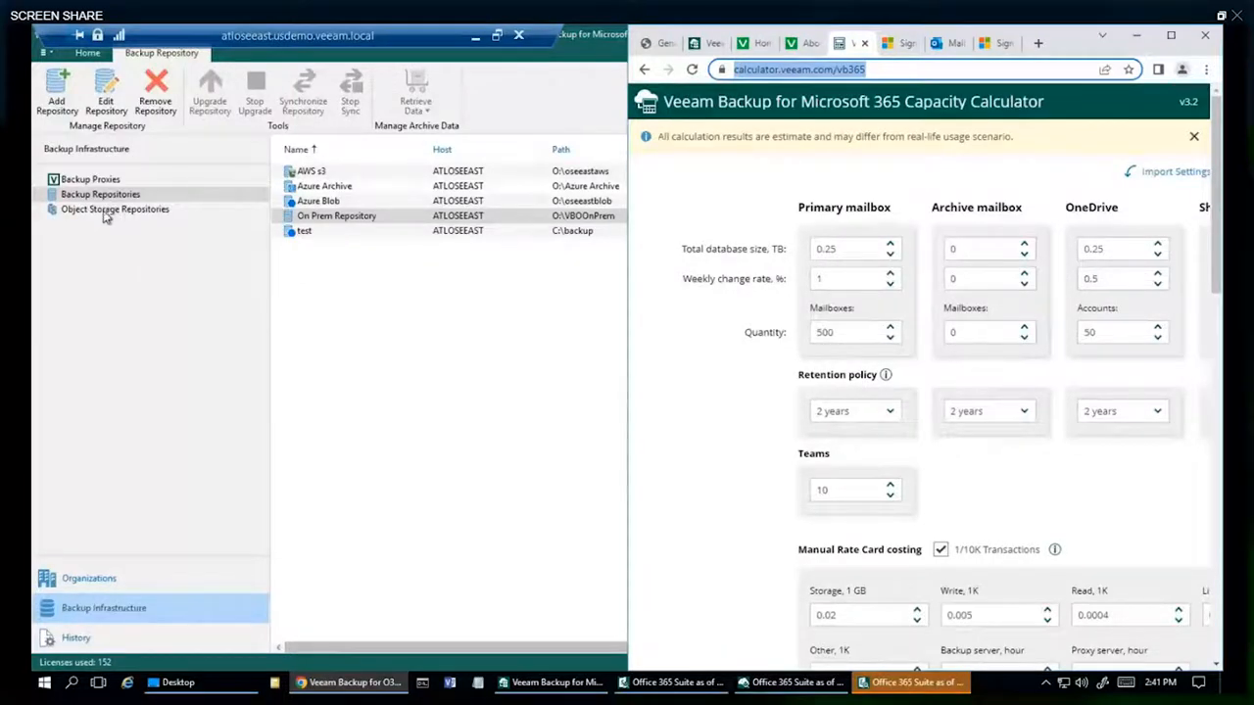
- List the five object storage repositories and bring up the Add object storage action
left_click(114, 207)
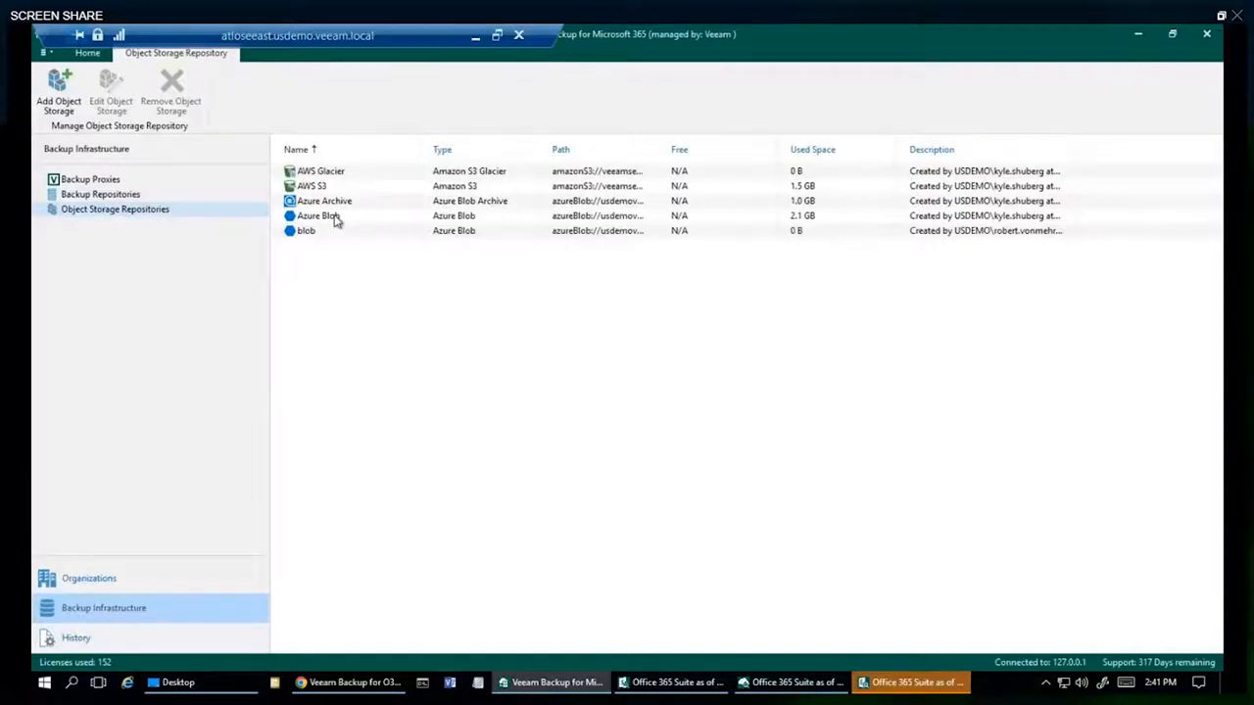
right_click(114, 208)
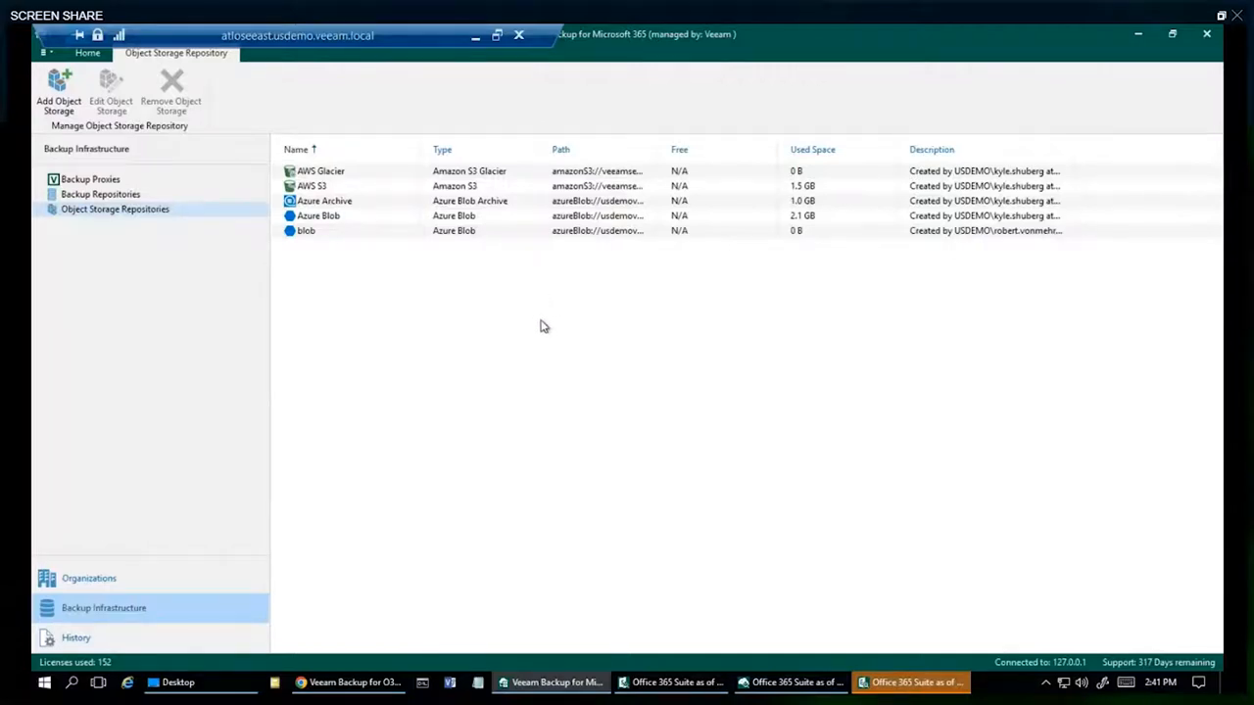
mouse_move(533, 337)
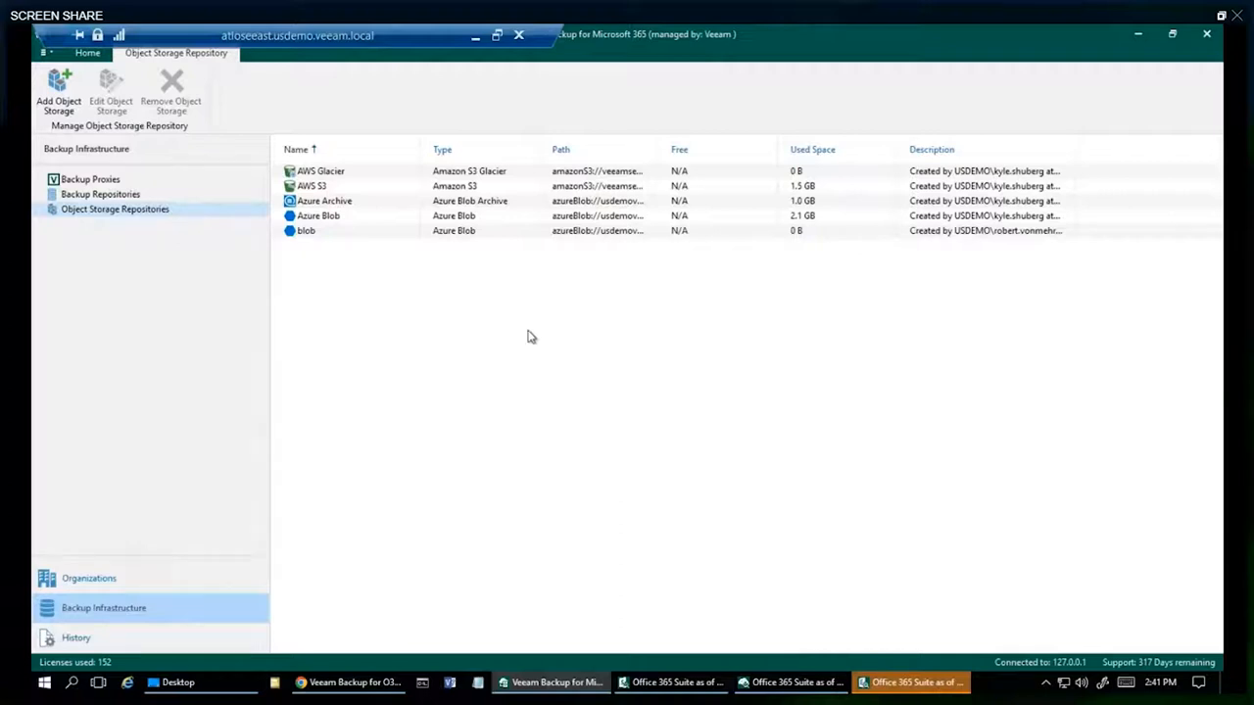
mouse_move(462, 270)
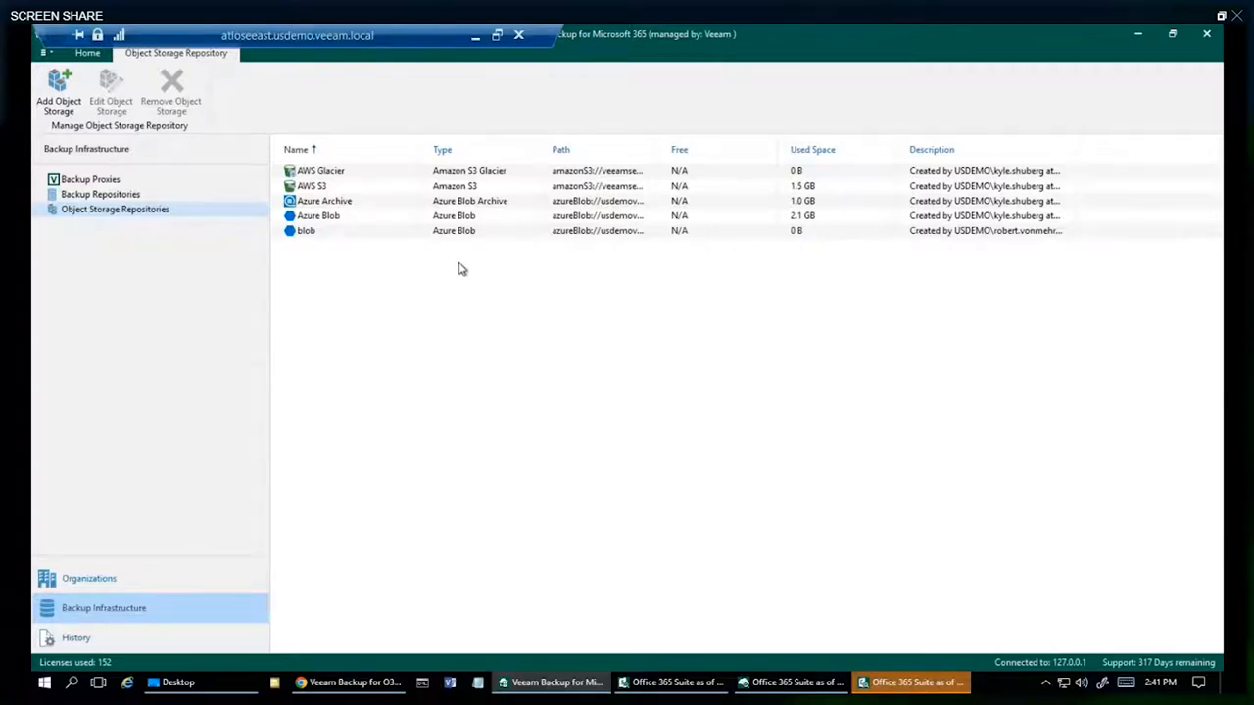
mouse_move(466, 272)
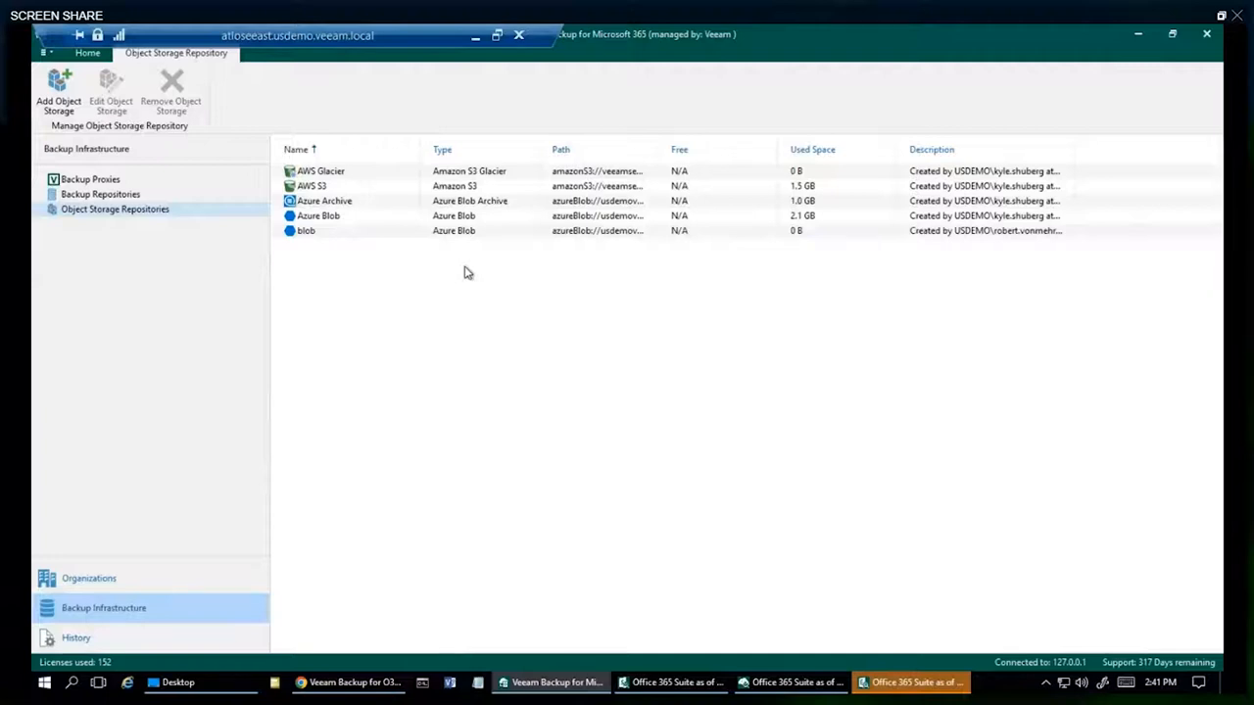
mouse_move(527, 321)
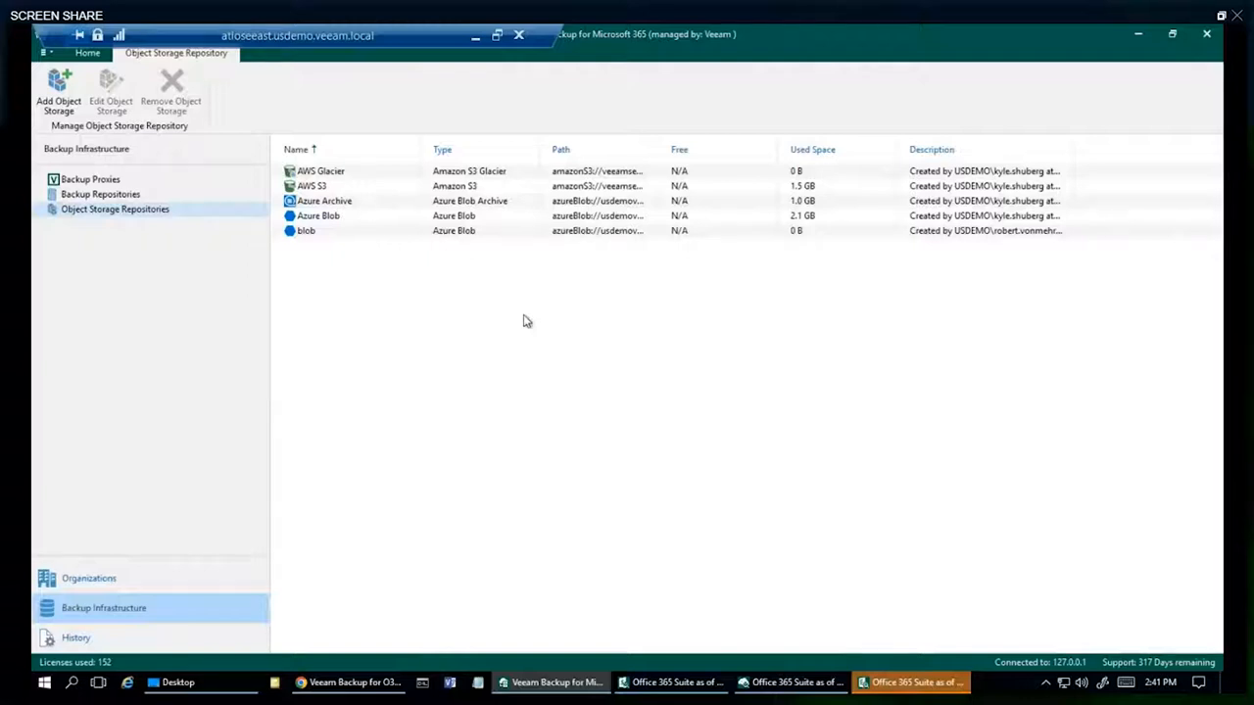
mouse_move(409, 323)
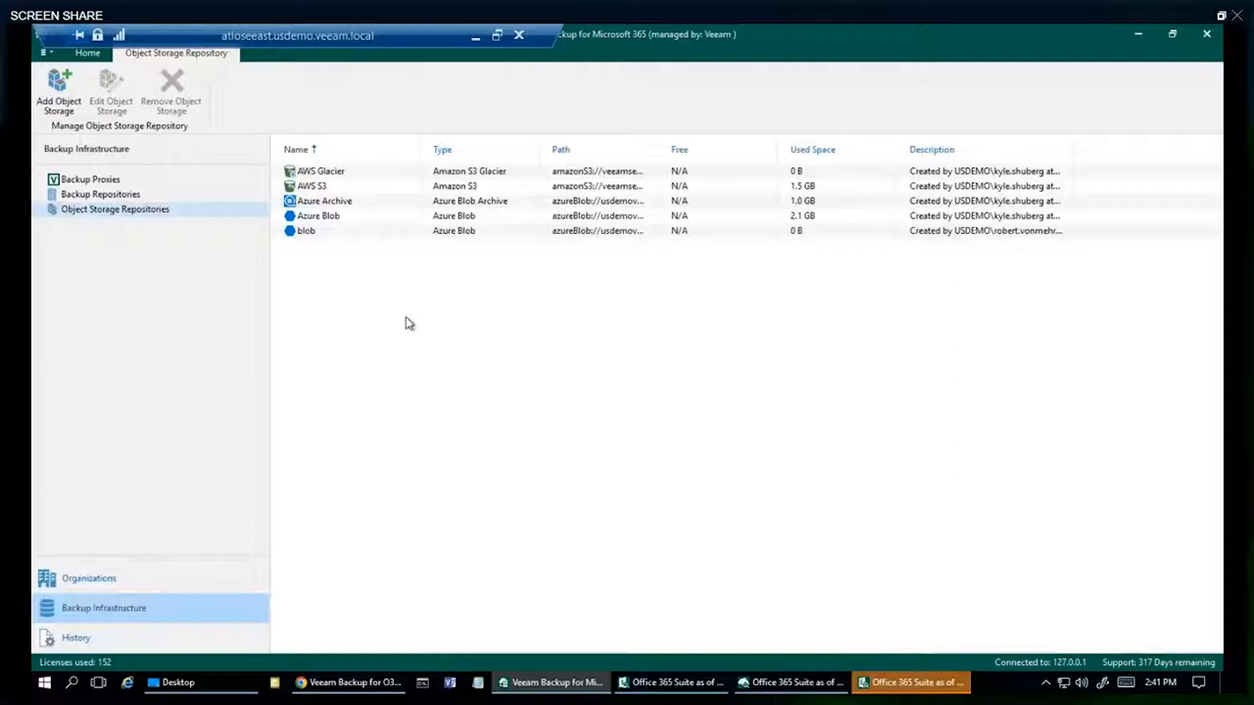
mouse_move(423, 321)
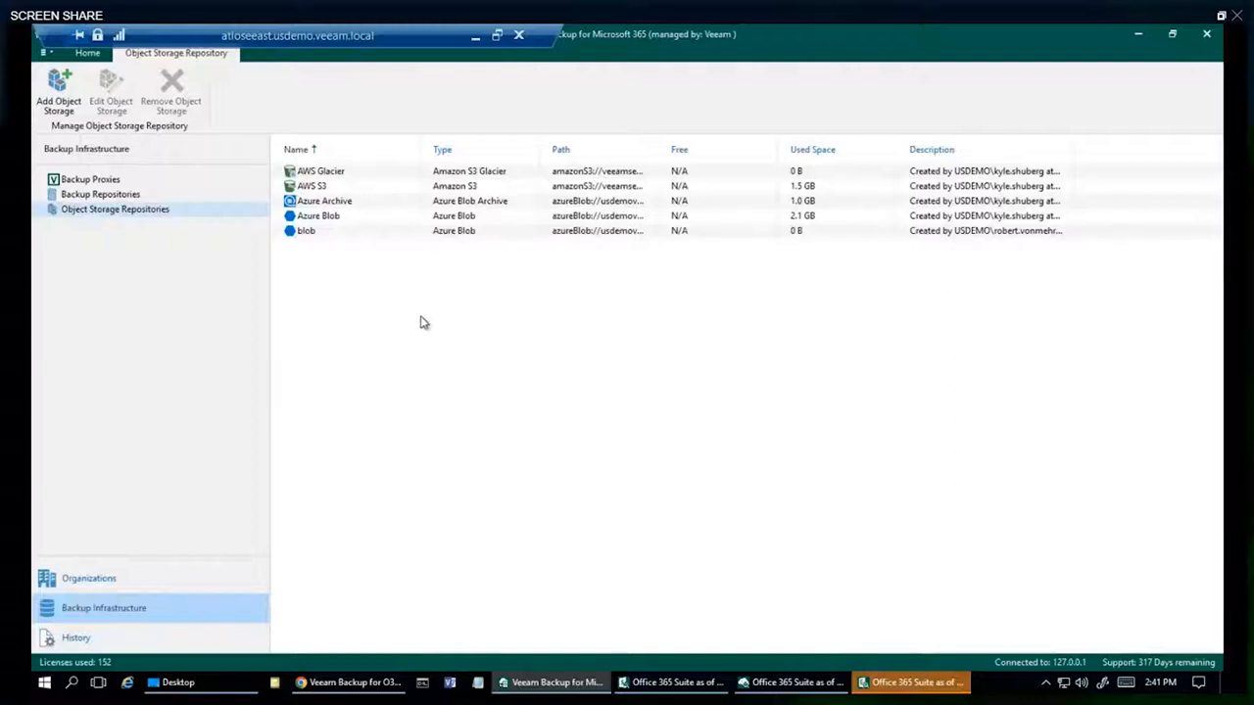
mouse_move(415, 373)
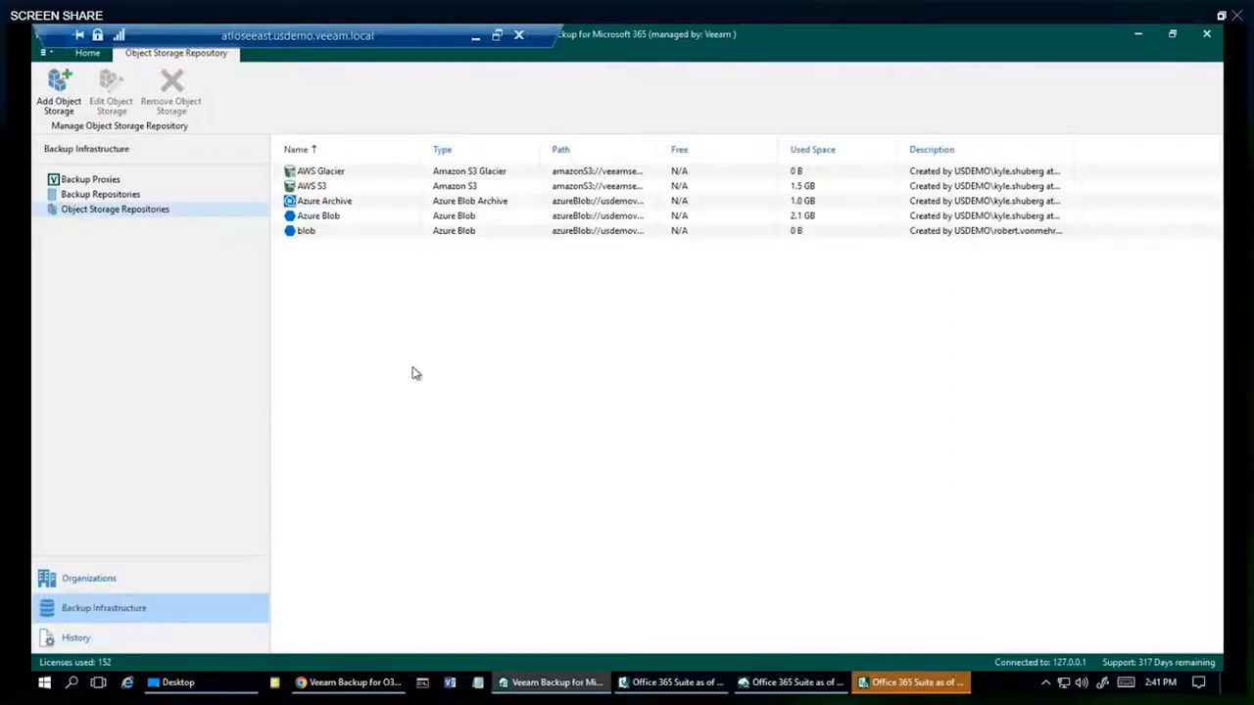
mouse_move(414, 404)
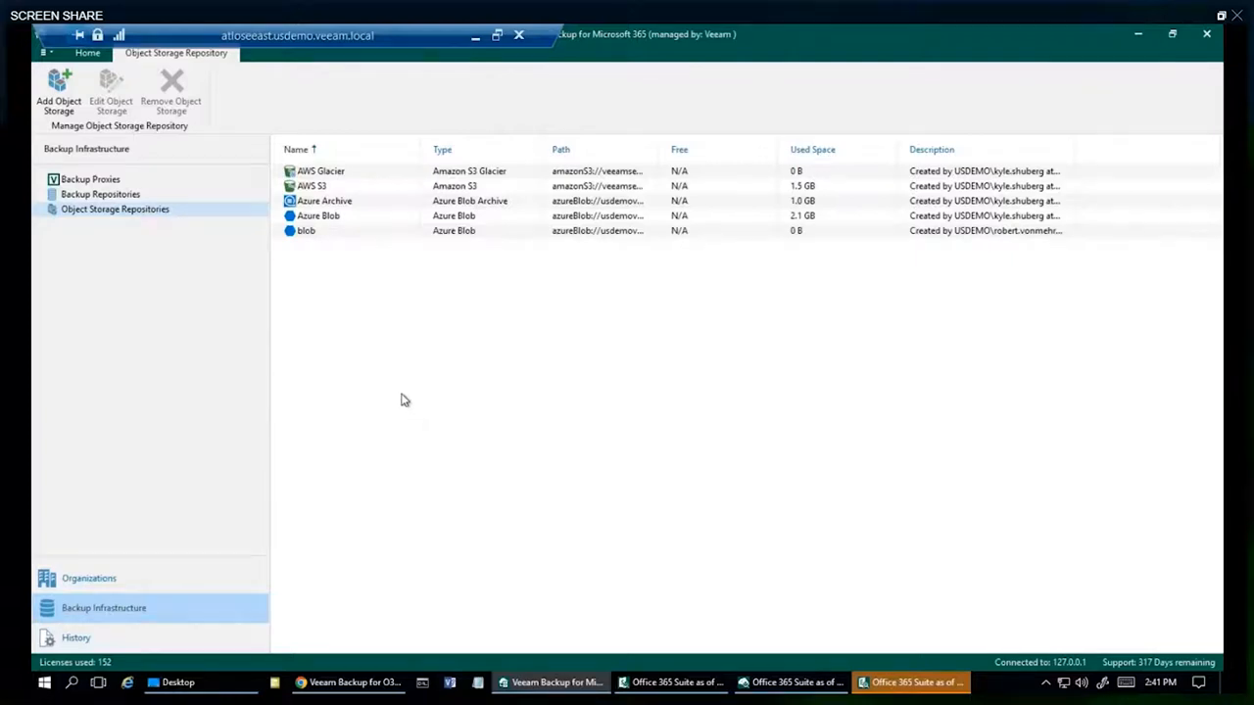
mouse_move(368, 350)
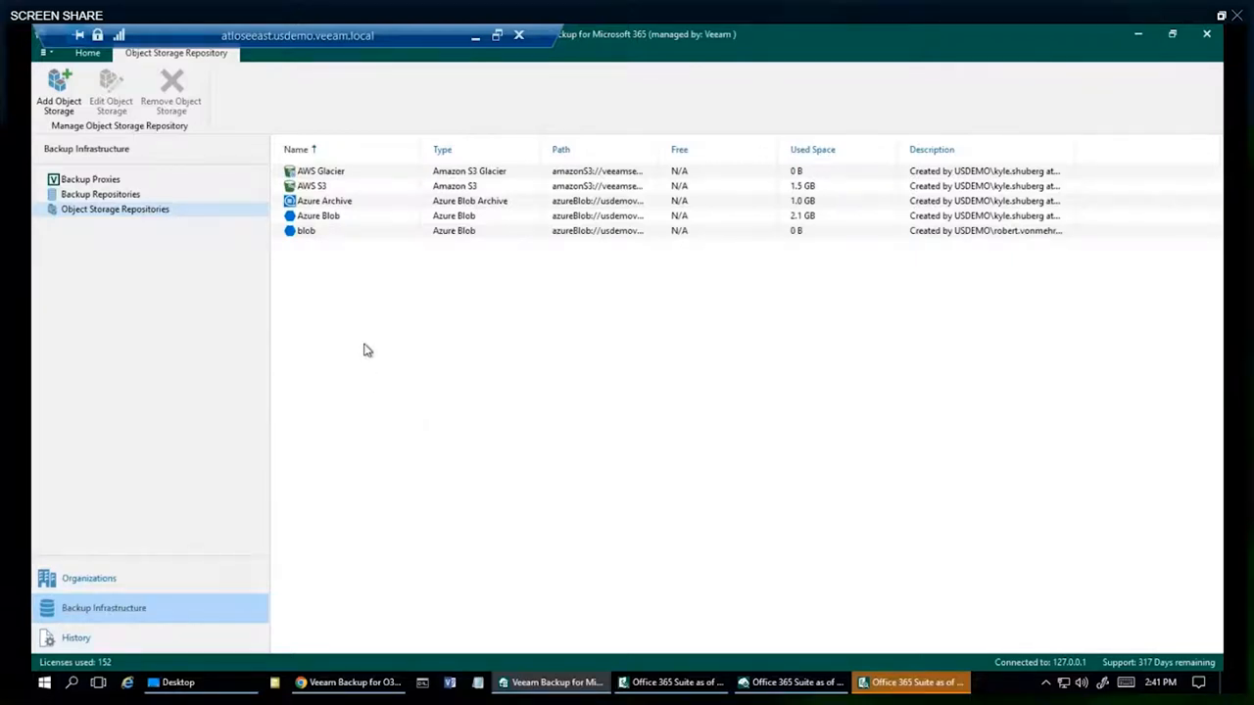
mouse_move(372, 363)
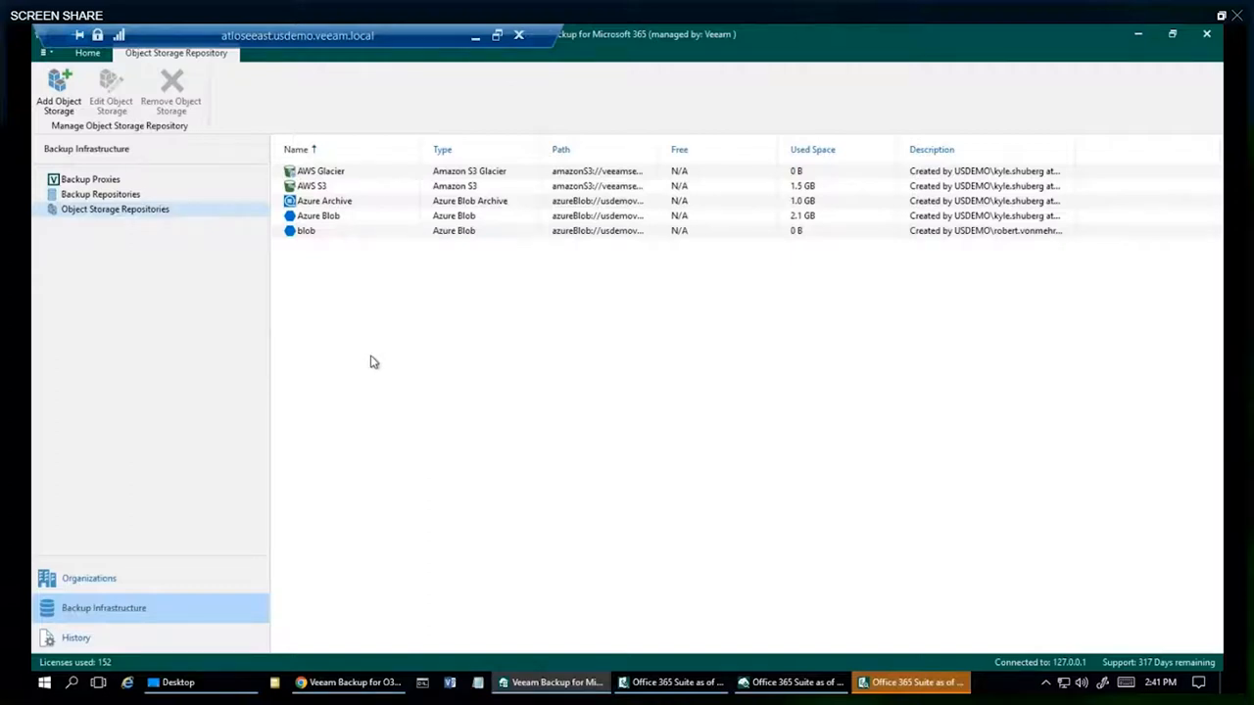
mouse_move(382, 353)
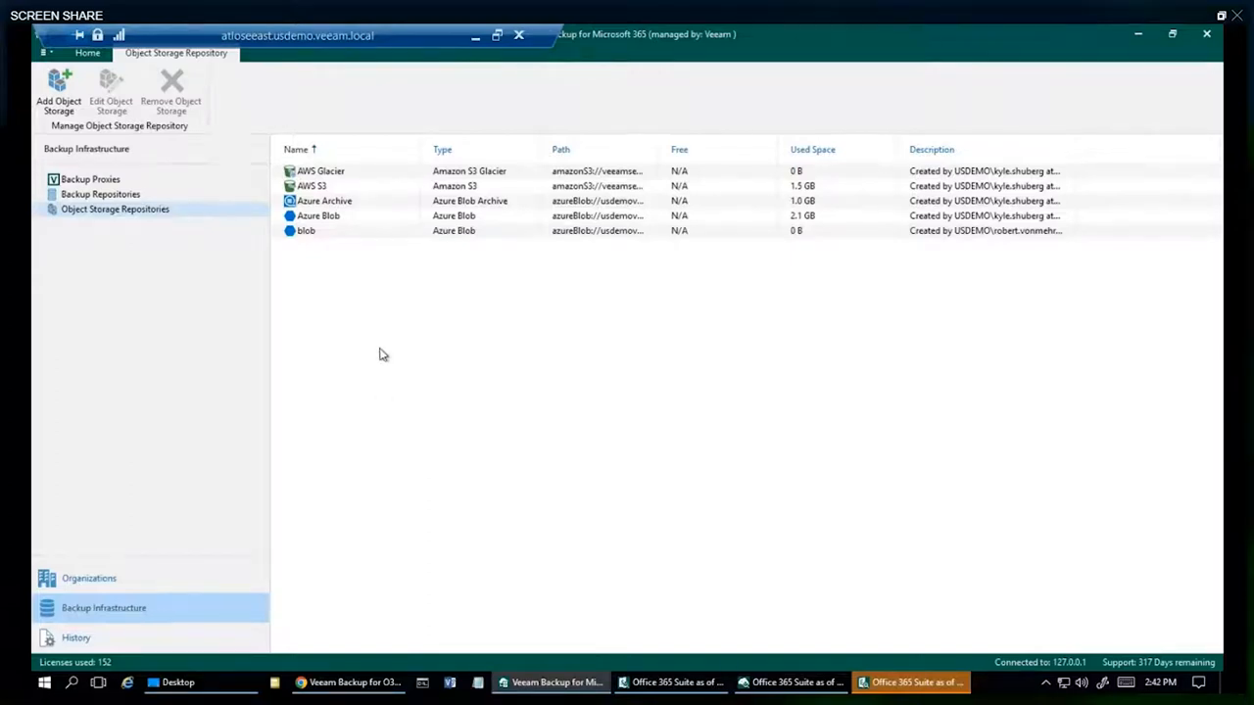
mouse_move(388, 368)
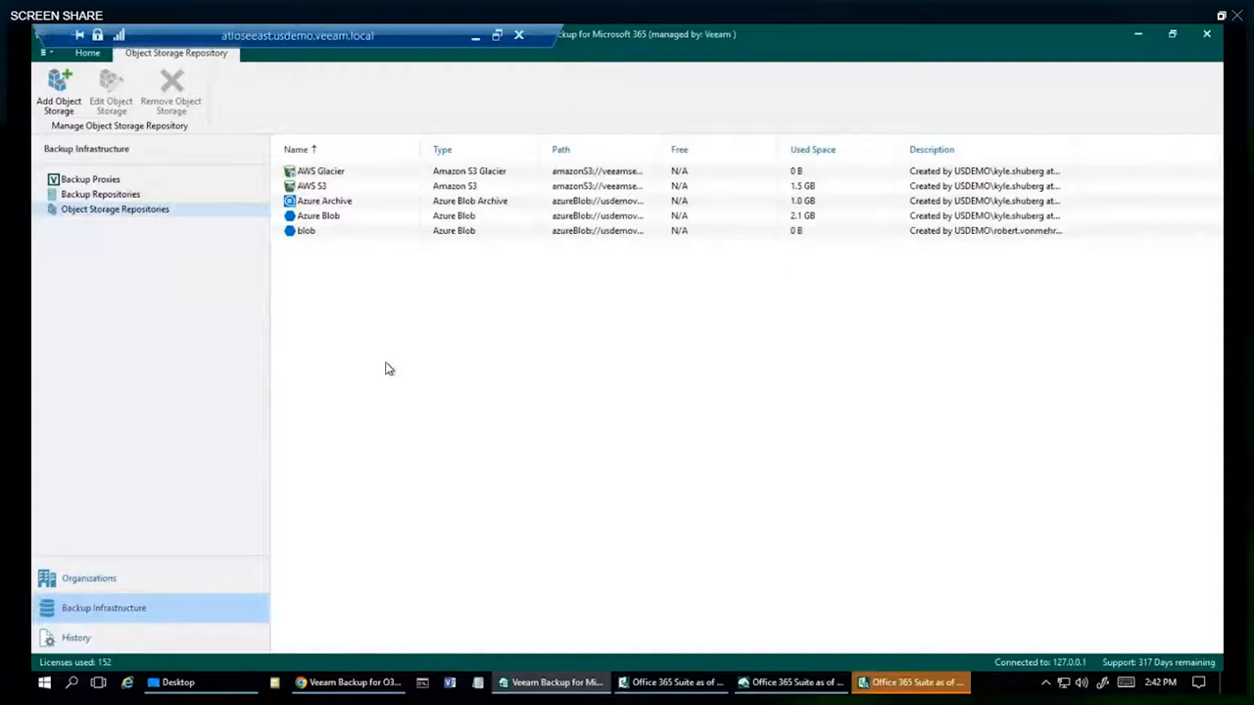
mouse_move(390, 388)
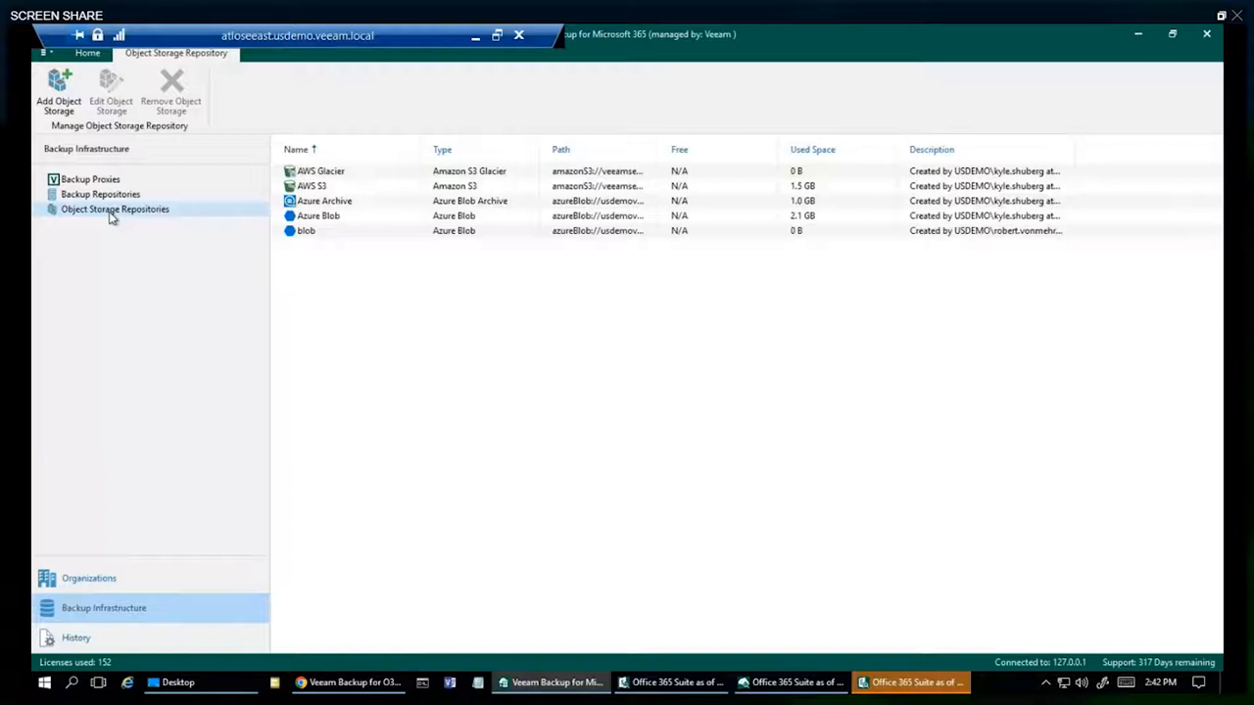
right_click(113, 209)
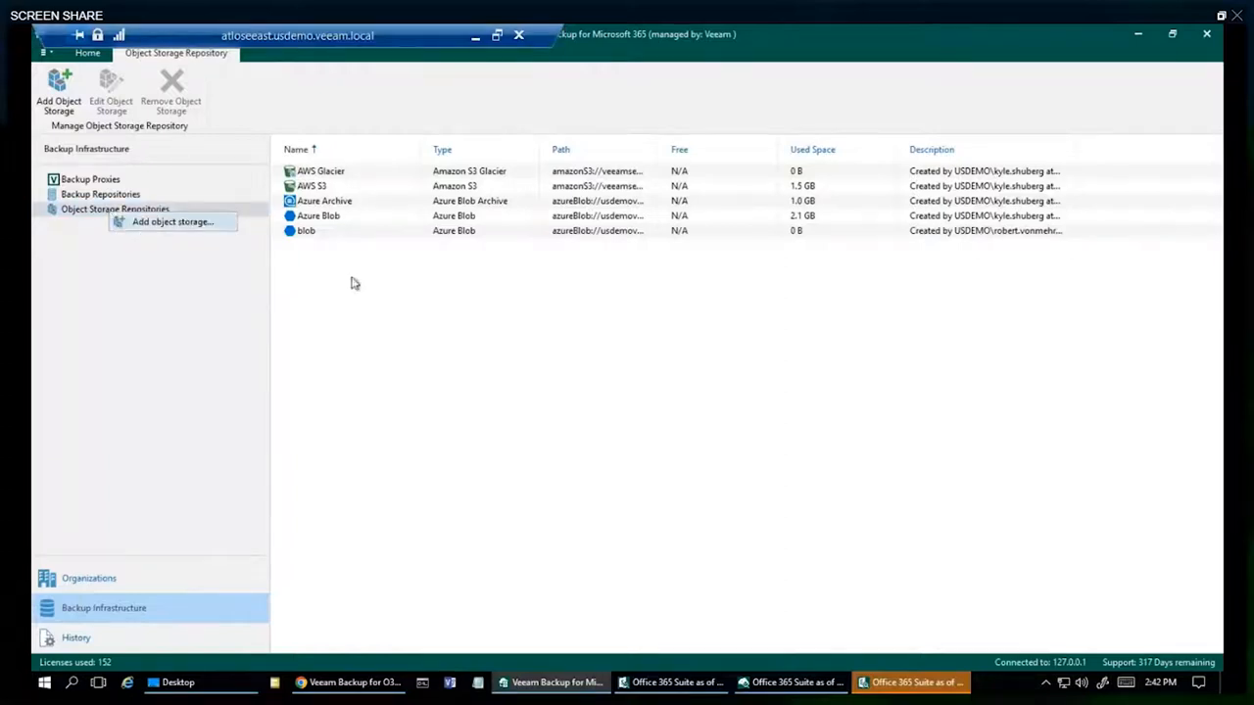